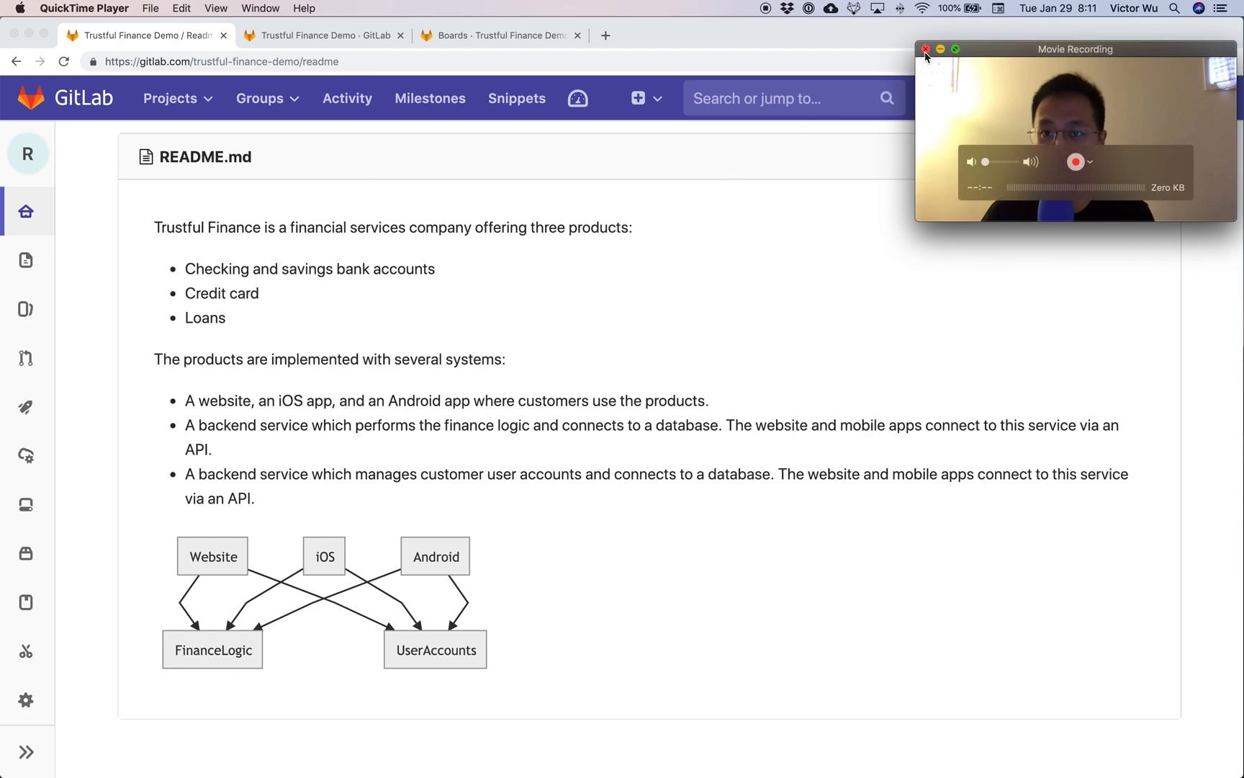
# Close the QuickTime Movie Recording window covering the trustful-finance-demo README
pyautogui.click(925, 49)
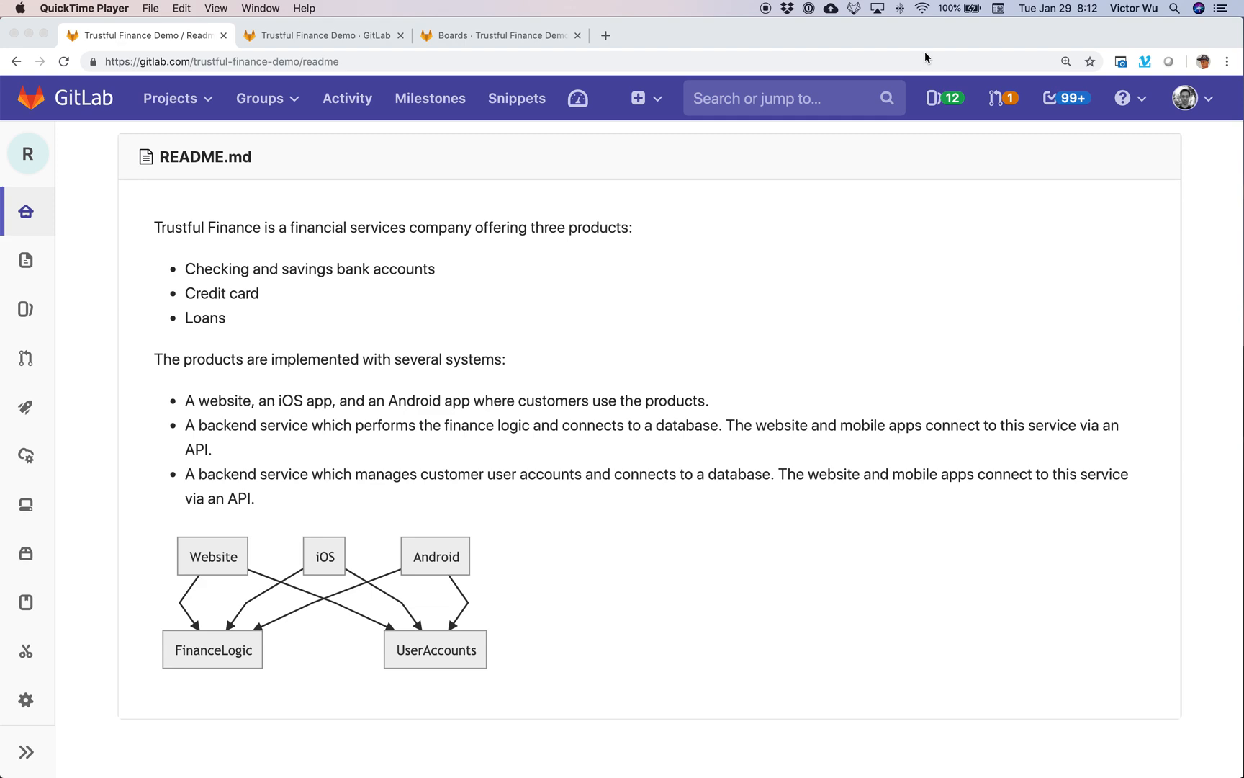
pyautogui.moveTo(782, 212)
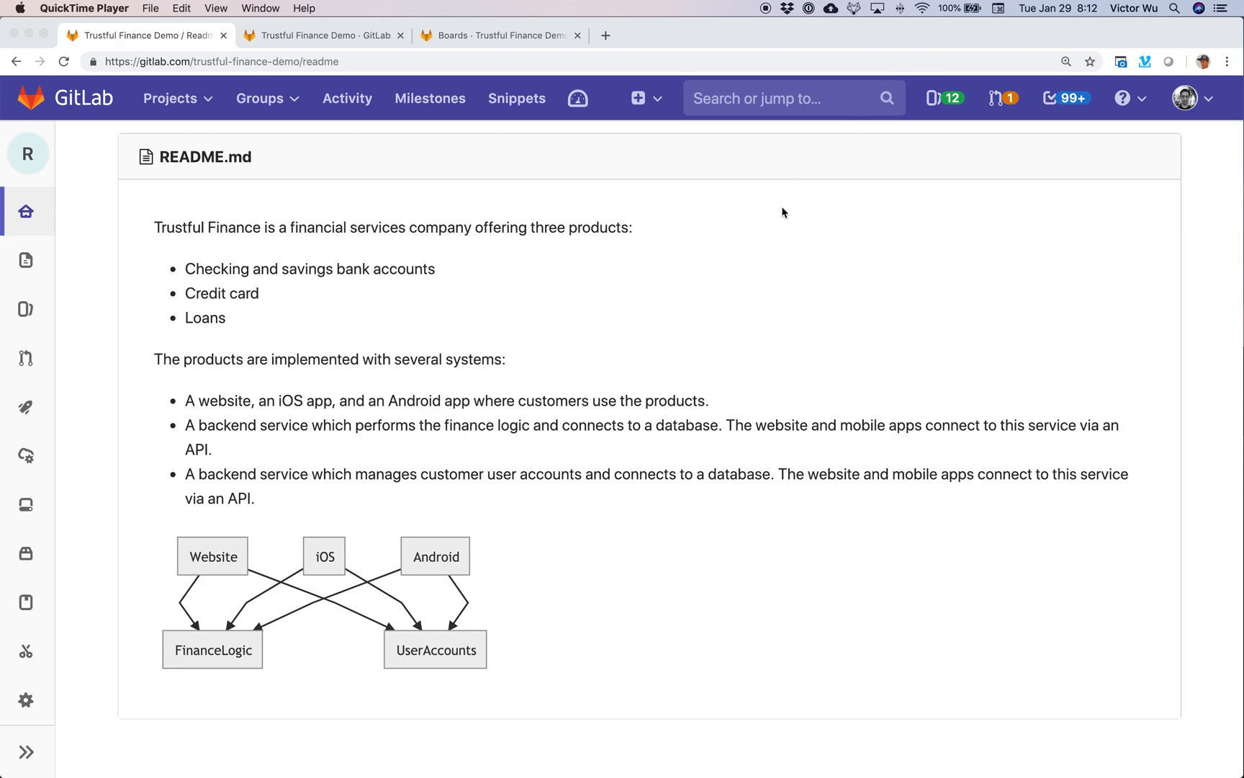
pyautogui.moveTo(631, 355)
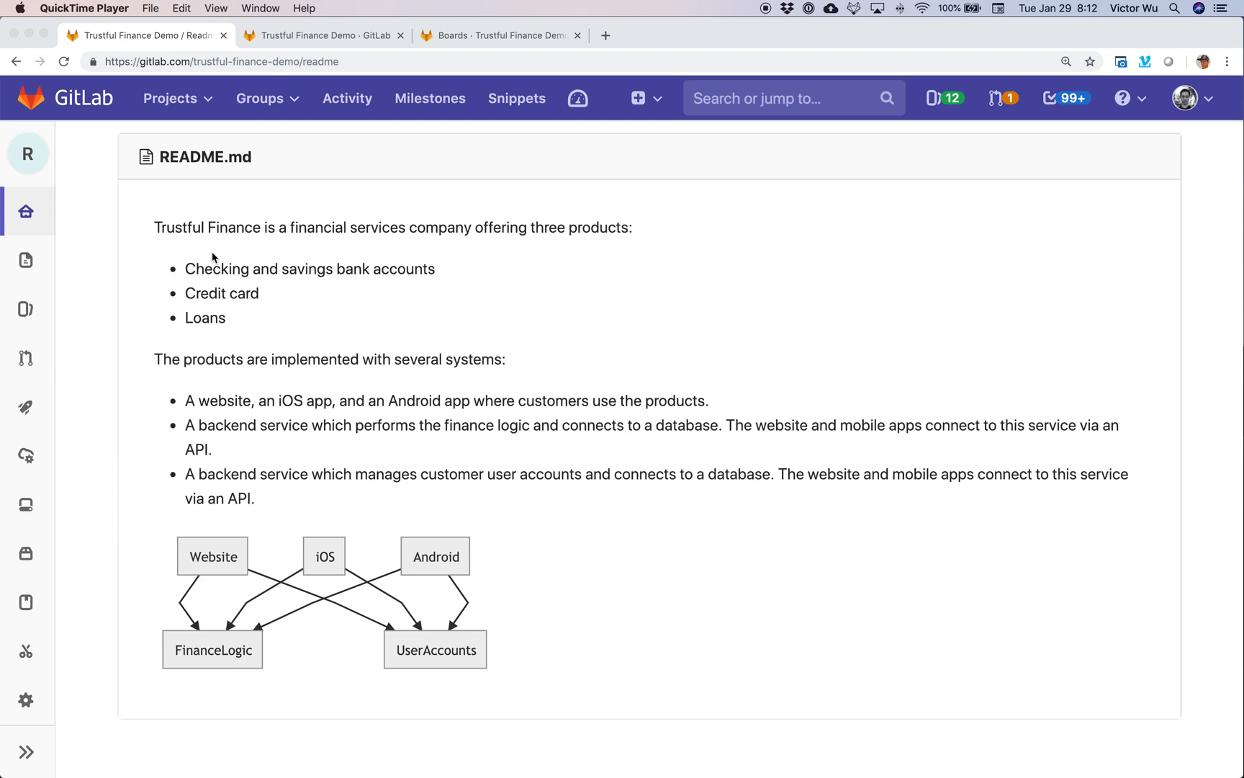
pyautogui.moveTo(254, 232)
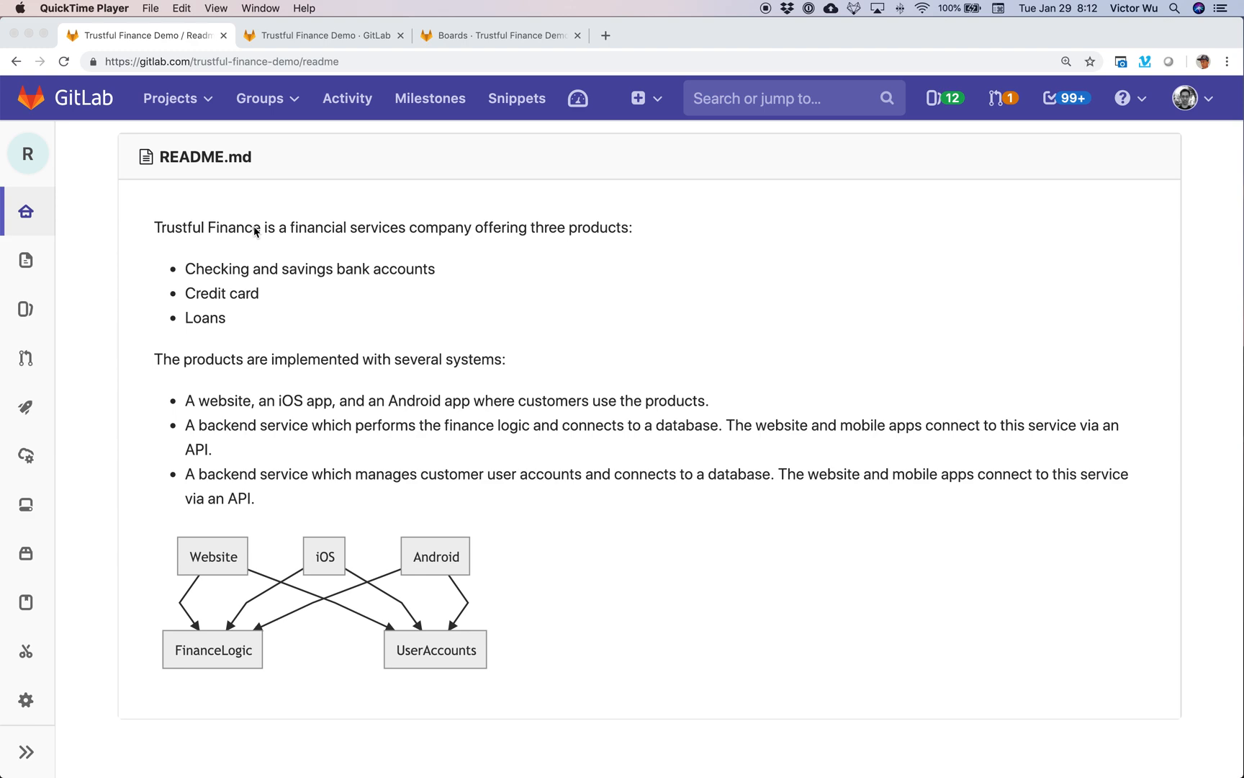
pyautogui.moveTo(334, 231)
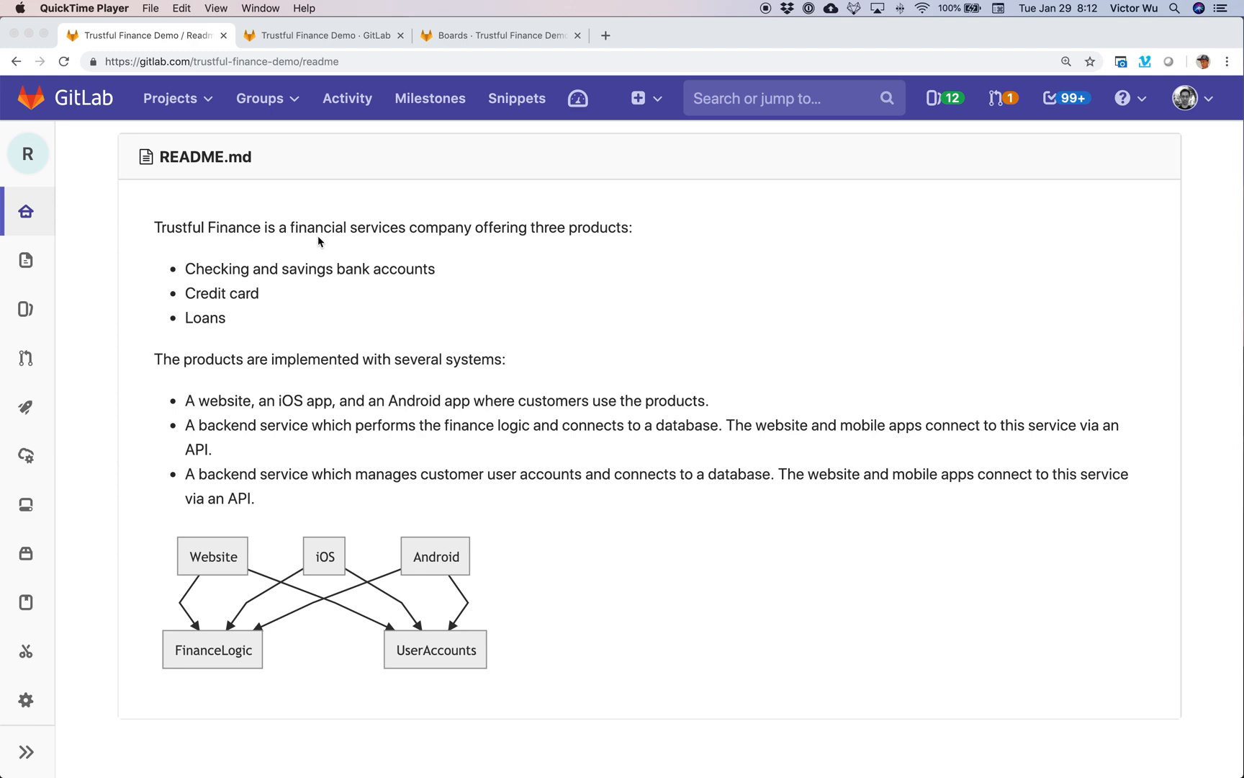
pyautogui.moveTo(263, 274)
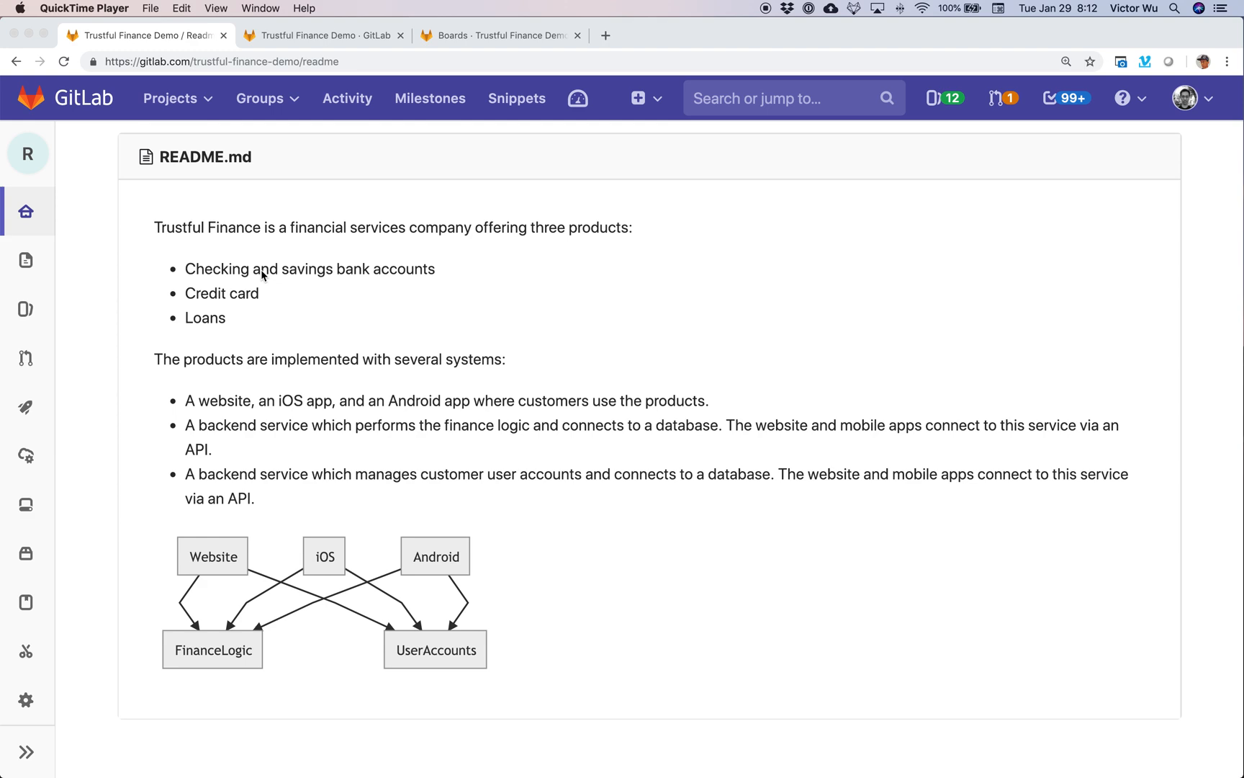
pyautogui.moveTo(228, 305)
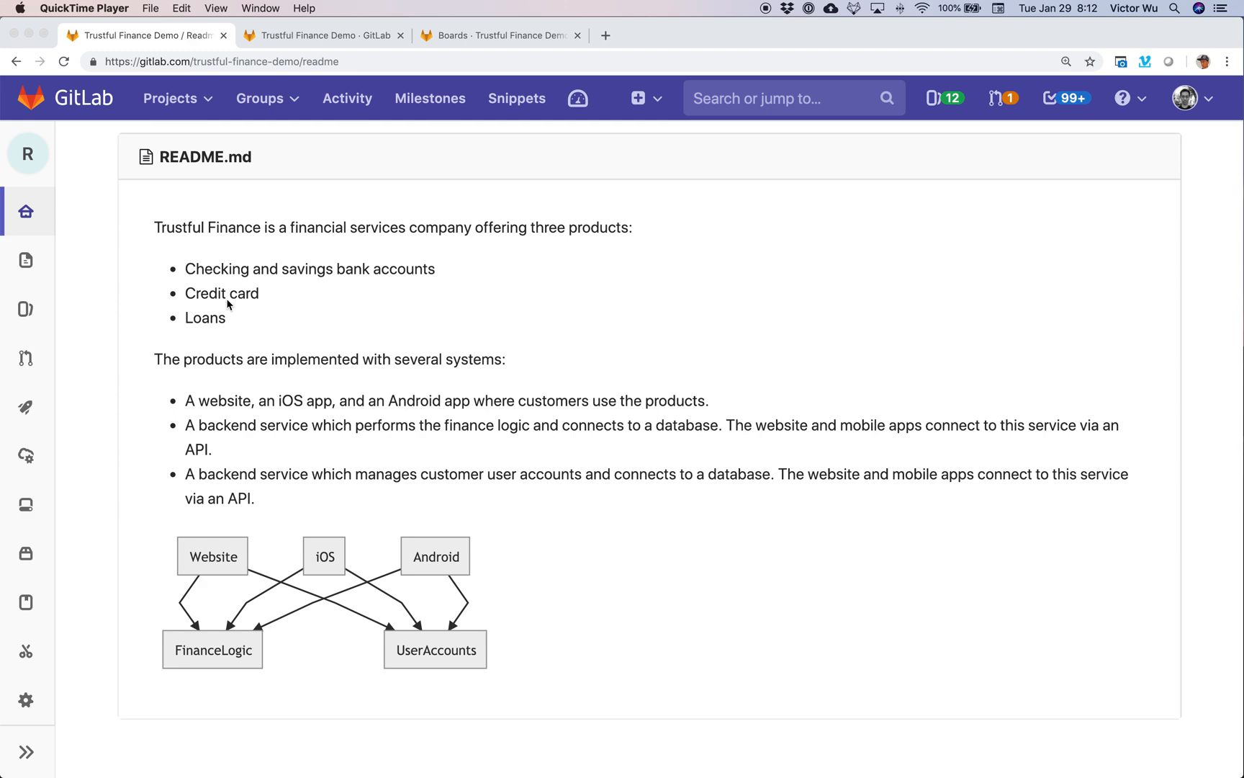
pyautogui.moveTo(205, 241)
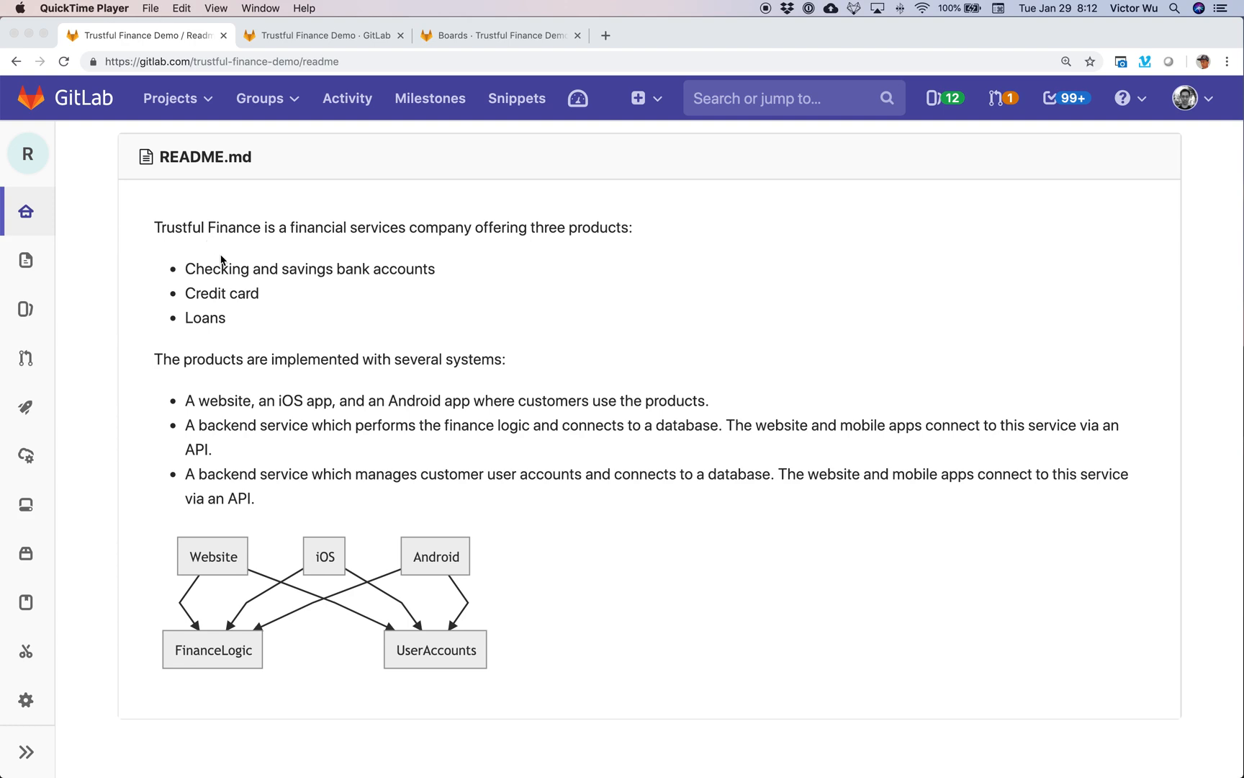
pyautogui.moveTo(234, 270)
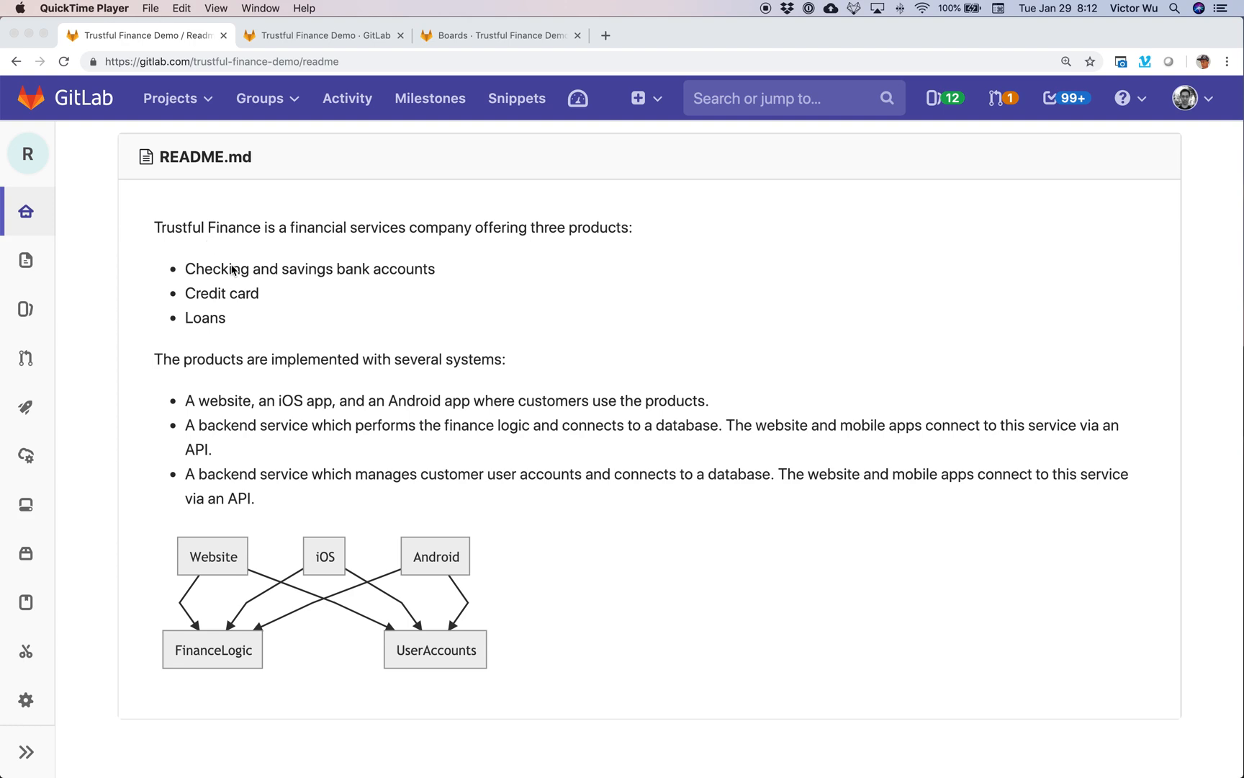
pyautogui.moveTo(234, 433)
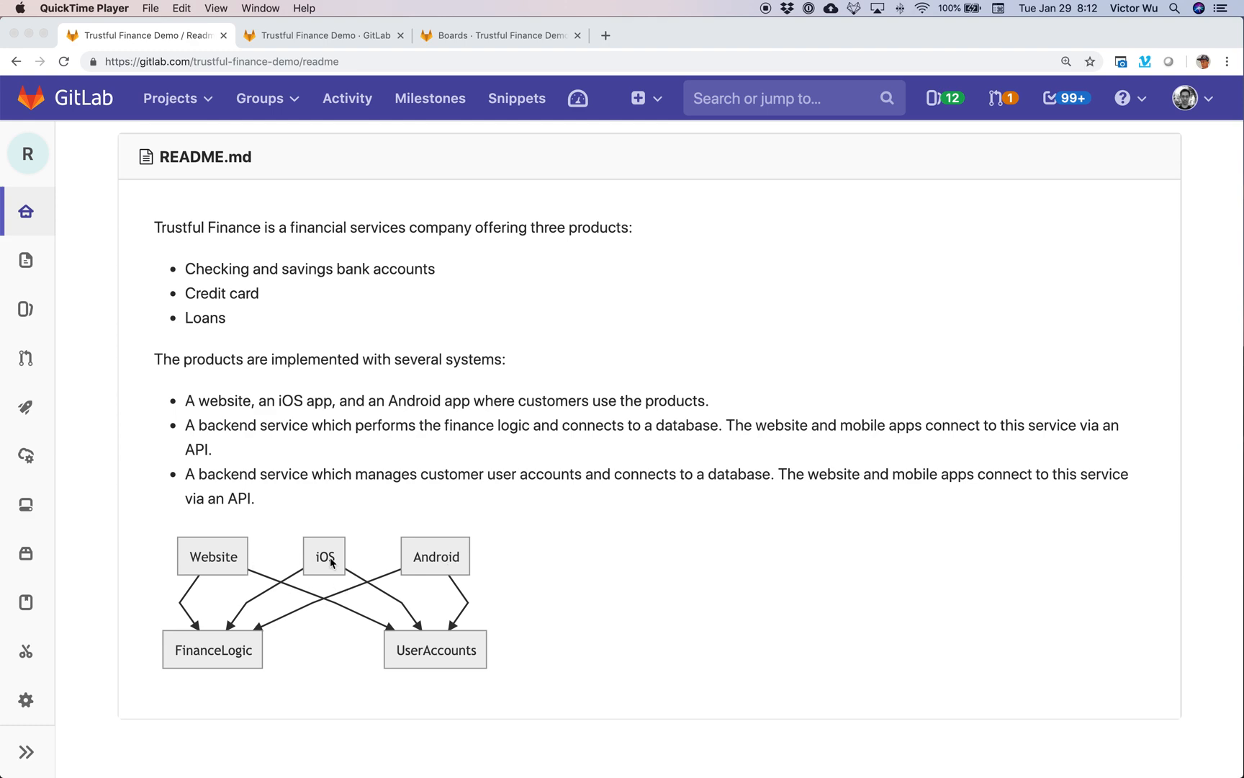
pyautogui.moveTo(262, 570)
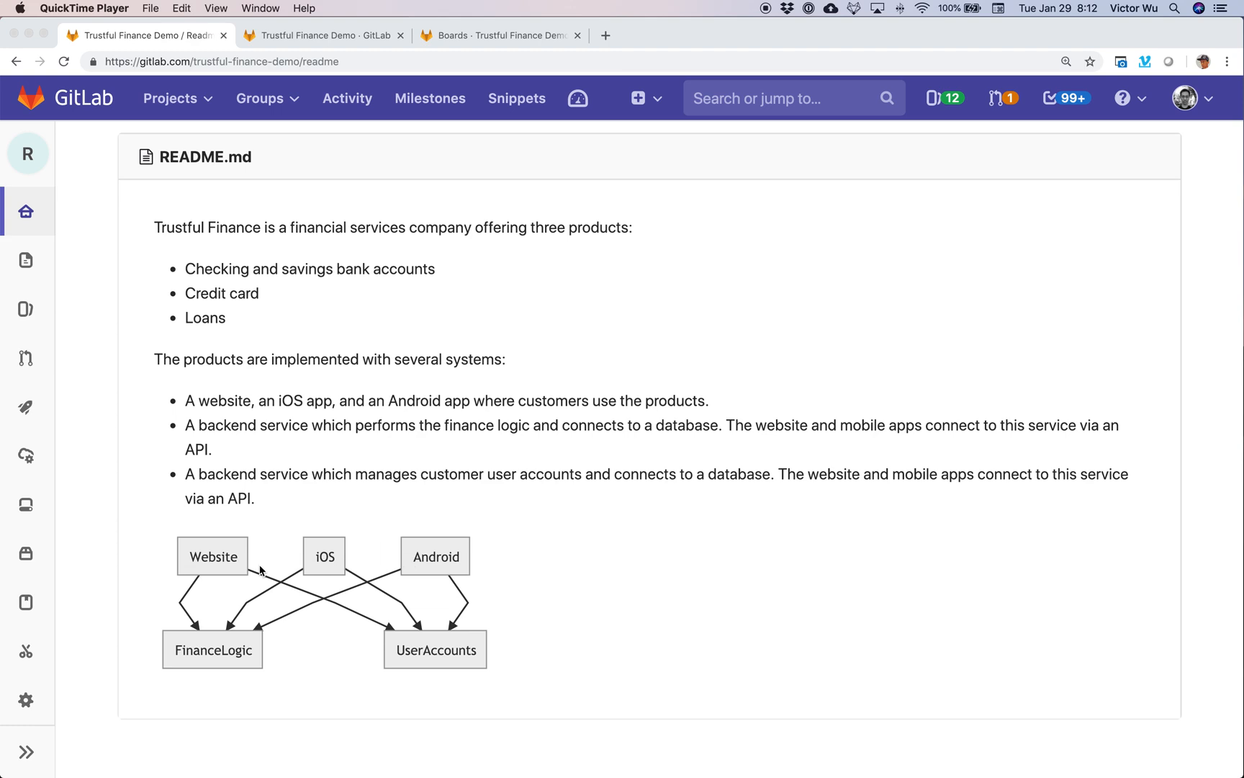
pyautogui.moveTo(310, 622)
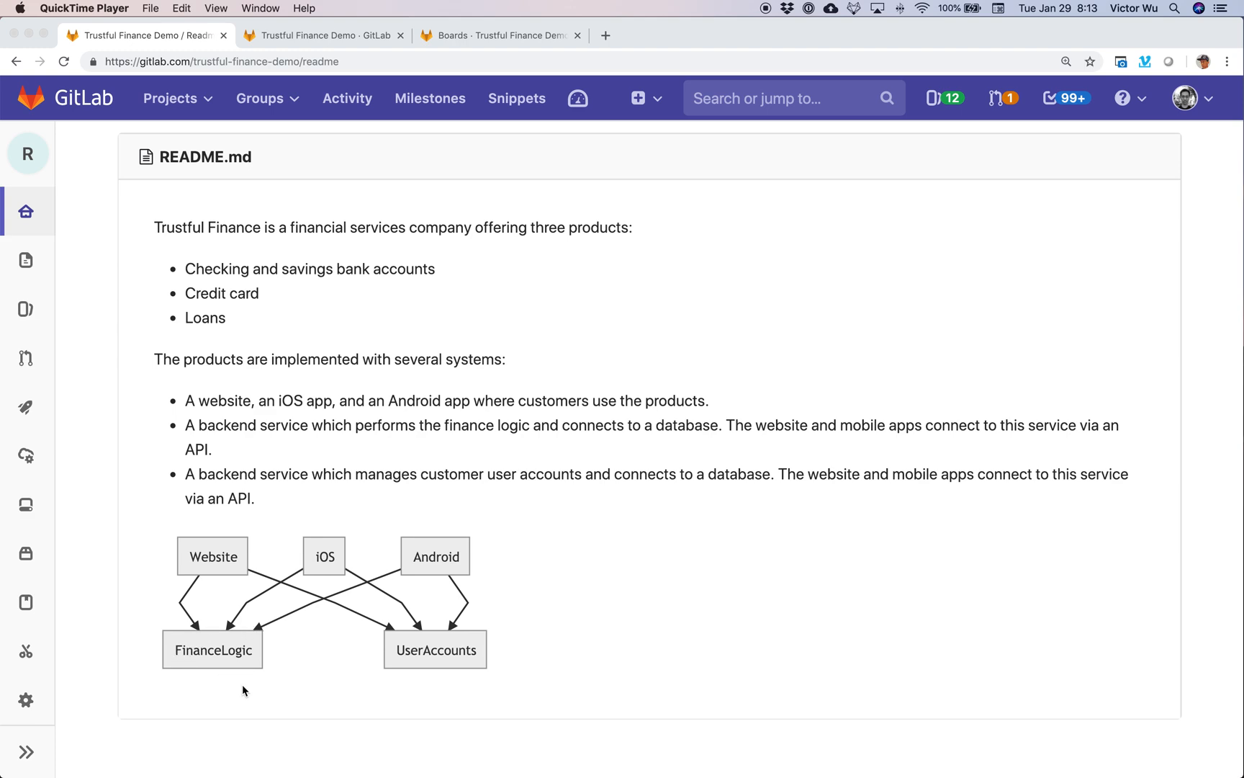
pyautogui.moveTo(388, 679)
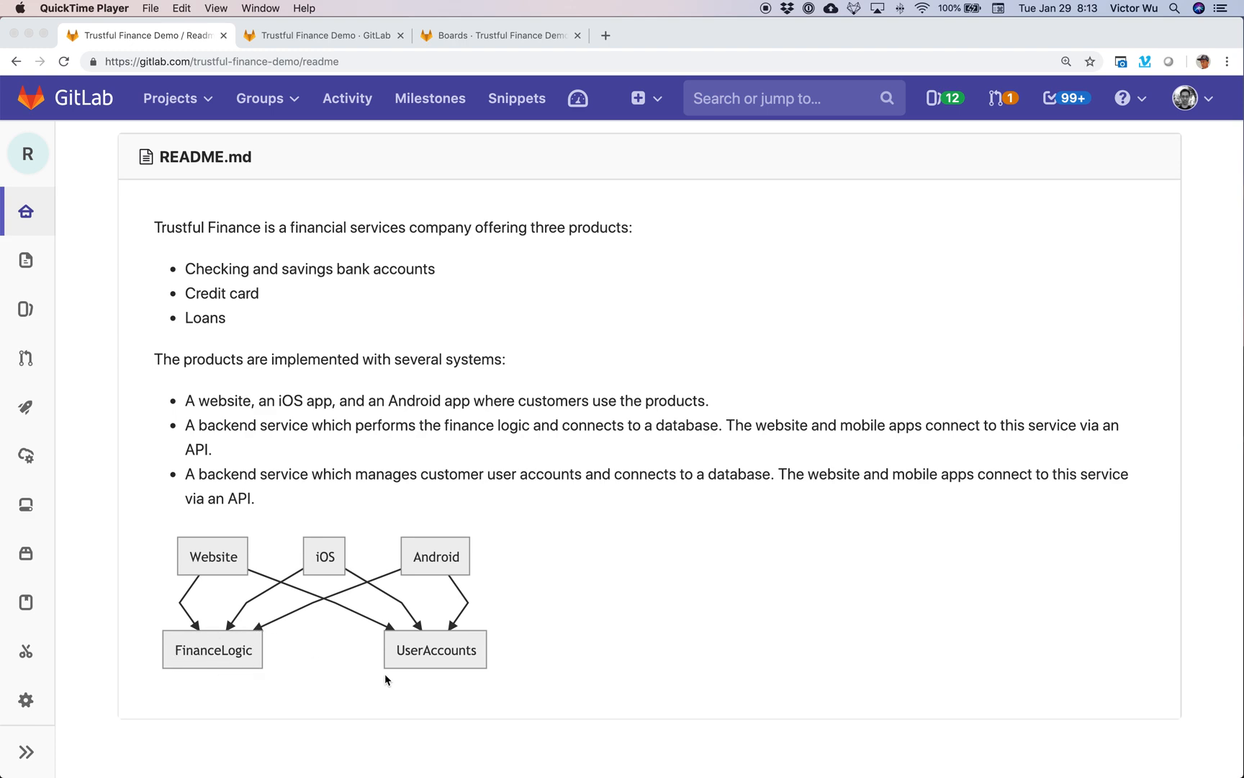
pyautogui.moveTo(406, 639)
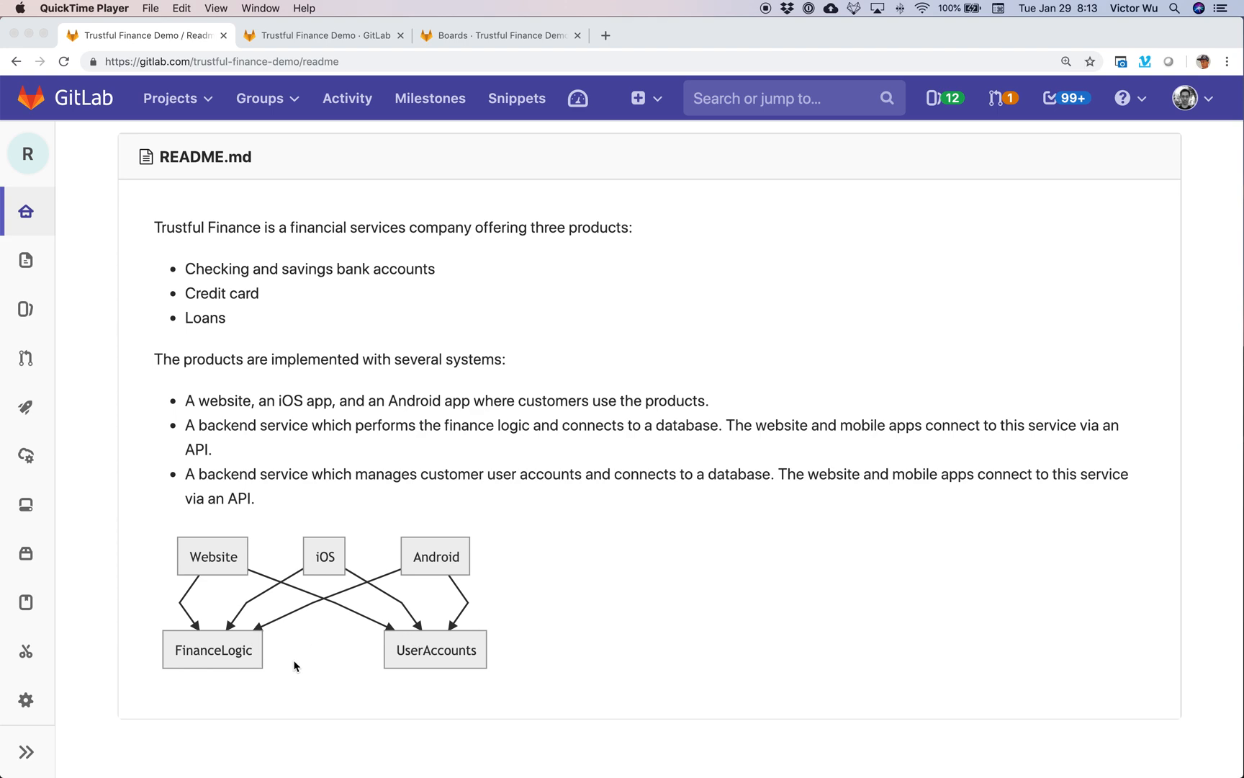
pyautogui.moveTo(474, 632)
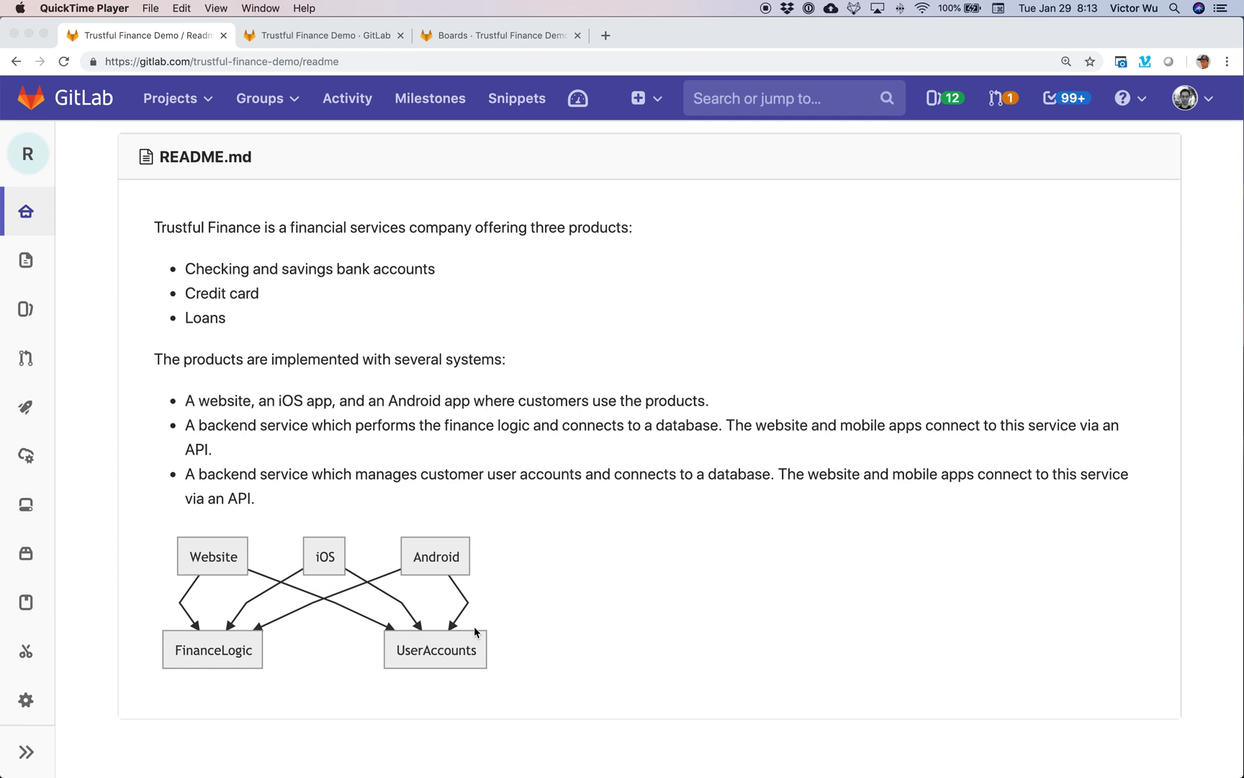
pyautogui.moveTo(456, 659)
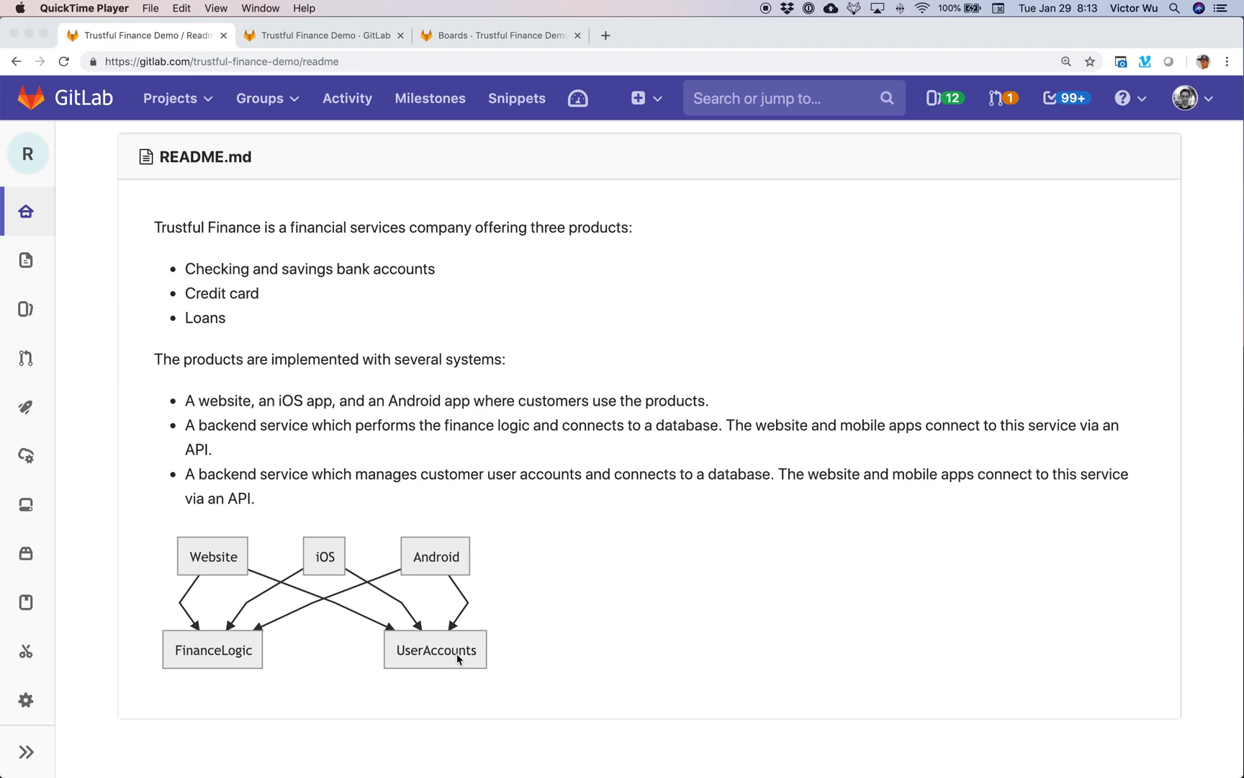
pyautogui.moveTo(242, 663)
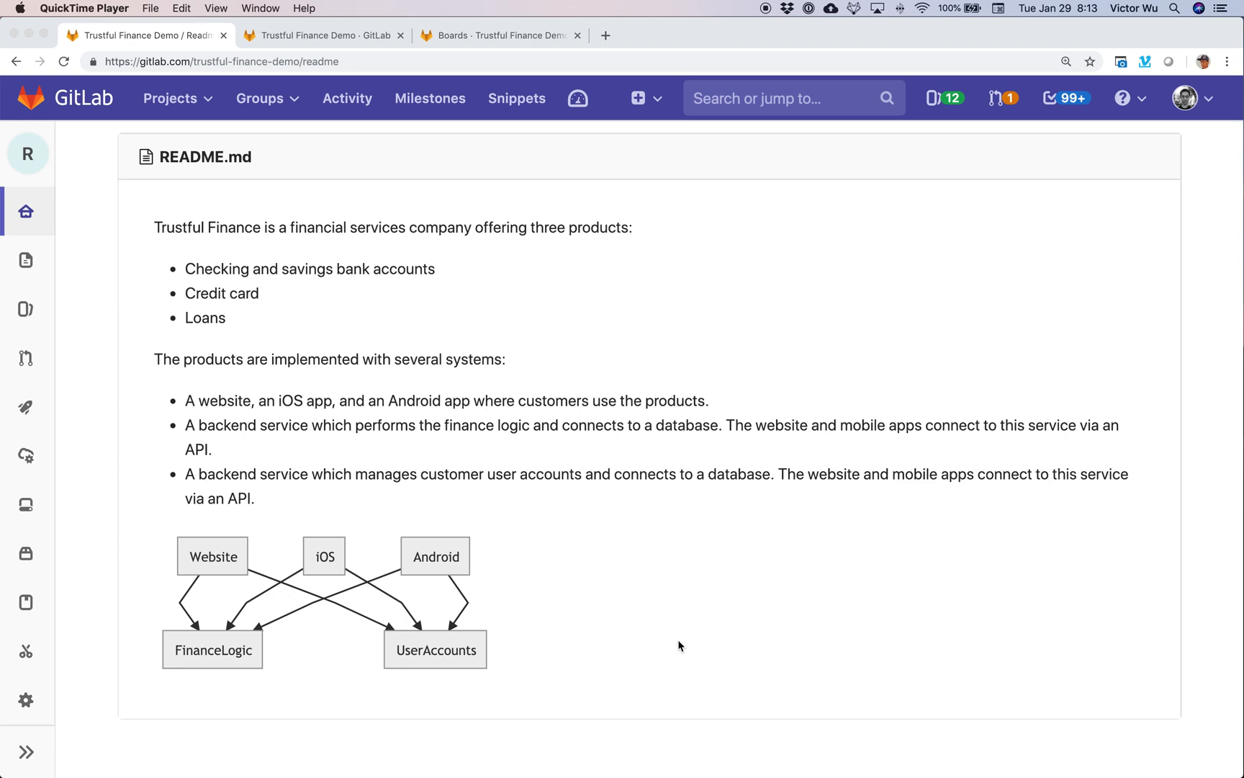
pyautogui.moveTo(667, 664)
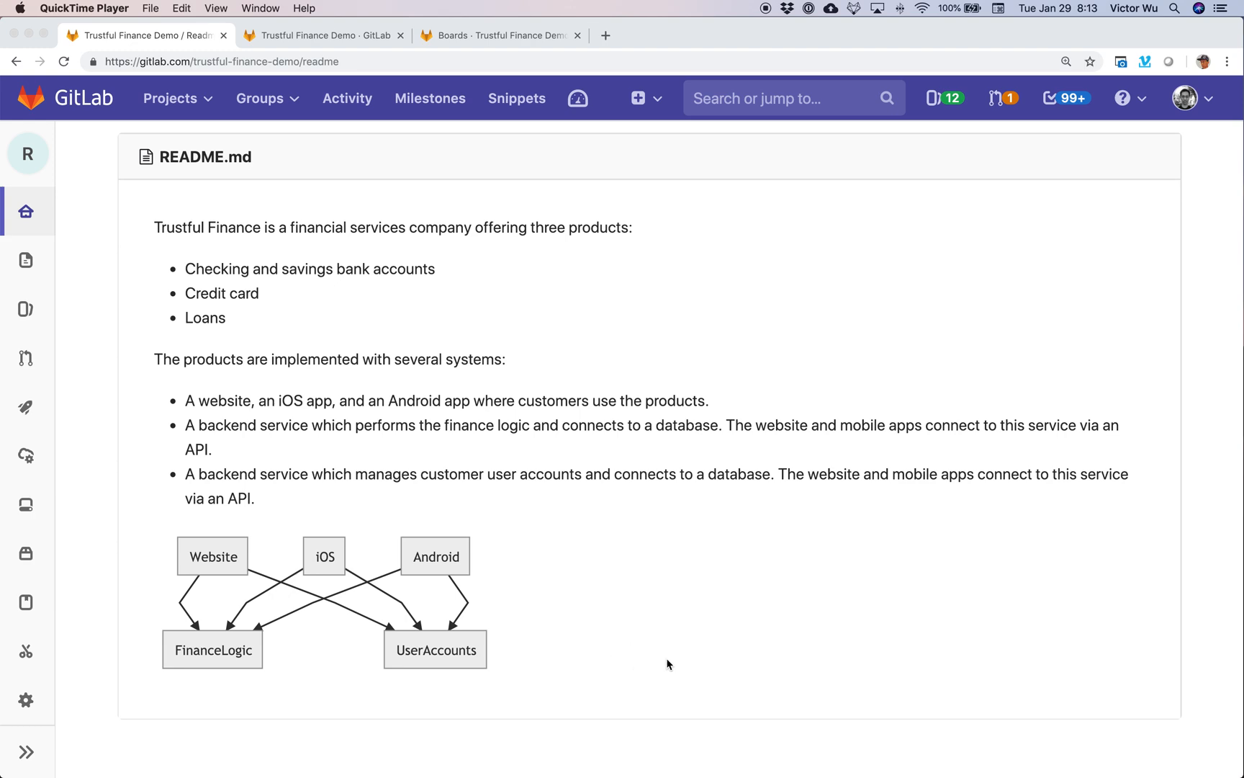
pyautogui.moveTo(640, 663)
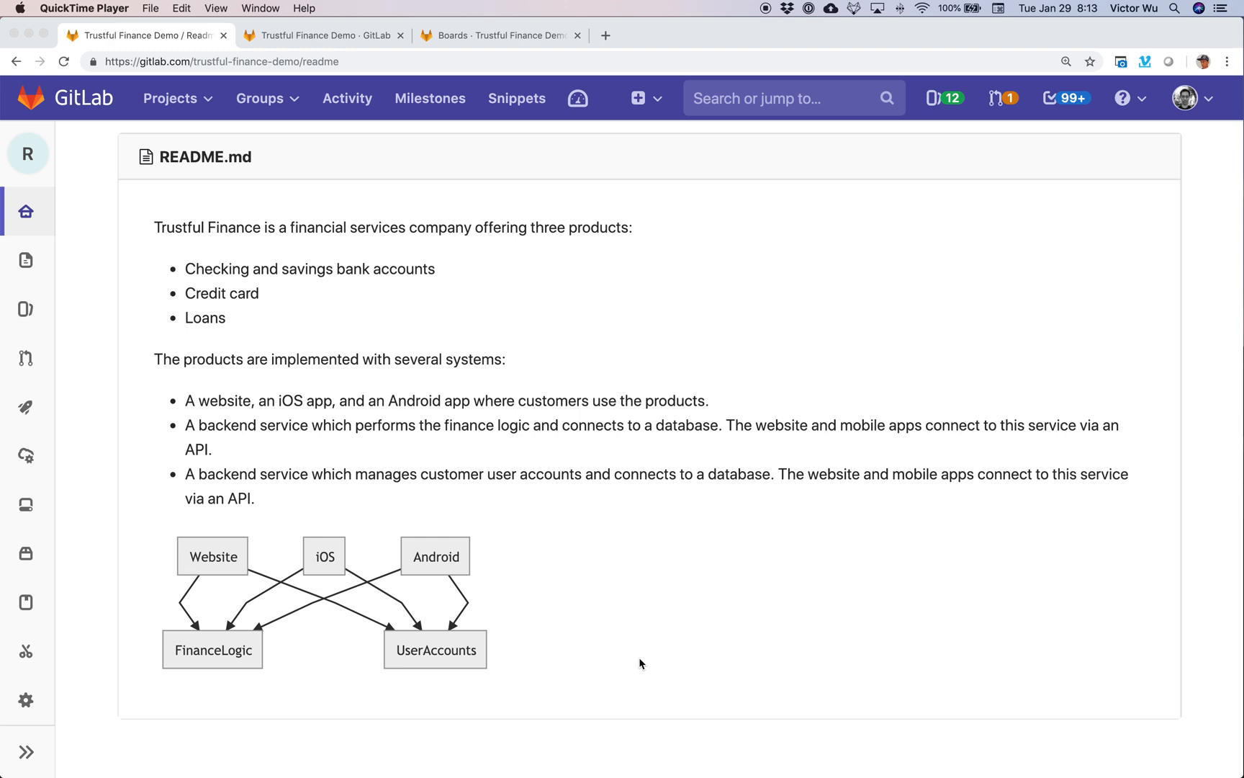
pyautogui.moveTo(359, 653)
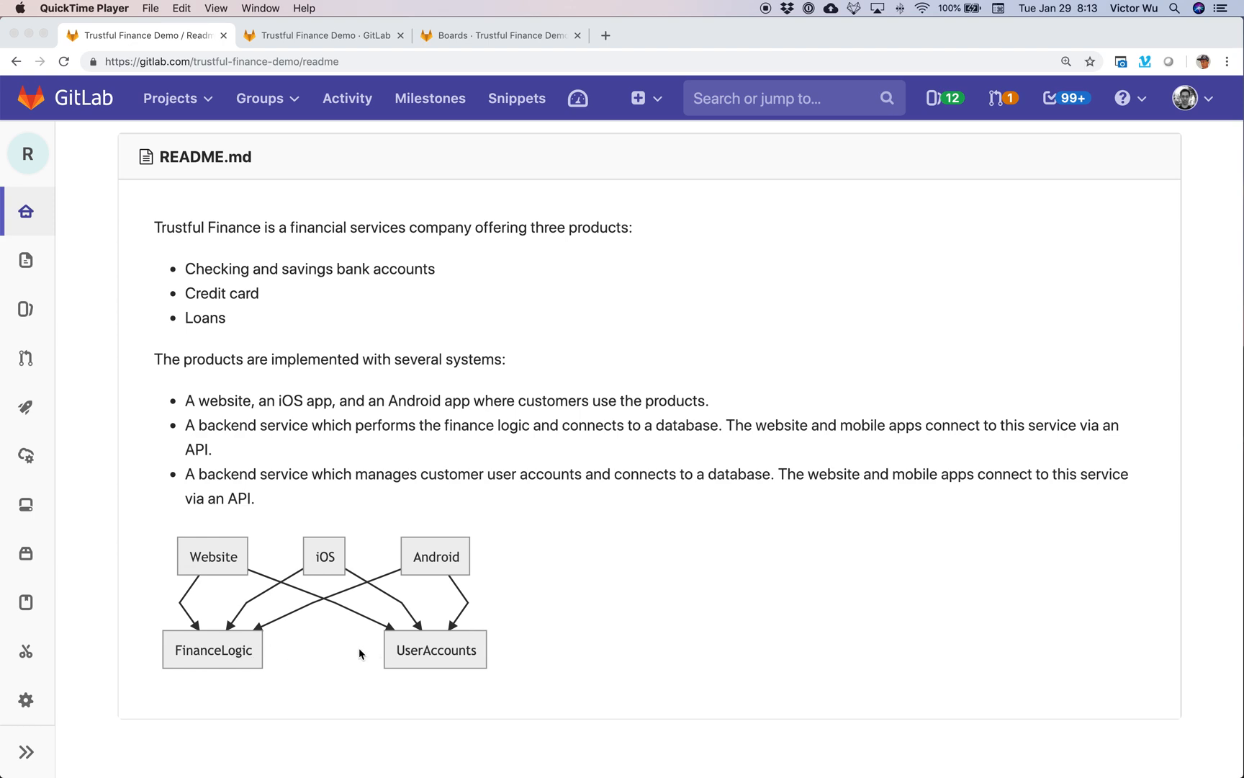
pyautogui.moveTo(217, 684)
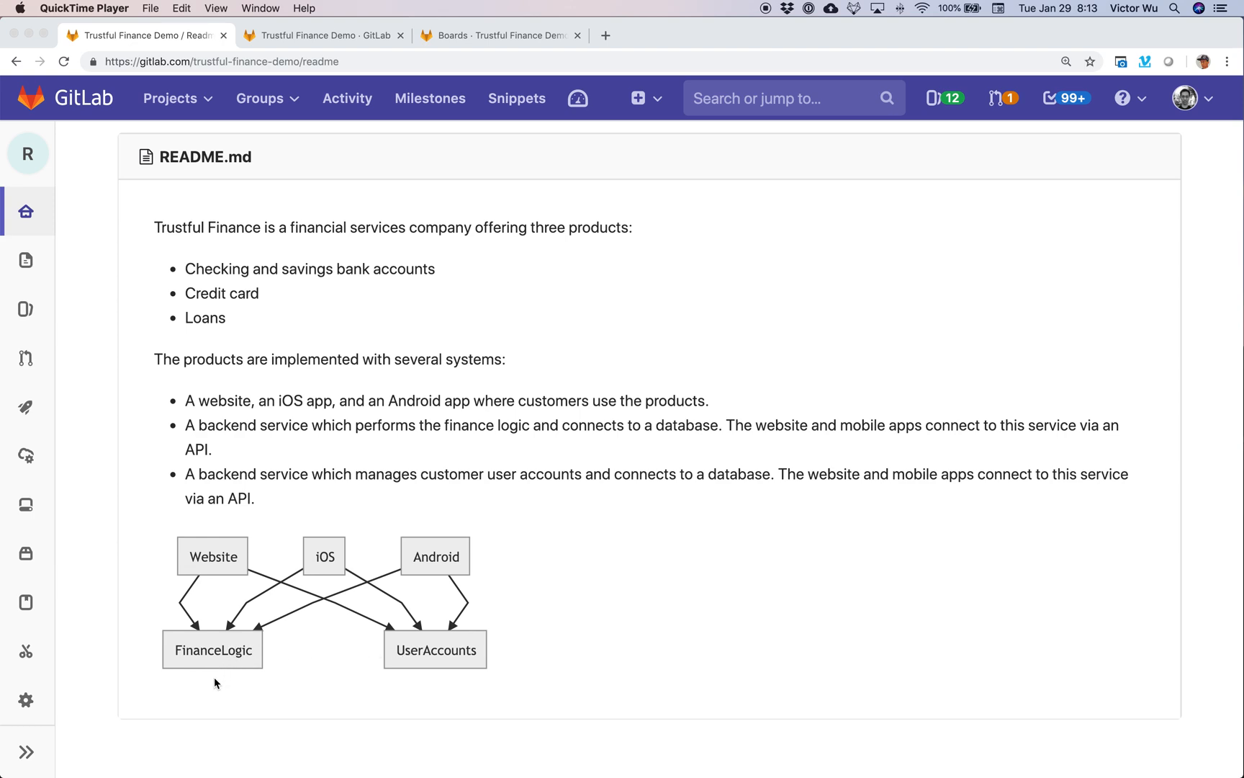
pyautogui.moveTo(251, 641)
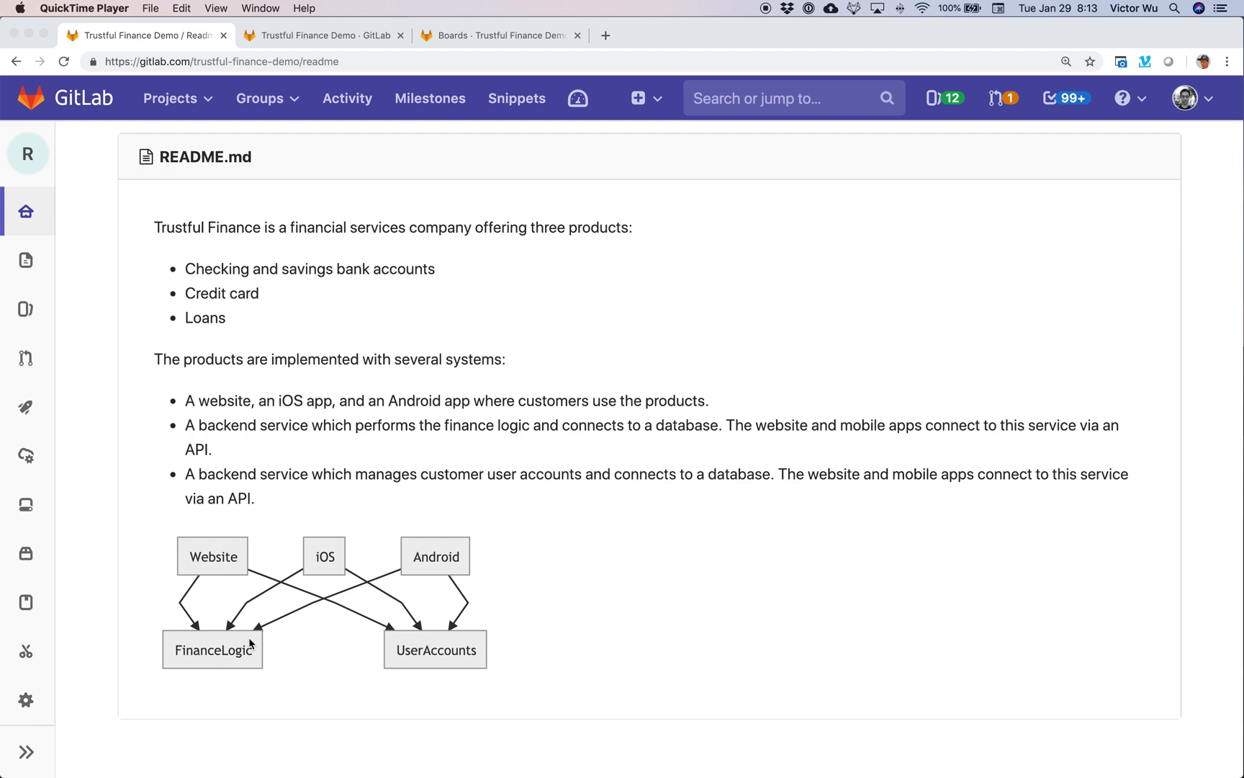
pyautogui.moveTo(403, 657)
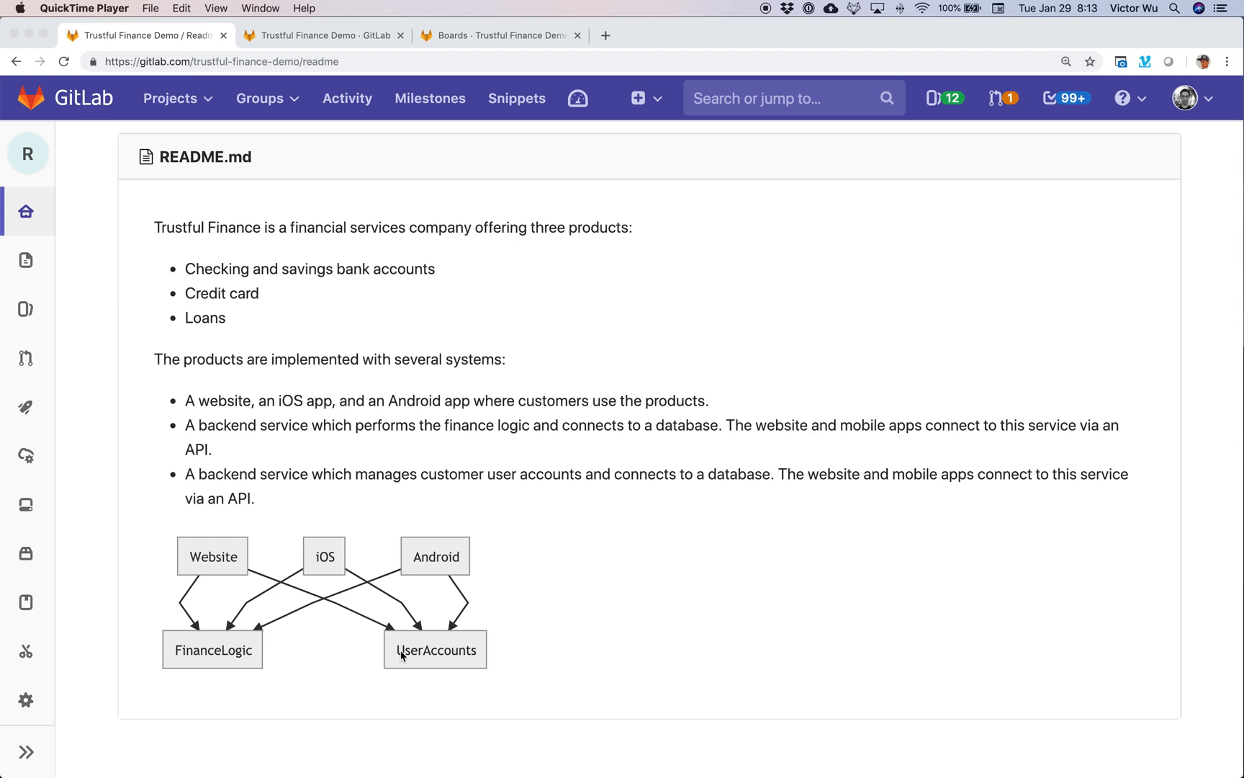
pyautogui.moveTo(331, 558)
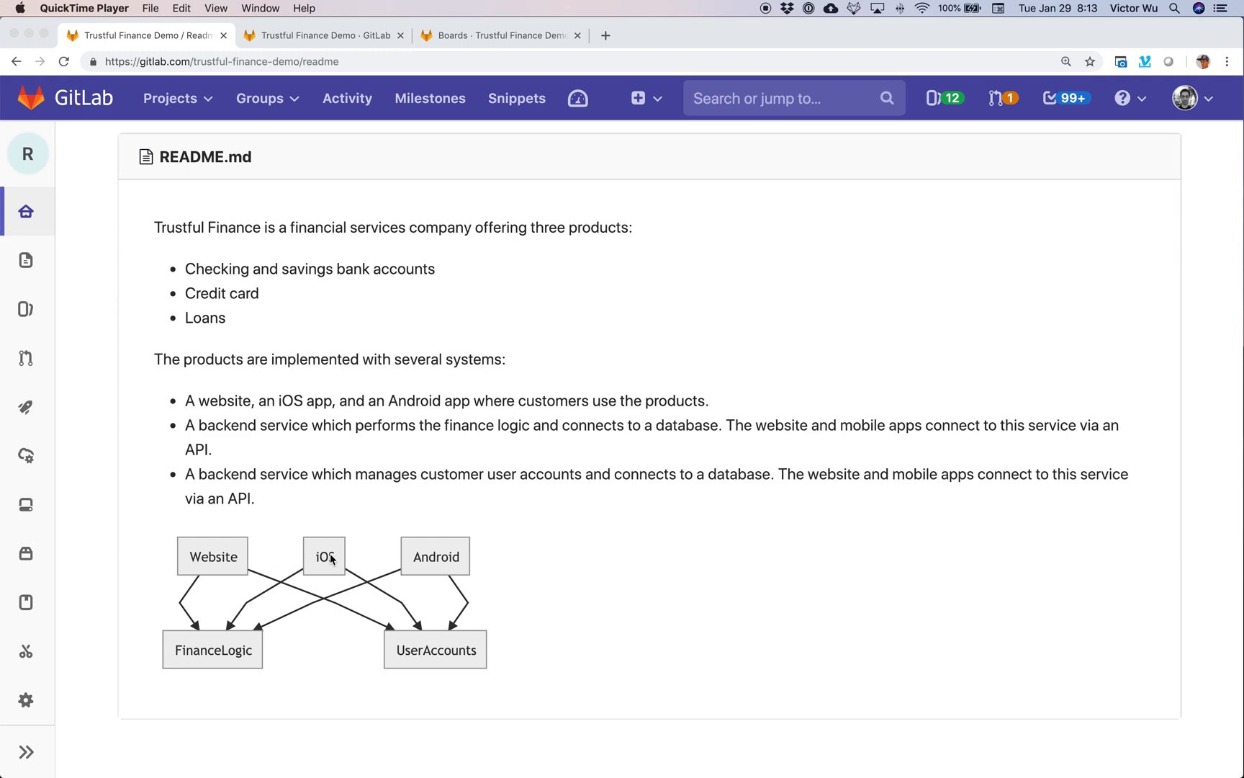
pyautogui.moveTo(249, 562)
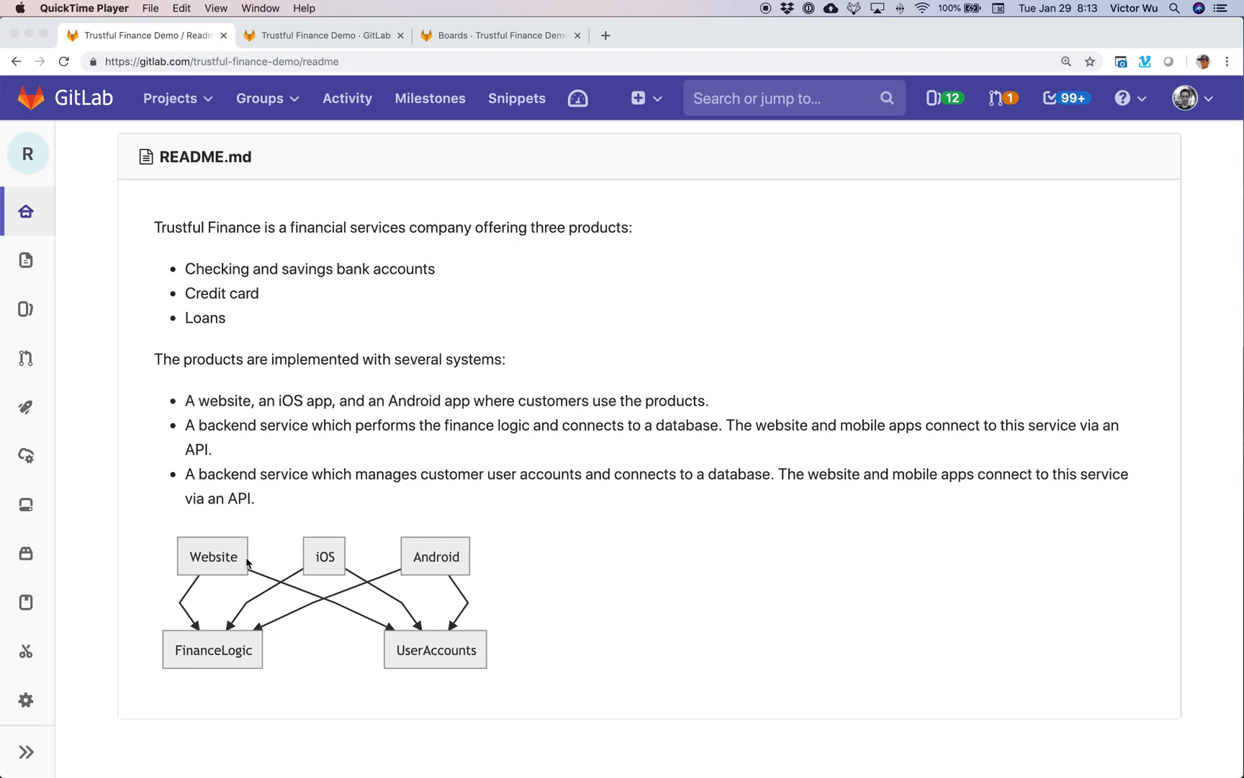
pyautogui.moveTo(266, 553)
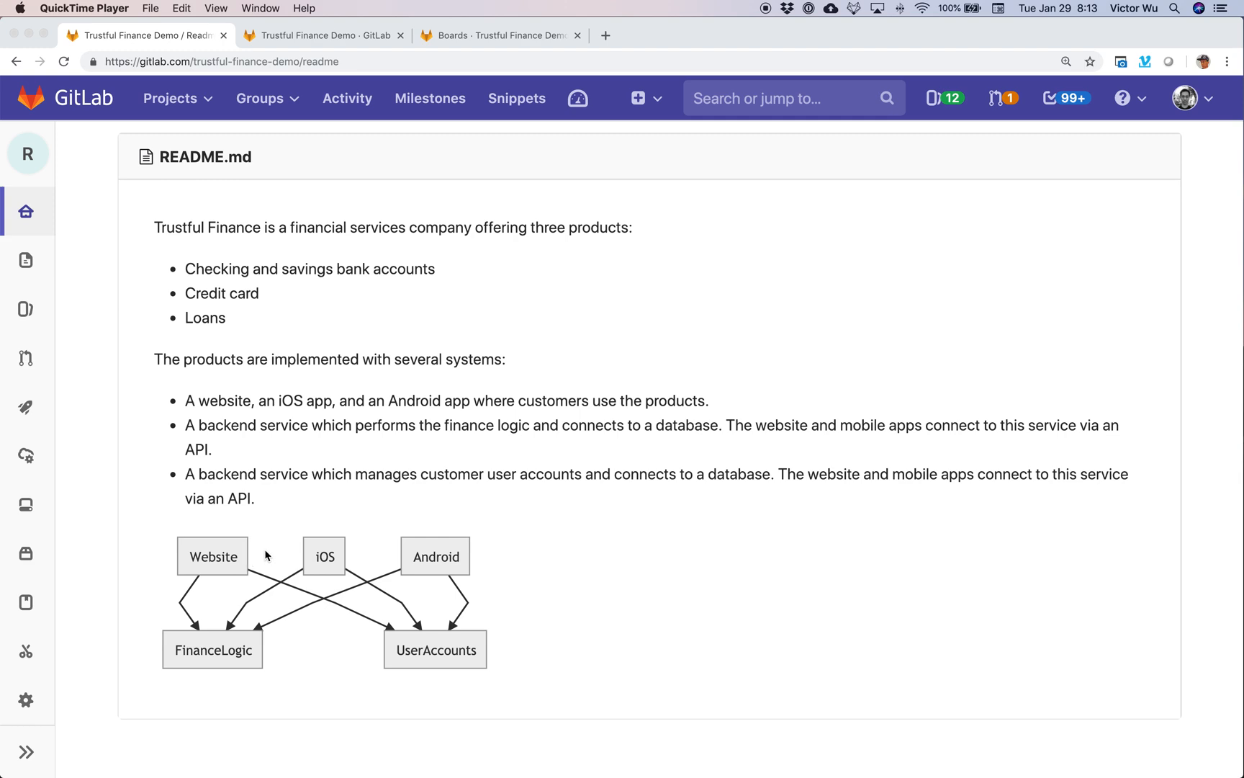
pyautogui.moveTo(430, 583)
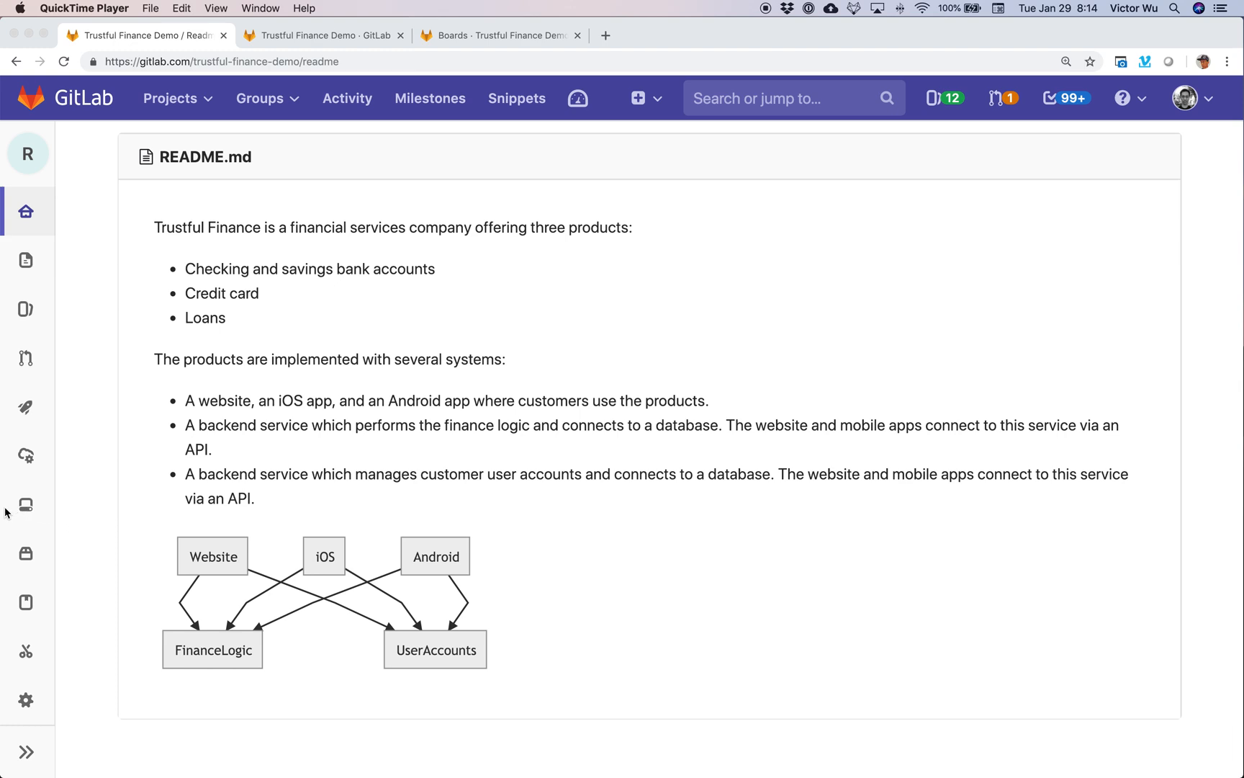
pyautogui.moveTo(589, 133)
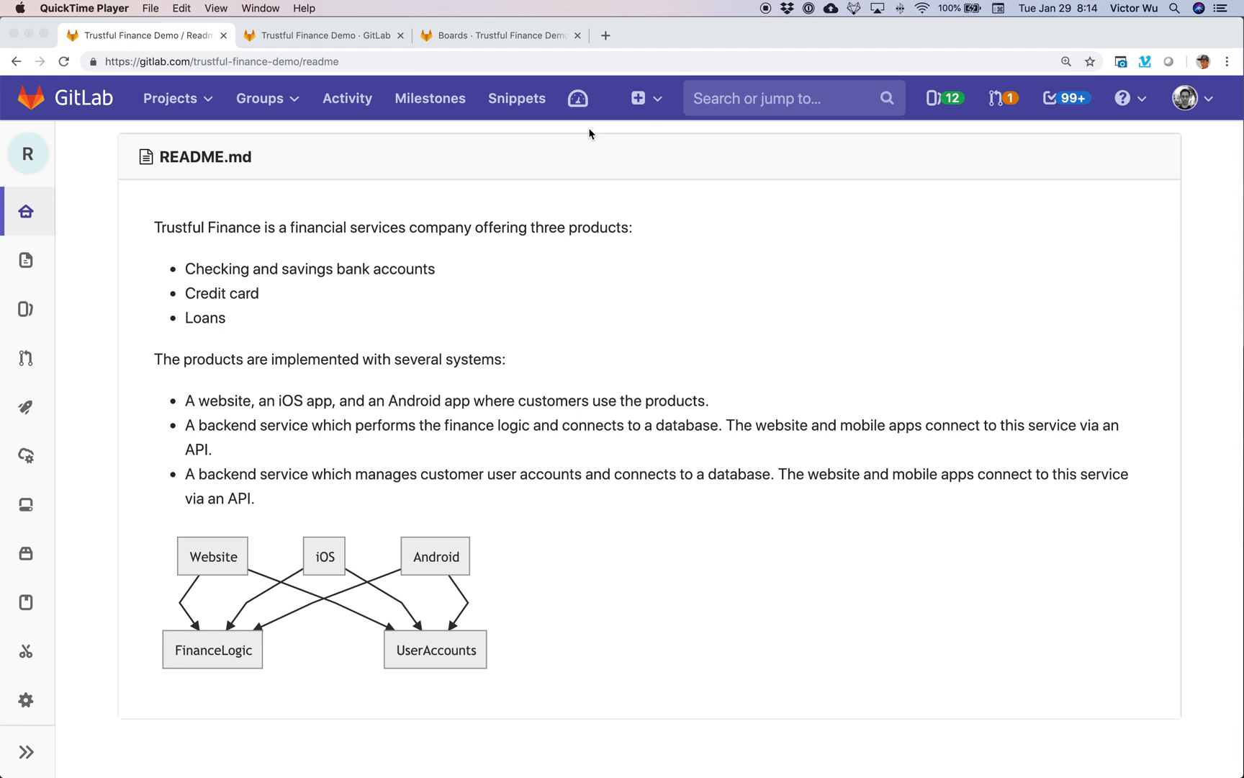
pyautogui.moveTo(26, 358)
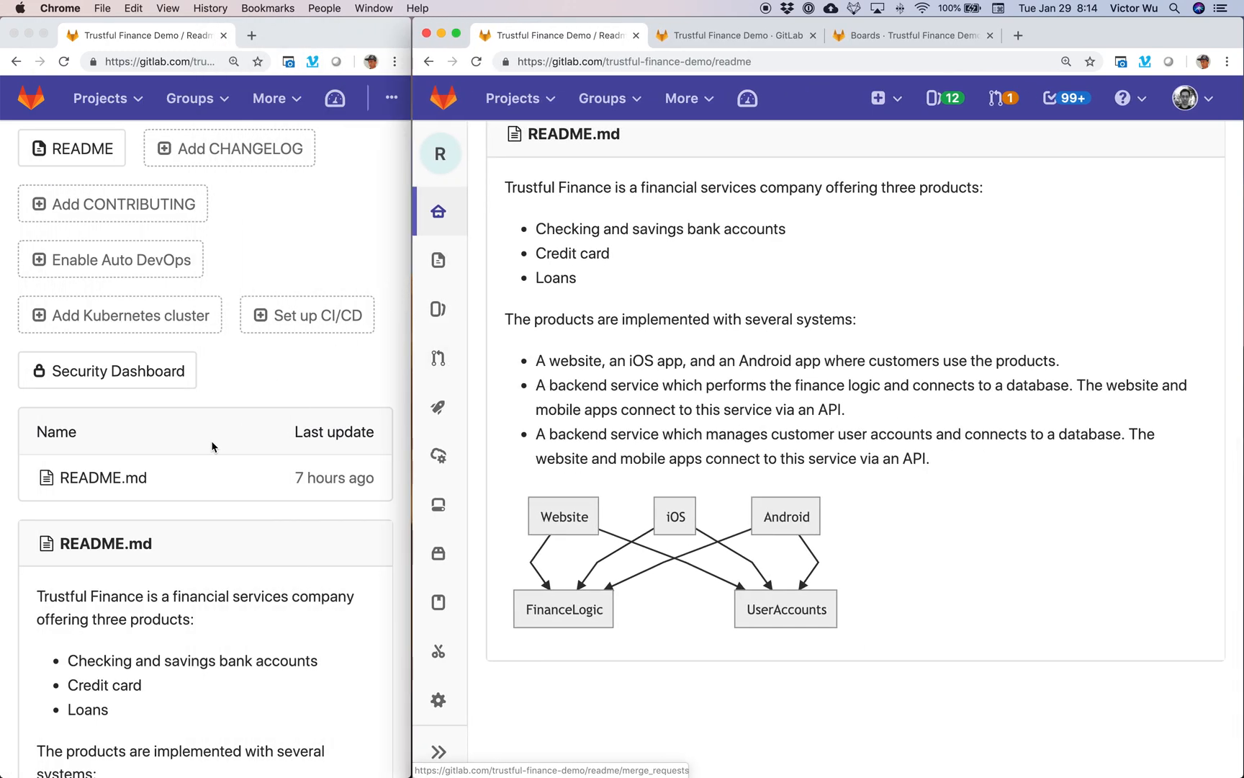
# Scroll the Trustful Finance Demo group page to find the Readme project
pyautogui.scroll(-3)
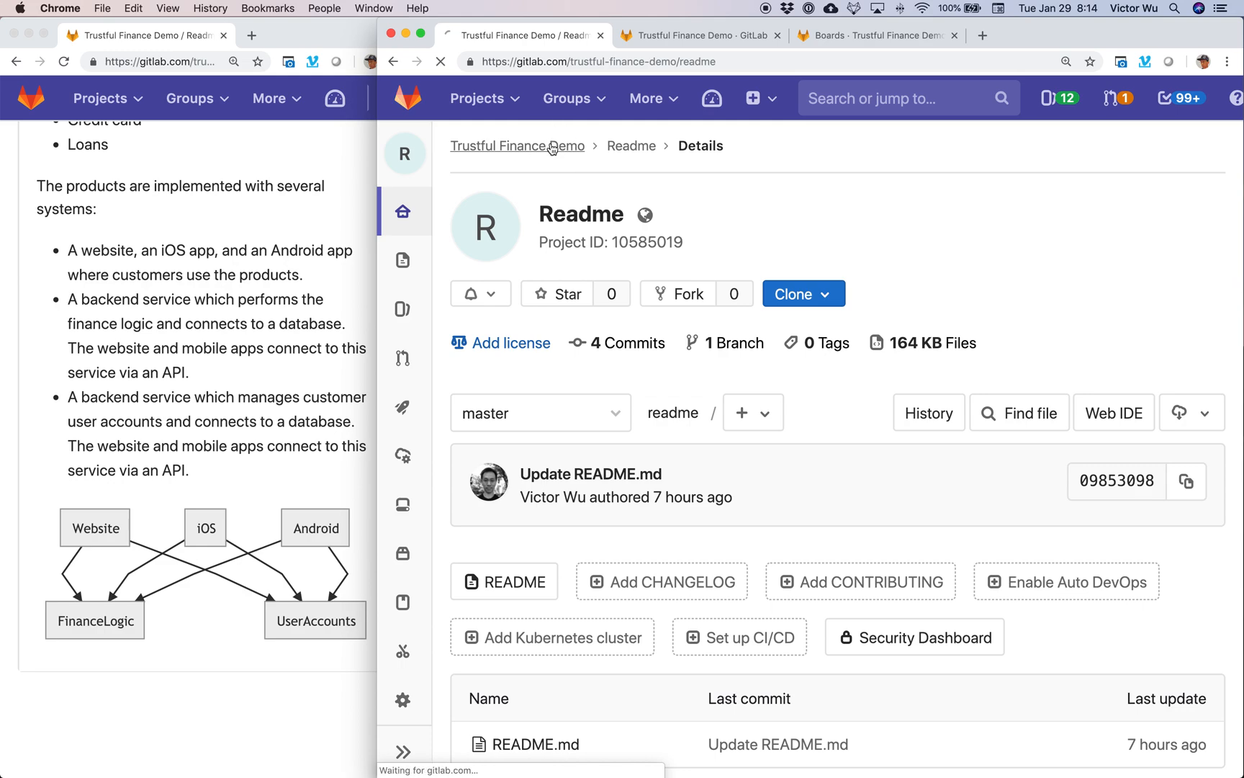
# Return to Trustful Finance Demo and expand By System to list its five projects
pyautogui.click(517, 146)
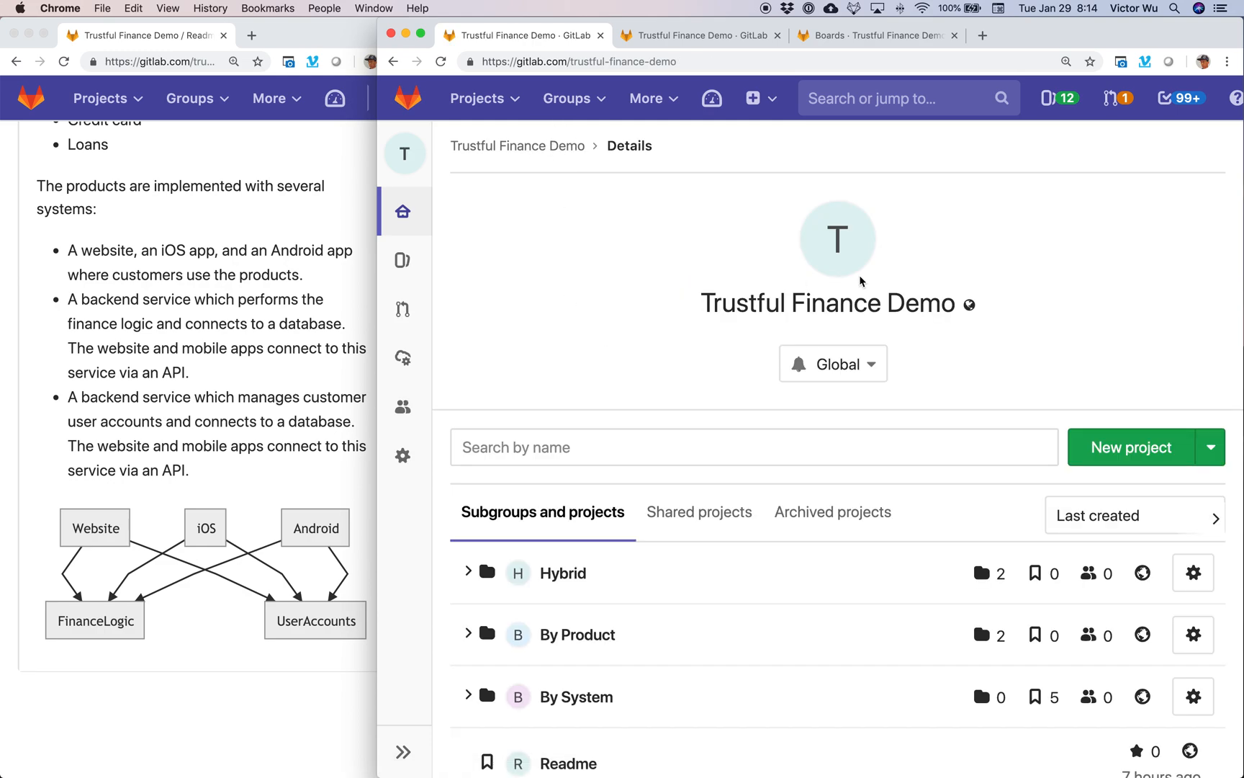
pyautogui.moveTo(672, 411)
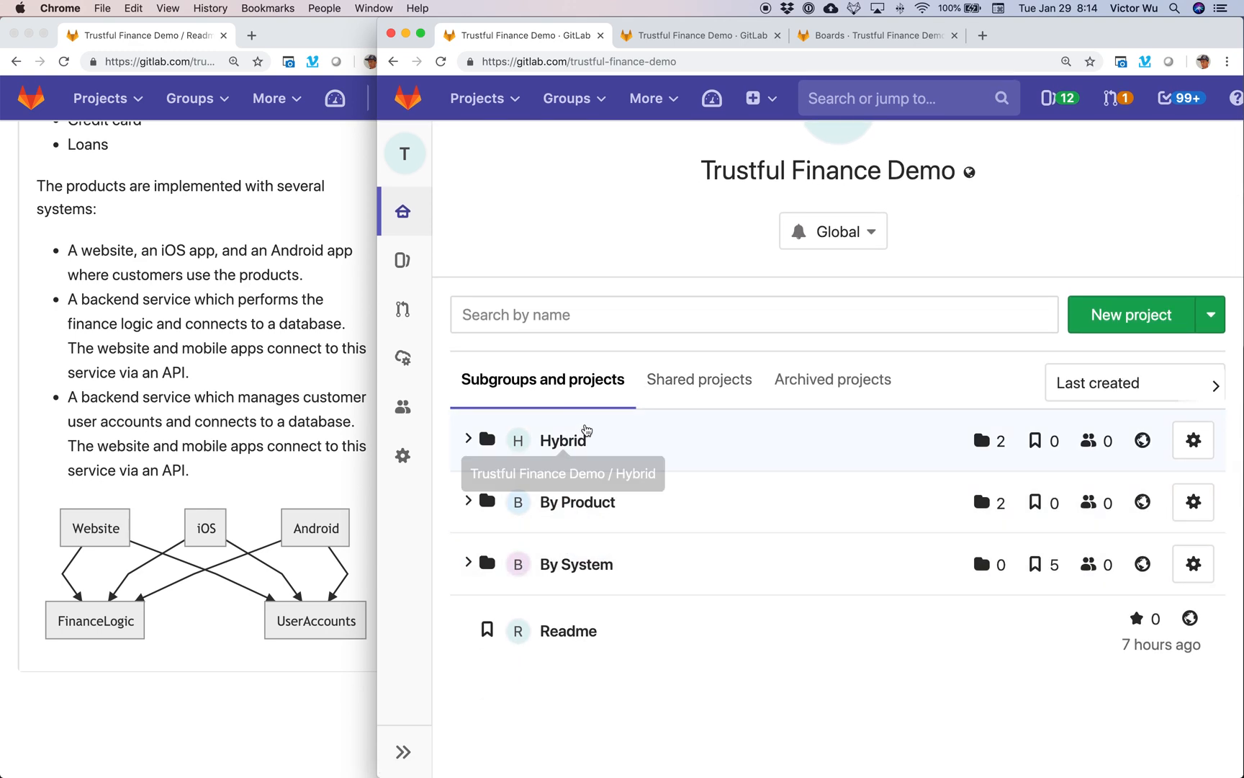
pyautogui.moveTo(591, 484)
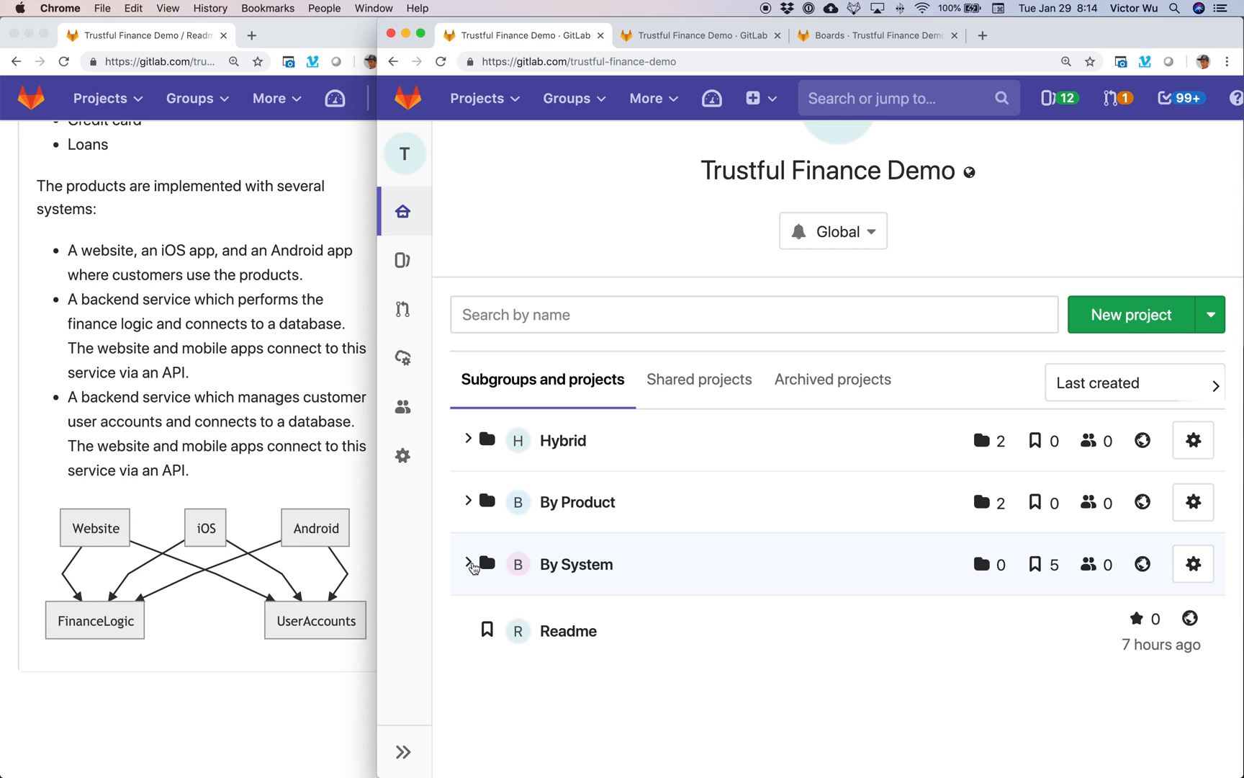
pyautogui.click(469, 563)
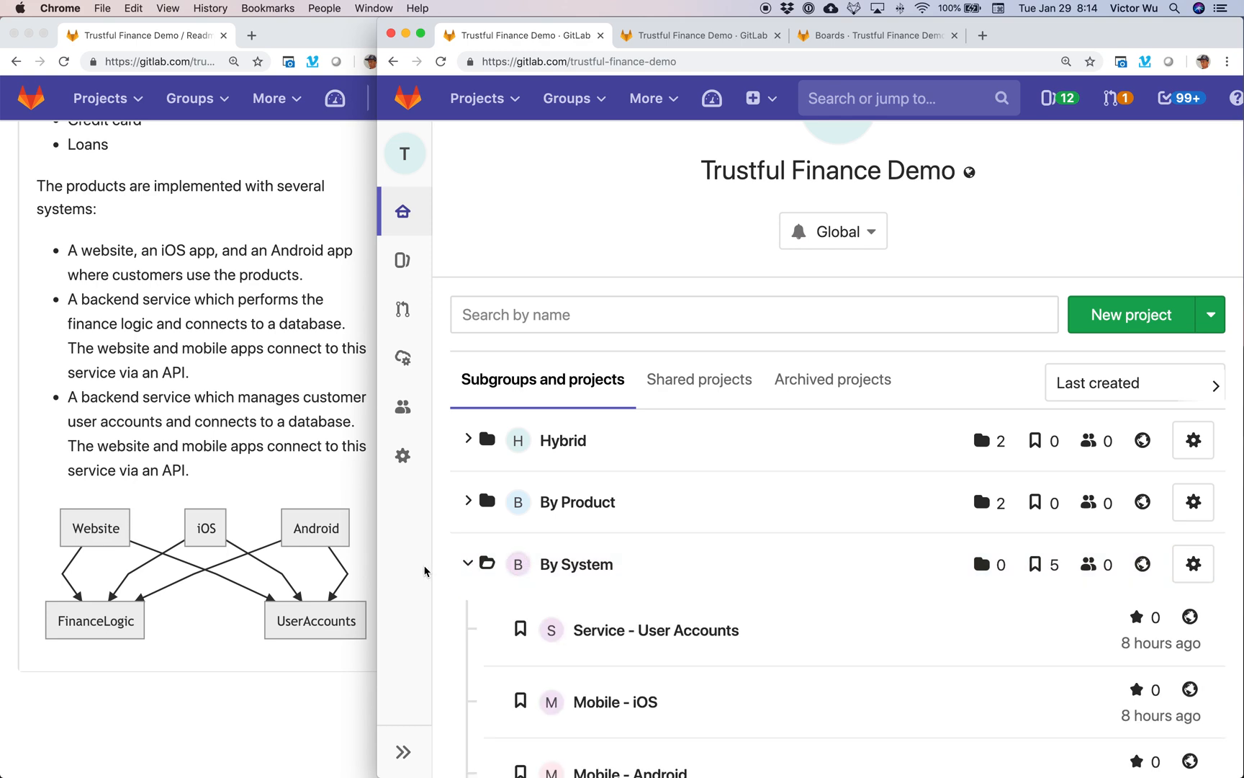
pyautogui.scroll(-3)
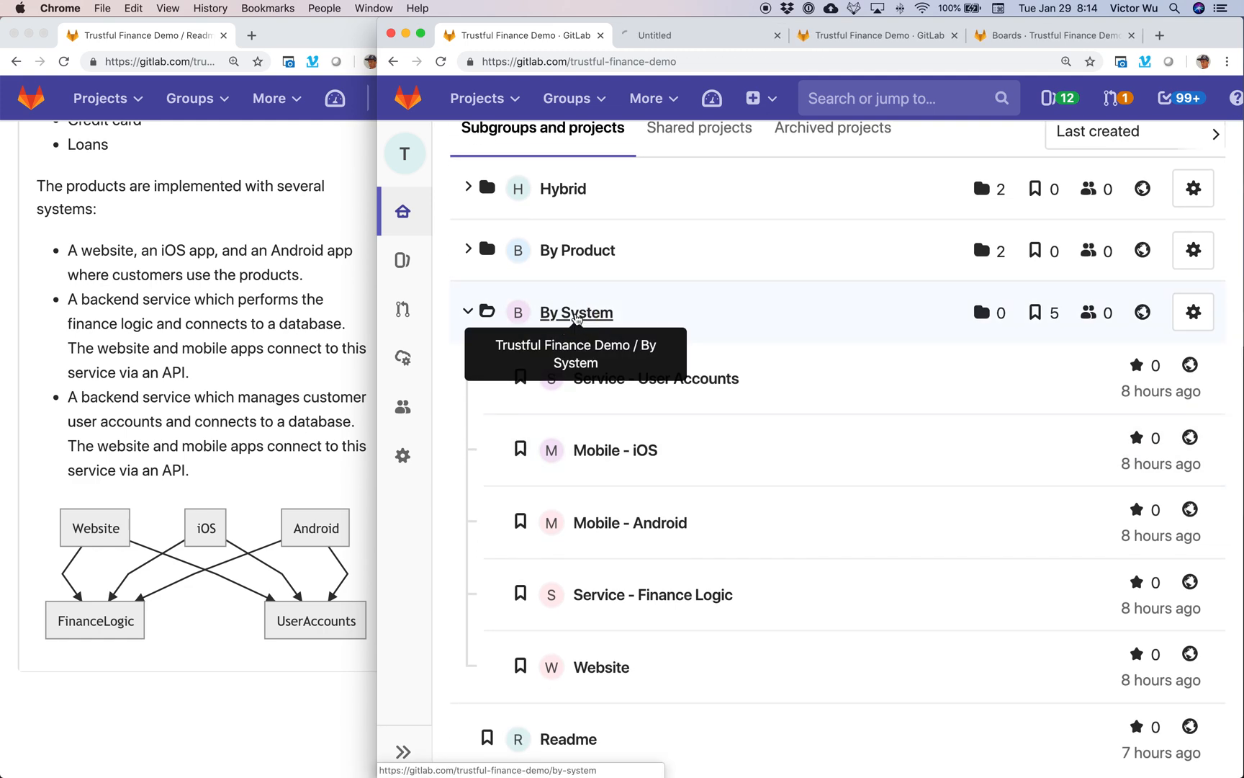
# Open the By System subgroup page and sort its five projects by Name
pyautogui.click(576, 312)
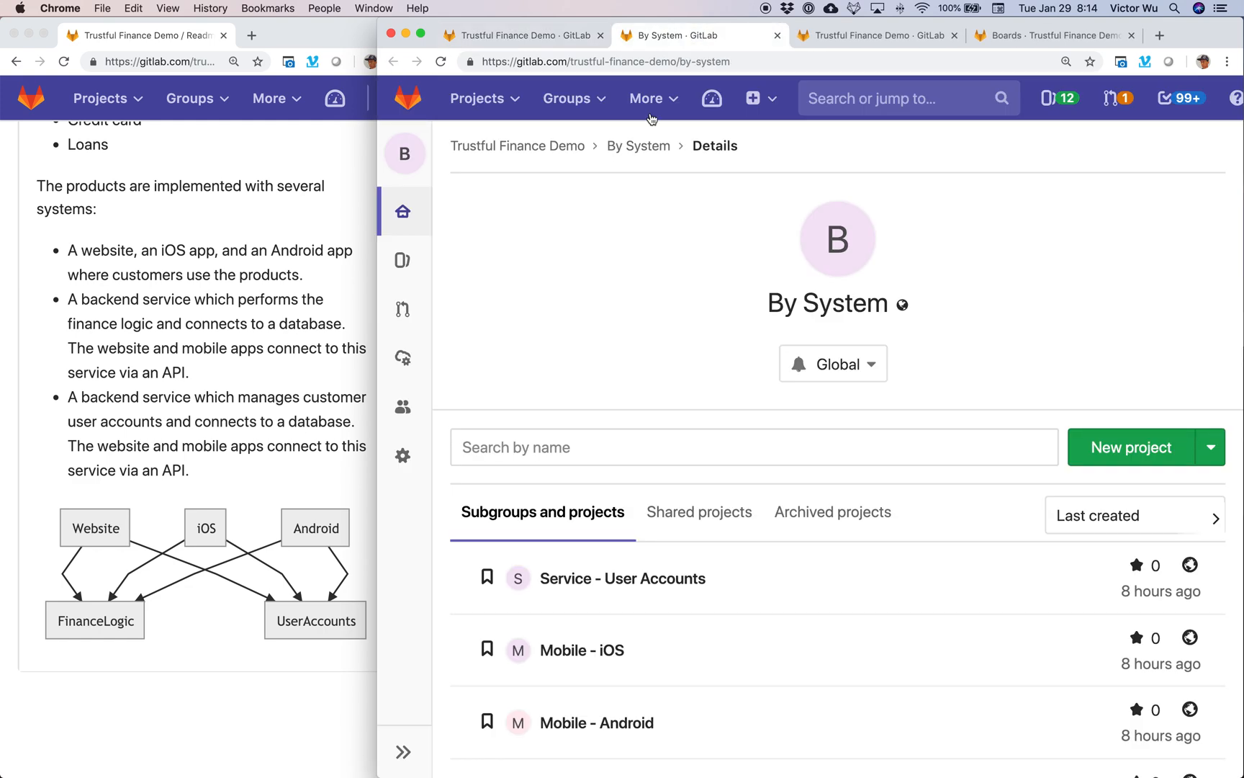
pyautogui.scroll(-3)
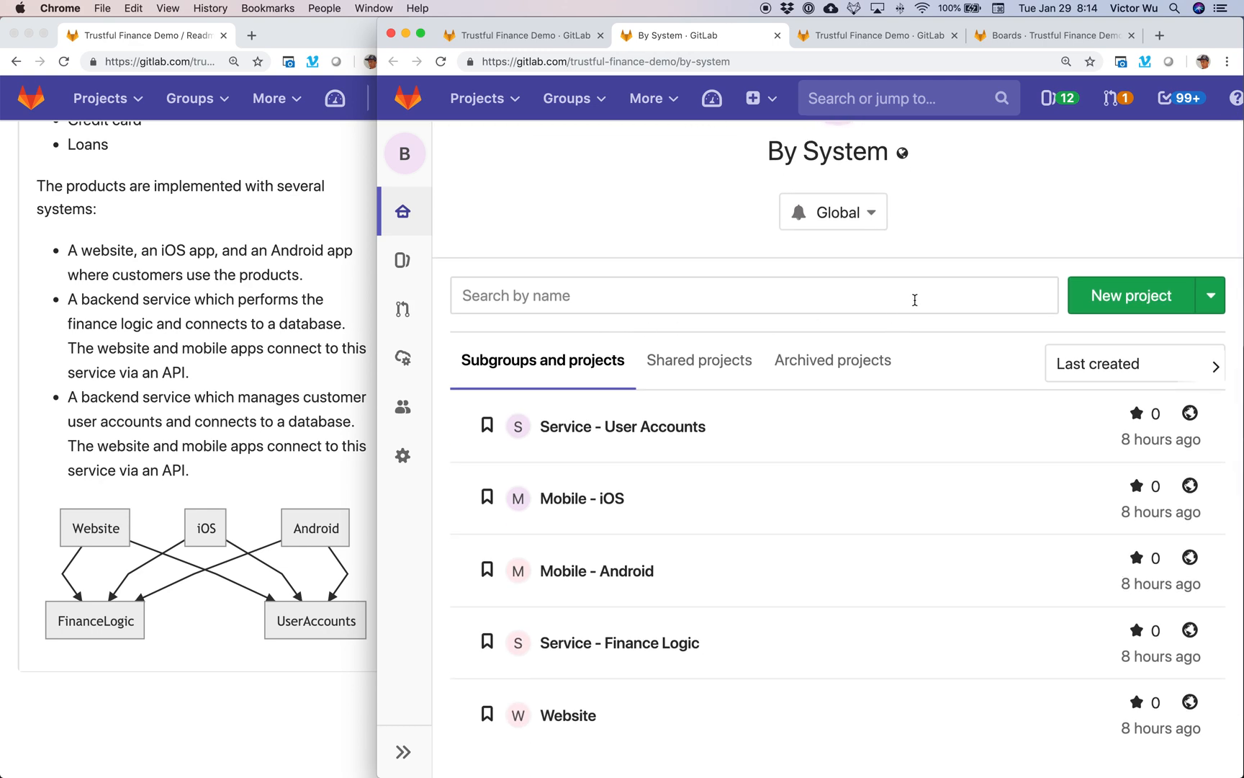
pyautogui.click(1131, 363)
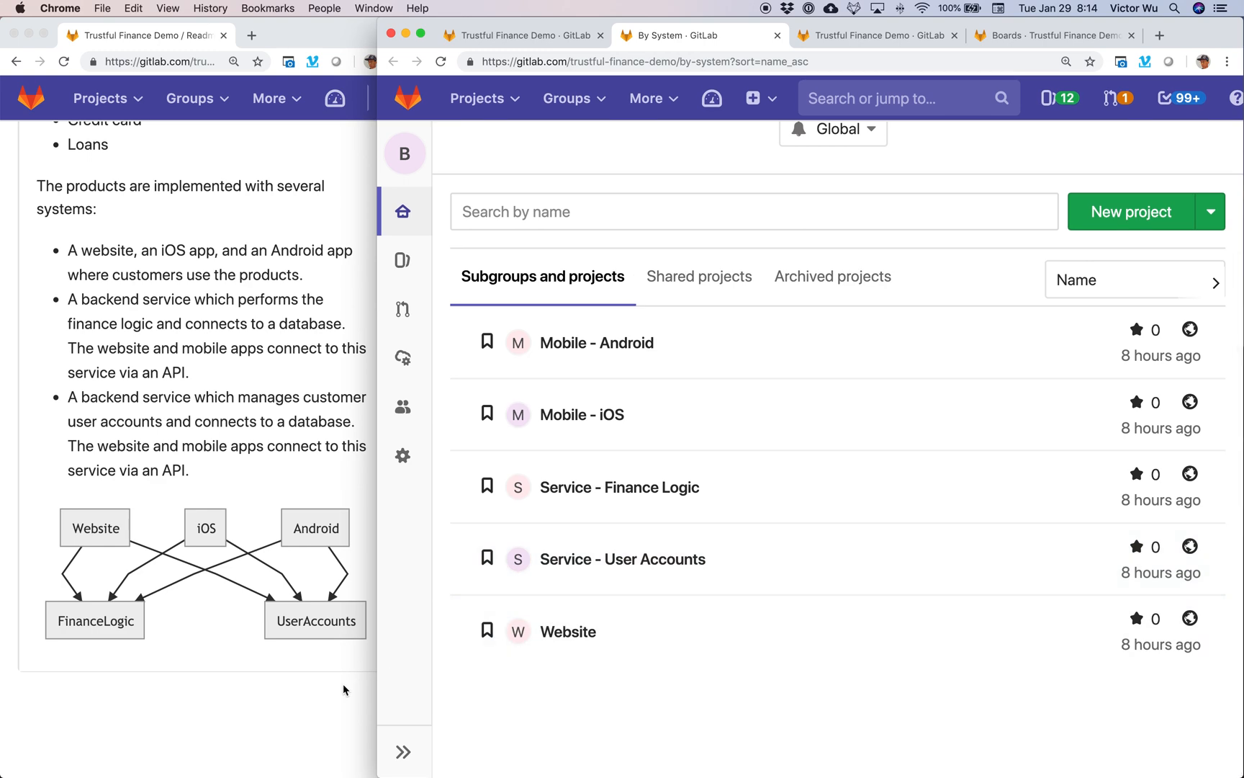
pyautogui.moveTo(188, 559)
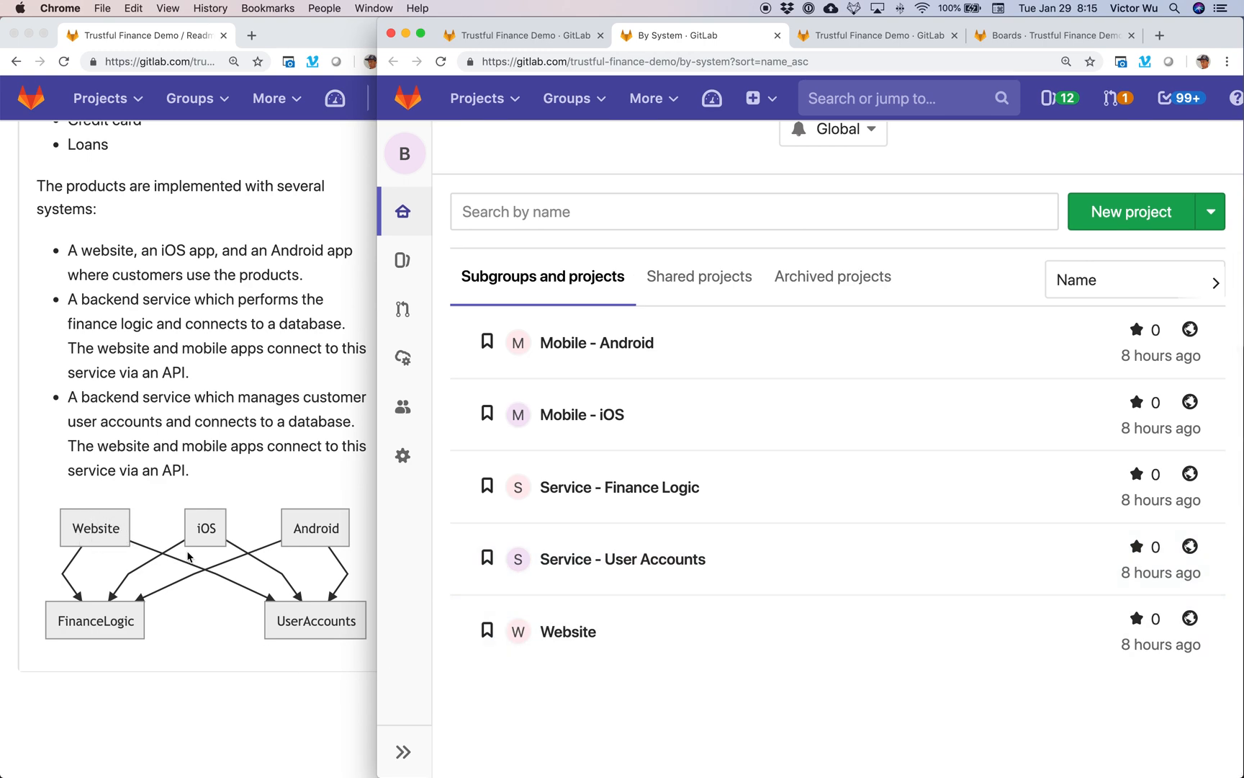
pyautogui.moveTo(215, 529)
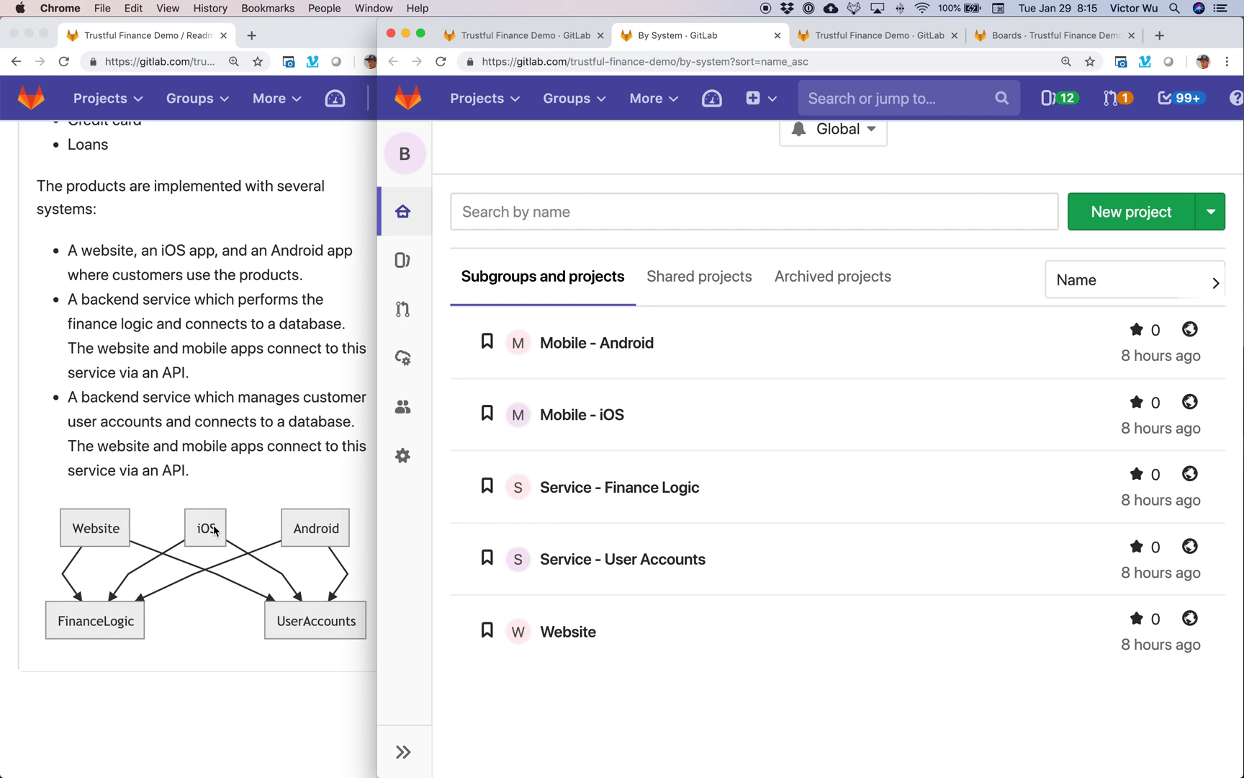
pyautogui.moveTo(203, 586)
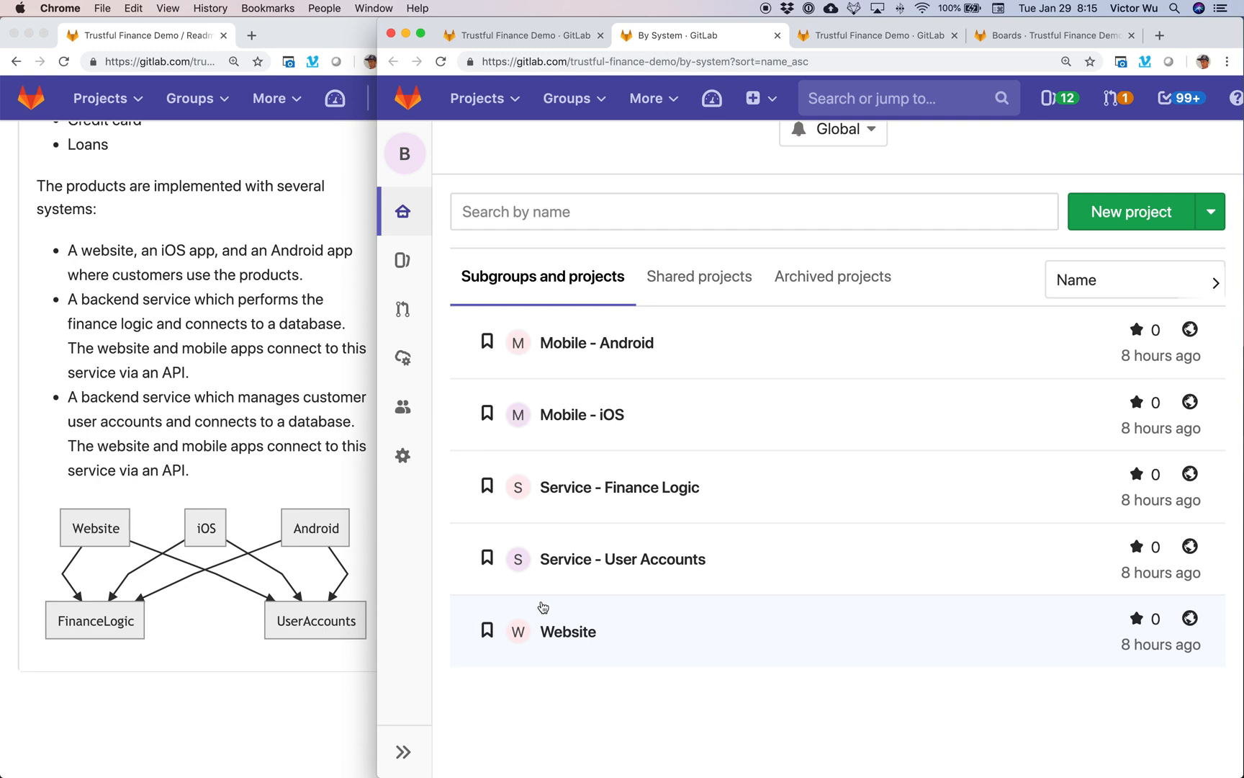
pyautogui.moveTo(689, 441)
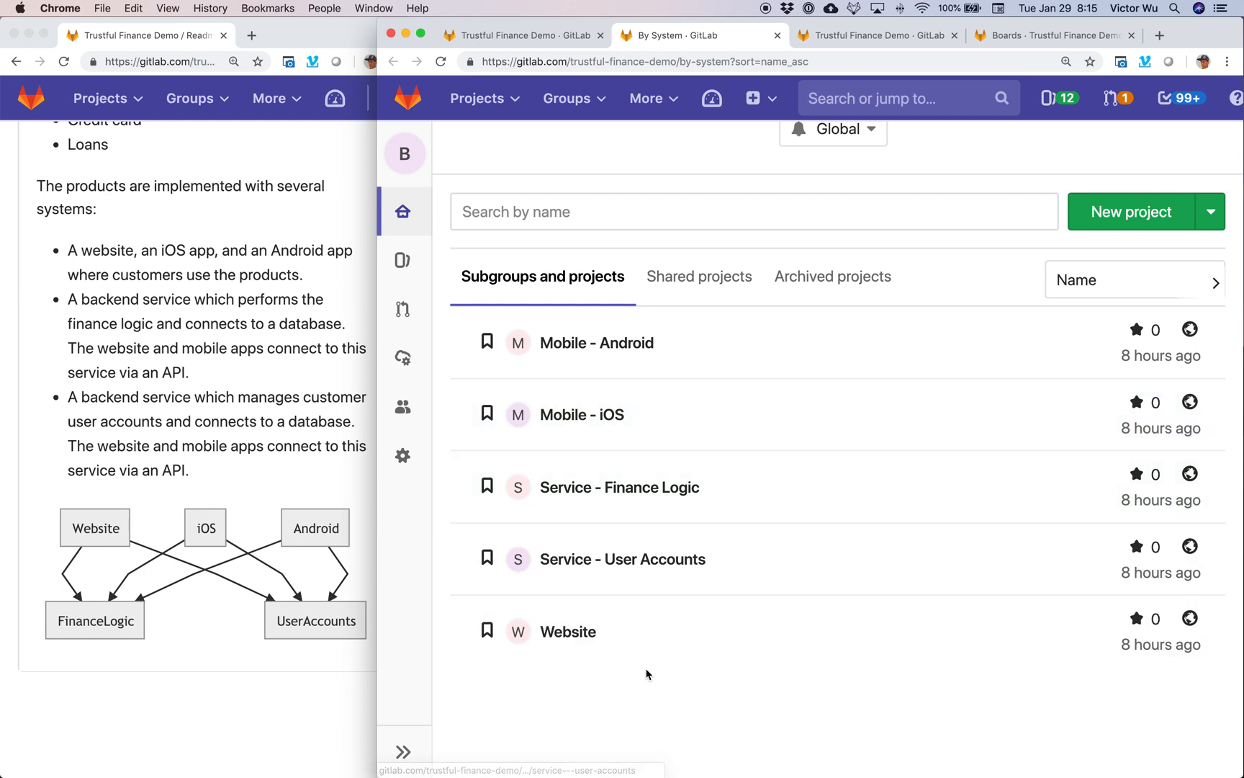
pyautogui.moveTo(661, 476)
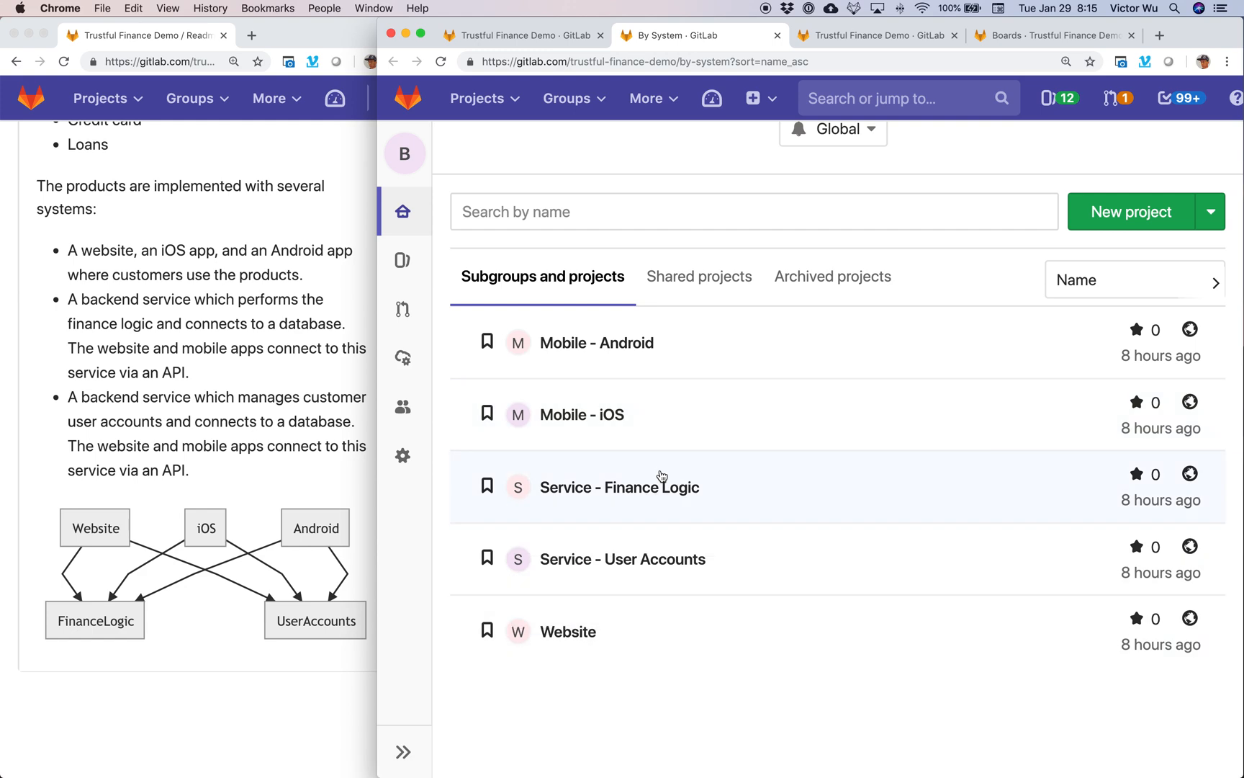
pyautogui.moveTo(705, 509)
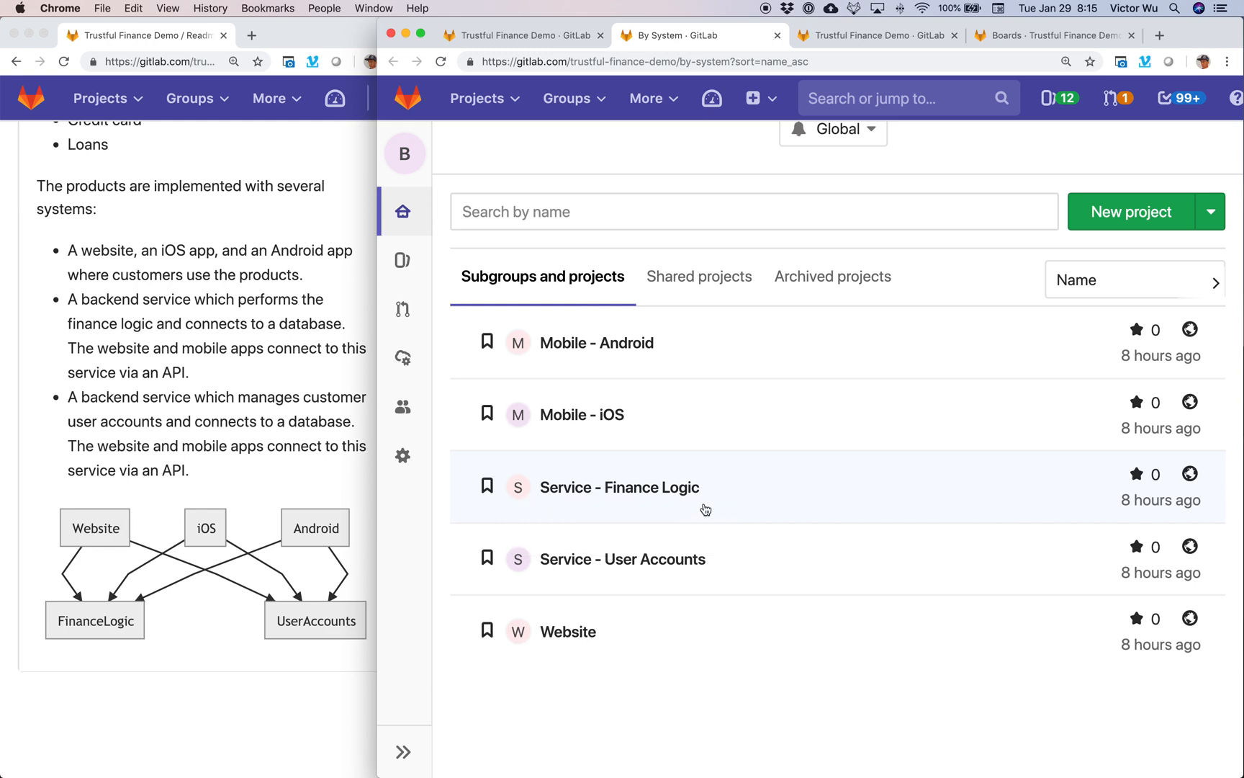
pyautogui.moveTo(723, 569)
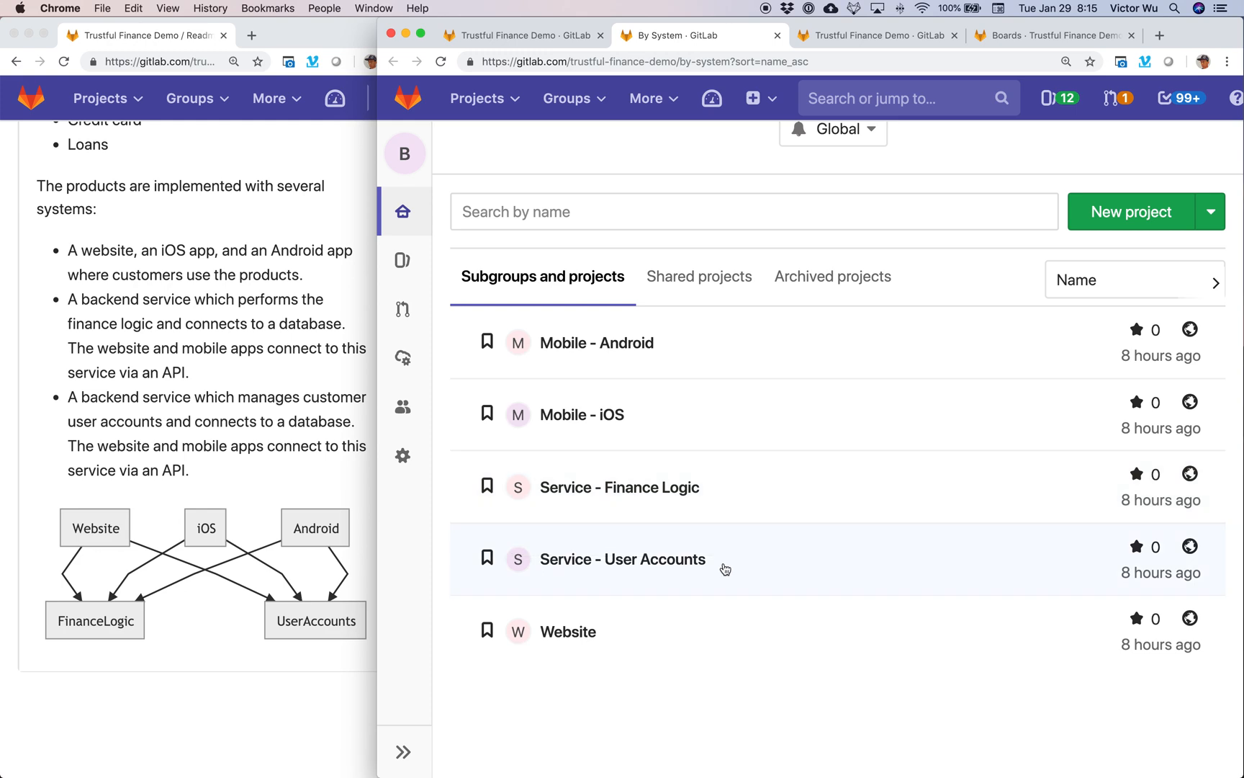
pyautogui.moveTo(655, 543)
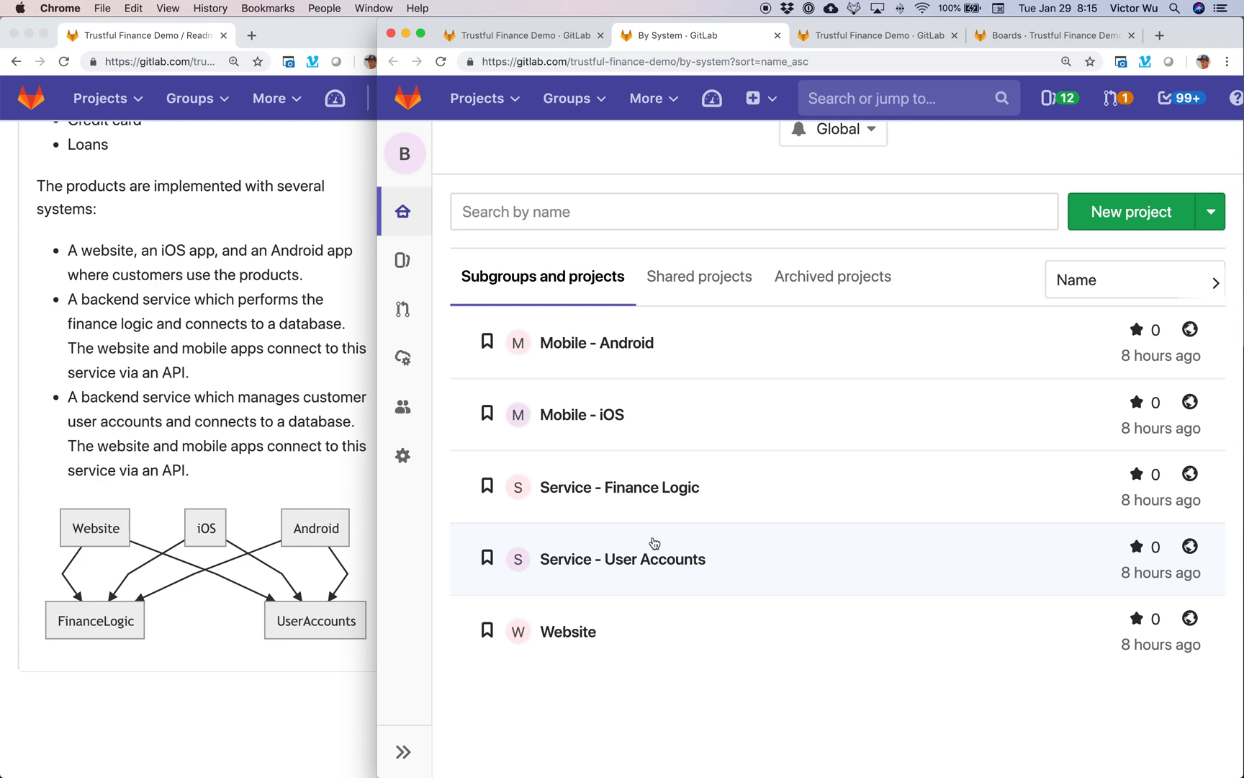
pyautogui.moveTo(593, 465)
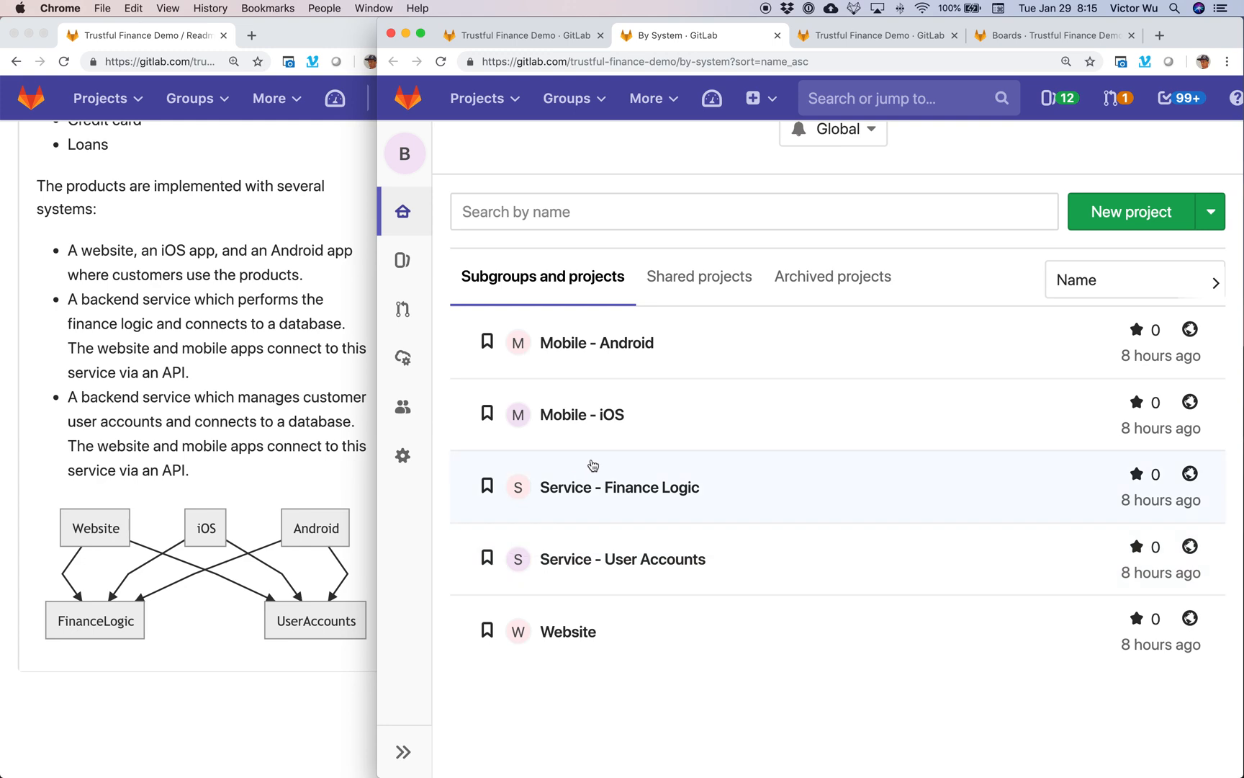
pyautogui.moveTo(247, 600)
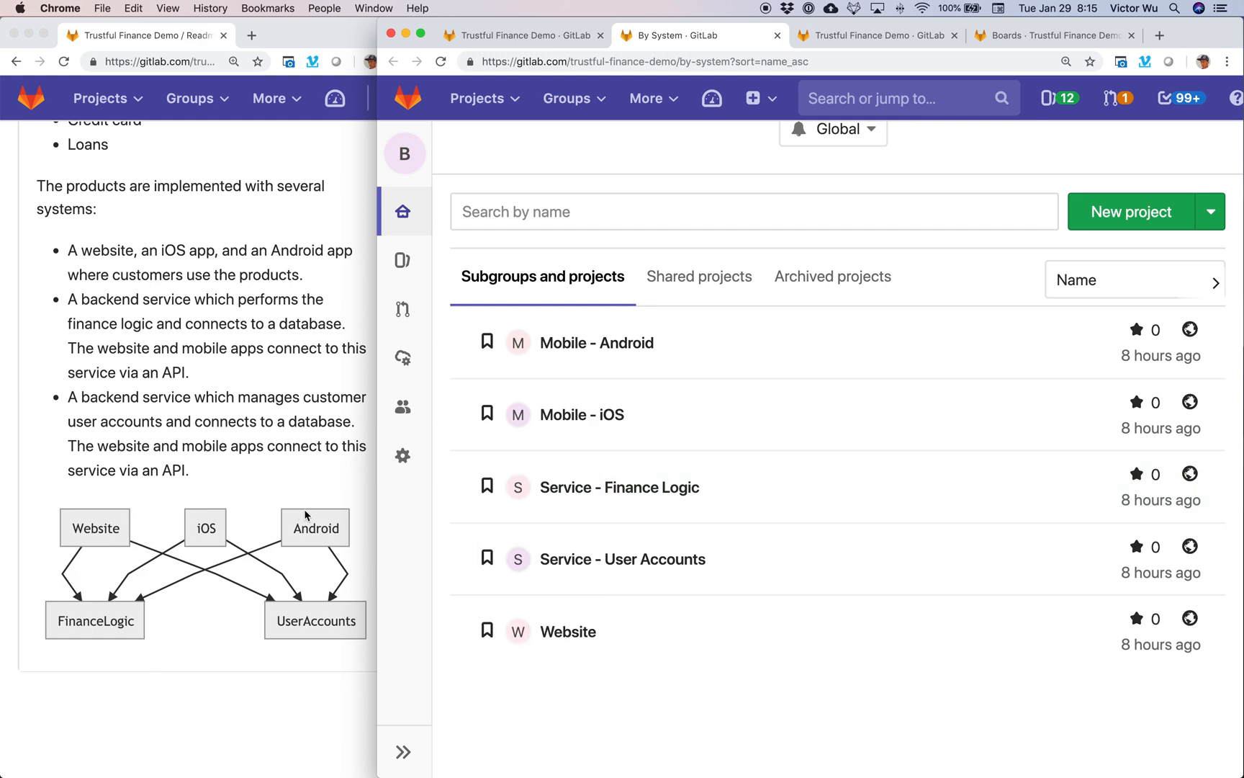
pyautogui.click(402, 454)
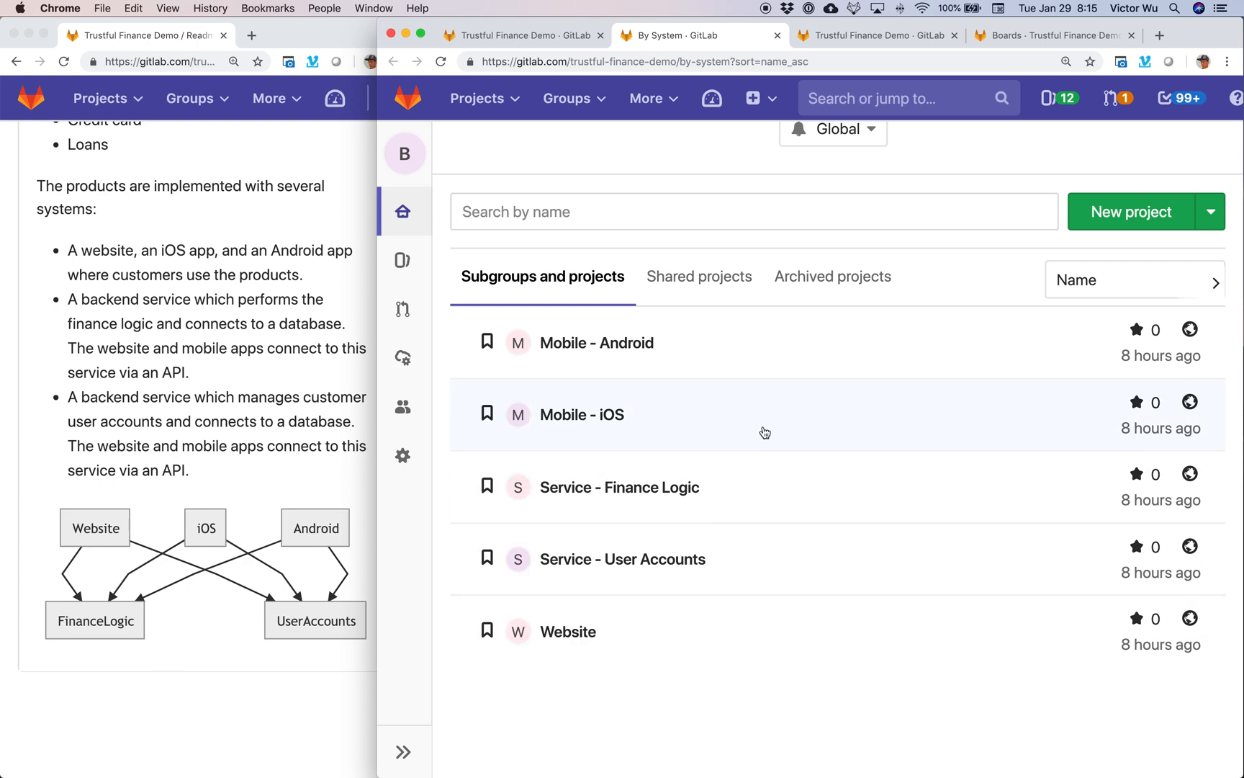
pyautogui.moveTo(823, 316)
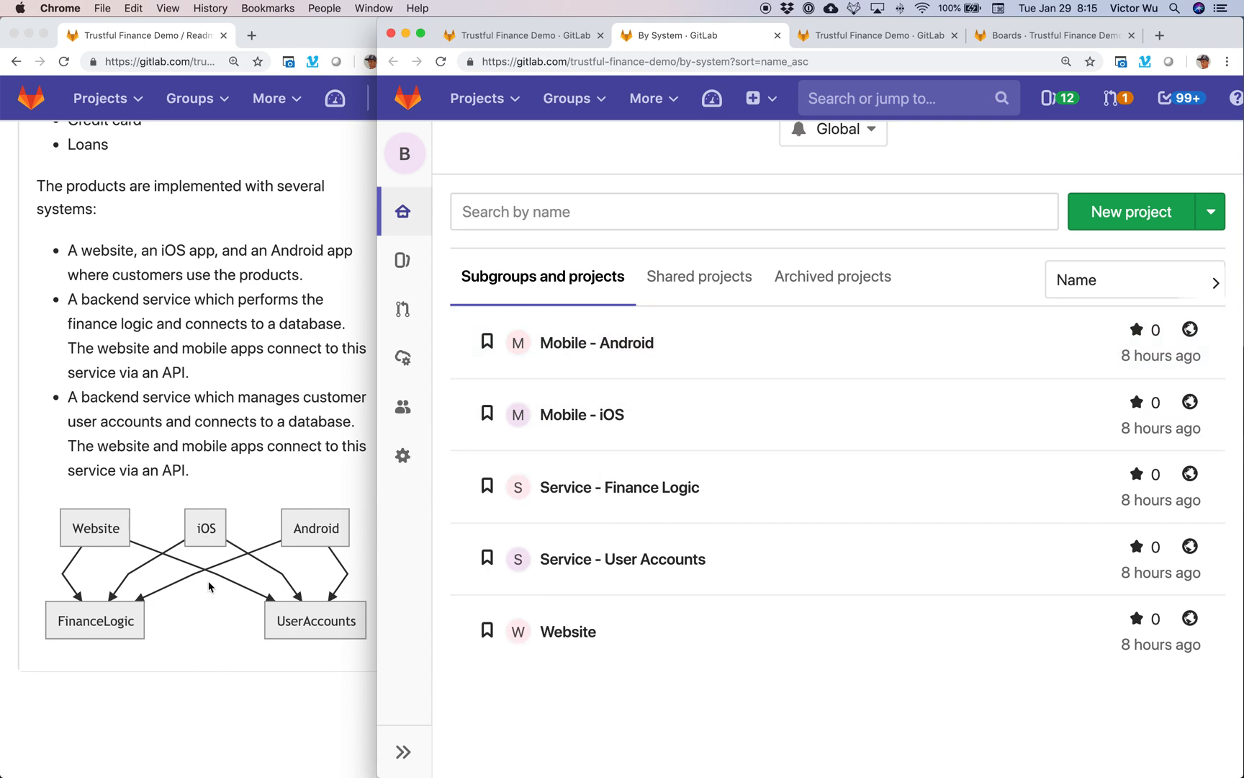
pyautogui.moveTo(567, 631)
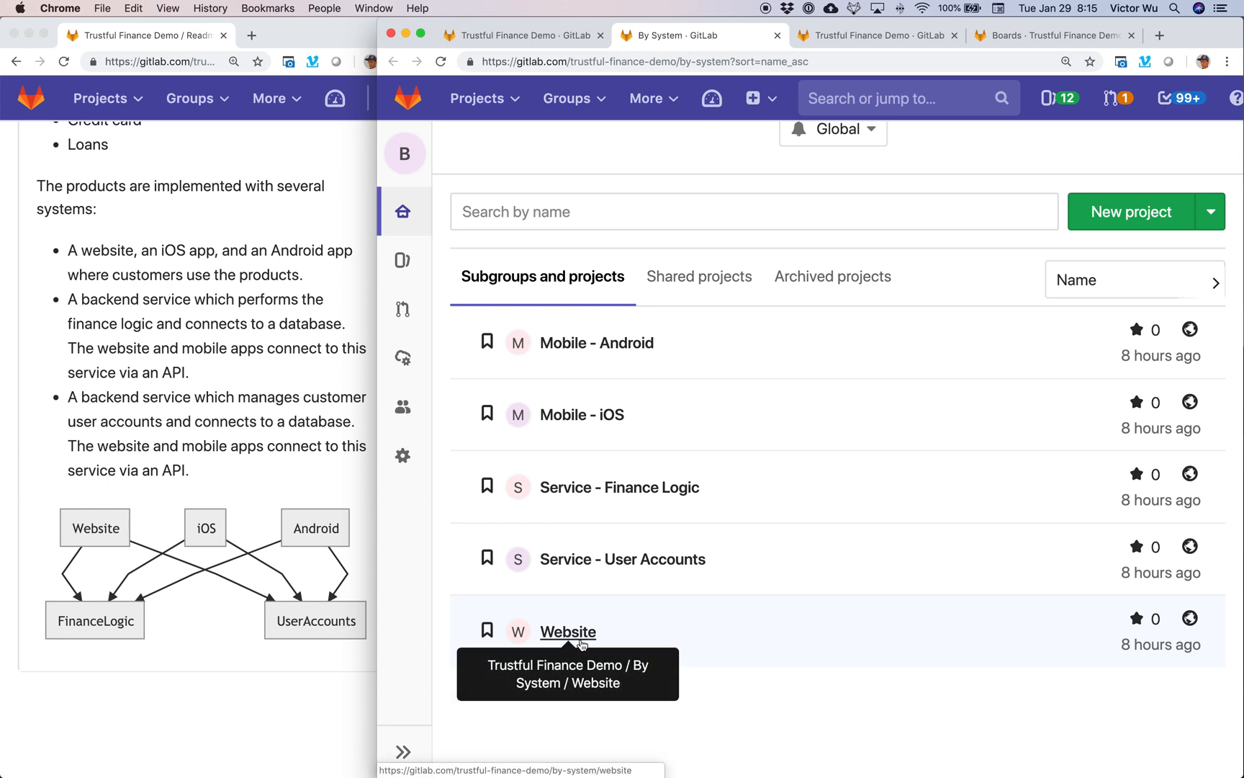
pyautogui.moveTo(624, 578)
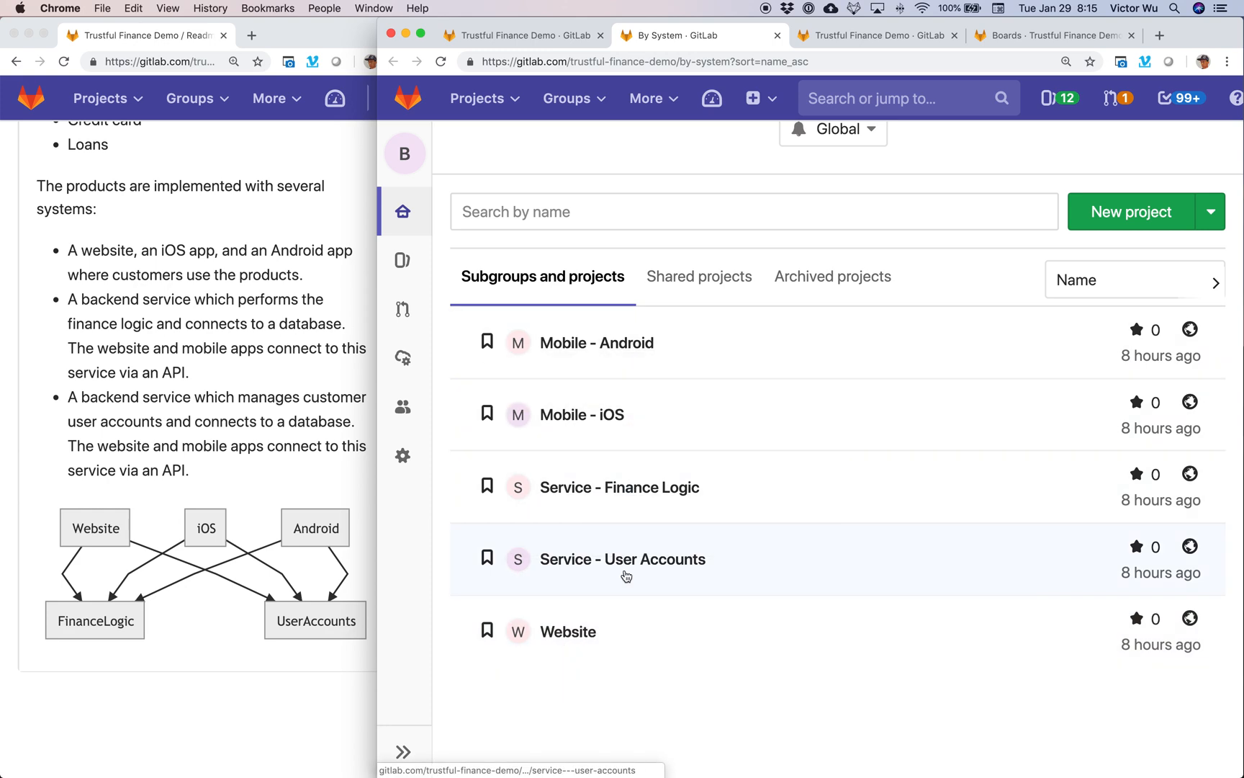
pyautogui.moveTo(627, 631)
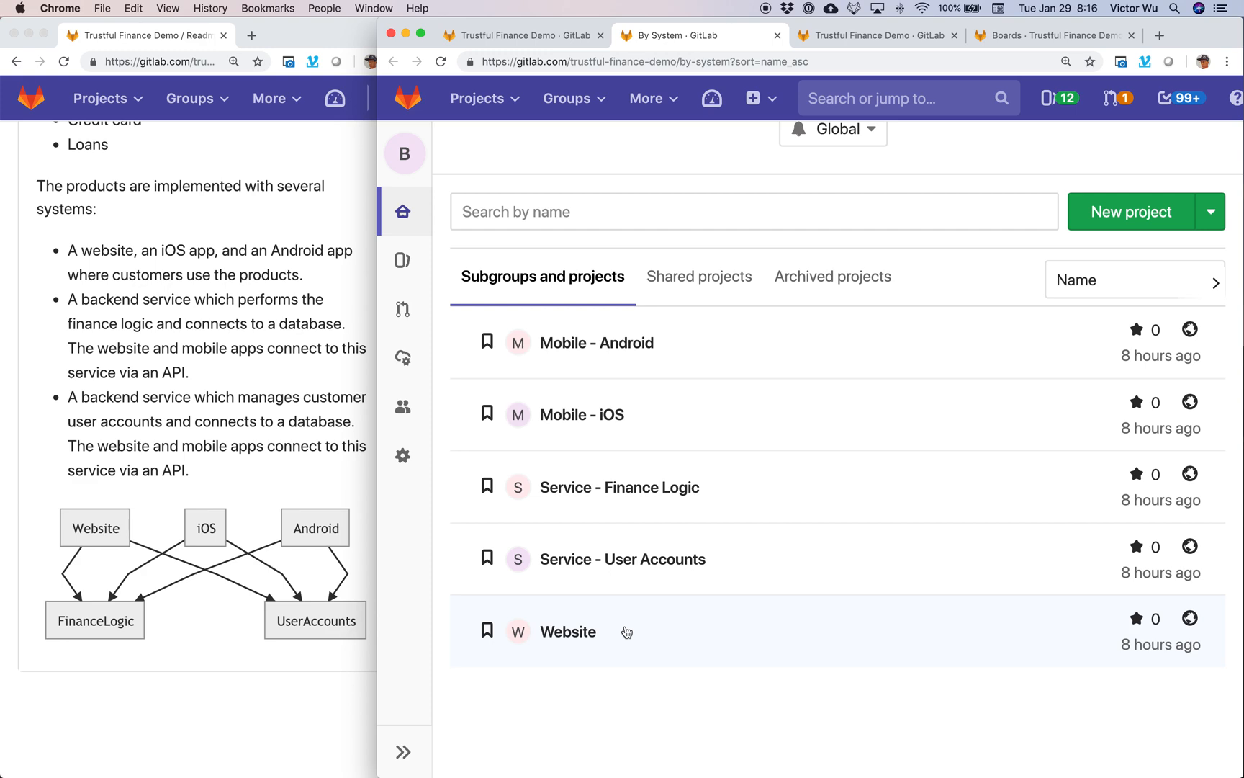
pyautogui.moveTo(579, 631)
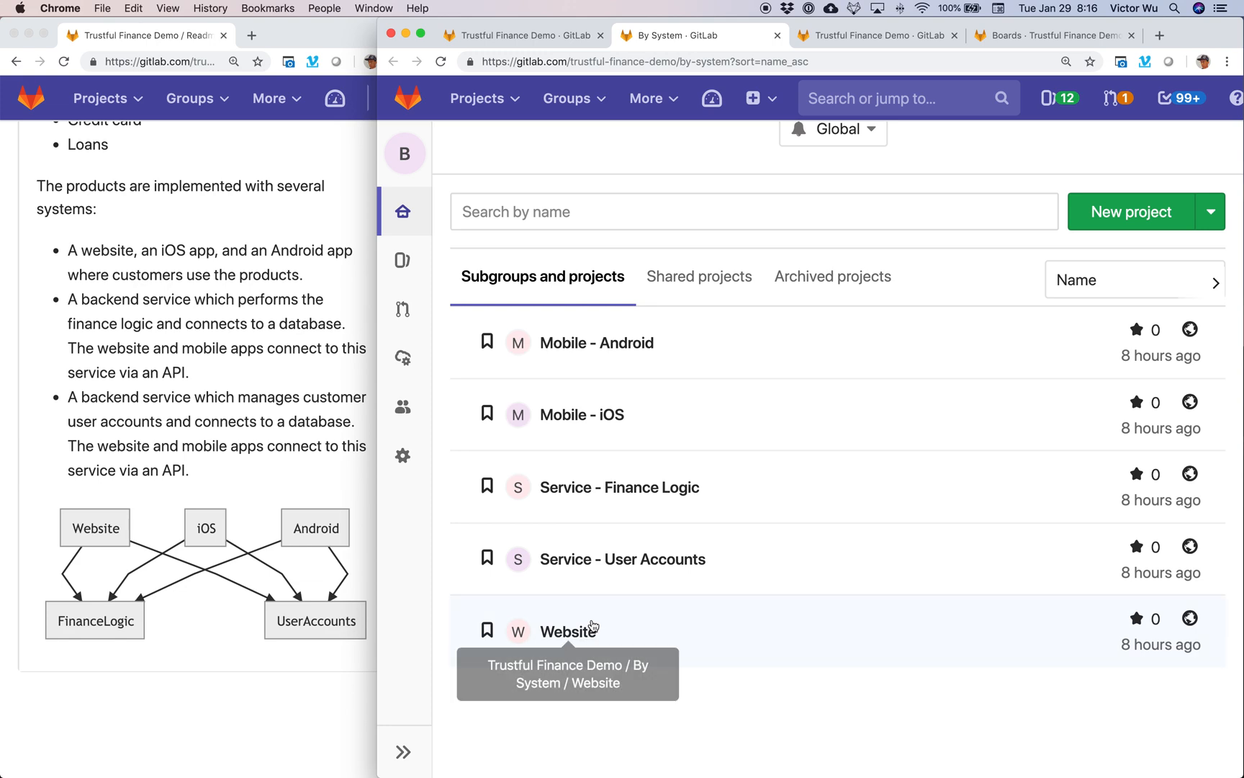
pyautogui.moveTo(593, 548)
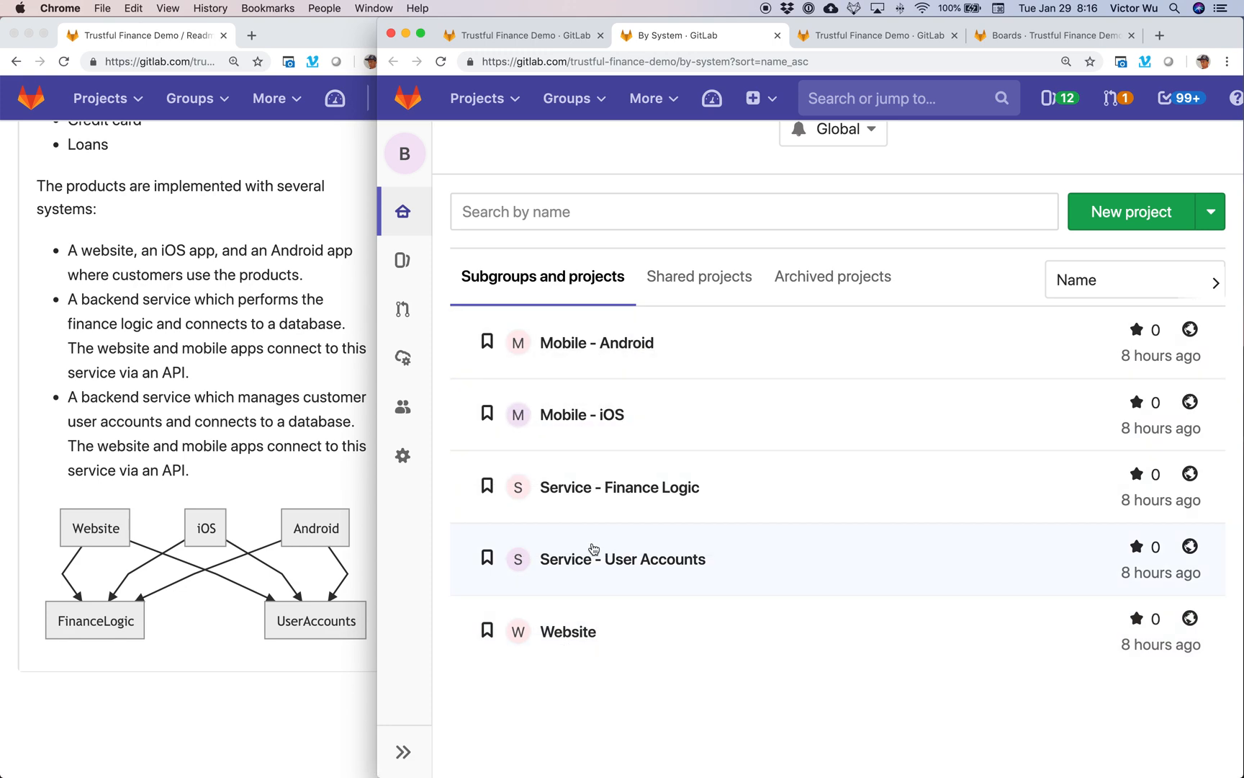
pyautogui.moveTo(590, 653)
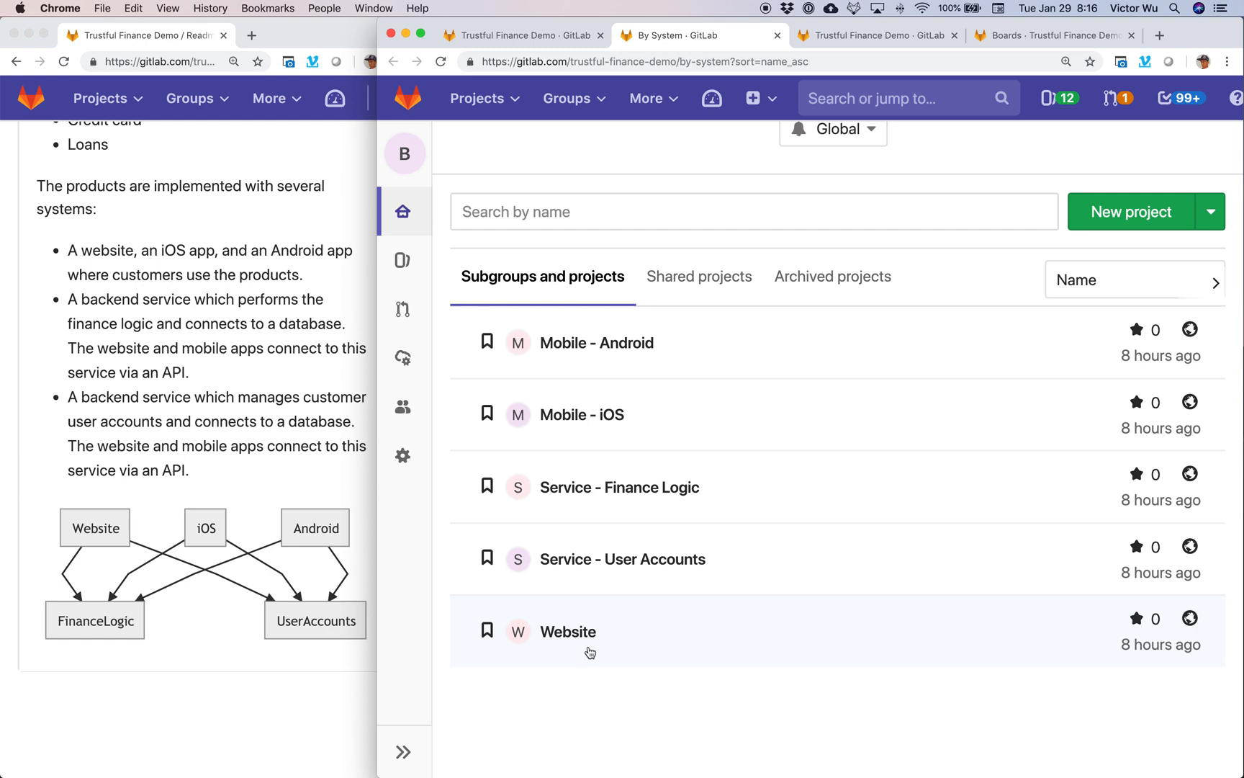
pyautogui.moveTo(568, 630)
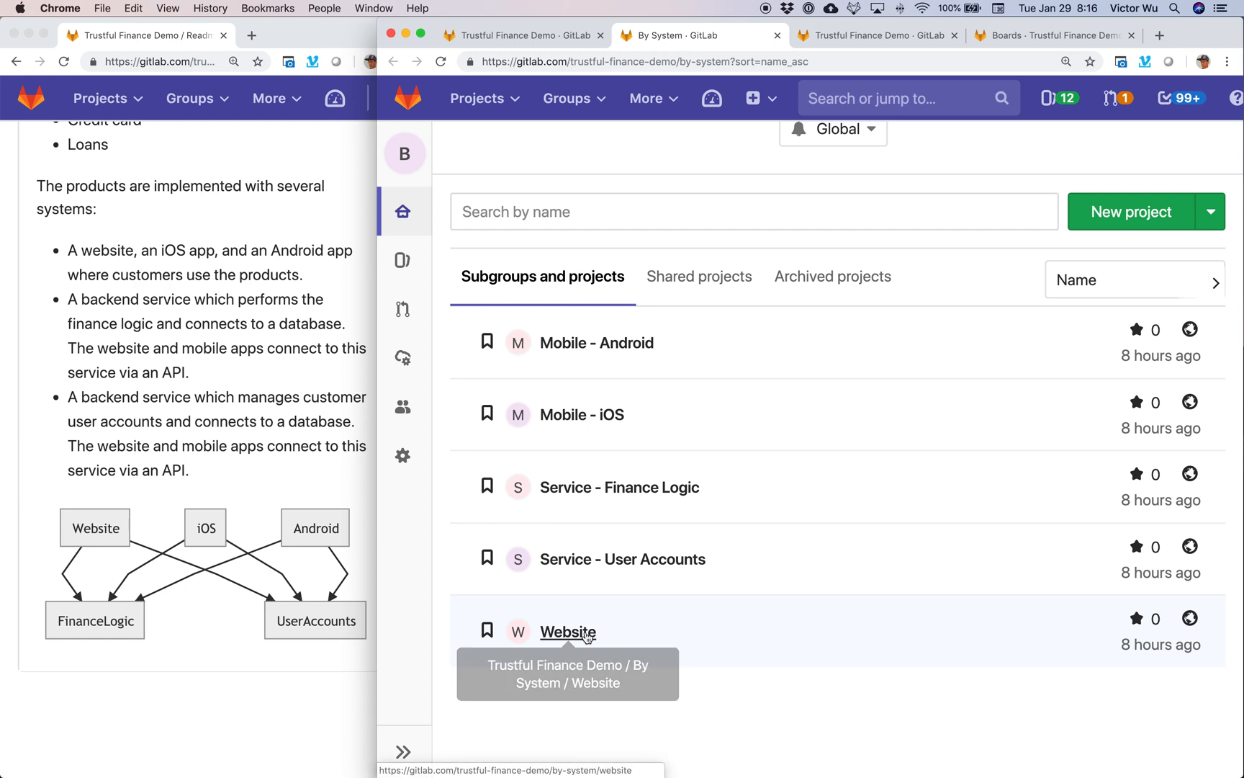
pyautogui.moveTo(622, 559)
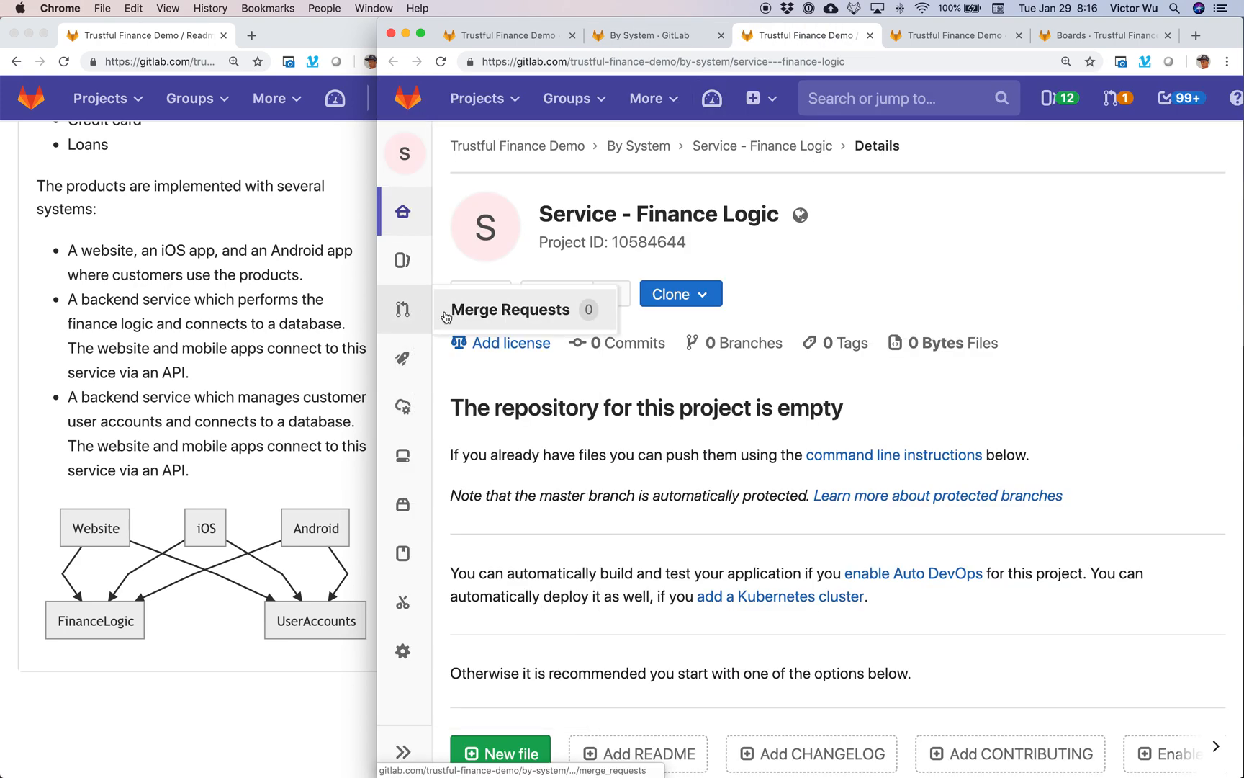
pyautogui.moveTo(561, 378)
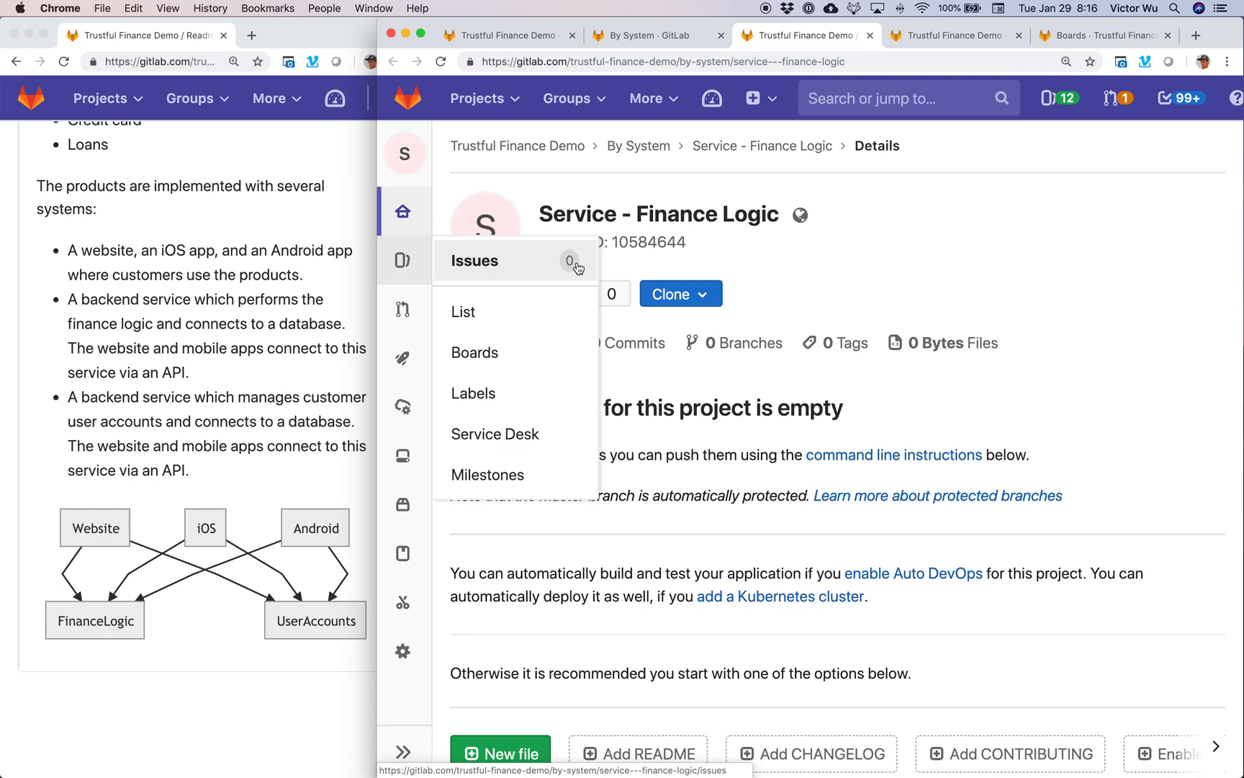
# View the empty Service - Finance Logic project and its Issues
pyautogui.click(651, 34)
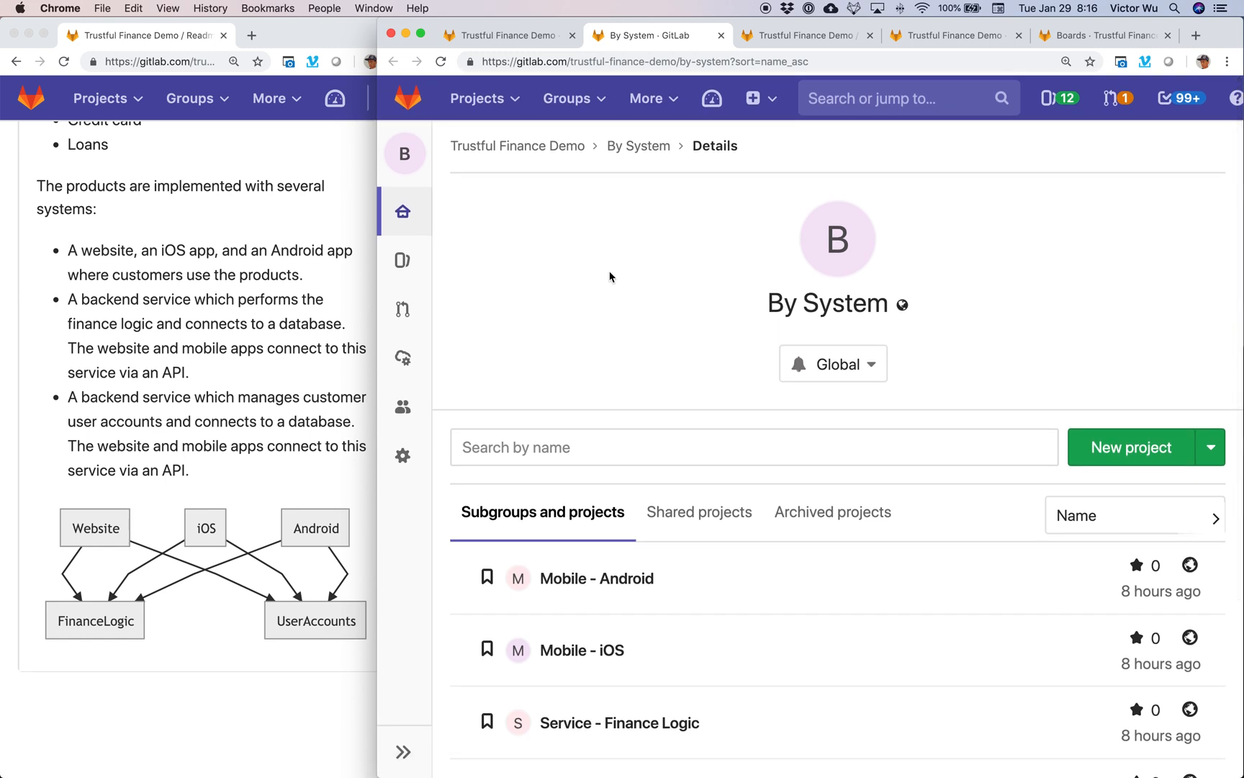
pyautogui.moveTo(591, 211)
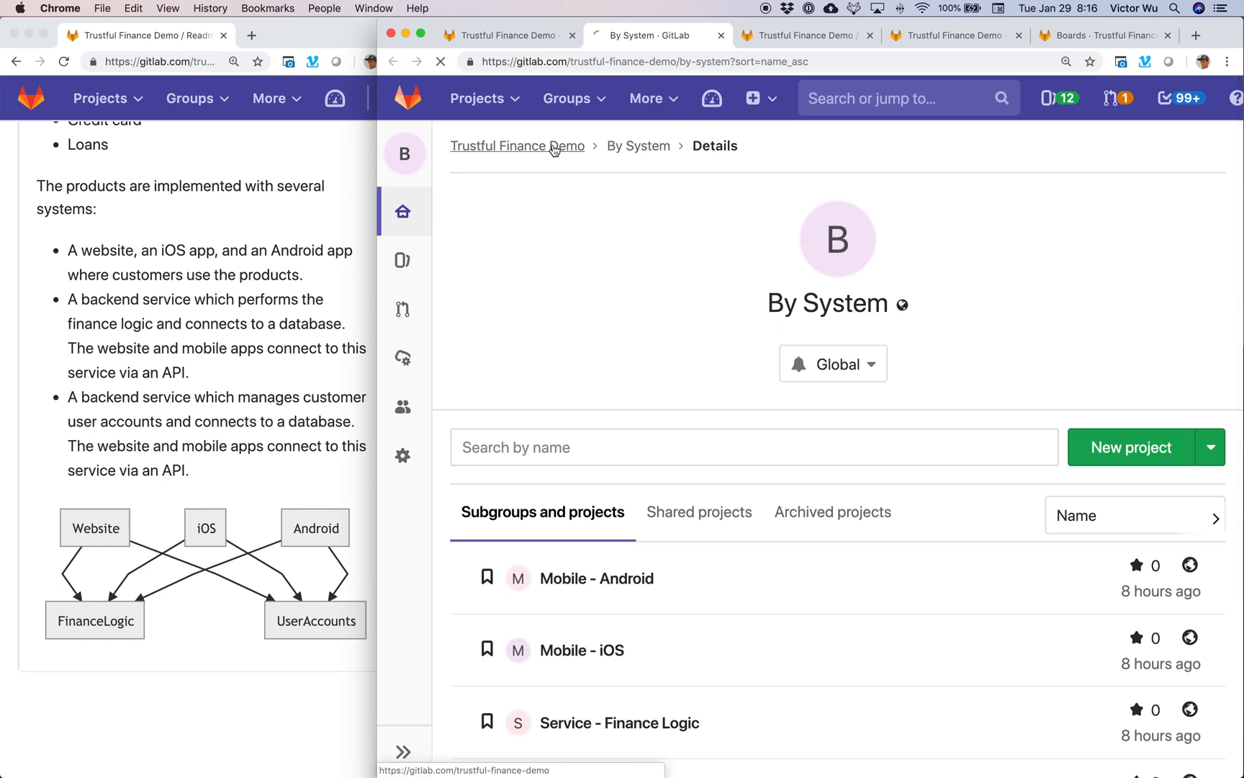
# Go back to the parent Trustful Finance Demo group via the breadcrumb
pyautogui.click(516, 146)
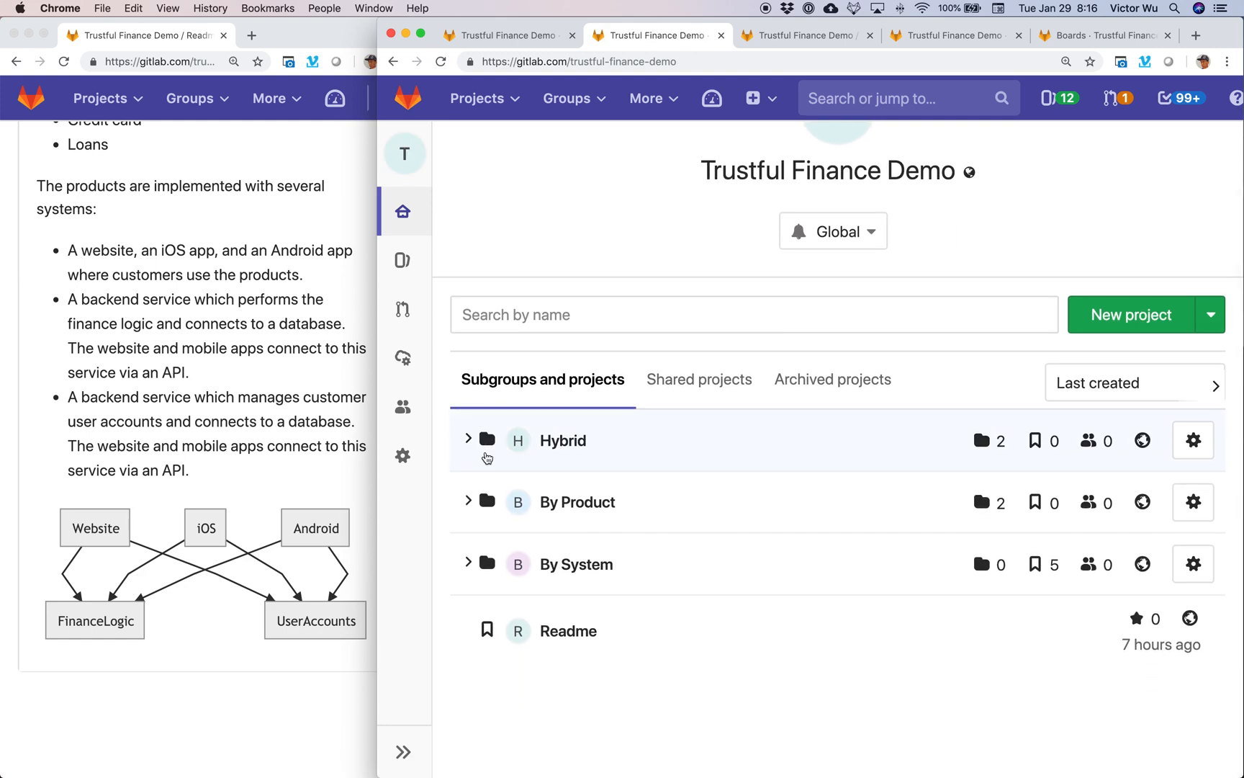
pyautogui.moveTo(488, 499)
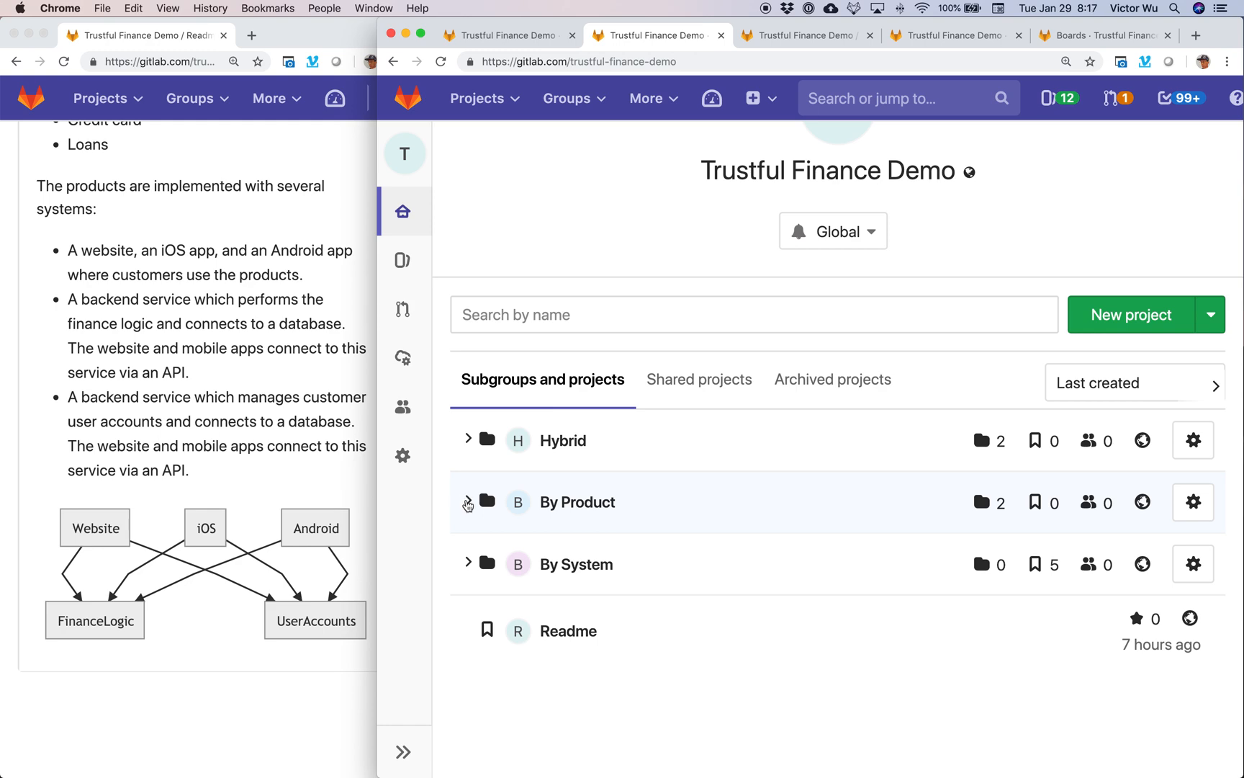
pyautogui.moveTo(473, 505)
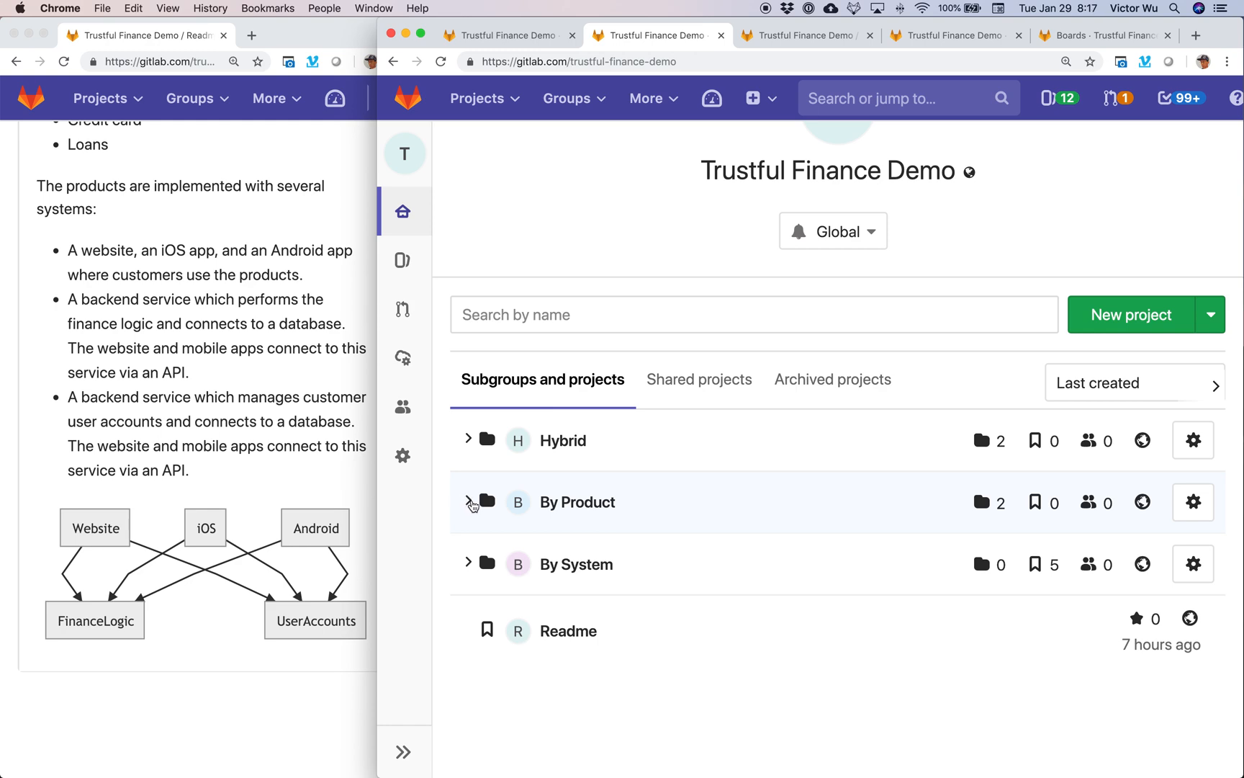
# Expand By Product to reveal its Teams and Code subgroups
pyautogui.click(468, 502)
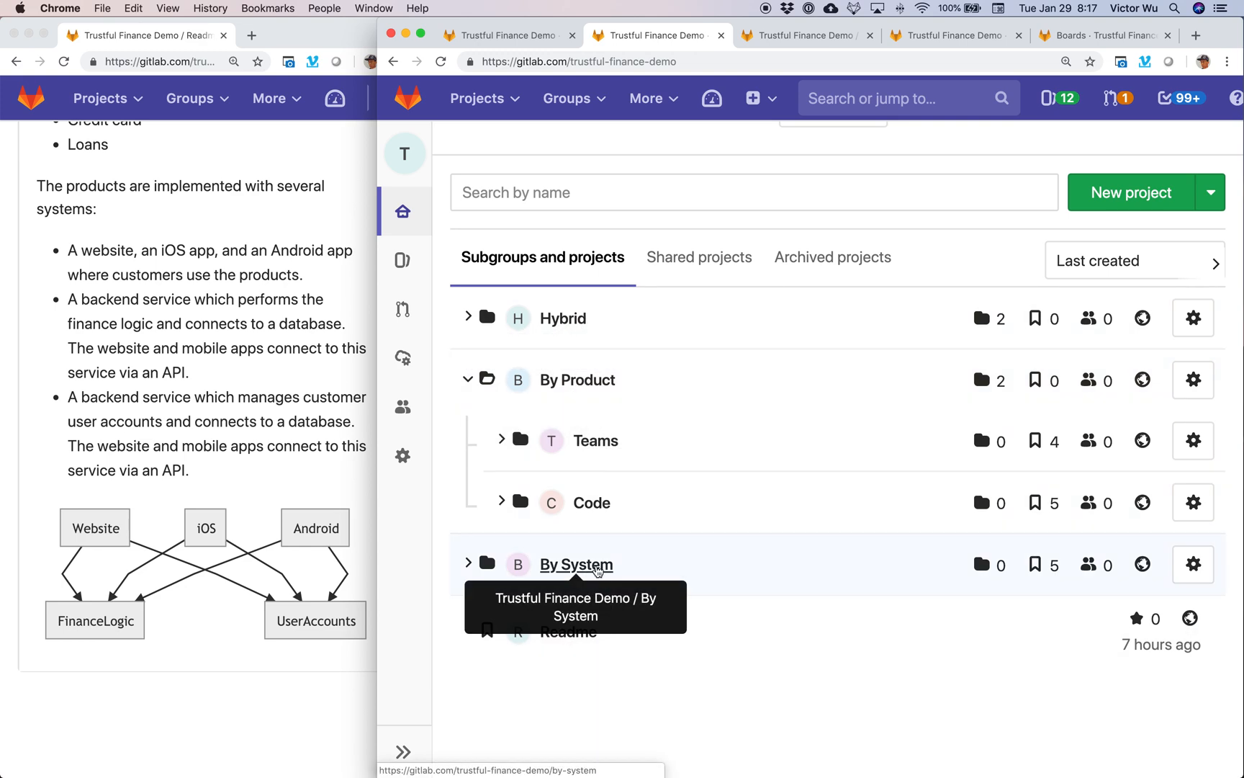
pyautogui.moveTo(647, 335)
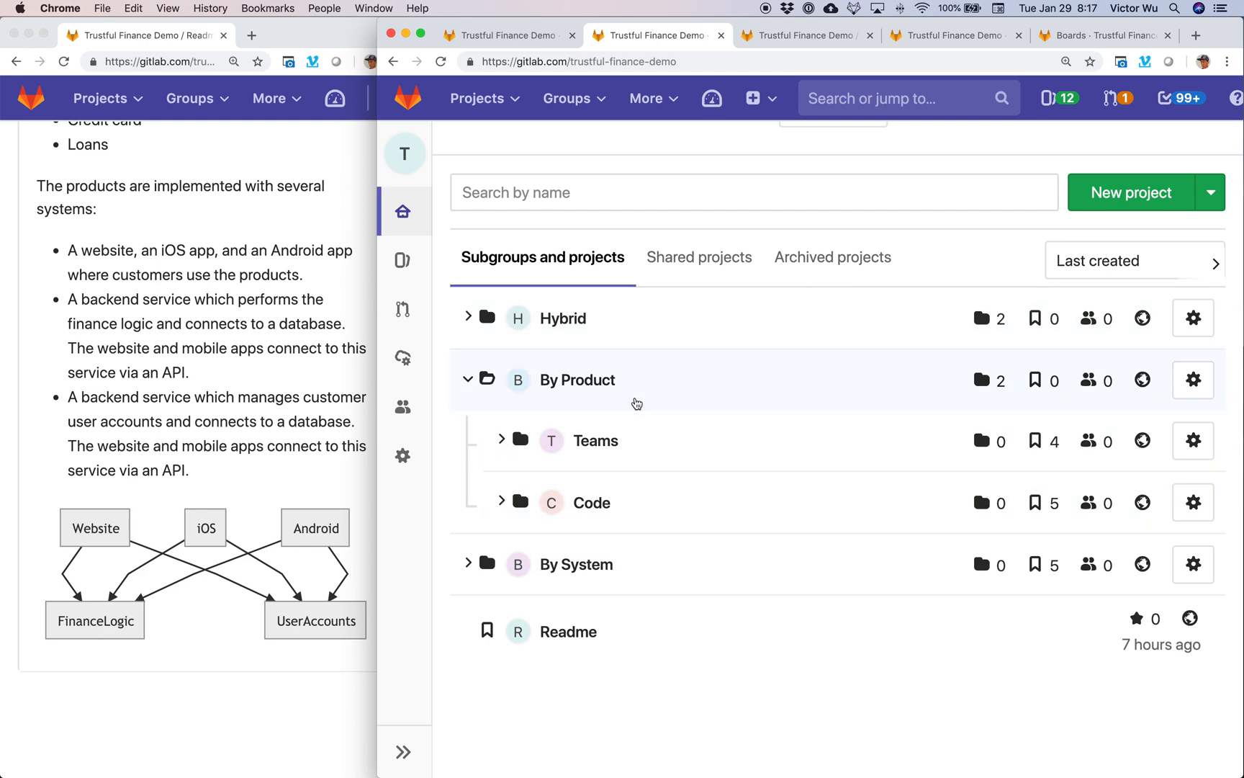
pyautogui.moveTo(500, 502)
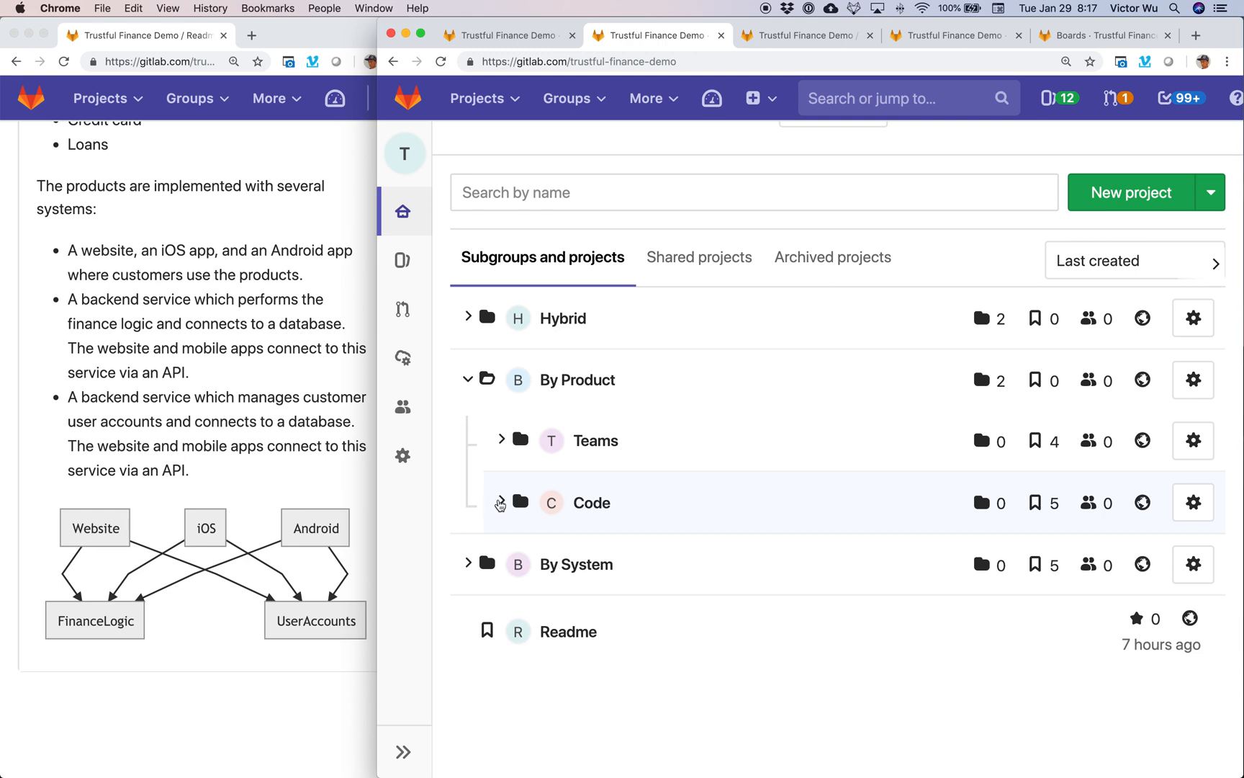
pyautogui.moveTo(591, 502)
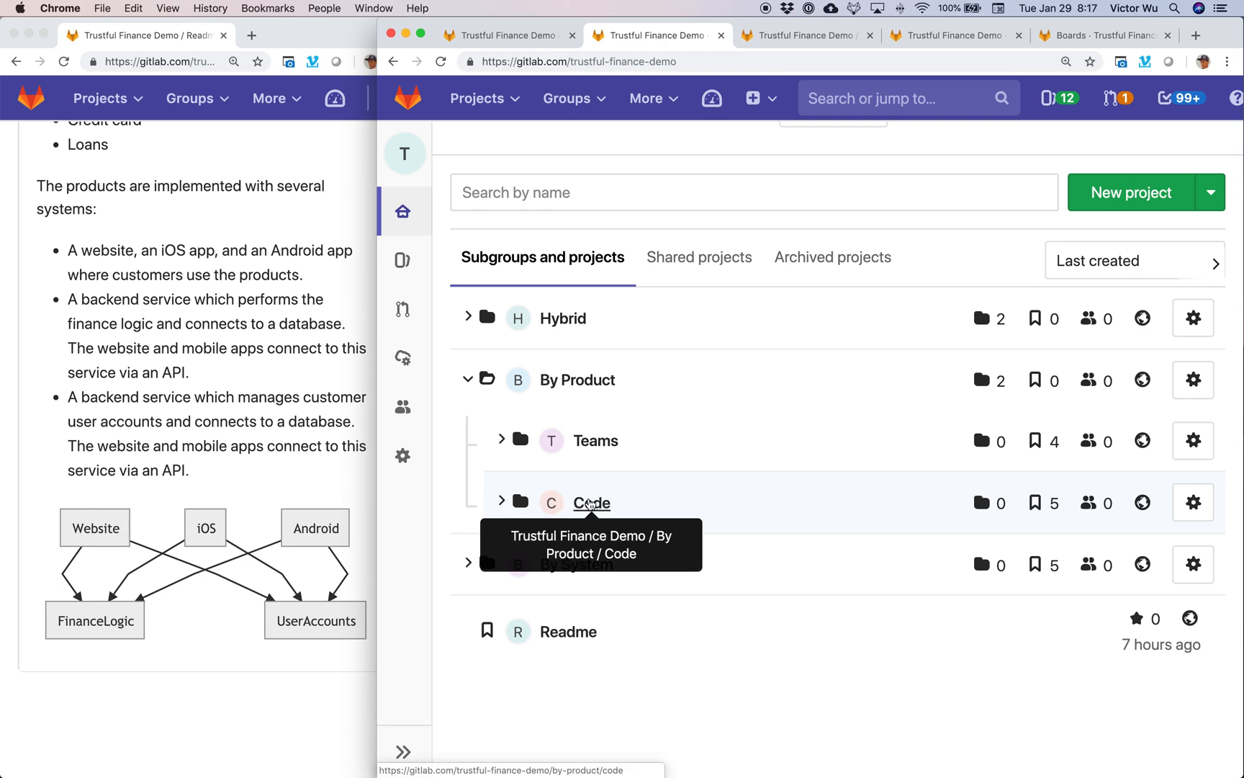
# Expand the Code subgroup to list its two services, both mobile apps and Website
pyautogui.click(500, 501)
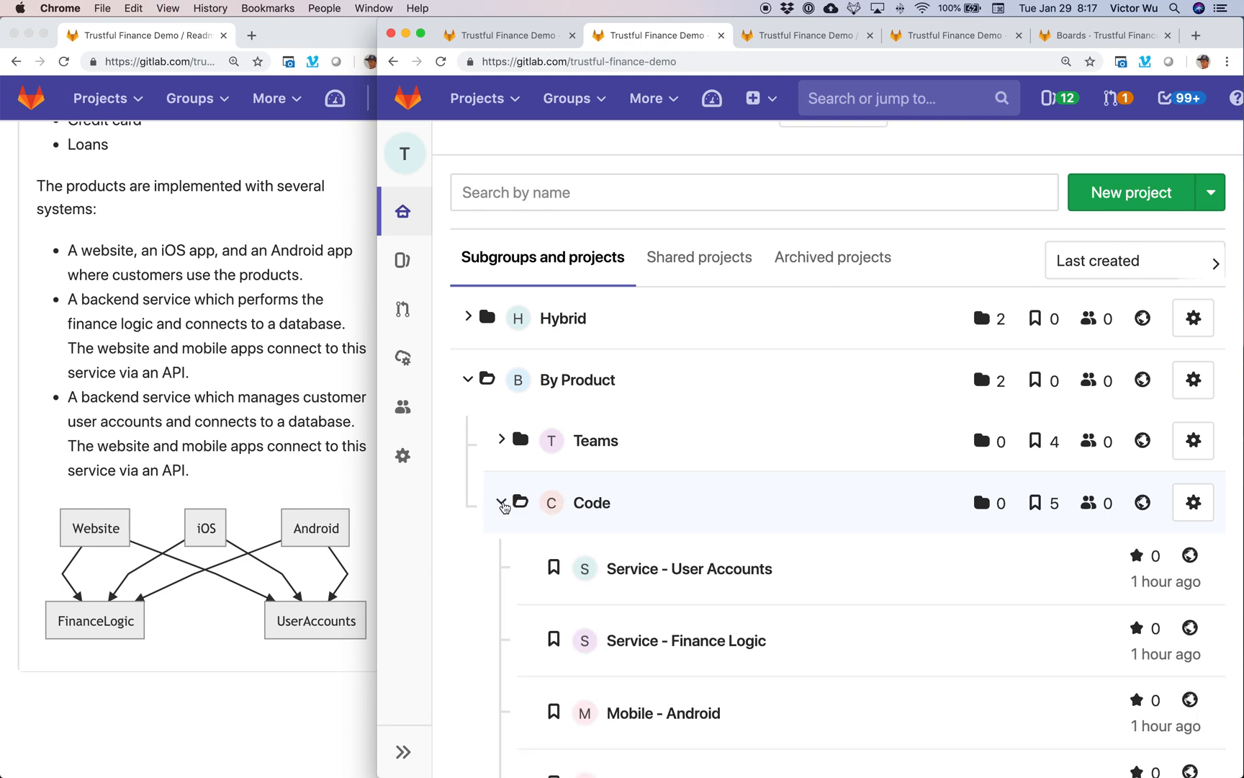
pyautogui.scroll(-3)
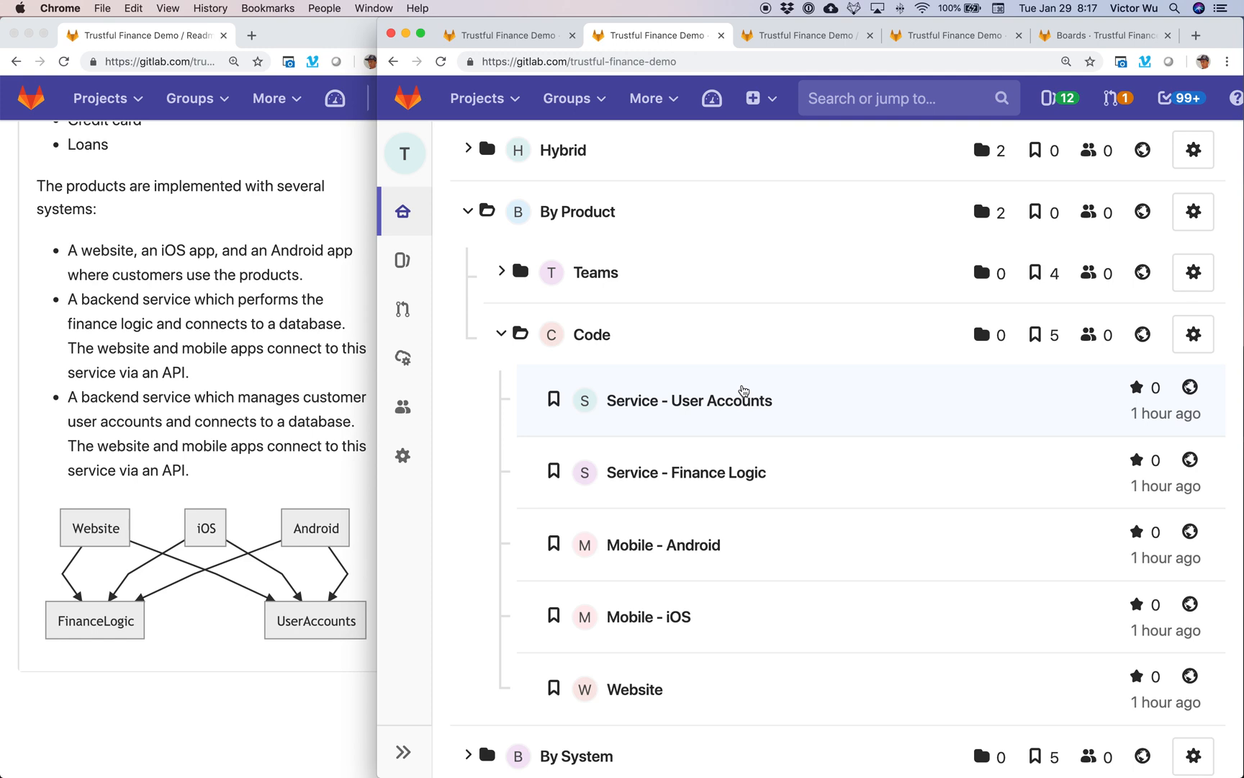
pyautogui.moveTo(810, 426)
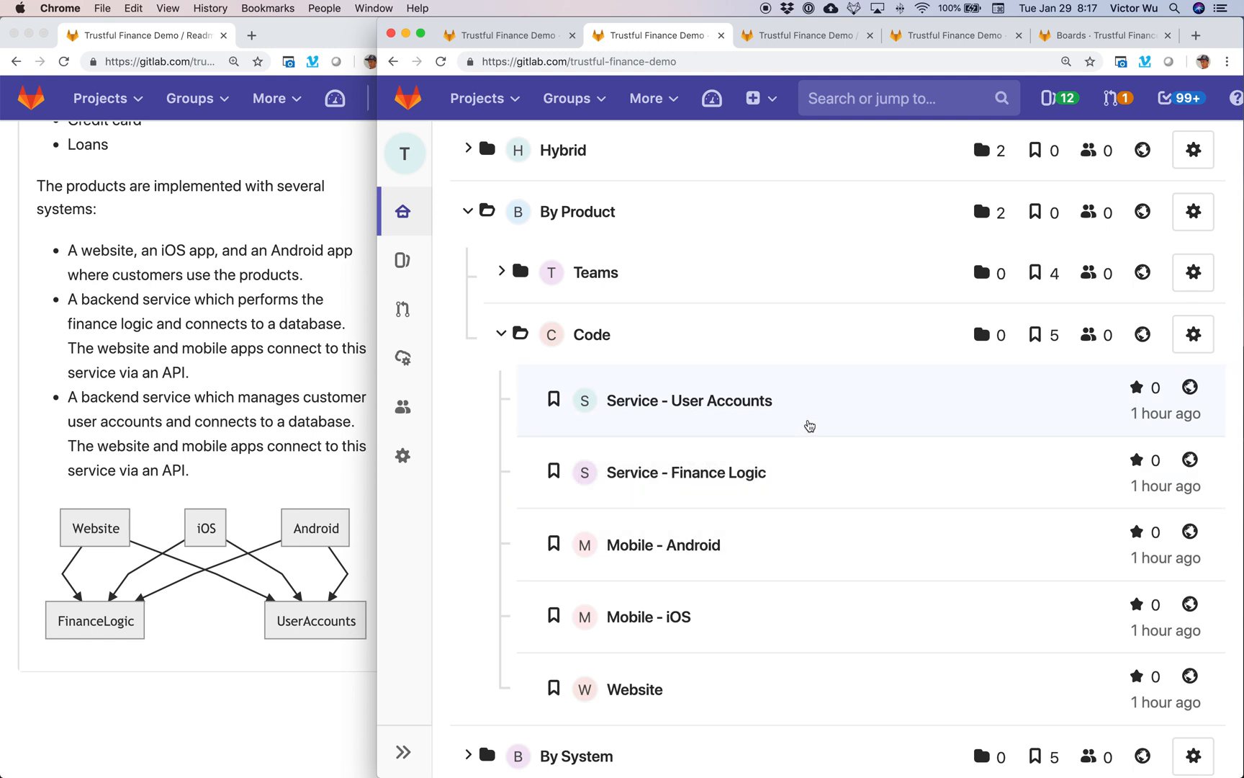
pyautogui.moveTo(884, 462)
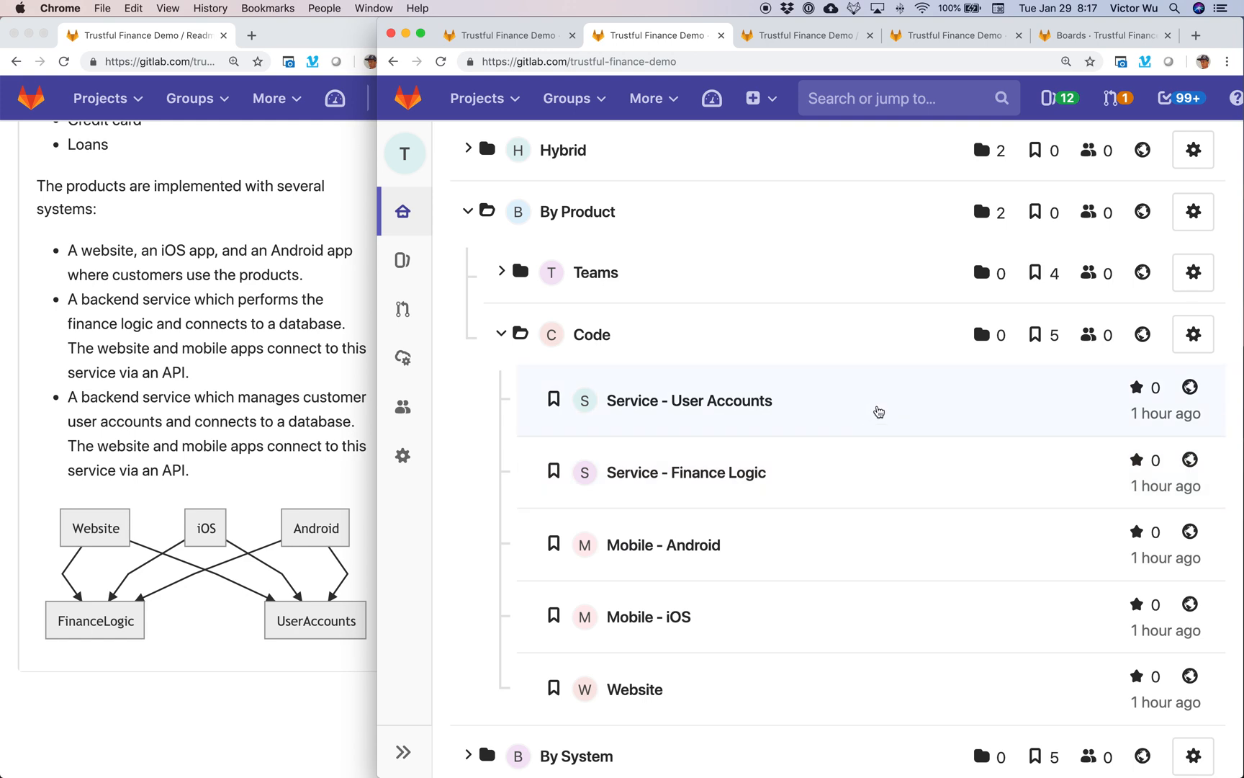
pyautogui.moveTo(862, 491)
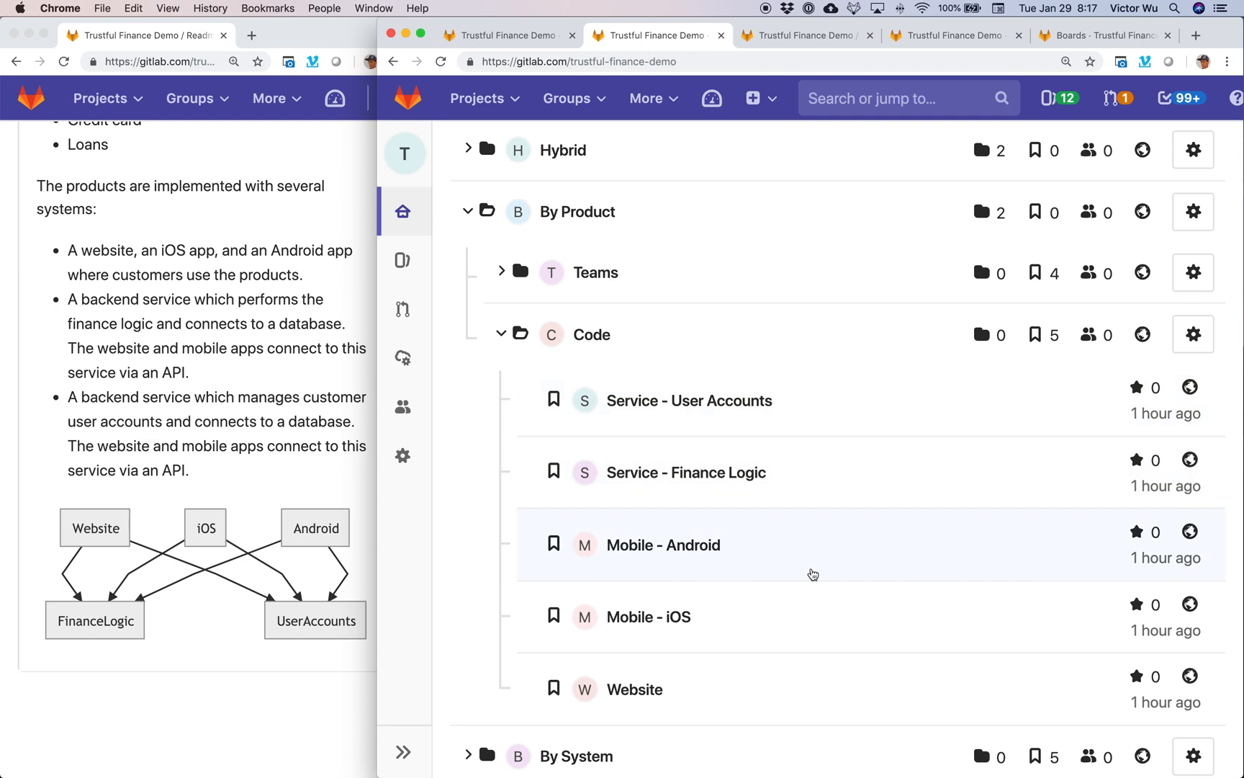
pyautogui.moveTo(818, 562)
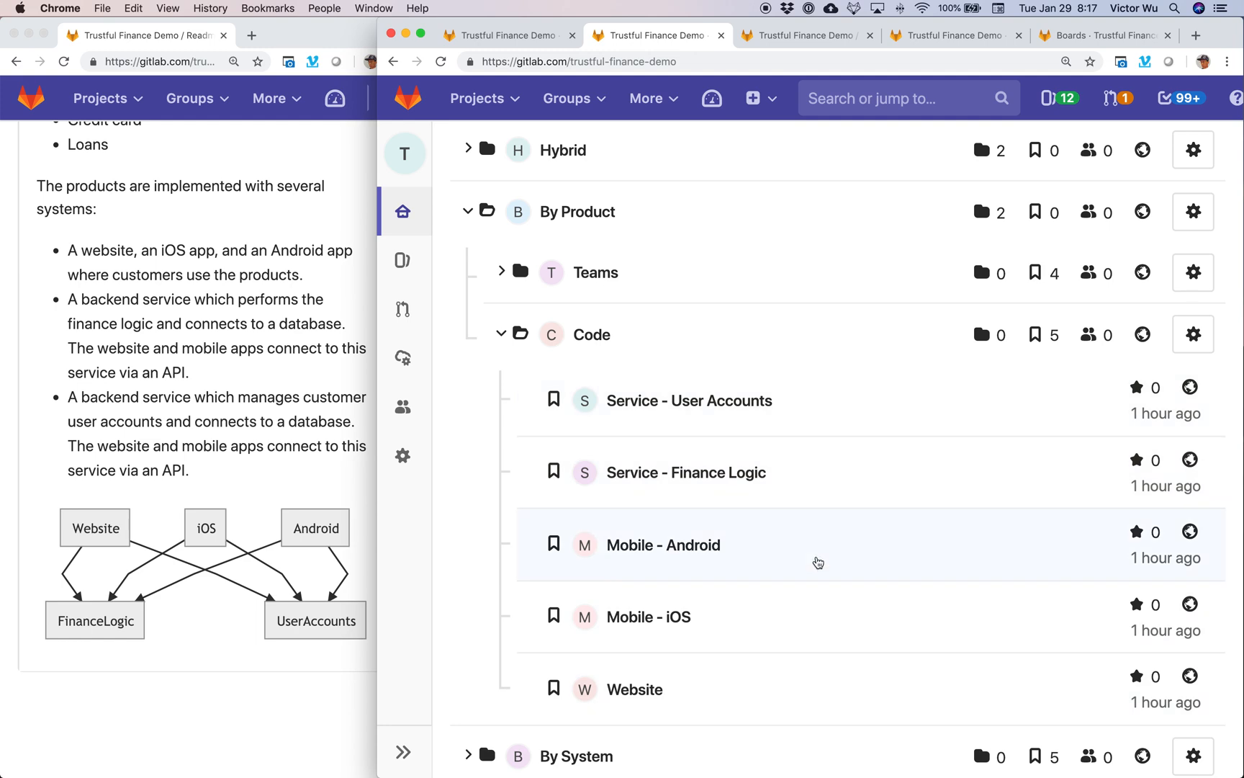
pyautogui.moveTo(769, 670)
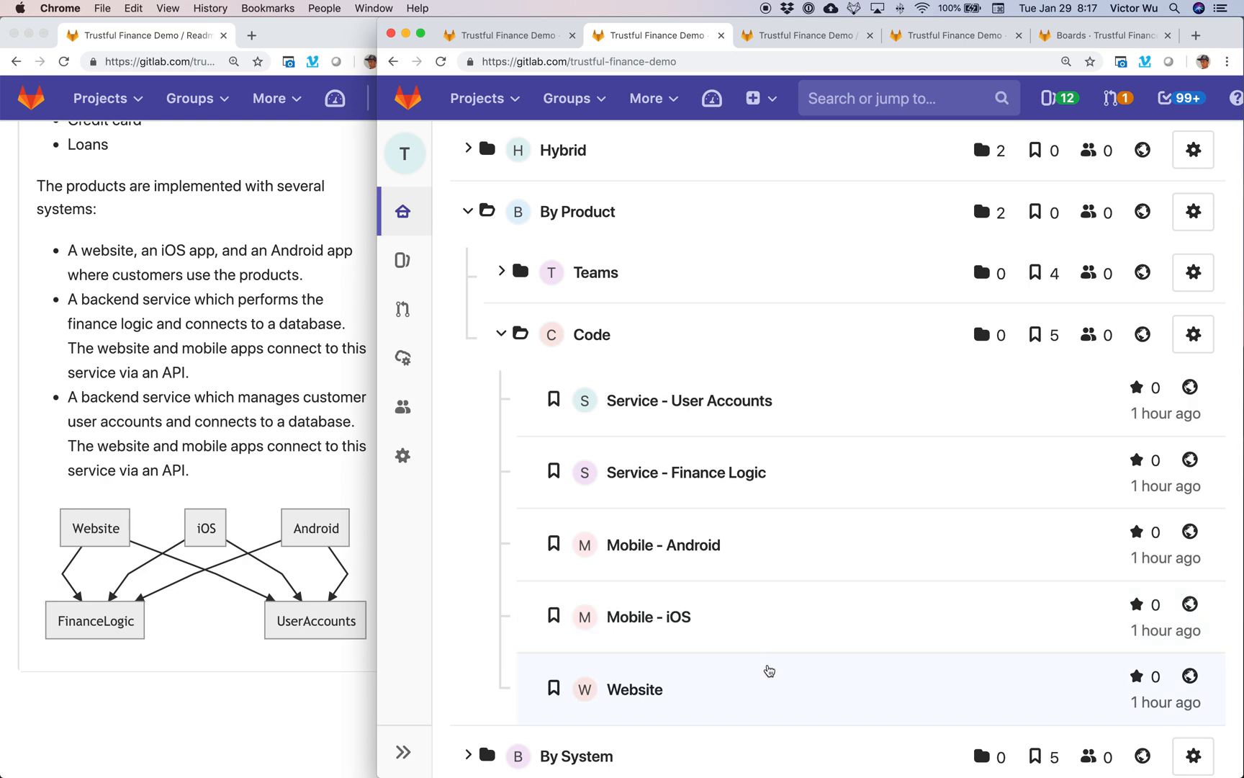
pyautogui.moveTo(301, 563)
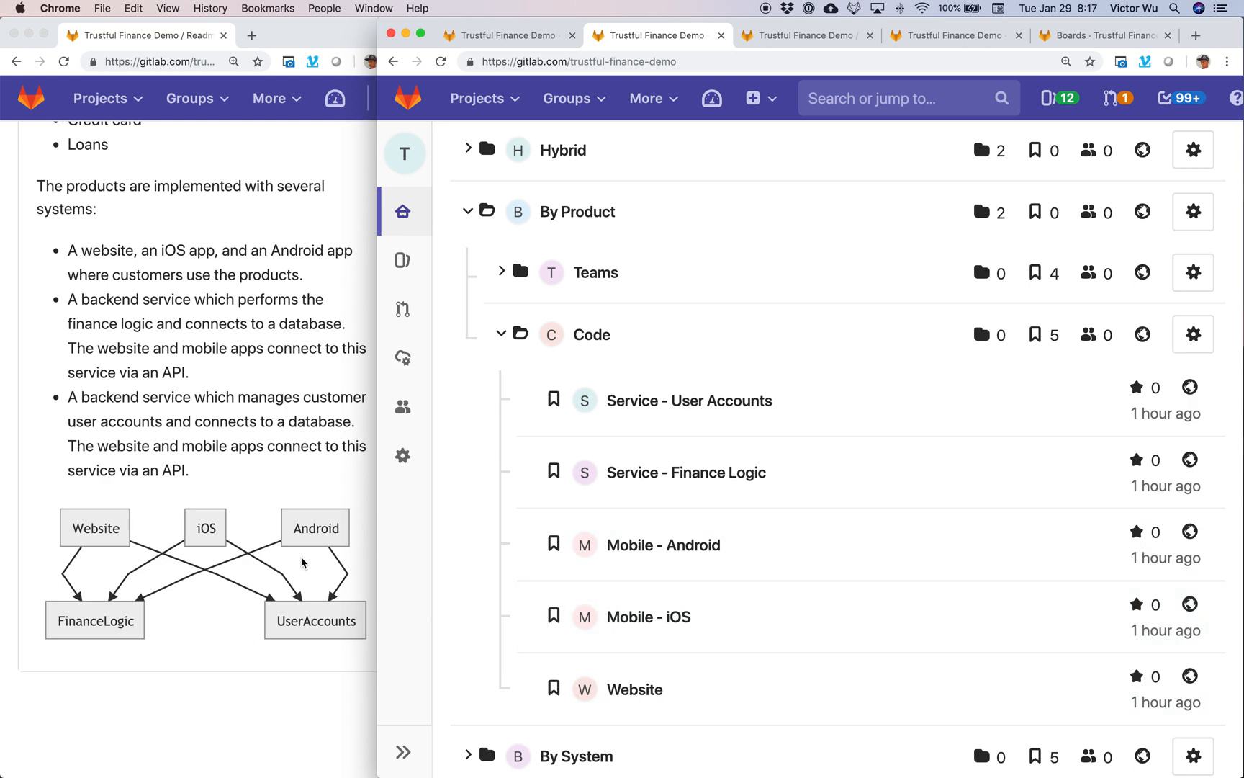
pyautogui.moveTo(372, 569)
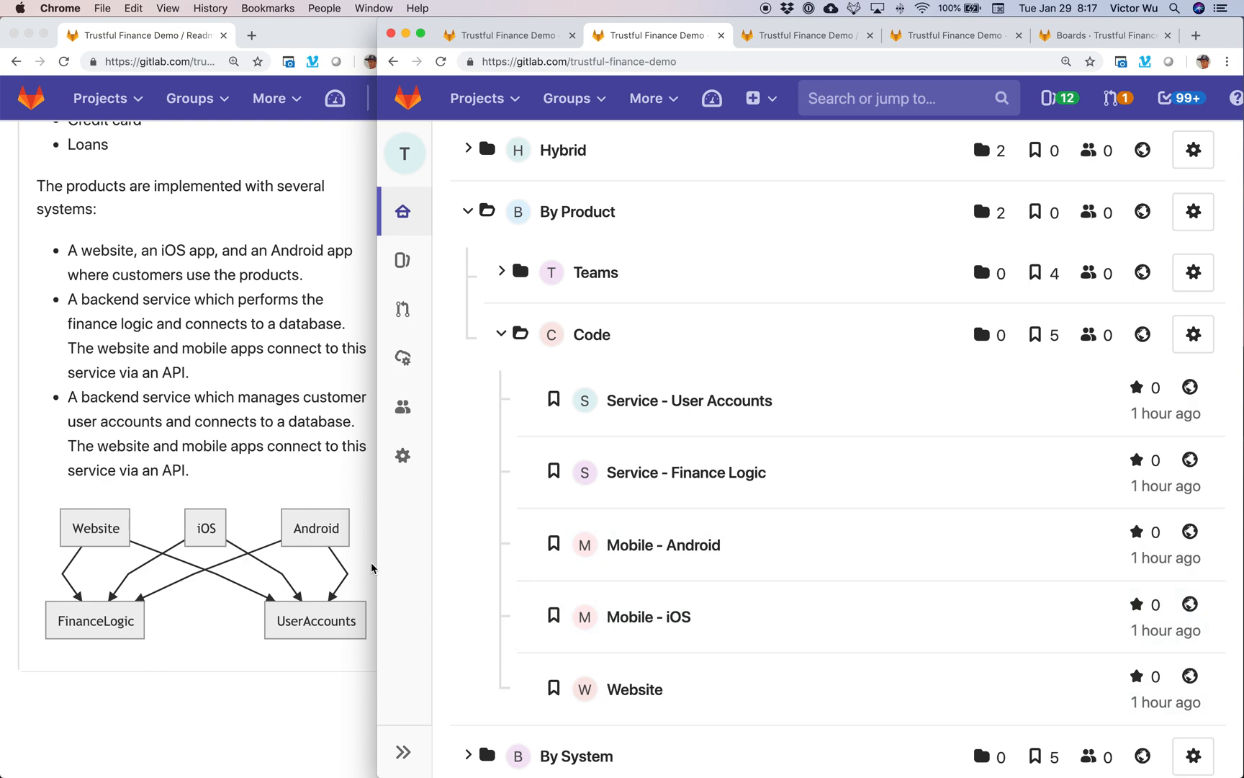
pyautogui.moveTo(707, 568)
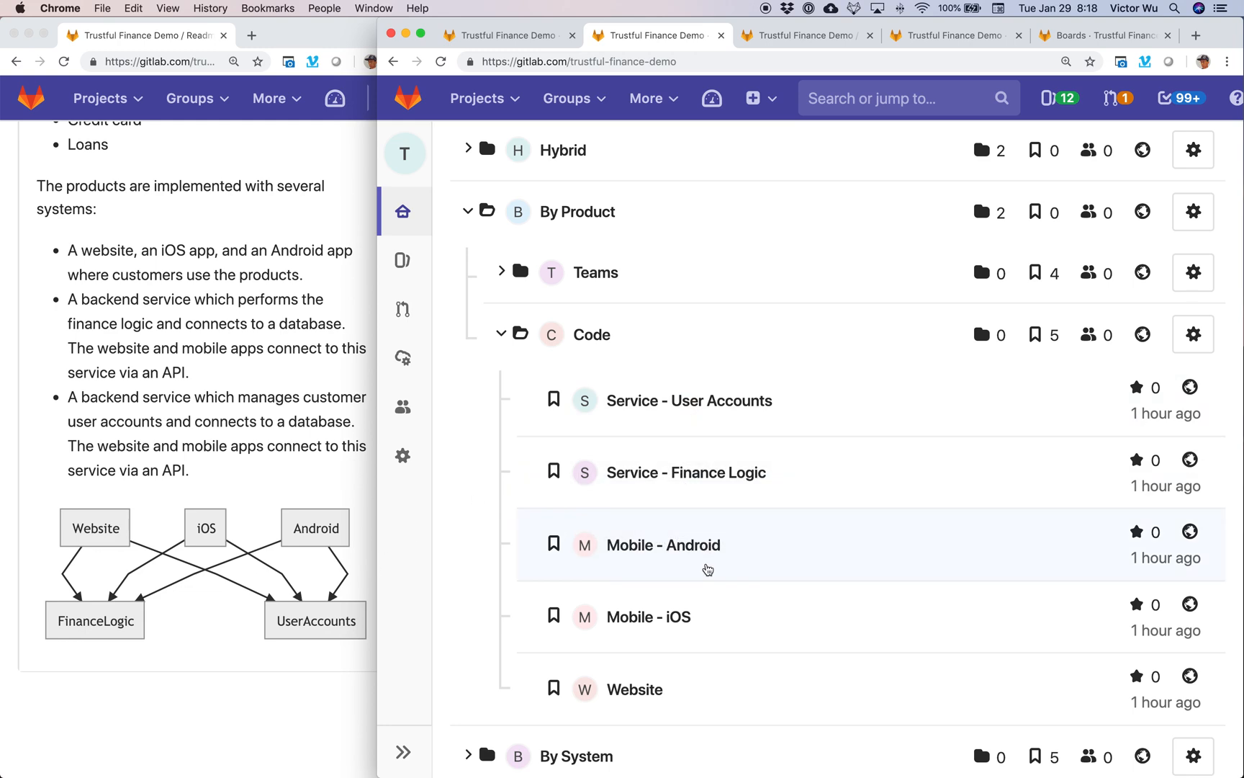
pyautogui.moveTo(737, 544)
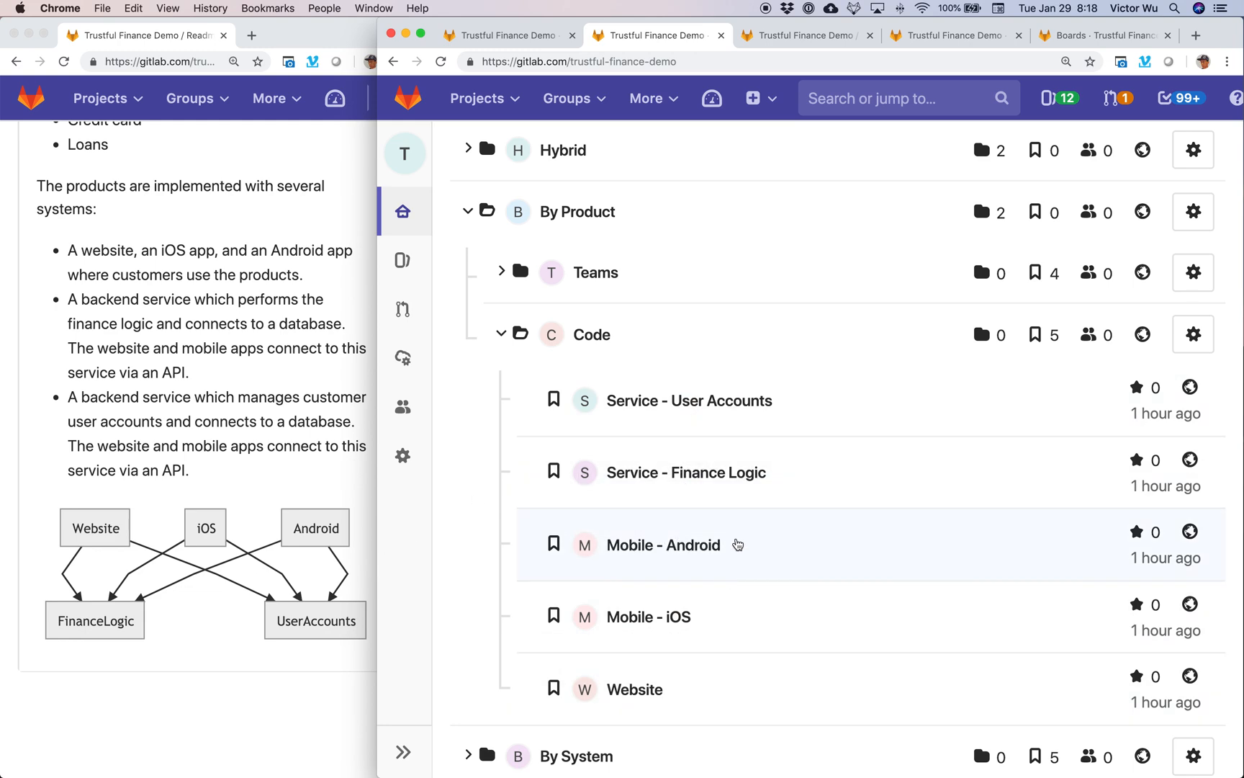
pyautogui.moveTo(810, 478)
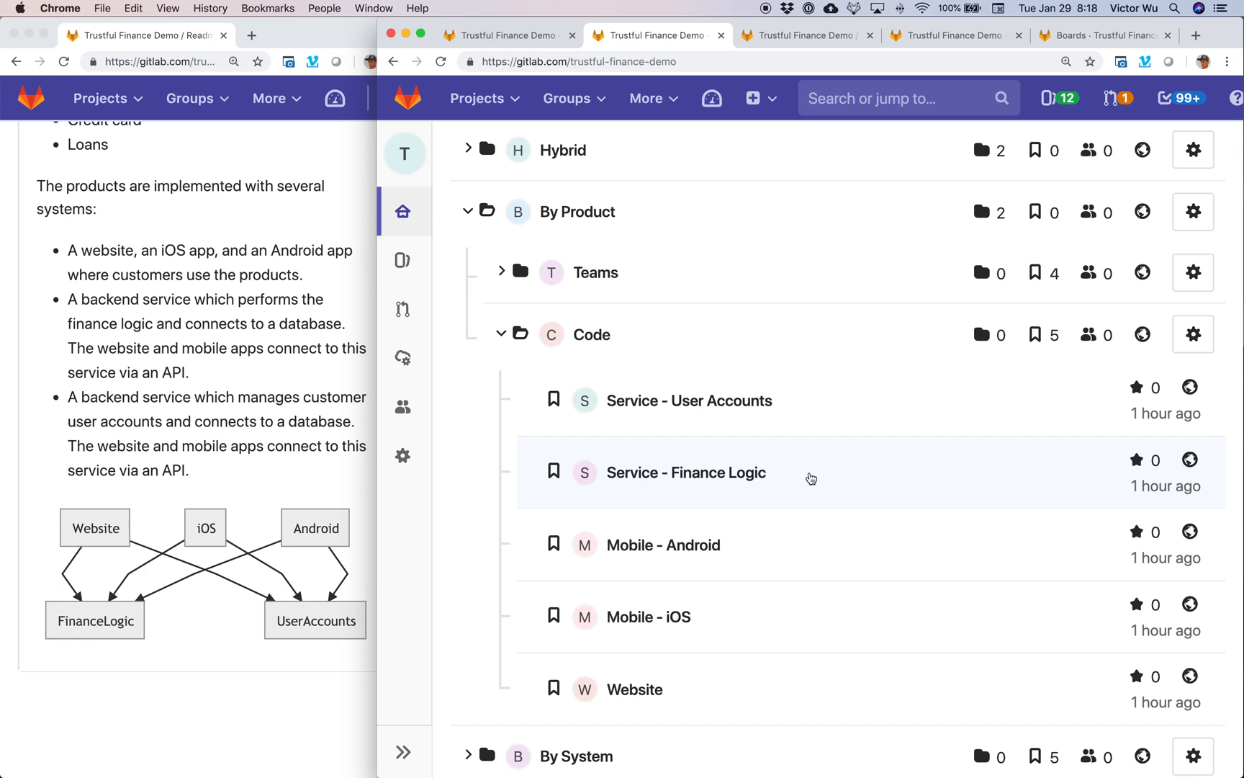
pyautogui.moveTo(709, 694)
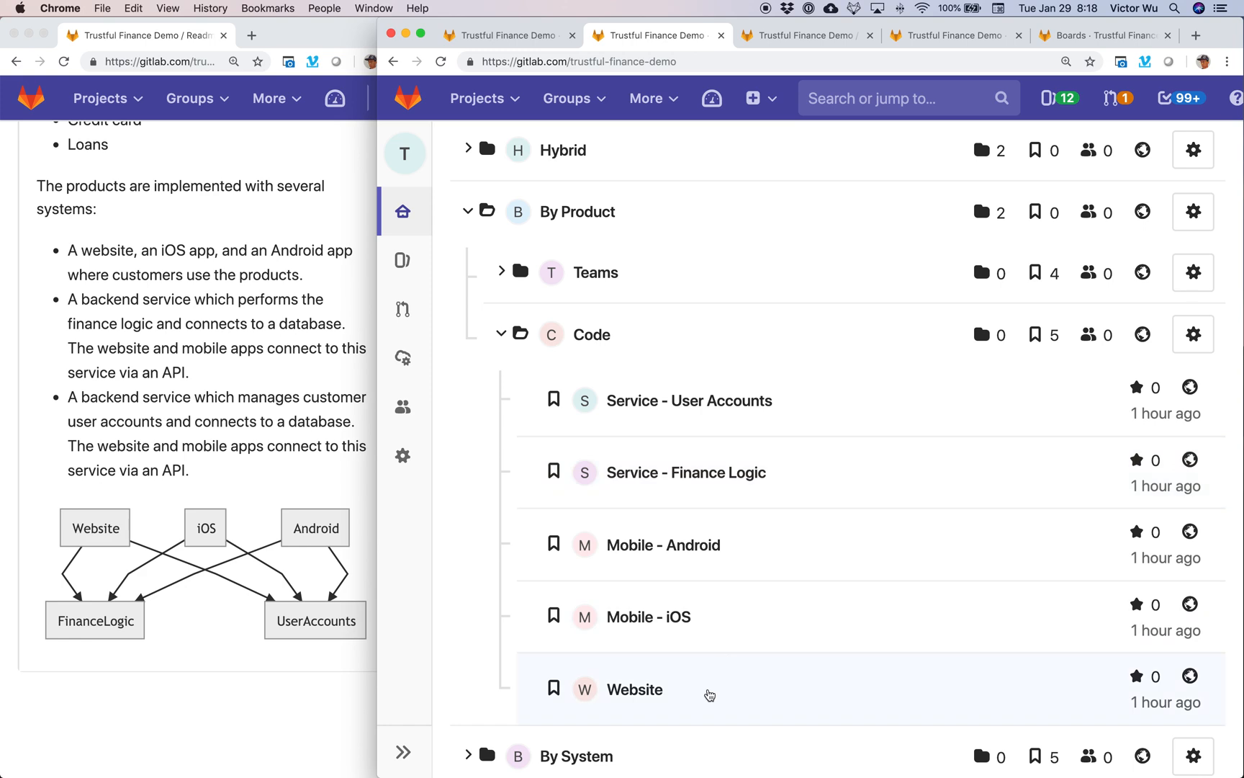
pyautogui.moveTo(635, 689)
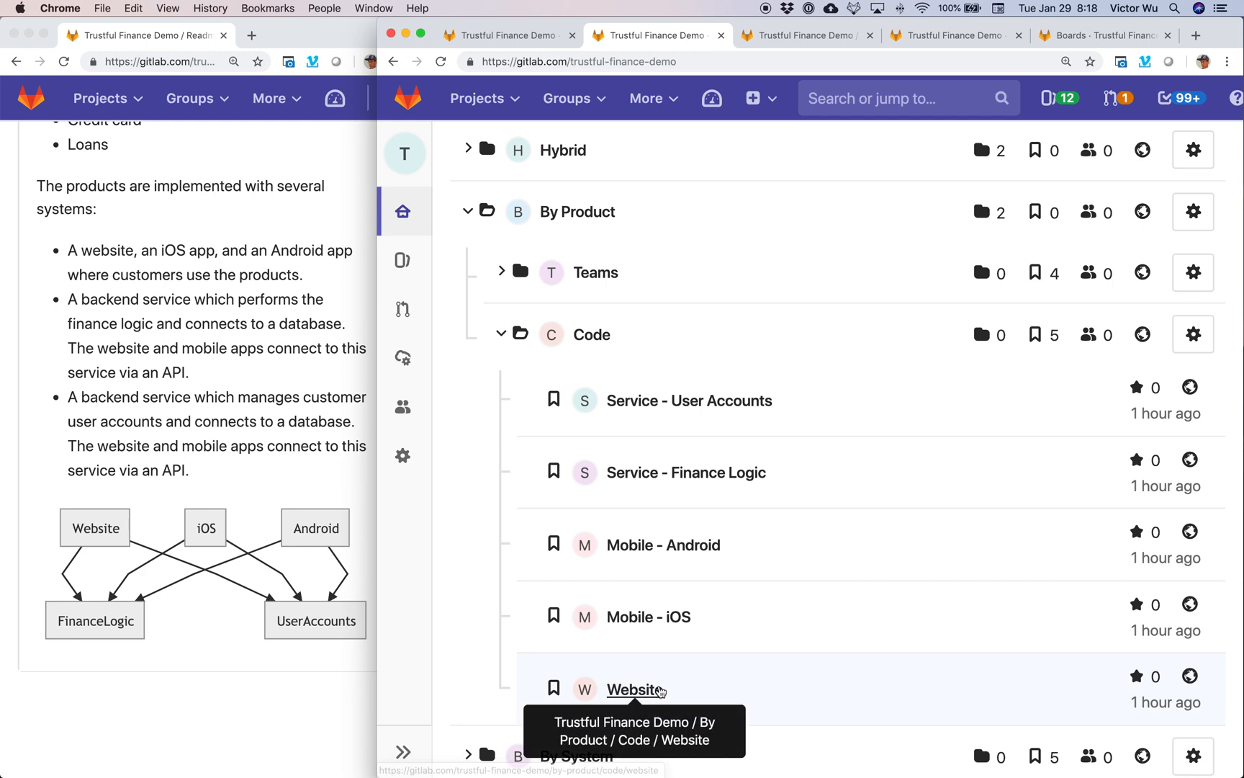
pyautogui.moveTo(692, 691)
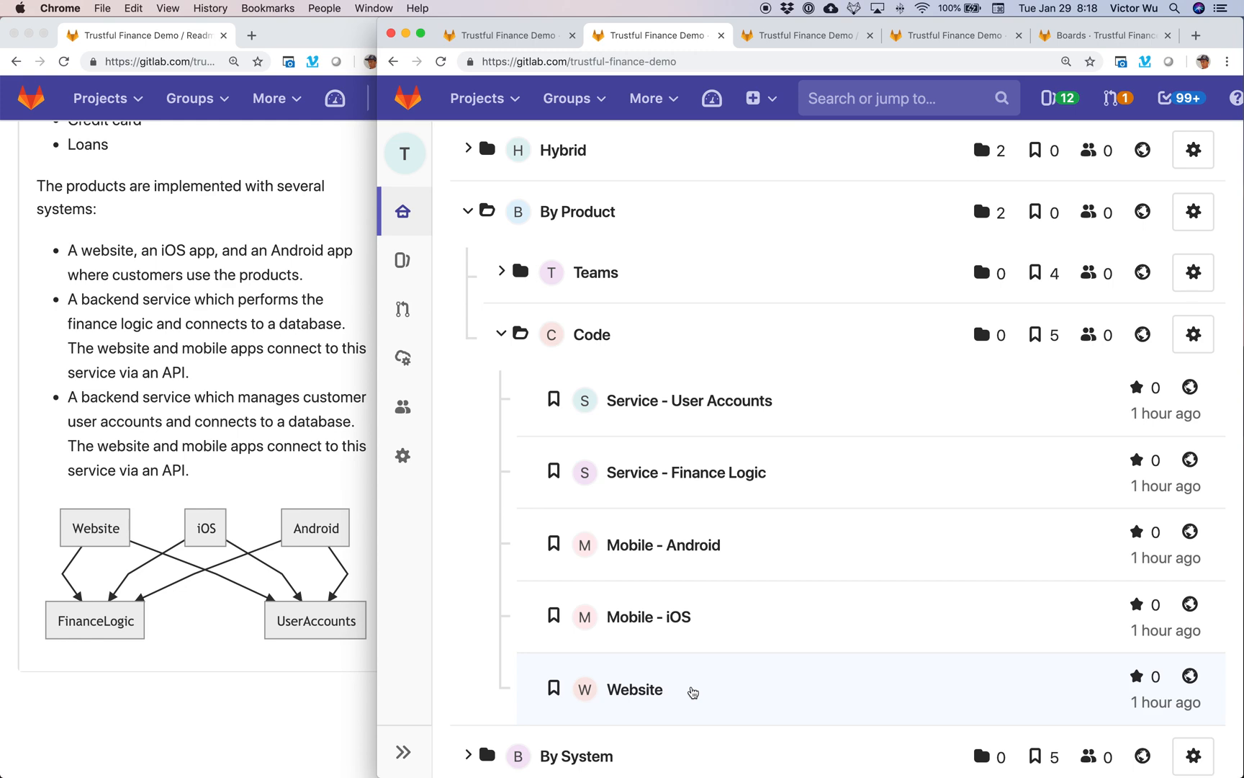
pyautogui.moveTo(634, 689)
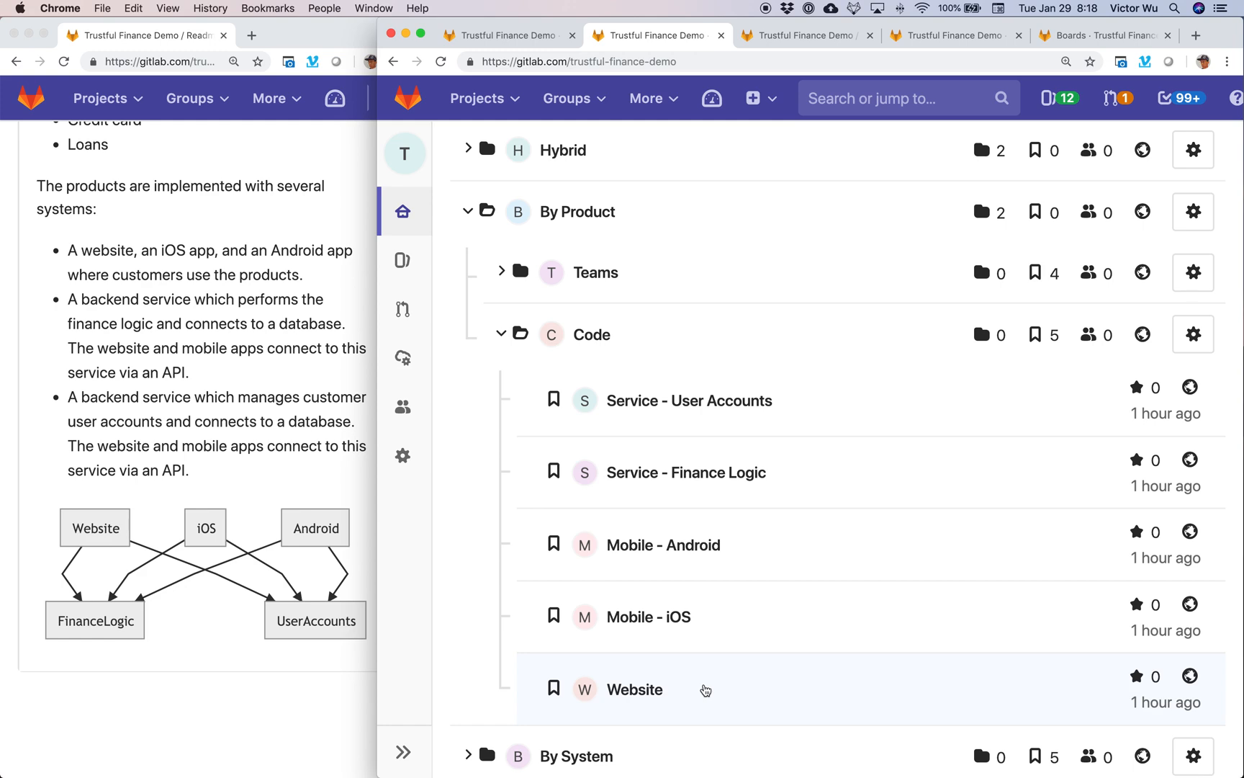
pyautogui.moveTo(767, 567)
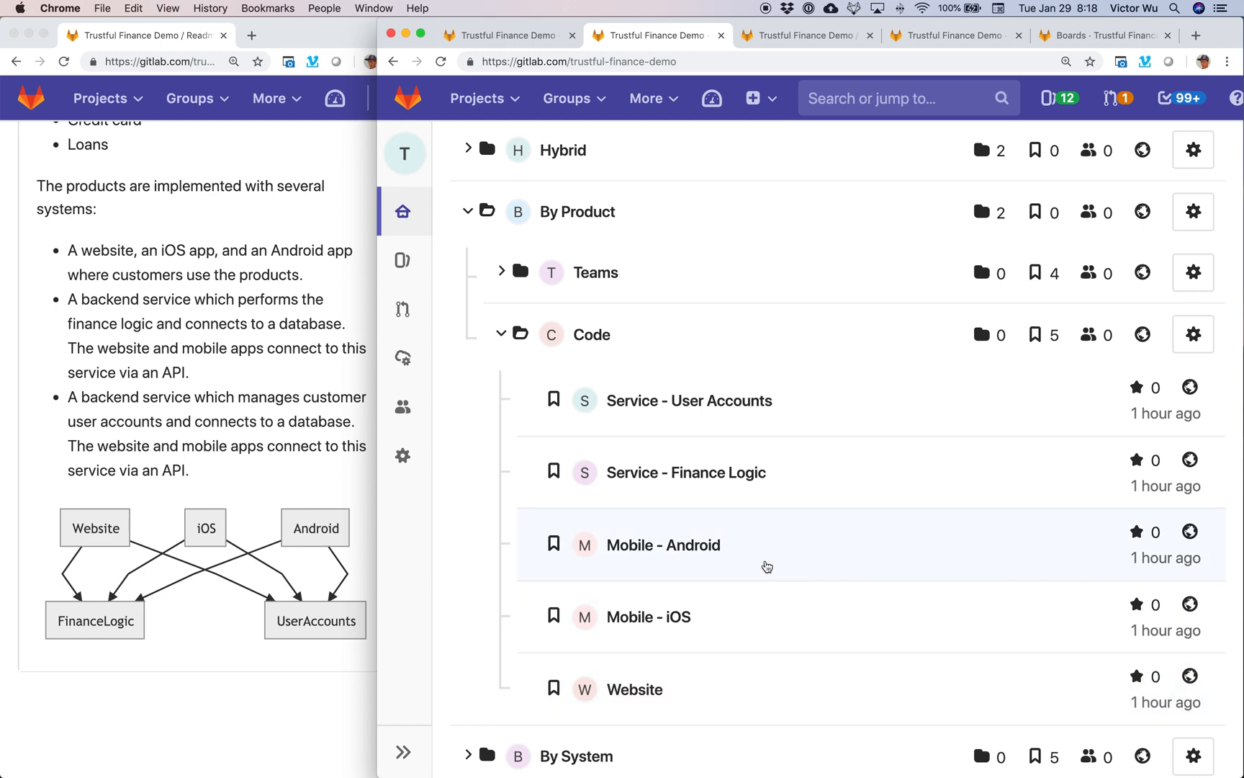
pyautogui.moveTo(811, 566)
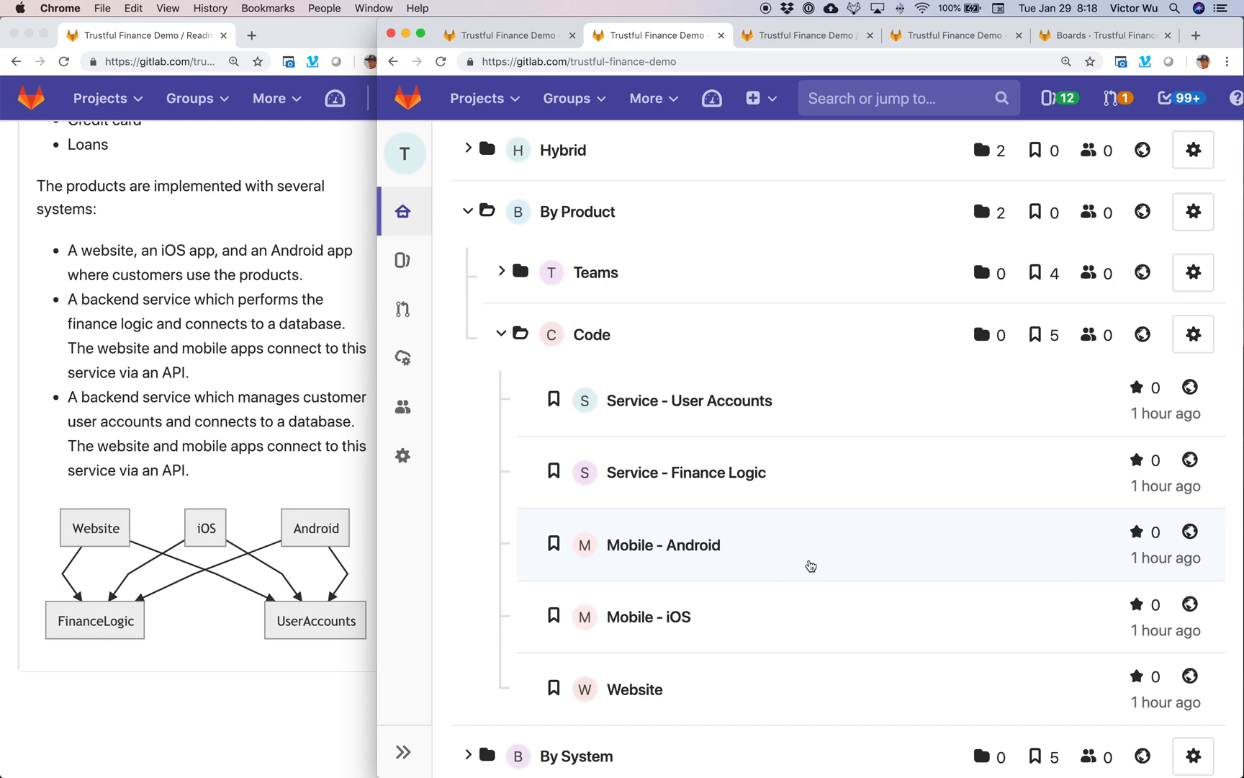
pyautogui.moveTo(797, 556)
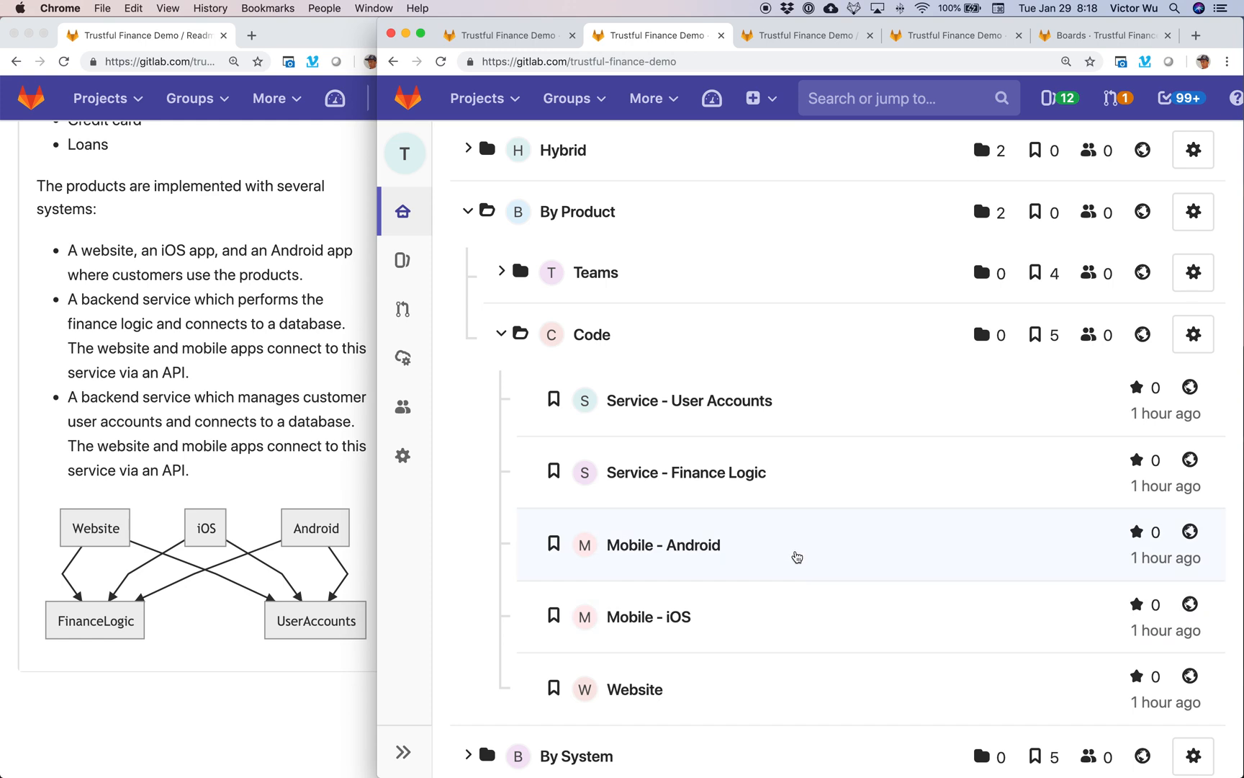
pyautogui.moveTo(794, 612)
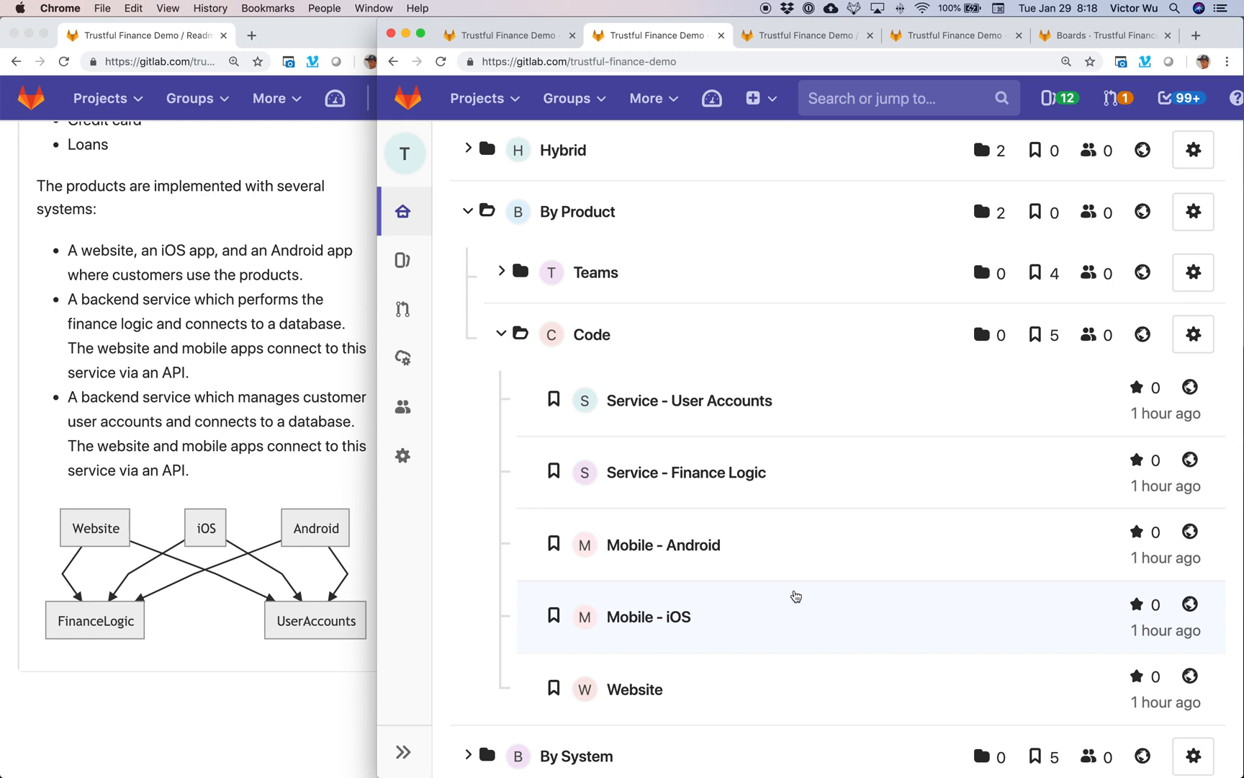
pyautogui.moveTo(818, 481)
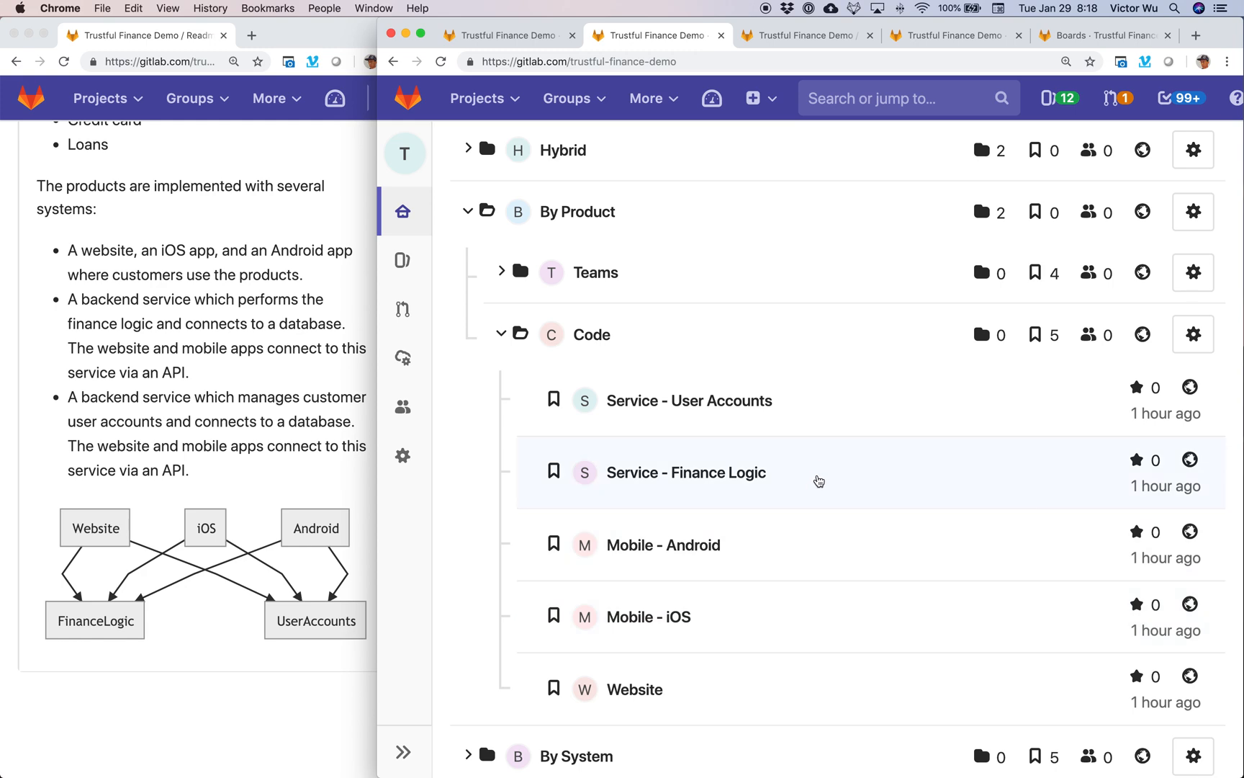
pyautogui.moveTo(768, 693)
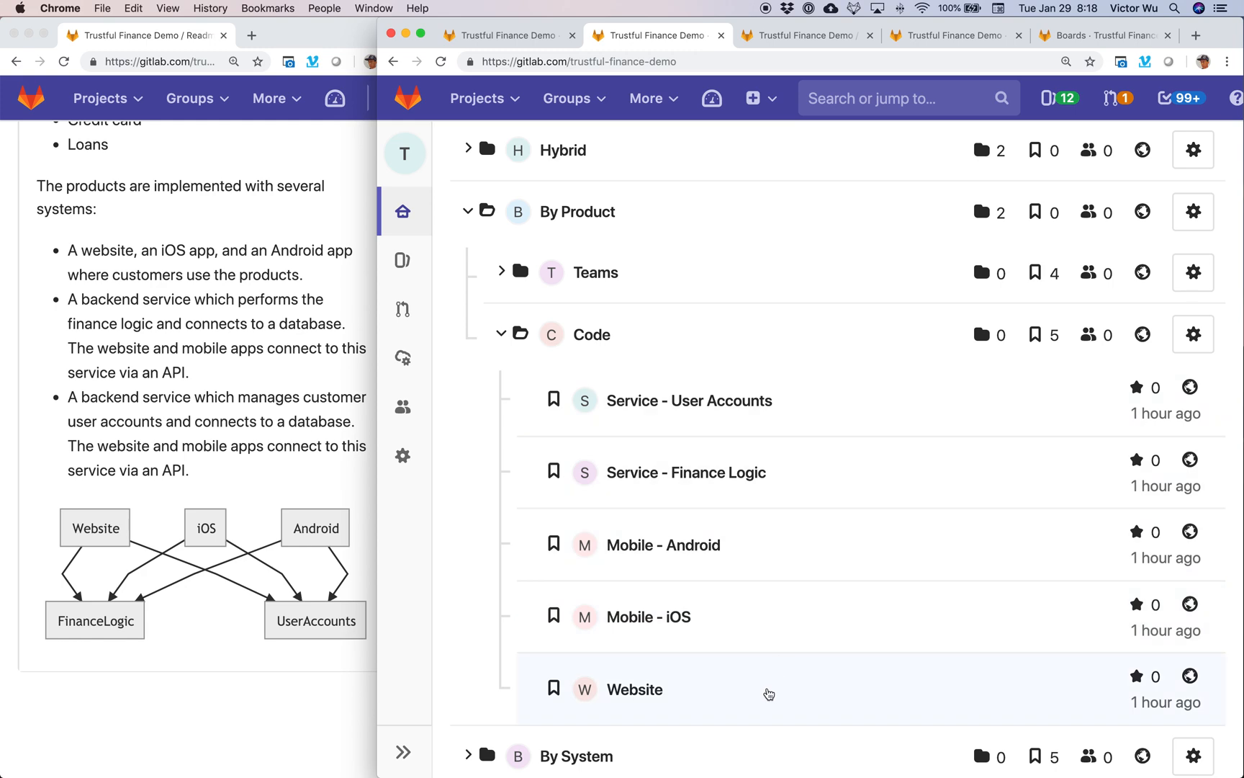
pyautogui.moveTo(839, 428)
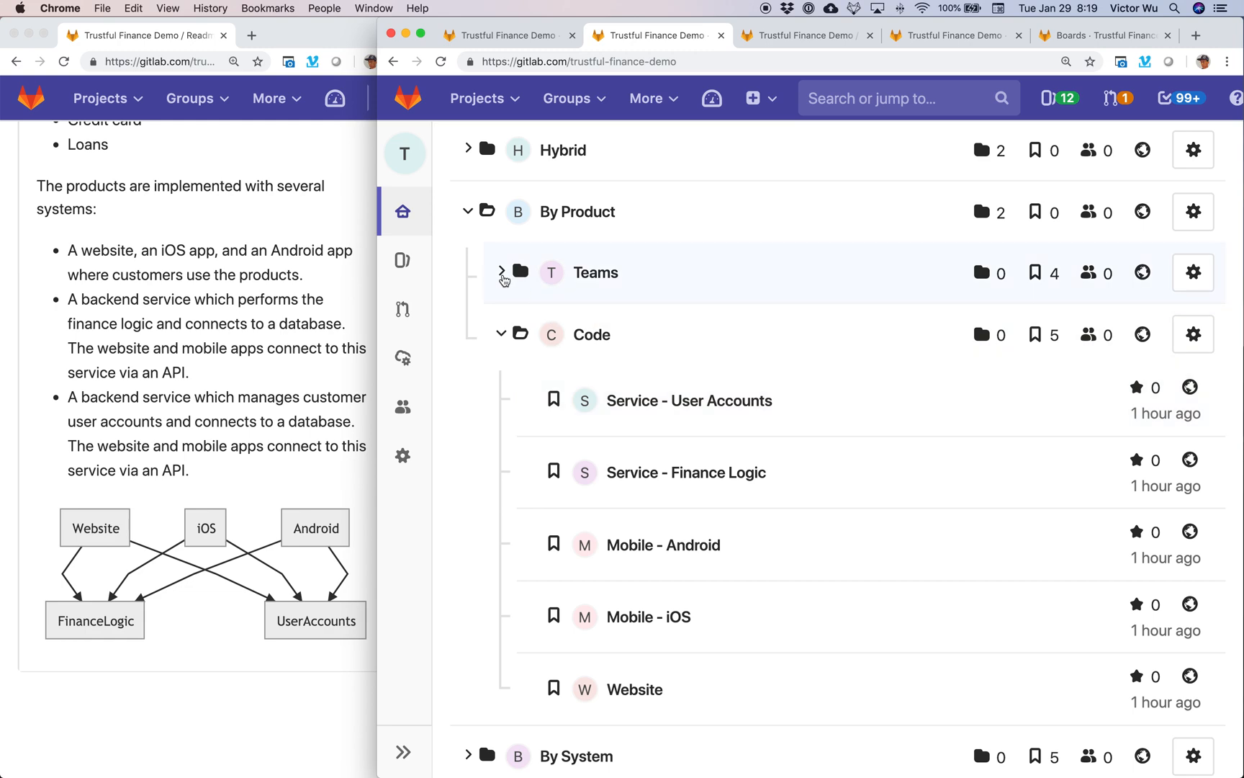
# Expand Teams to list Credit Card, Loans, Checking and Savings, and User Accounts
pyautogui.click(500, 272)
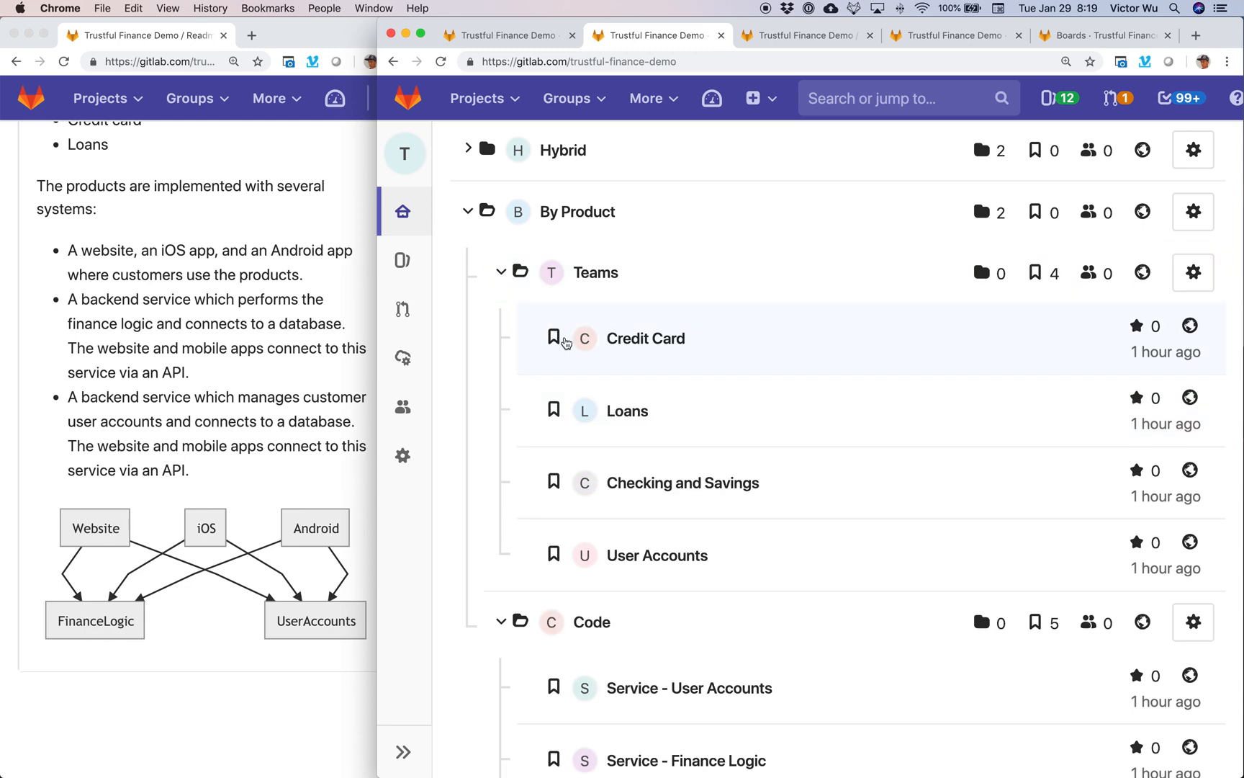
pyautogui.moveTo(689, 347)
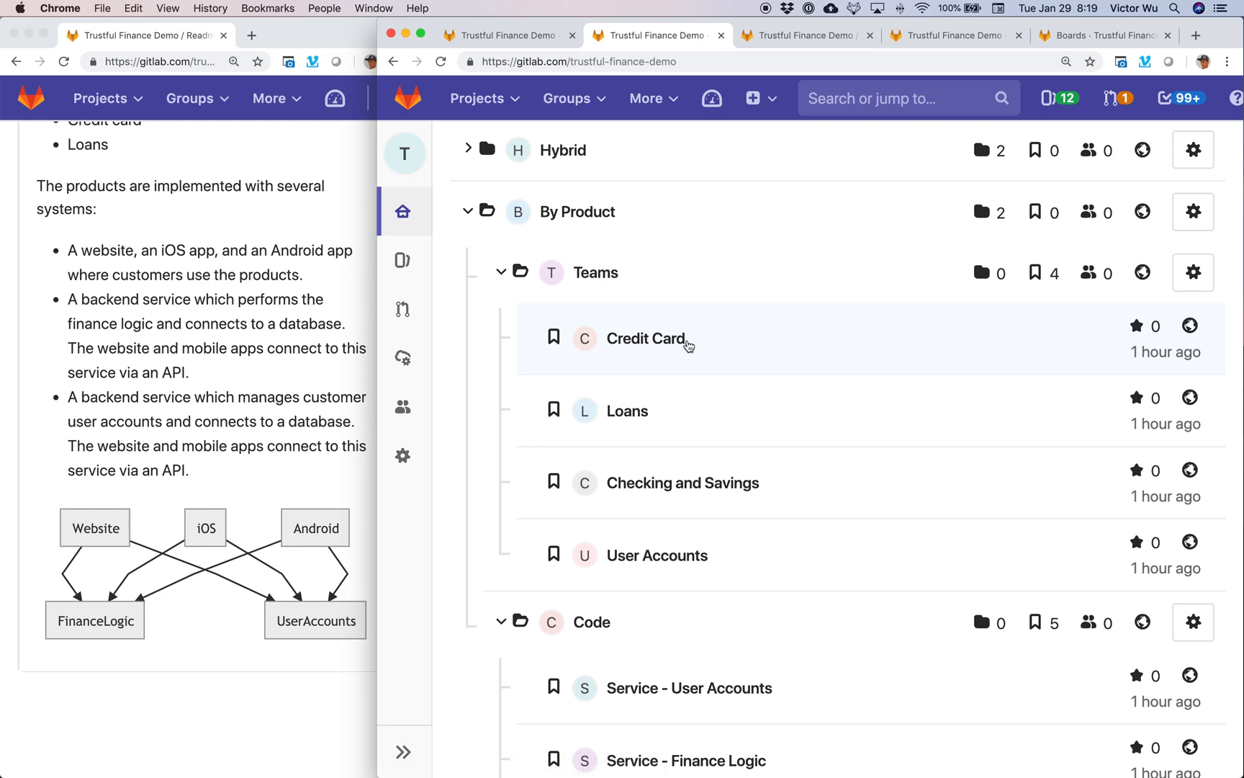
pyautogui.moveTo(728, 501)
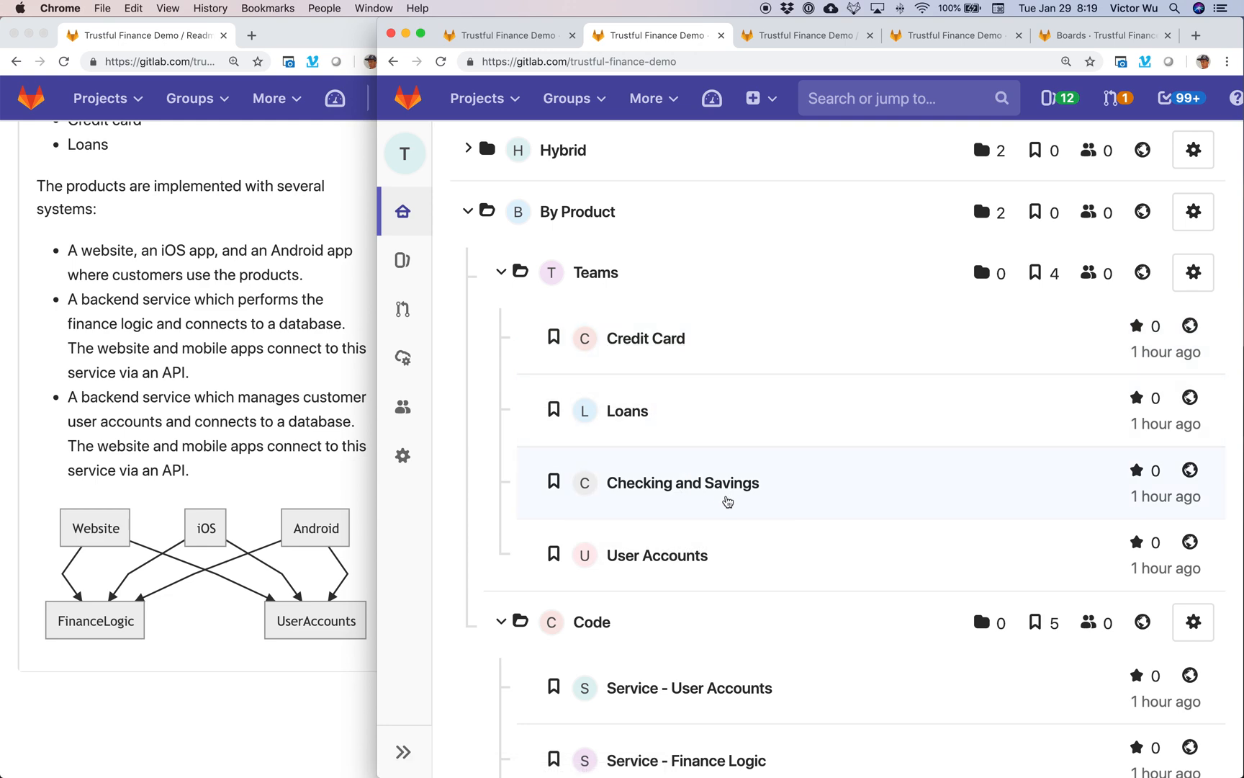
pyautogui.scroll(-3)
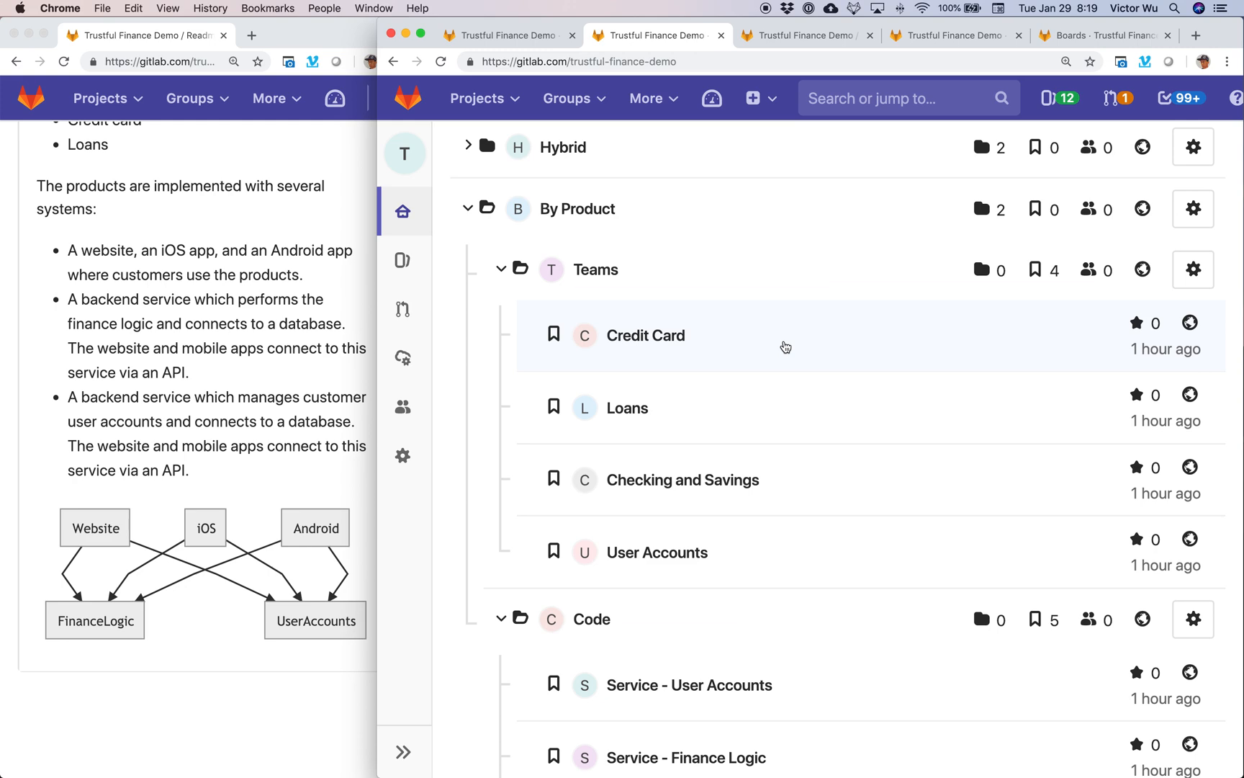
pyautogui.moveTo(713, 346)
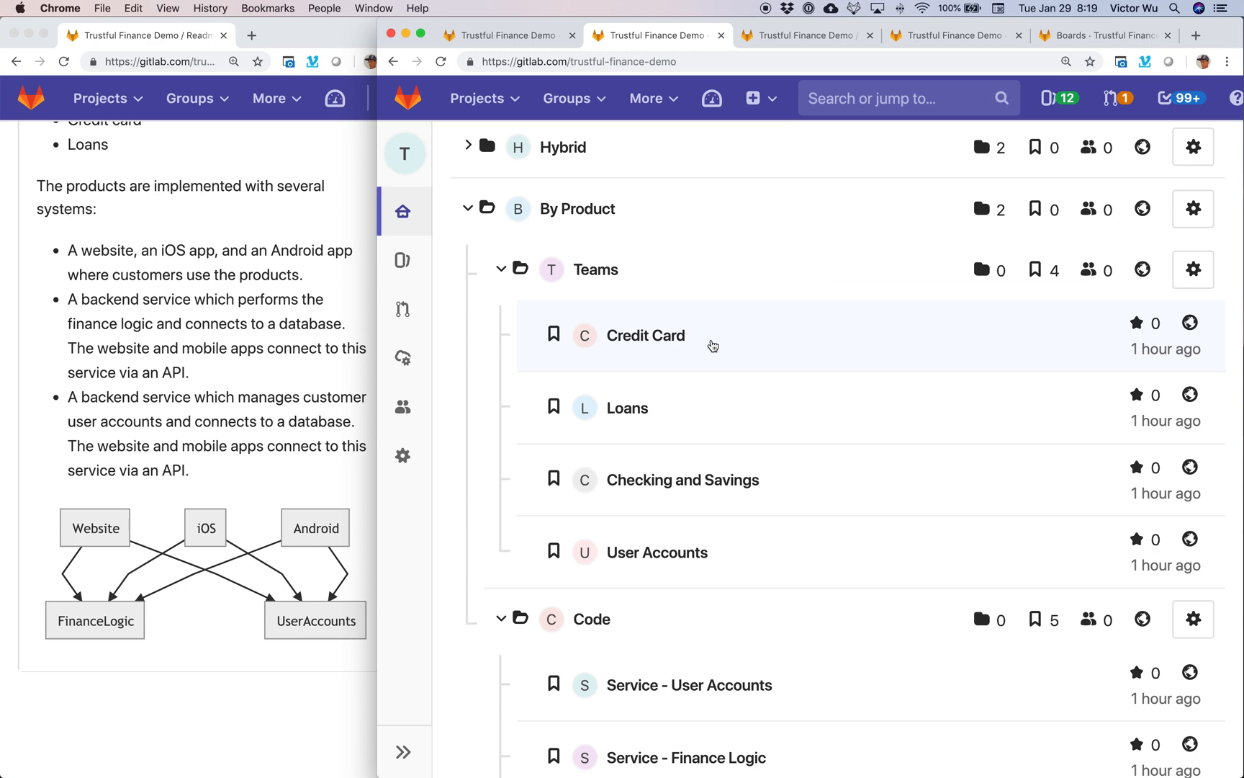
pyautogui.moveTo(704, 339)
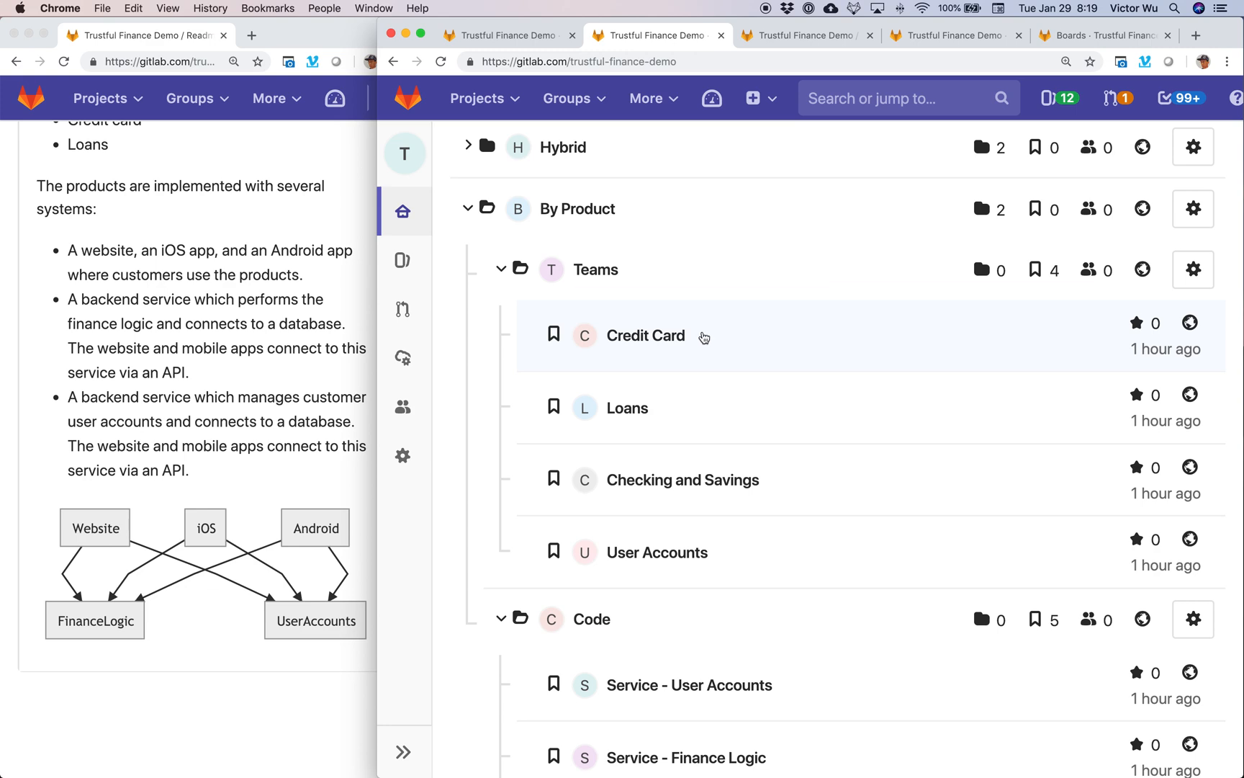
pyautogui.moveTo(655, 324)
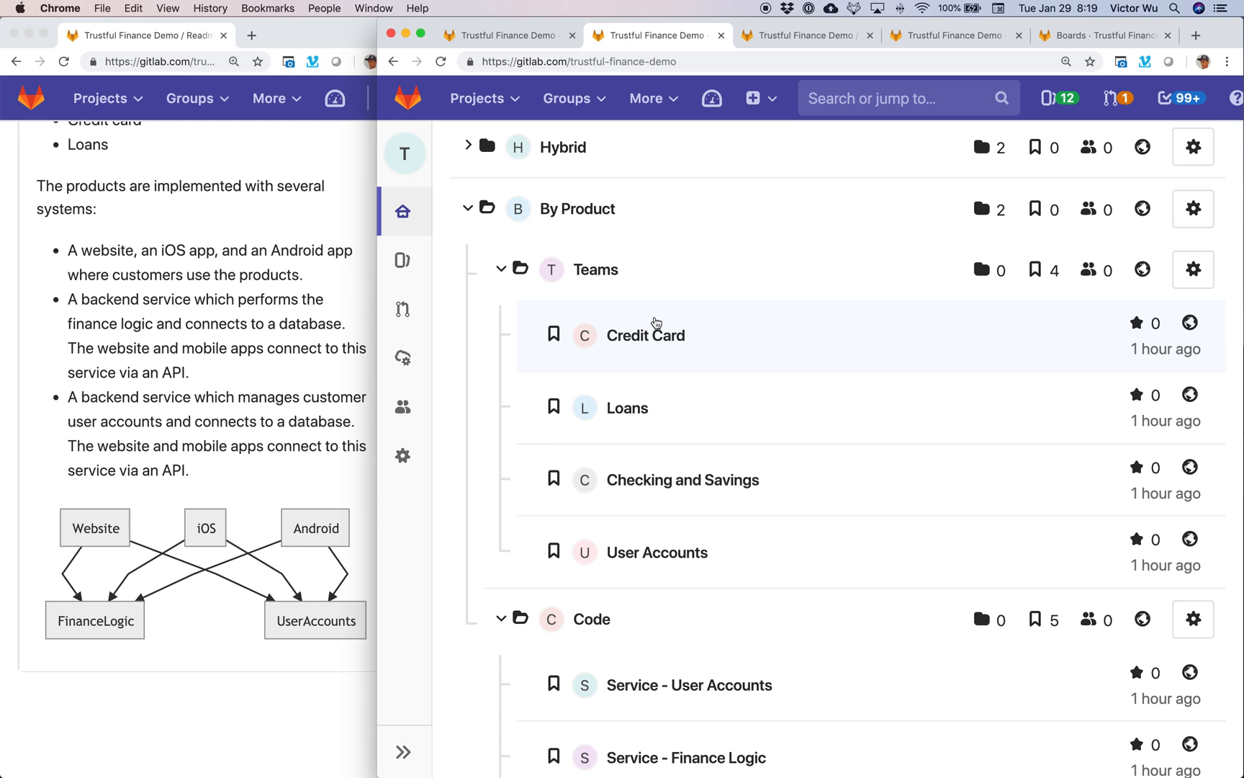
pyautogui.moveTo(675, 355)
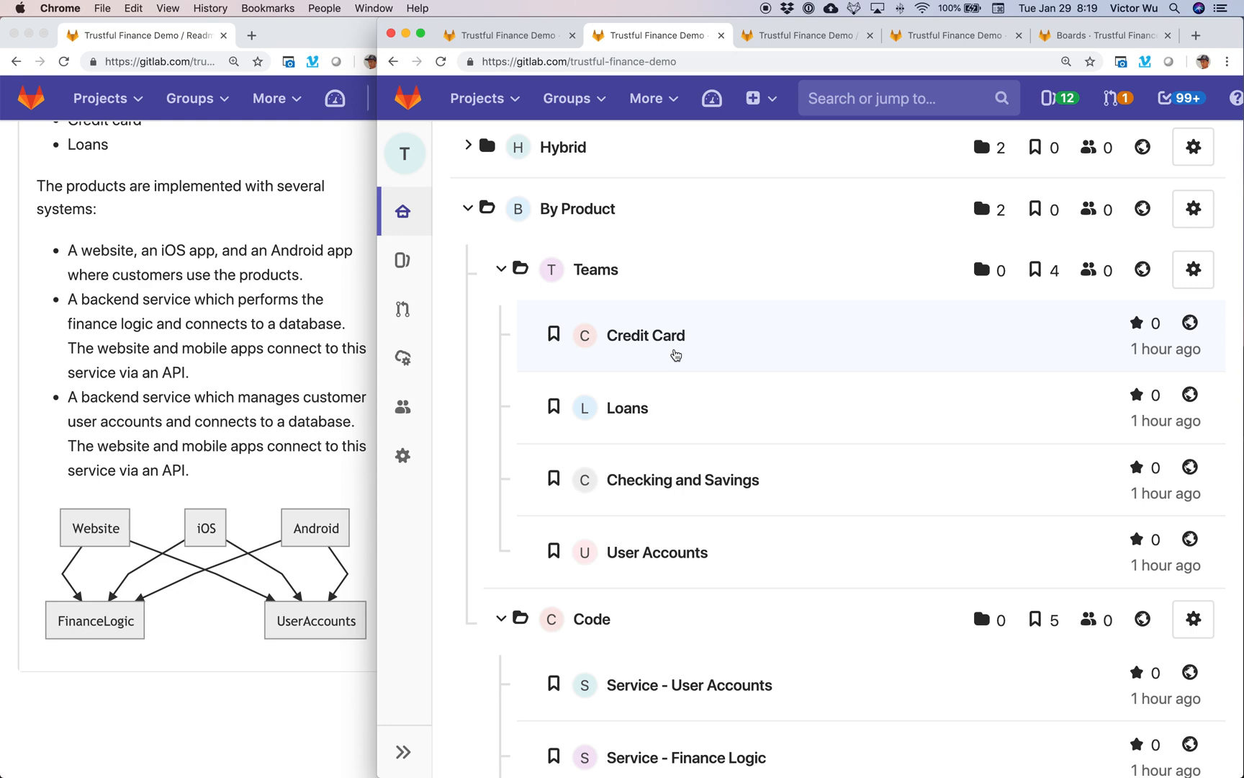
pyautogui.moveTo(645, 335)
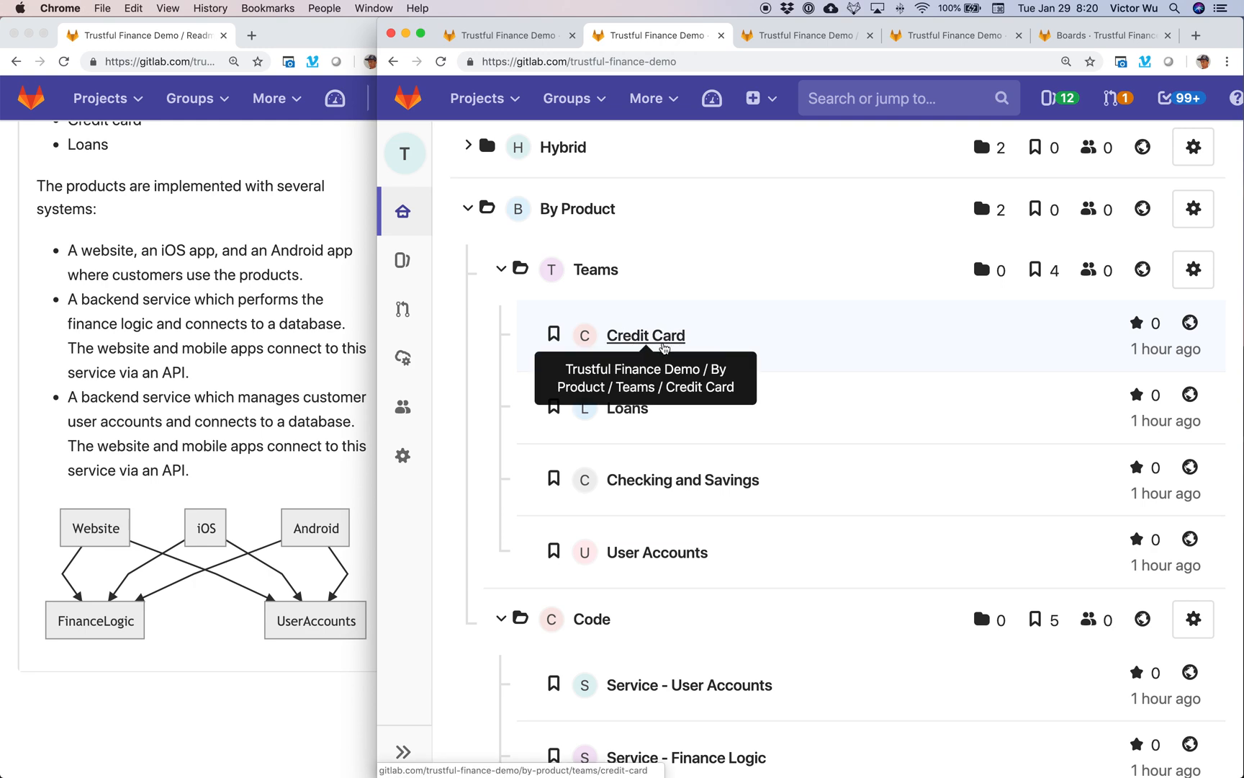
pyautogui.moveTo(733, 340)
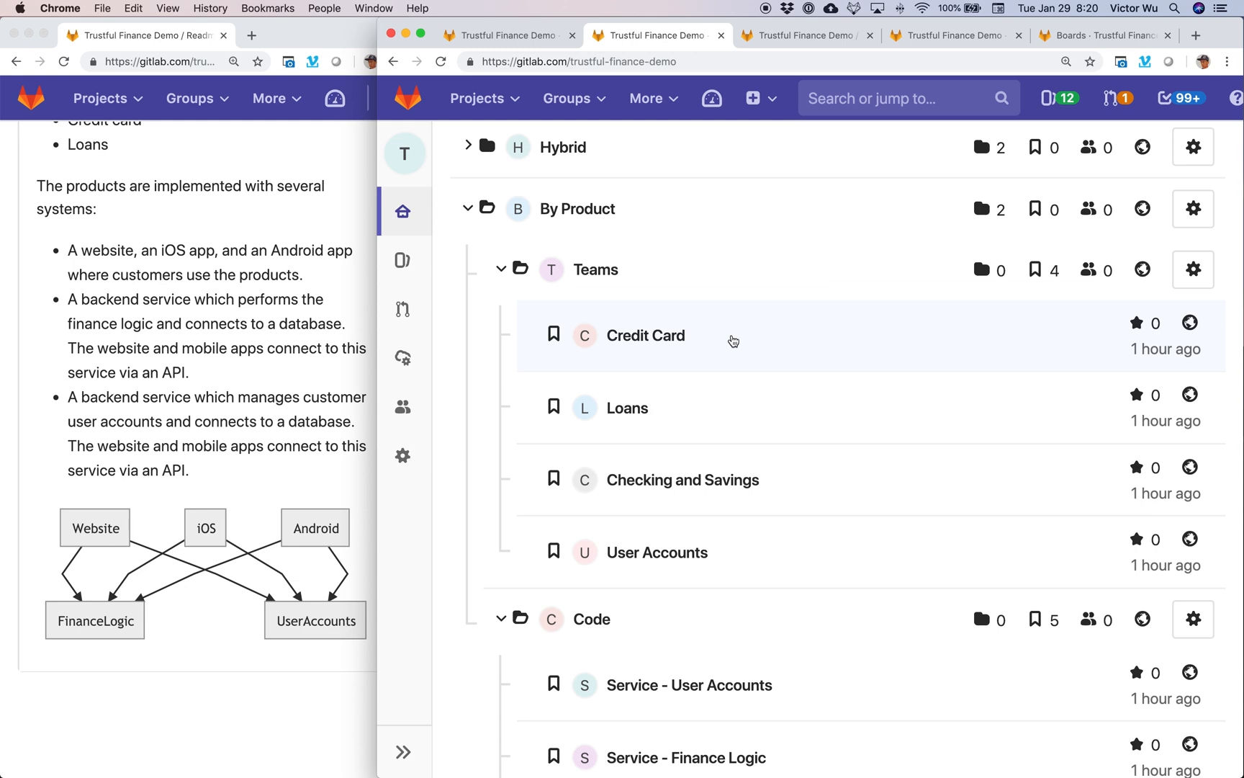
pyautogui.moveTo(935, 336)
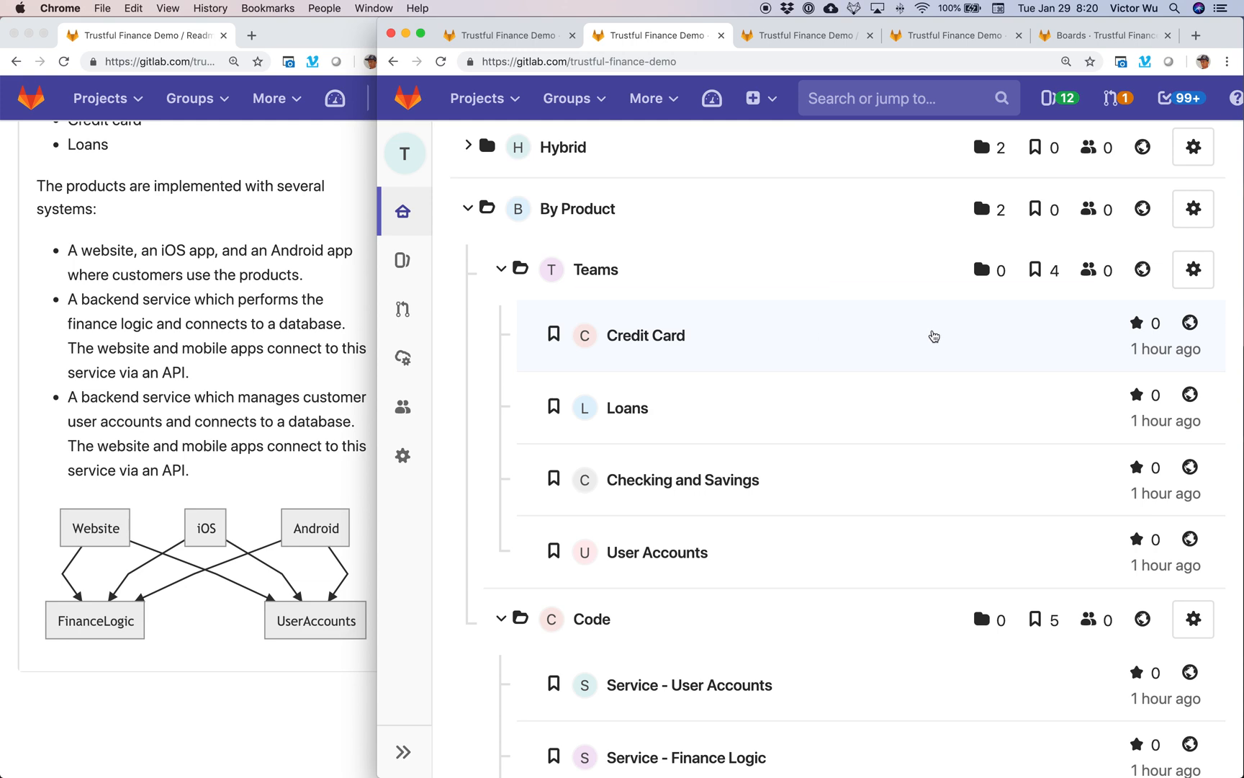
pyautogui.scroll(-3)
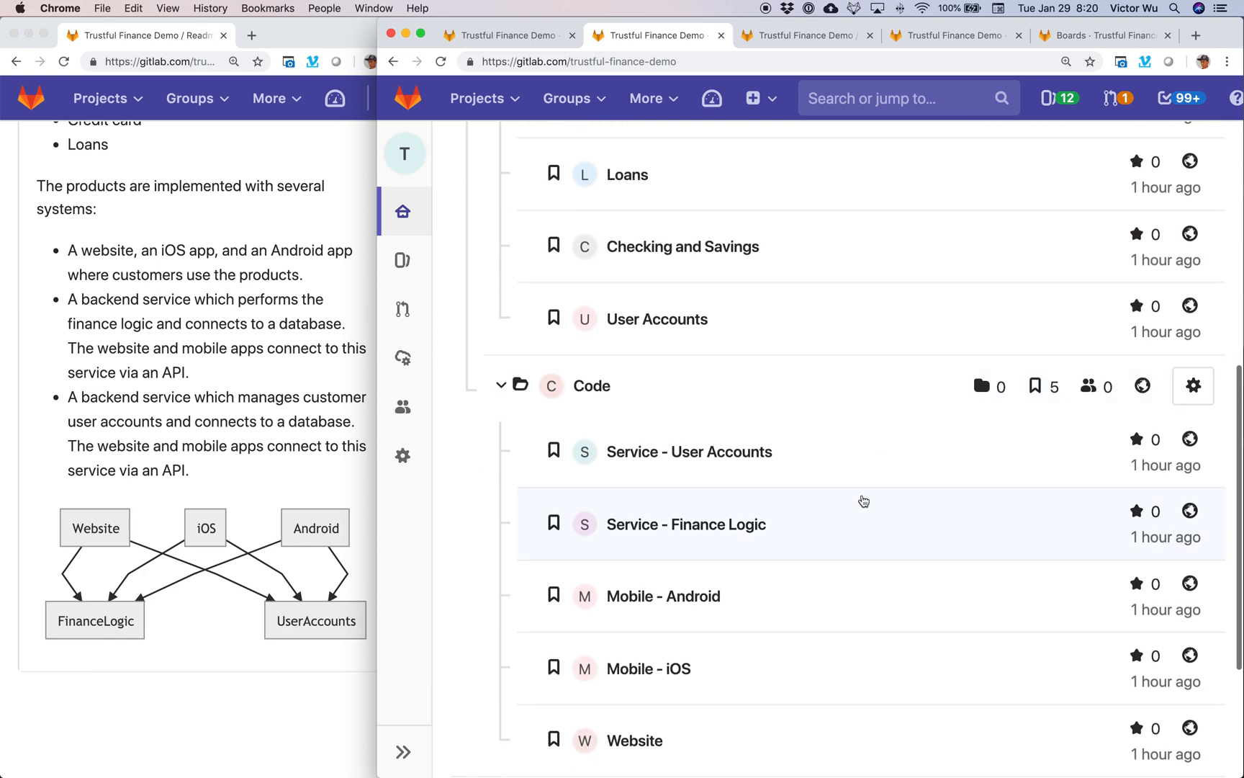
pyautogui.moveTo(834, 718)
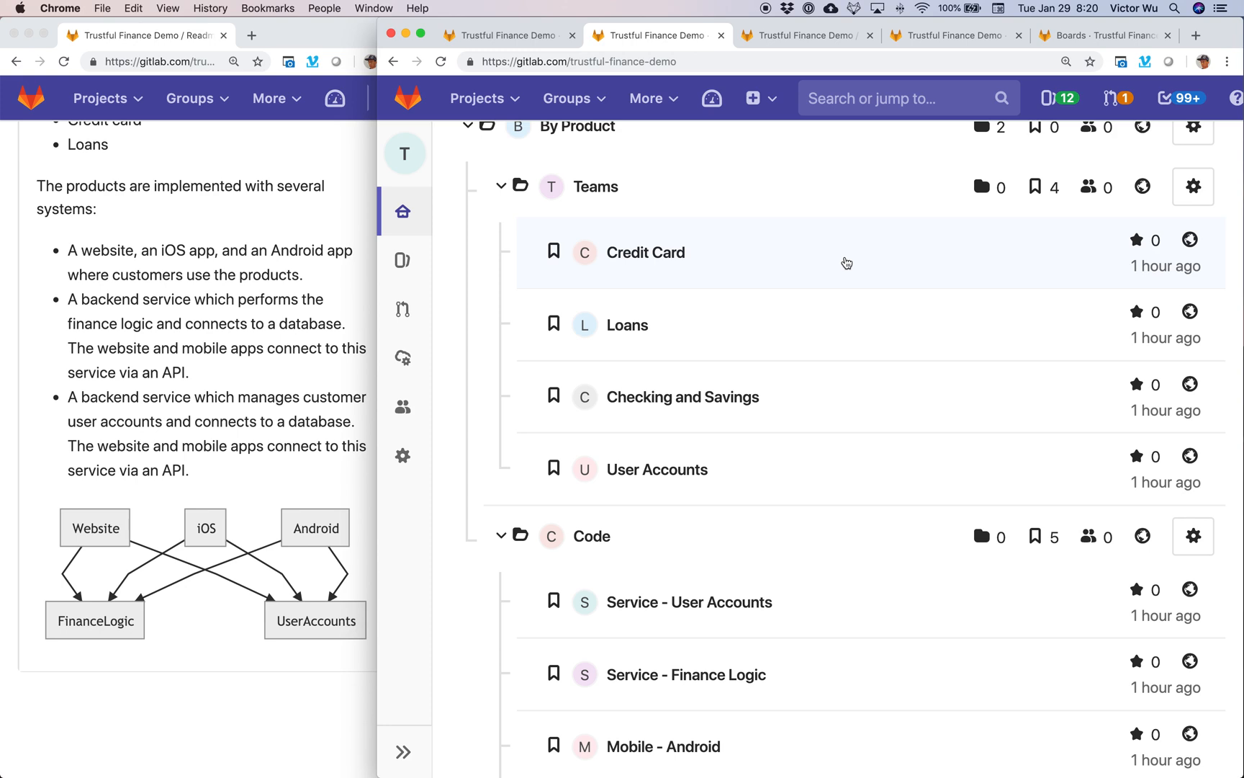
pyautogui.moveTo(855, 420)
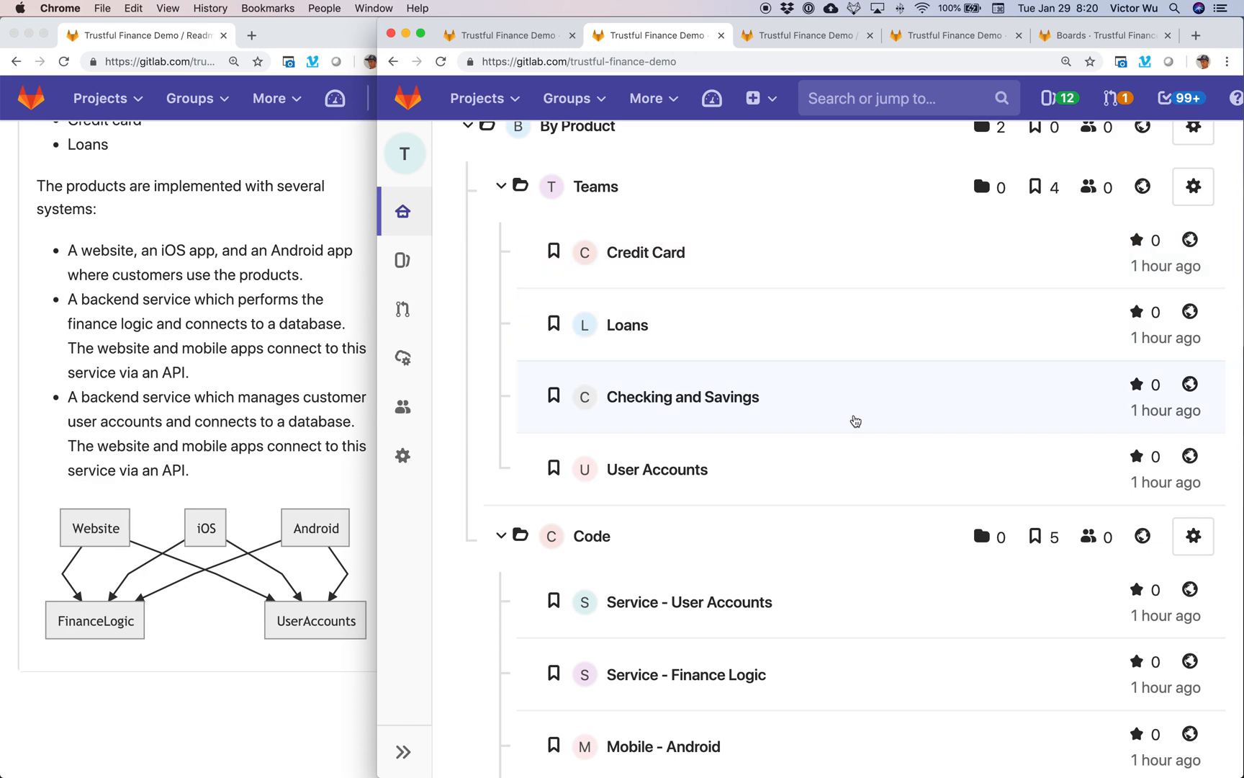
pyautogui.scroll(-3)
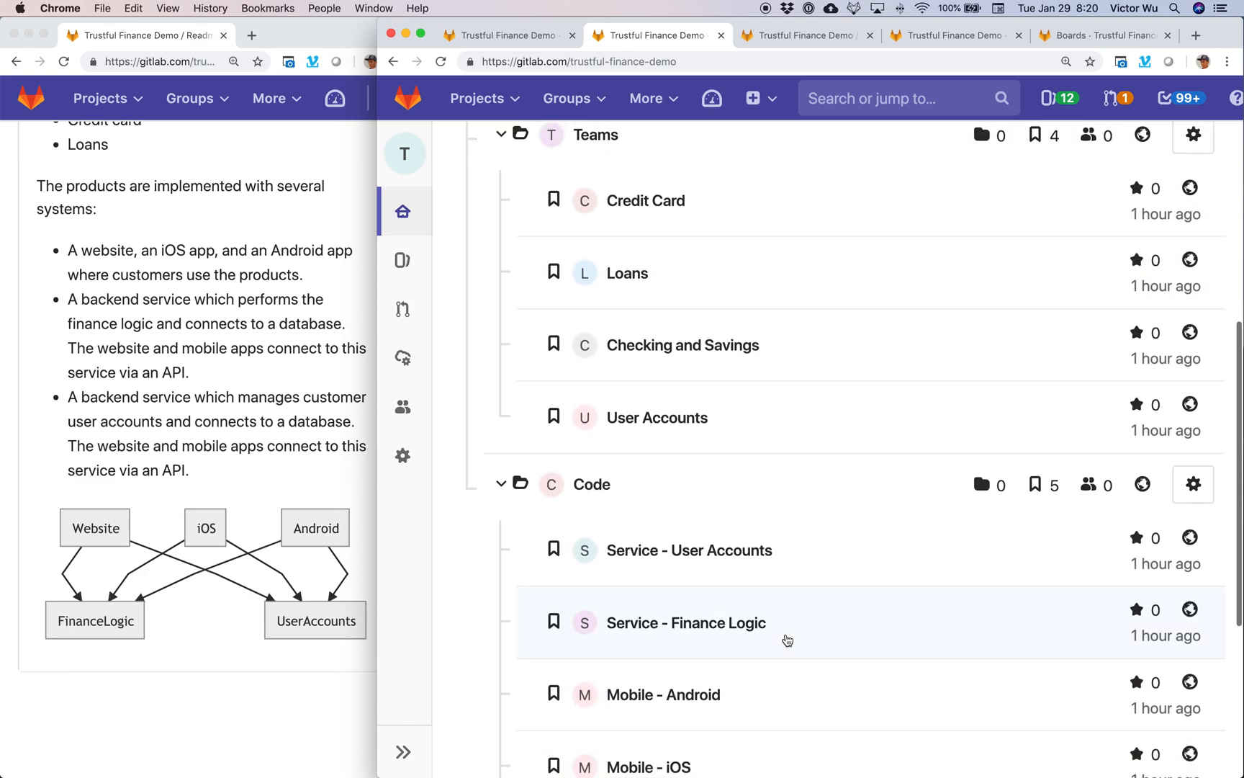
pyautogui.scroll(-3)
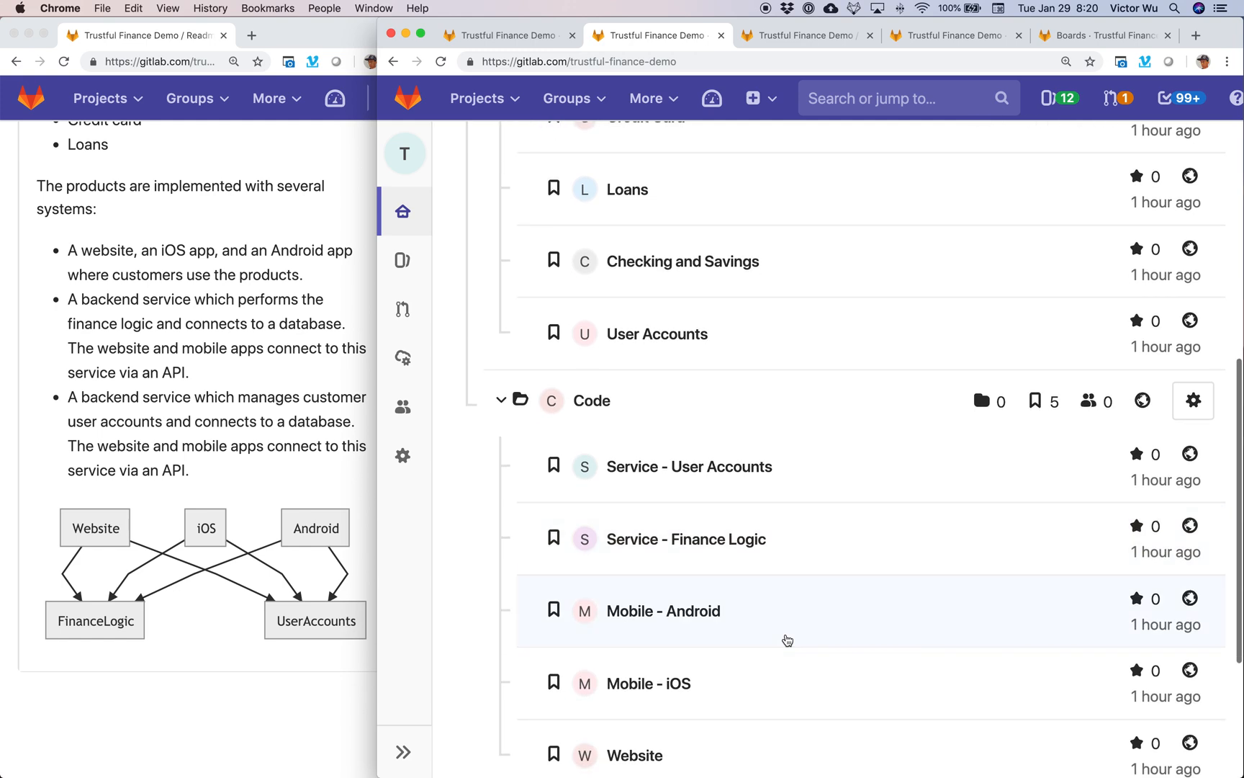
pyautogui.moveTo(800, 562)
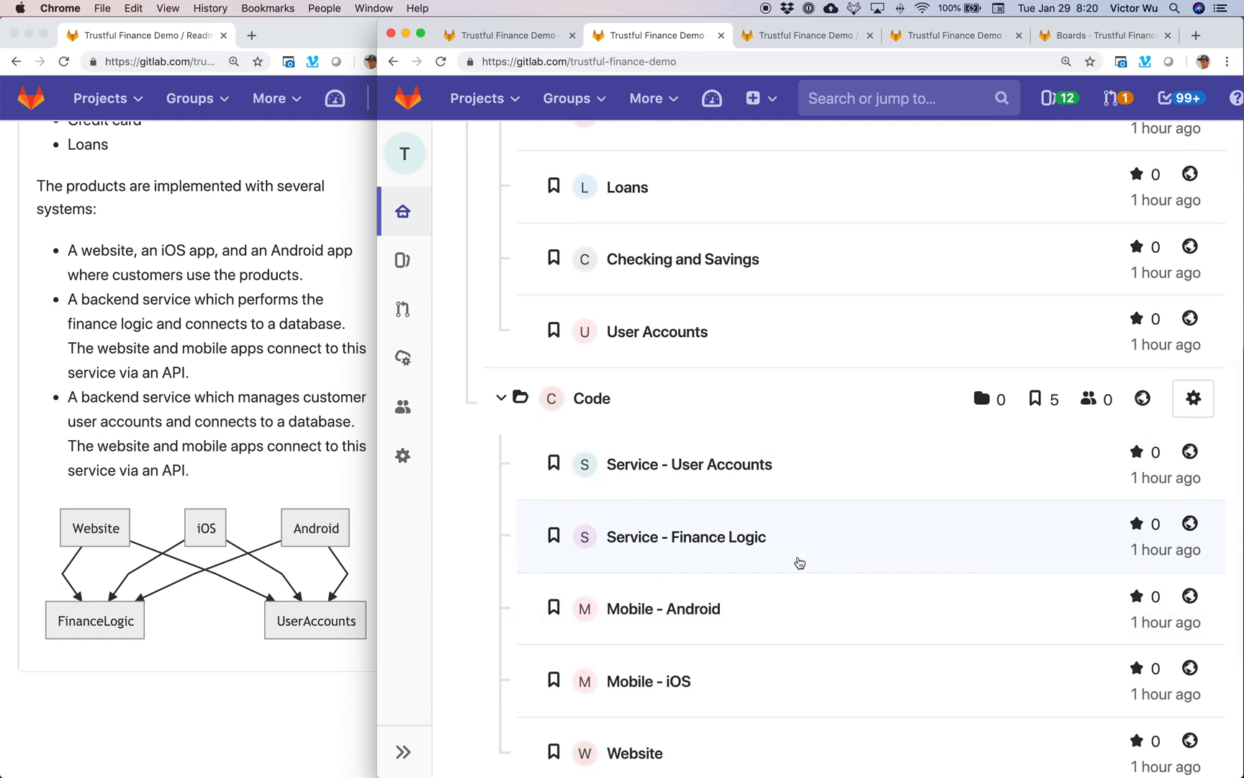
pyautogui.moveTo(779, 742)
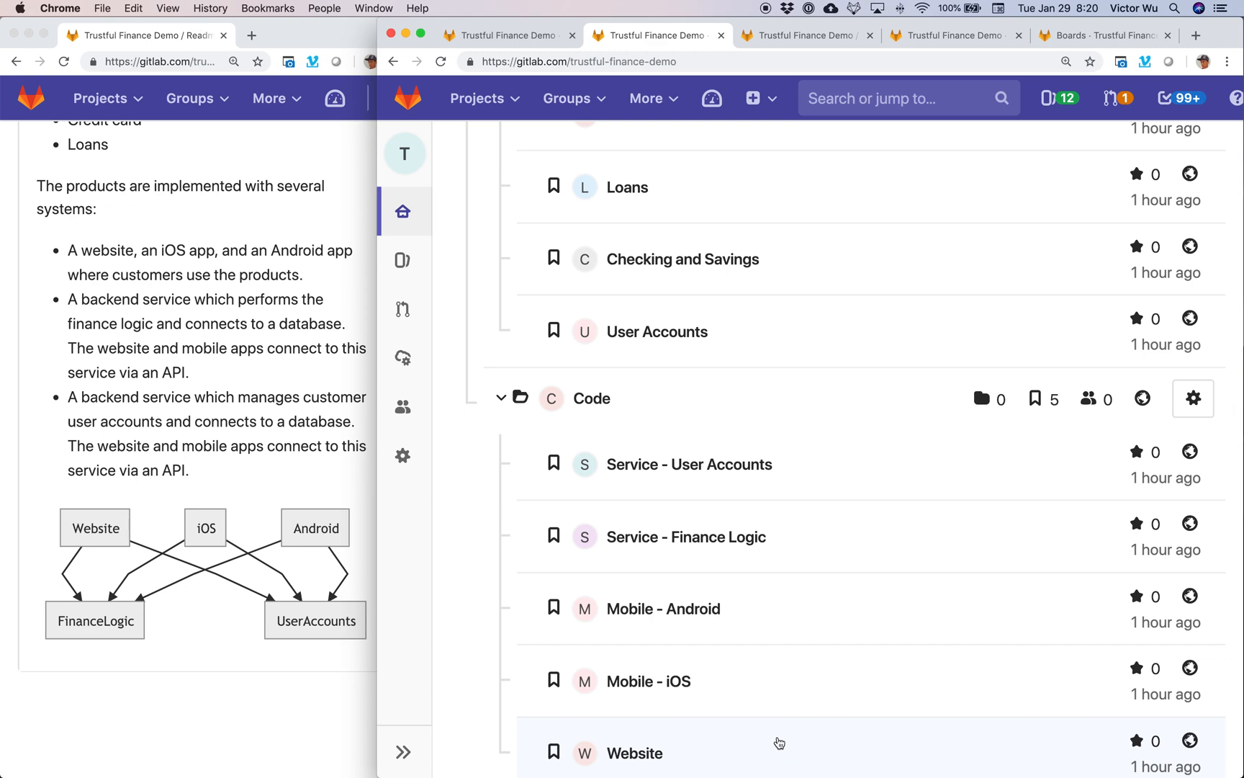
pyautogui.moveTo(865, 477)
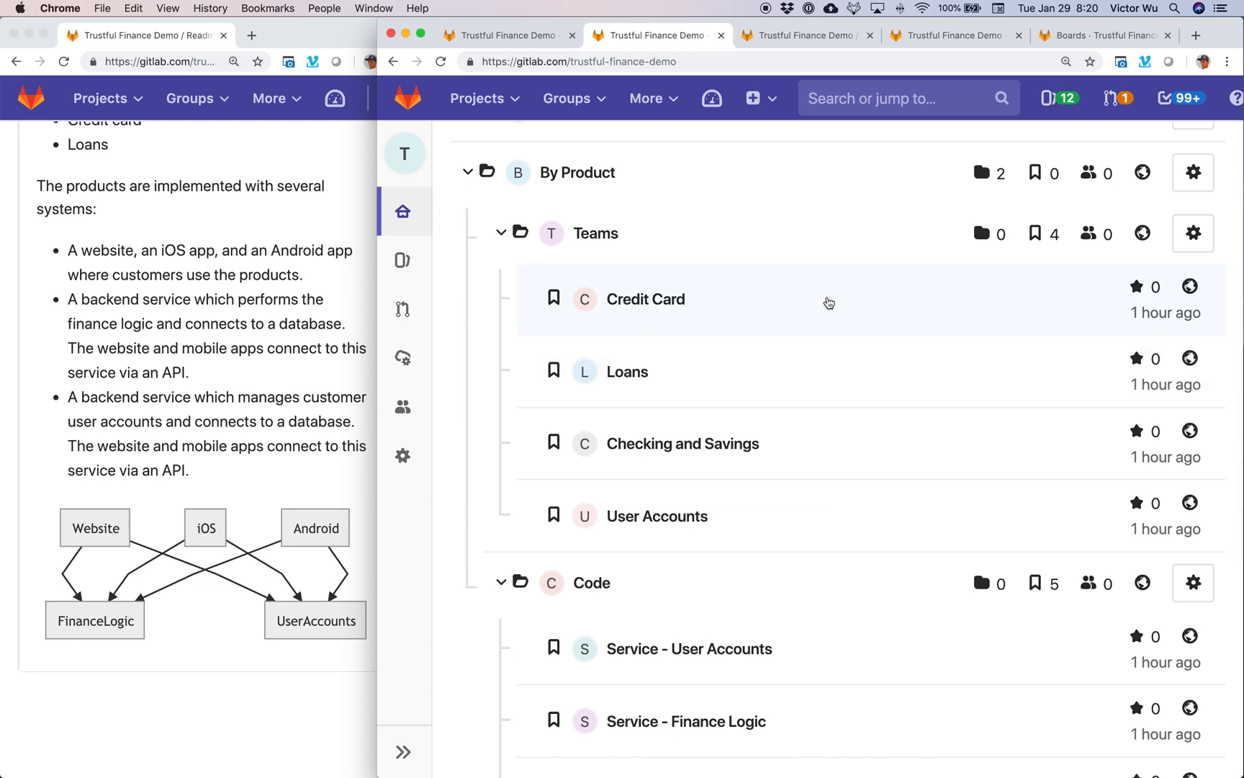
pyautogui.moveTo(646, 299)
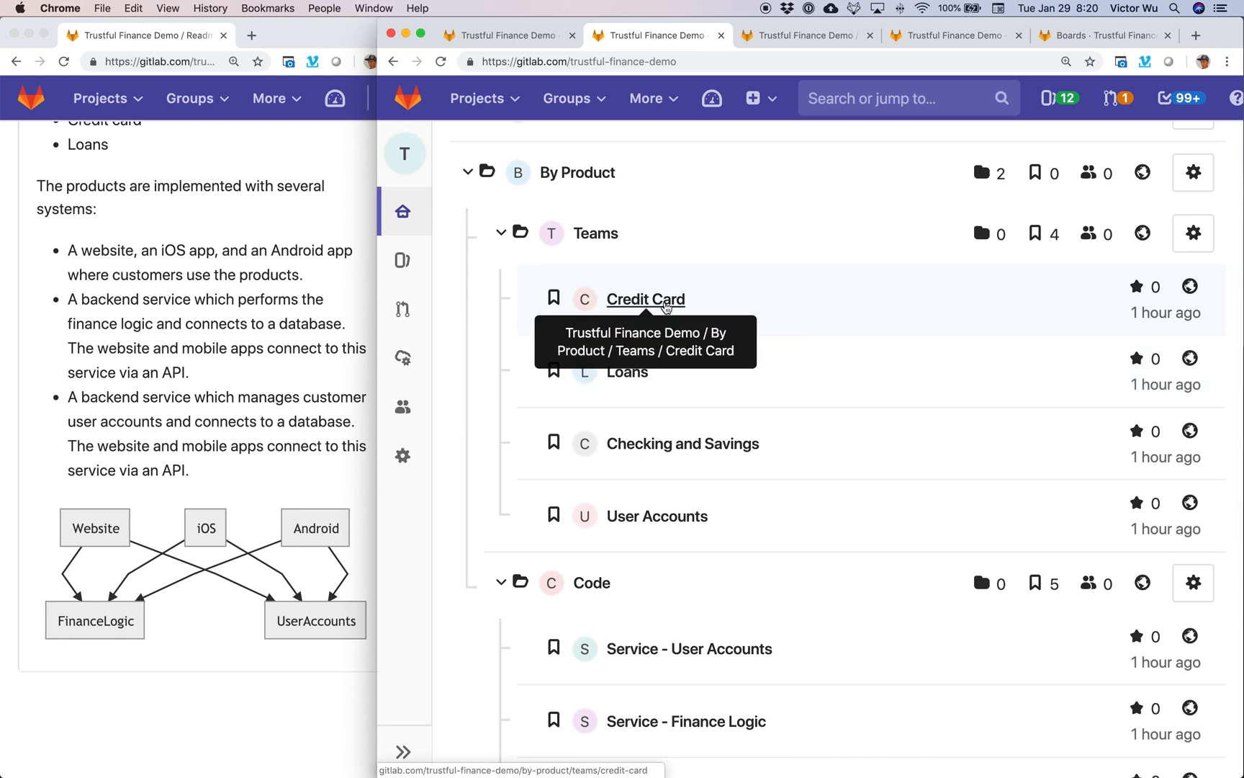
pyautogui.moveTo(693, 469)
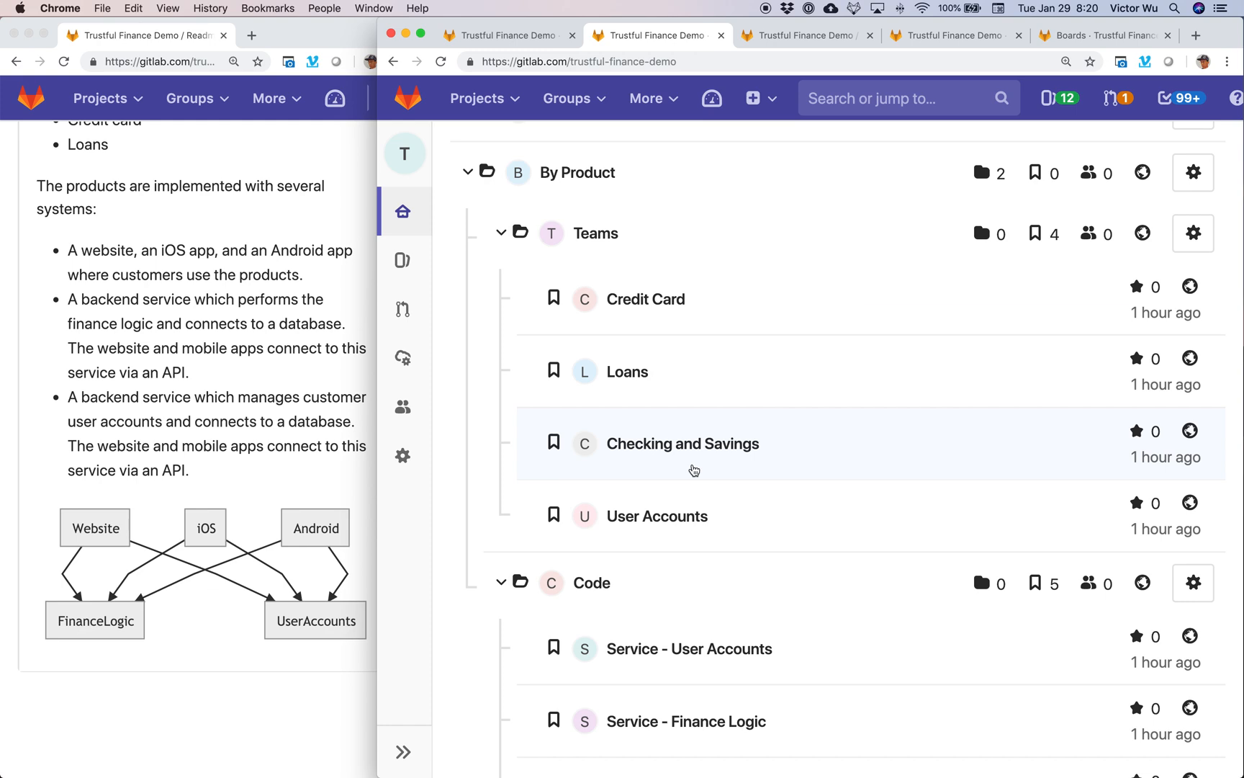
pyautogui.moveTo(682, 442)
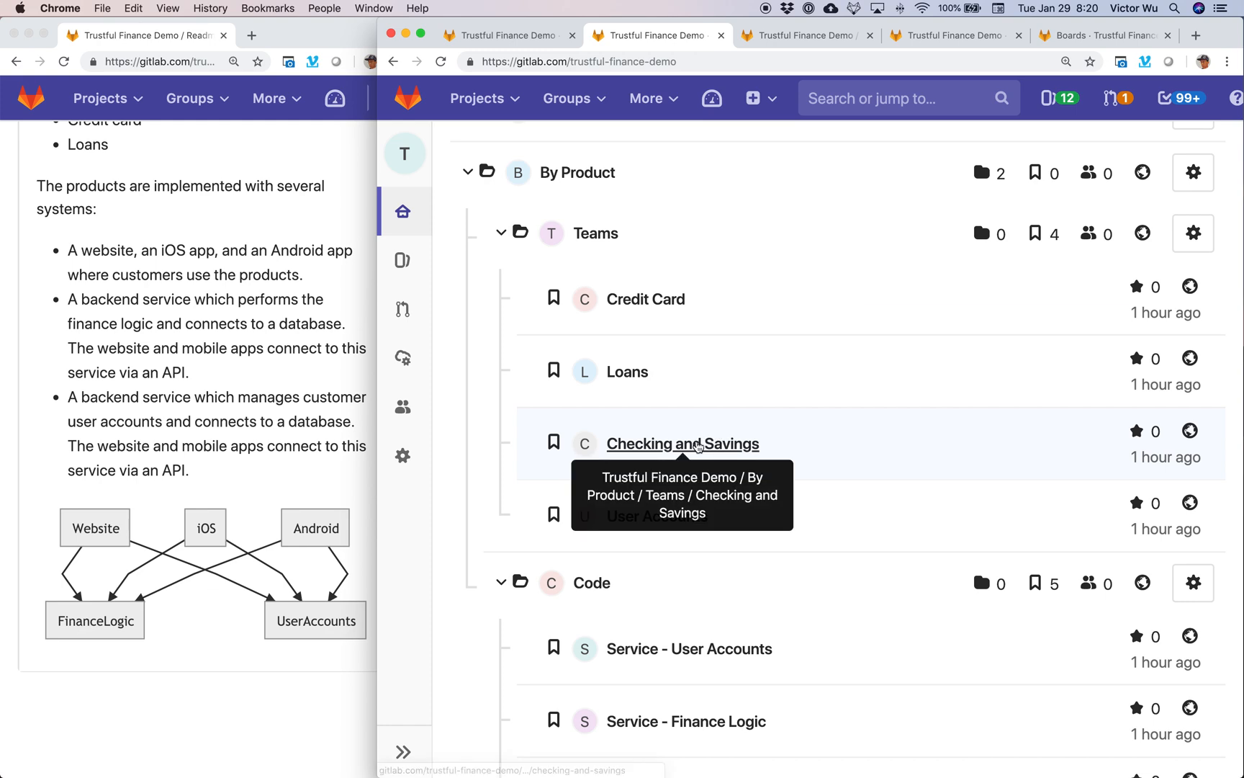
# Open Checking and Savings in a new tab and view its five open issues
pyautogui.middleClick(682, 443)
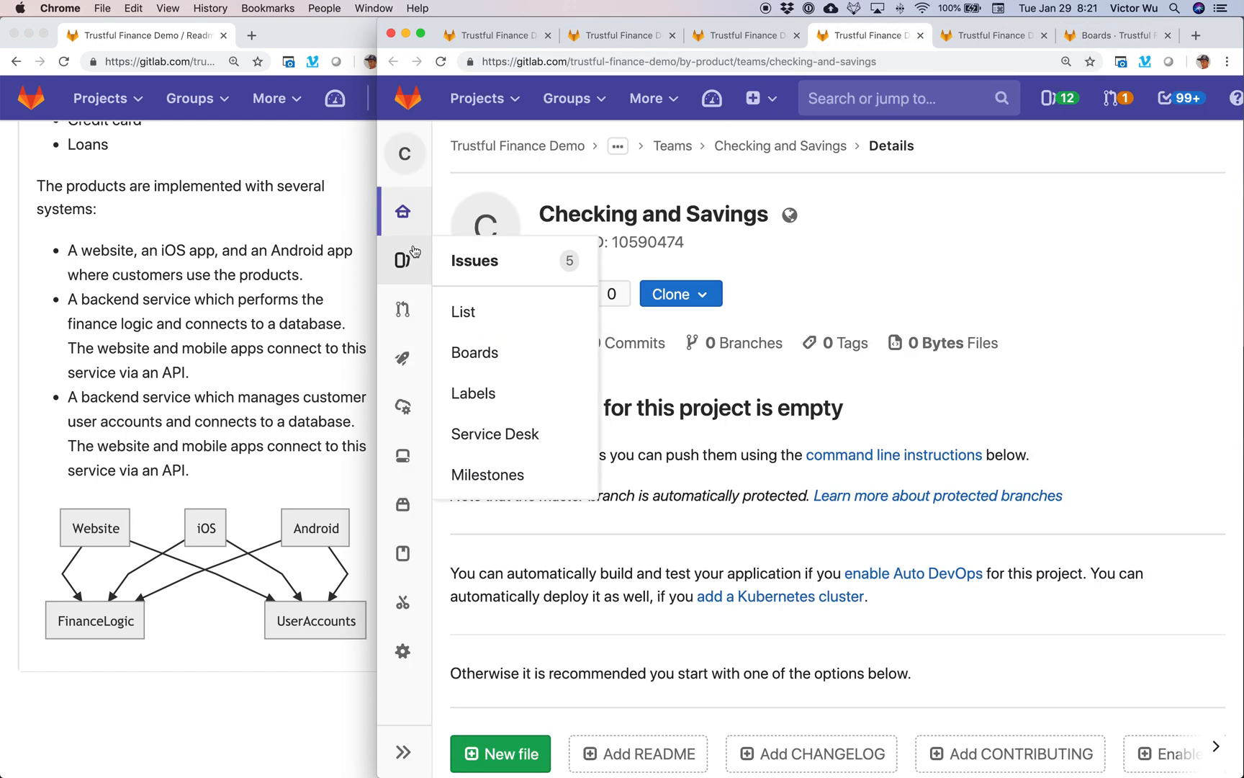
pyautogui.click(474, 260)
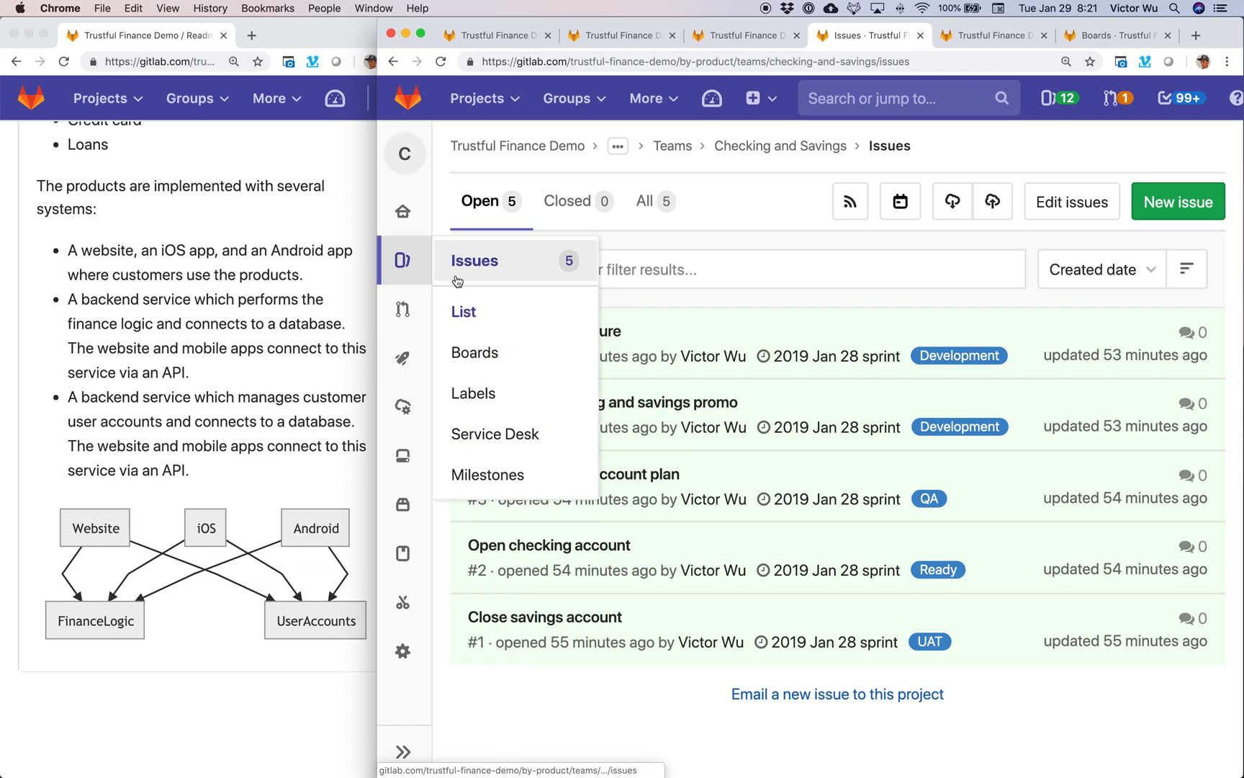
pyautogui.moveTo(488, 475)
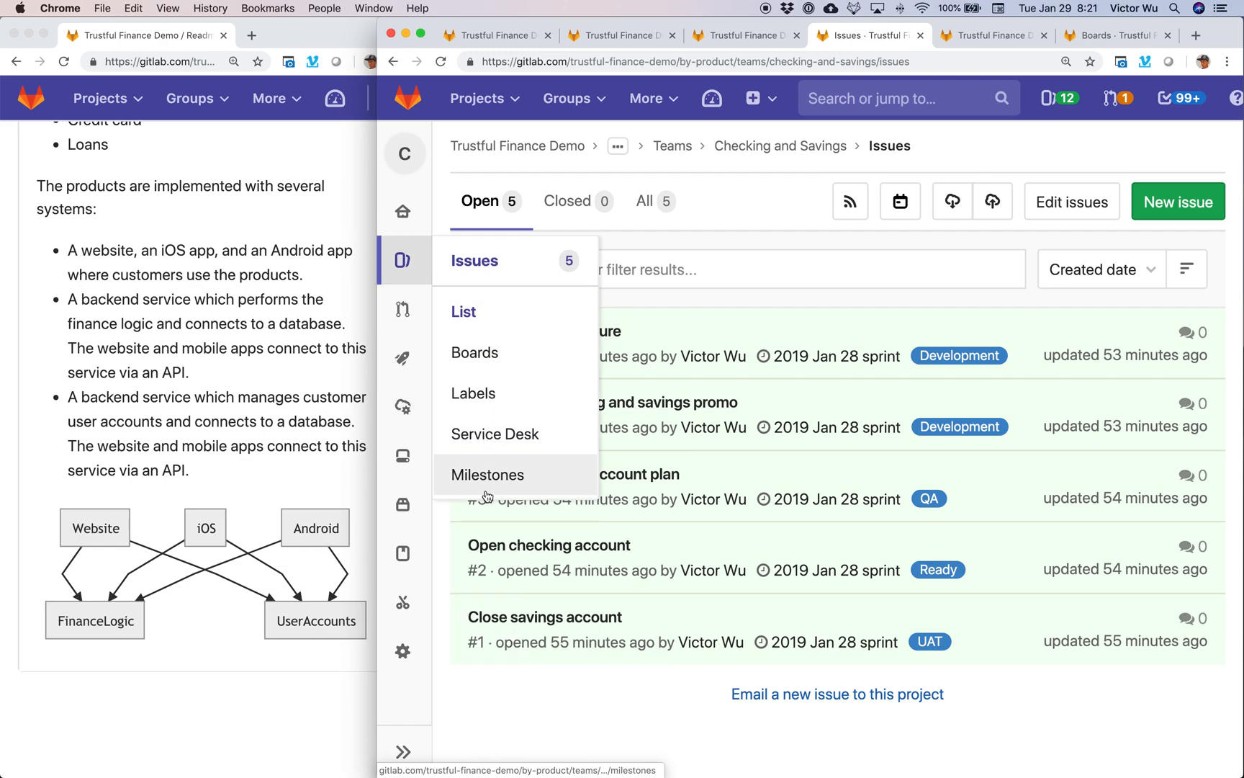
# Open the Checking and Savings milestones page showing the 2019 Jan 28 sprint
pyautogui.click(487, 475)
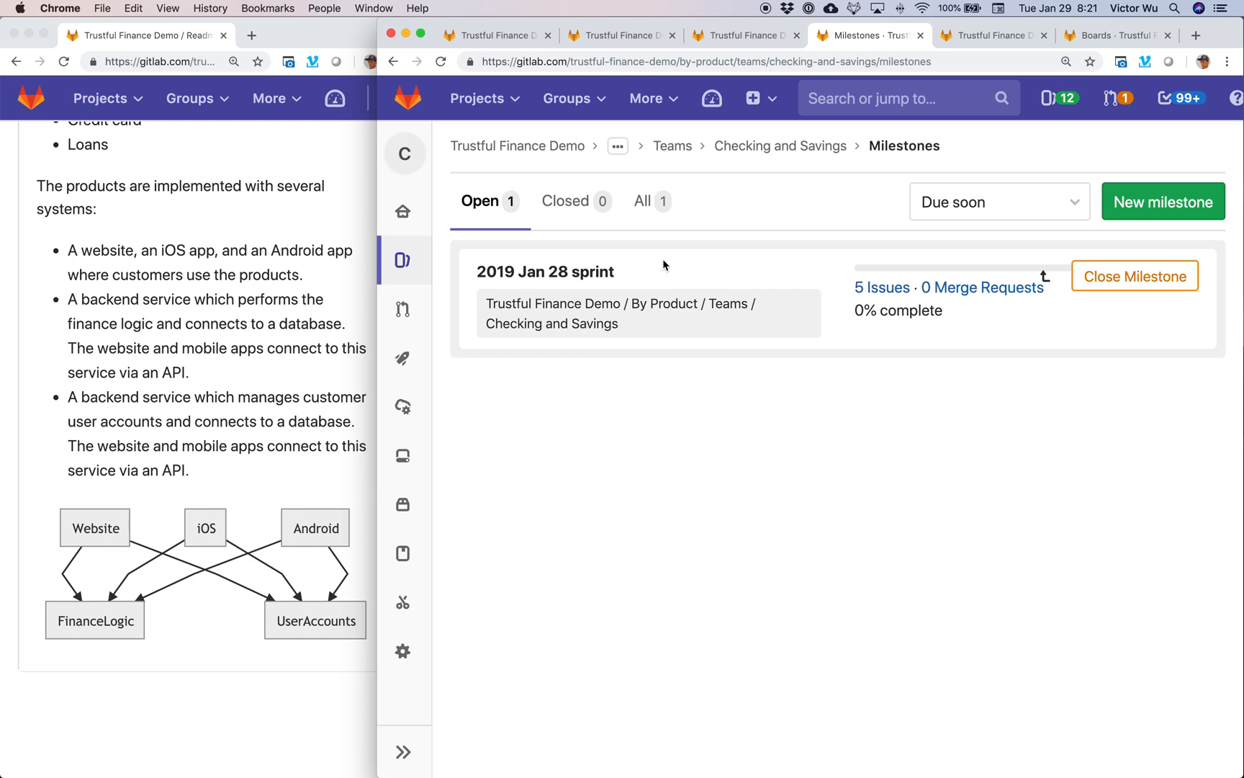
pyautogui.moveTo(546, 271)
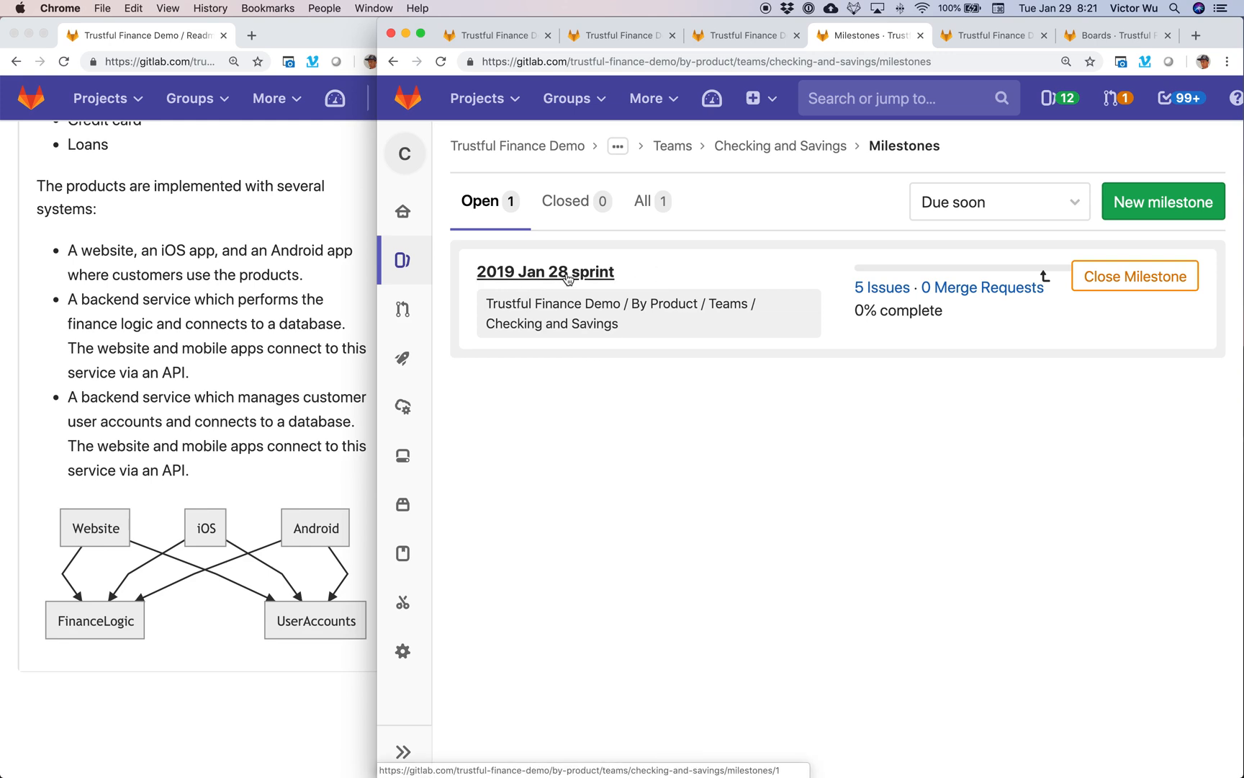
pyautogui.moveTo(563, 278)
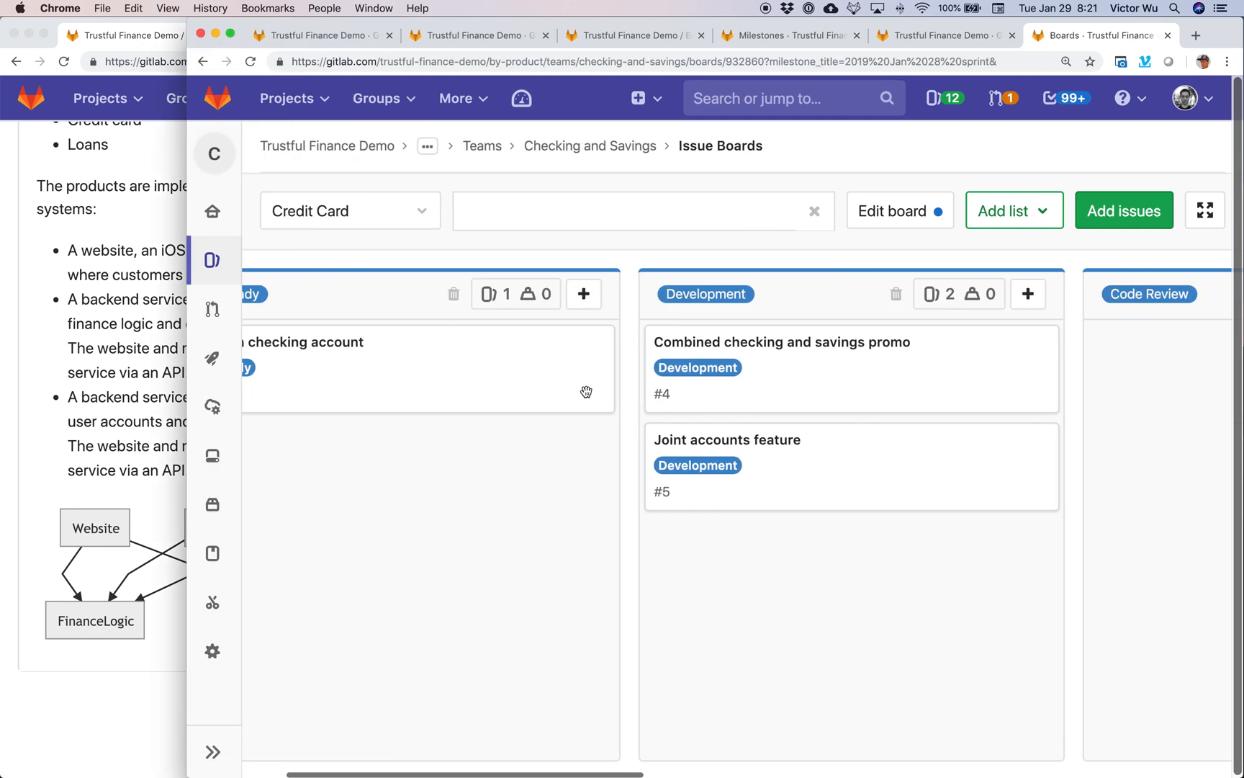
# Browse the sprint board lists, then open and dismiss Edit board without changes
pyautogui.hscroll(3)
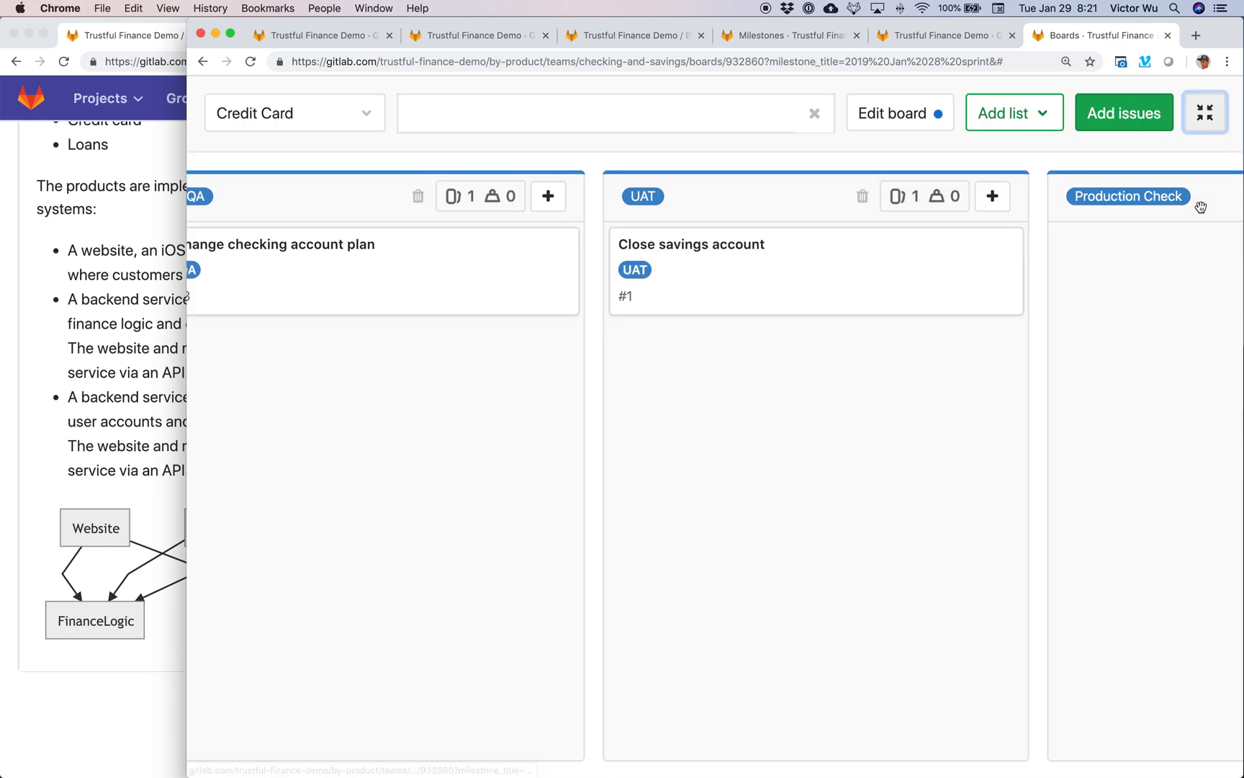
pyautogui.hscroll(3)
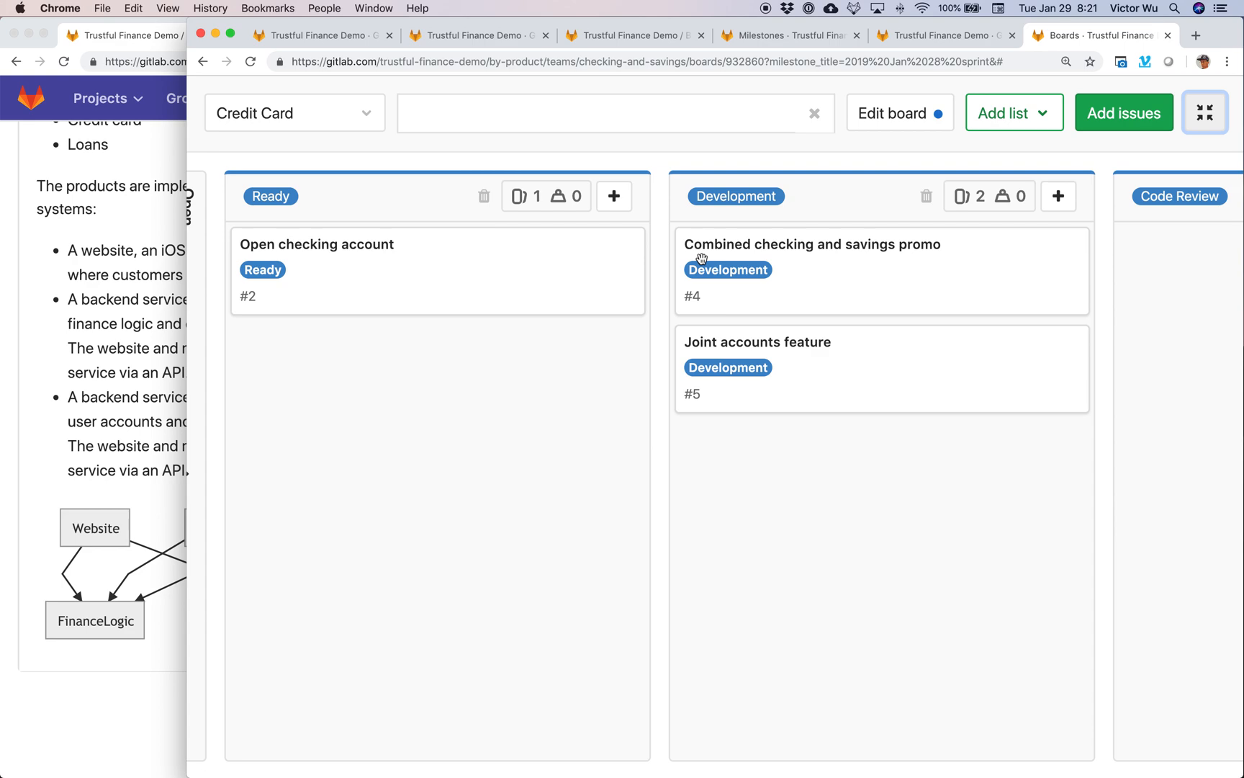
pyautogui.hscroll(3)
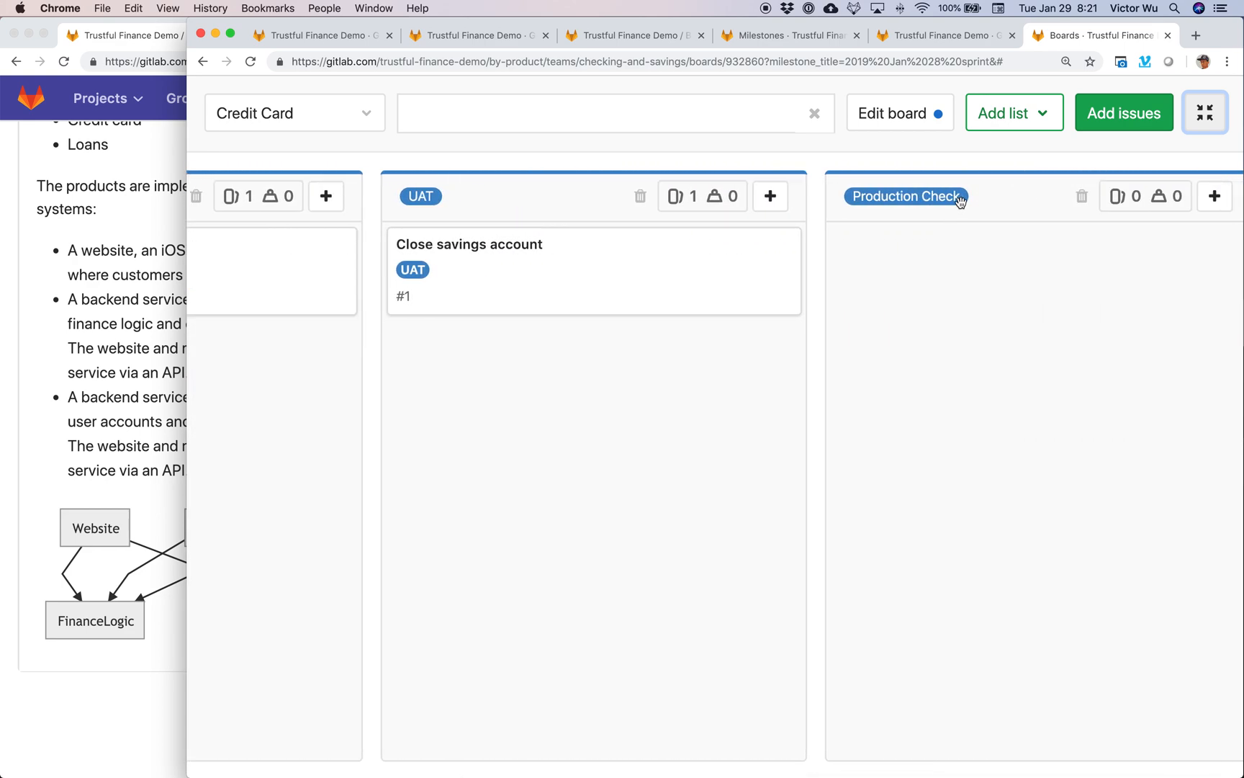
pyautogui.moveTo(911, 288)
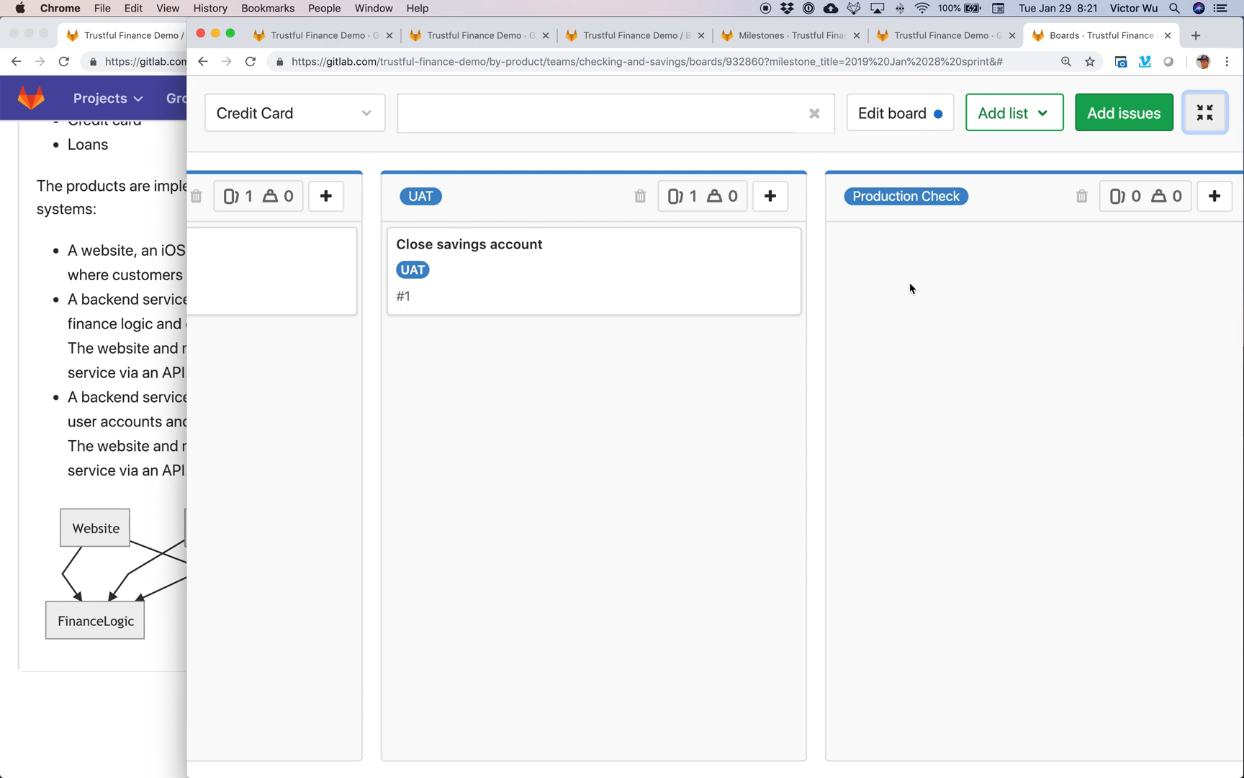
pyautogui.hscroll(-3)
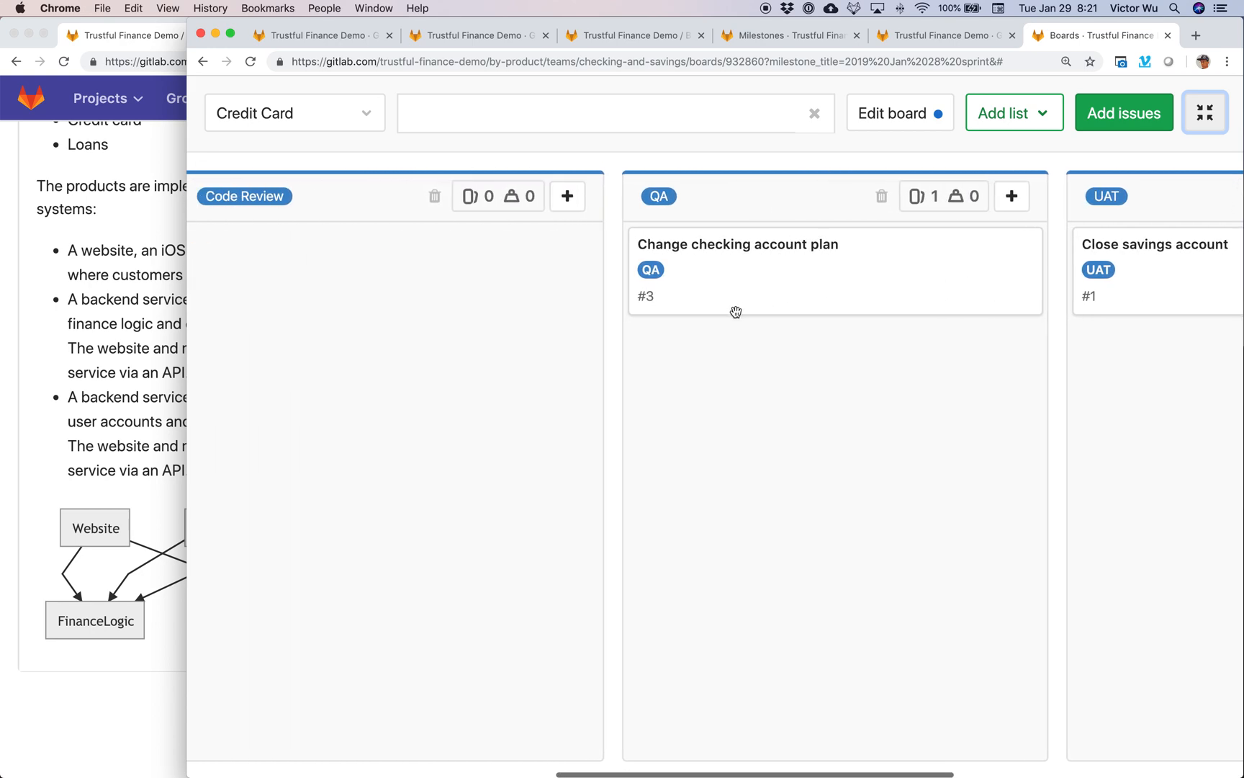
pyautogui.hscroll(3)
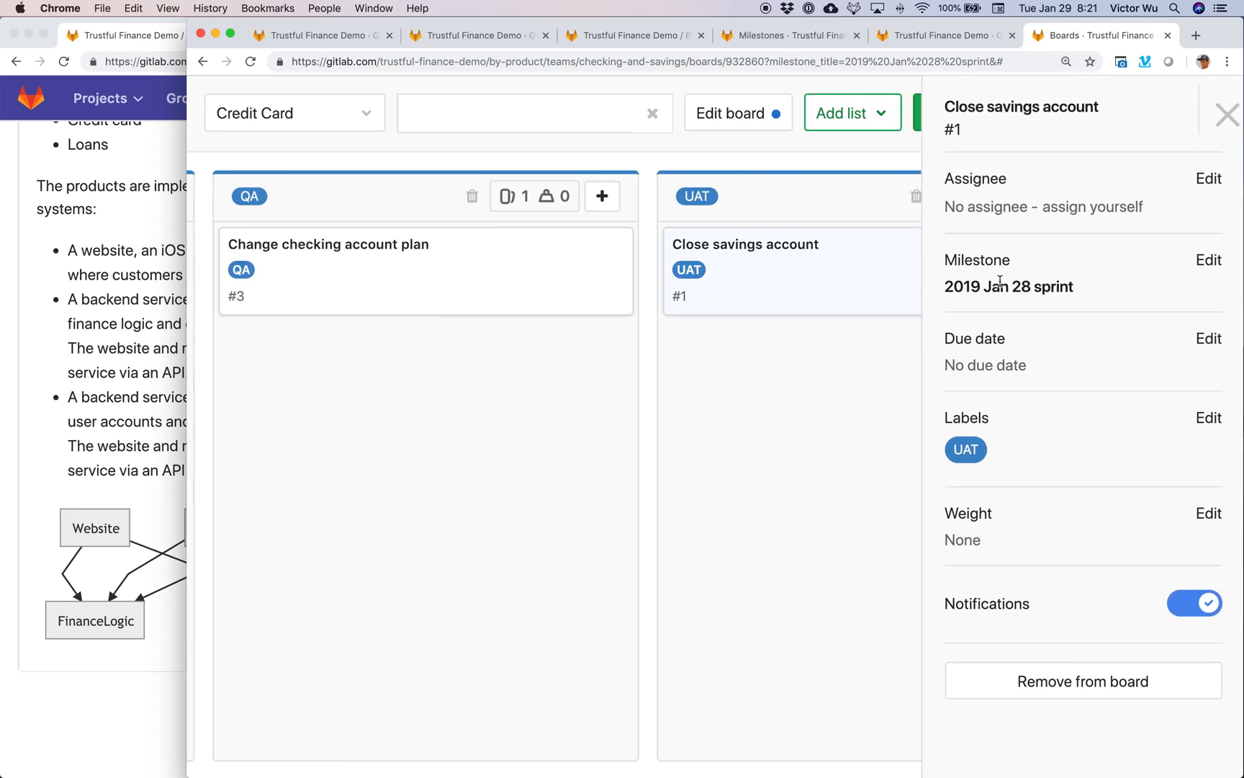
pyautogui.moveTo(998, 286)
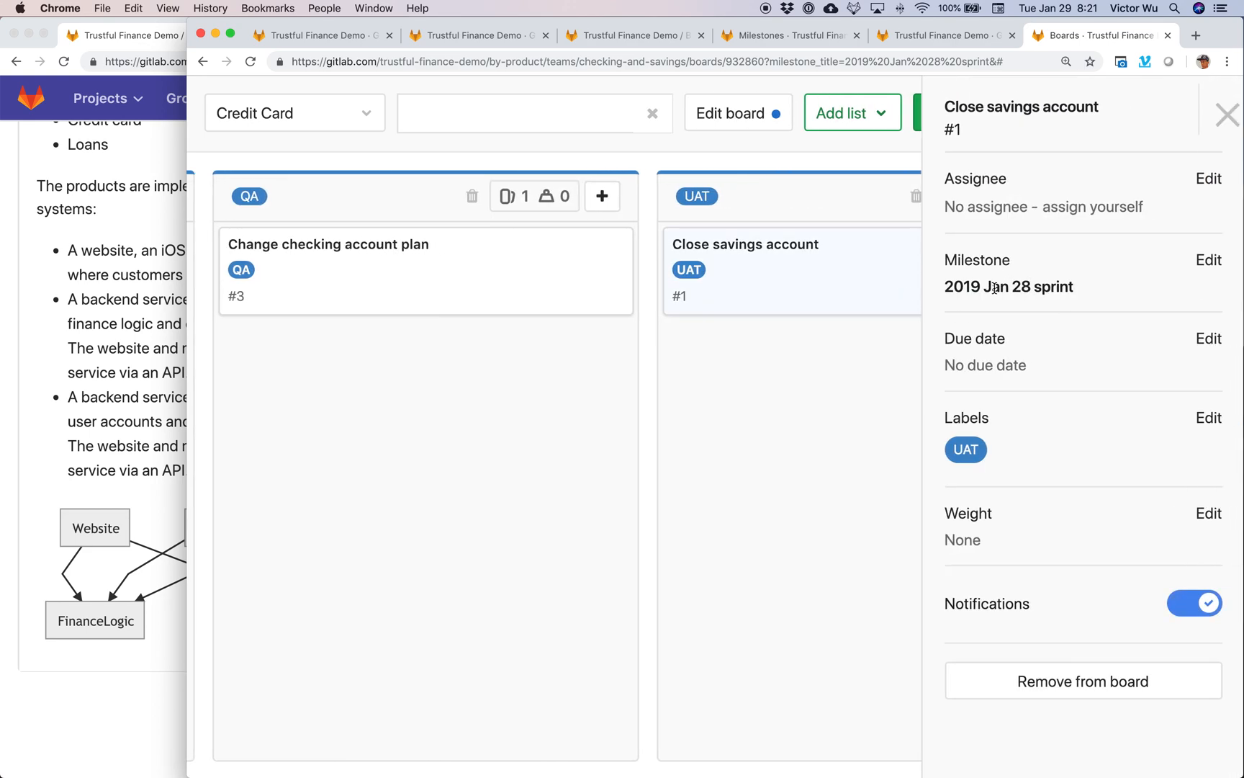
pyautogui.click(728, 113)
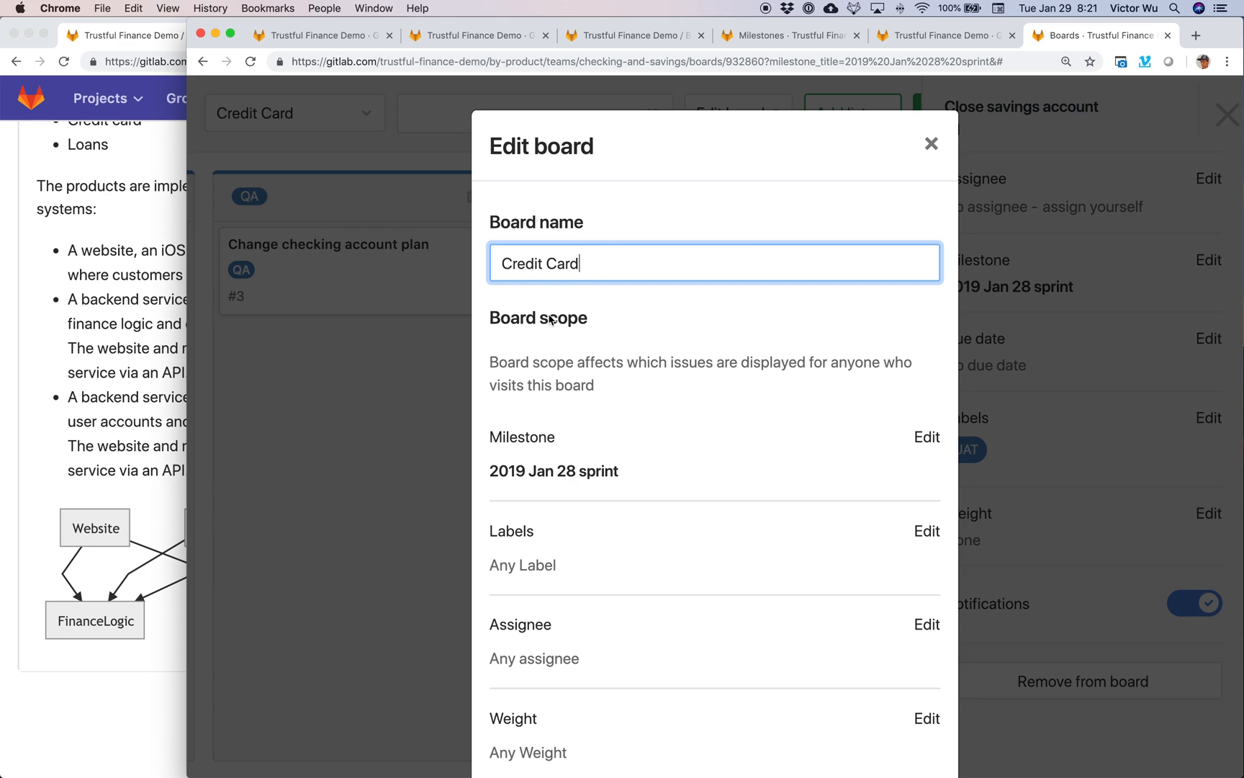
pyautogui.moveTo(892, 168)
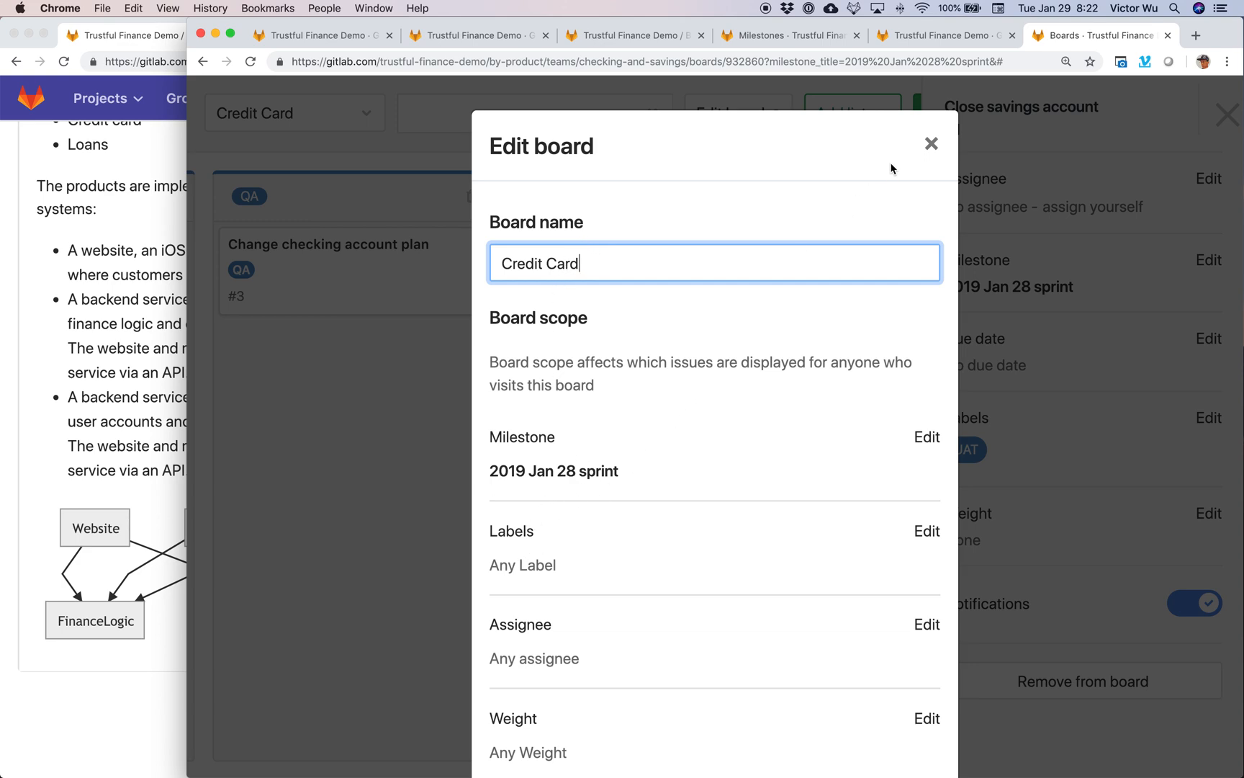
pyautogui.click(932, 143)
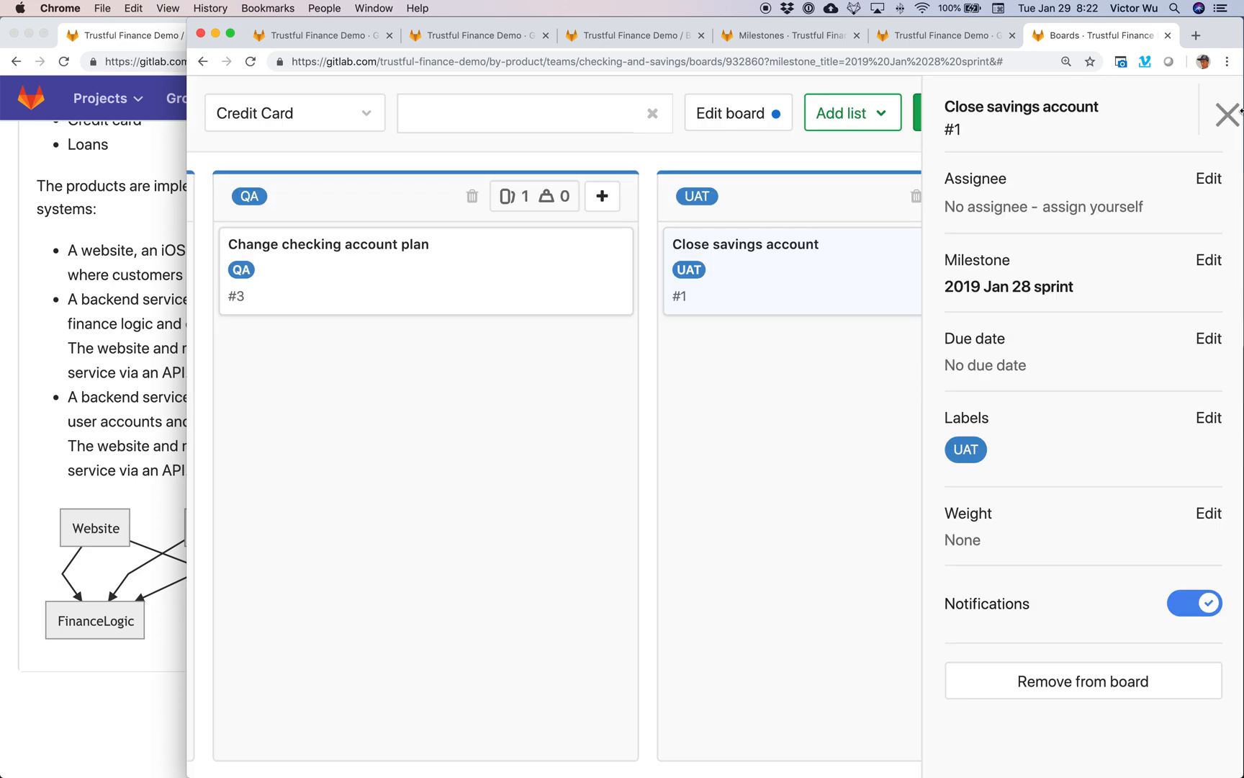
# Return to the Trustful Finance Demo overview and scroll past By Product's Teams and Code projects
pyautogui.click(1228, 113)
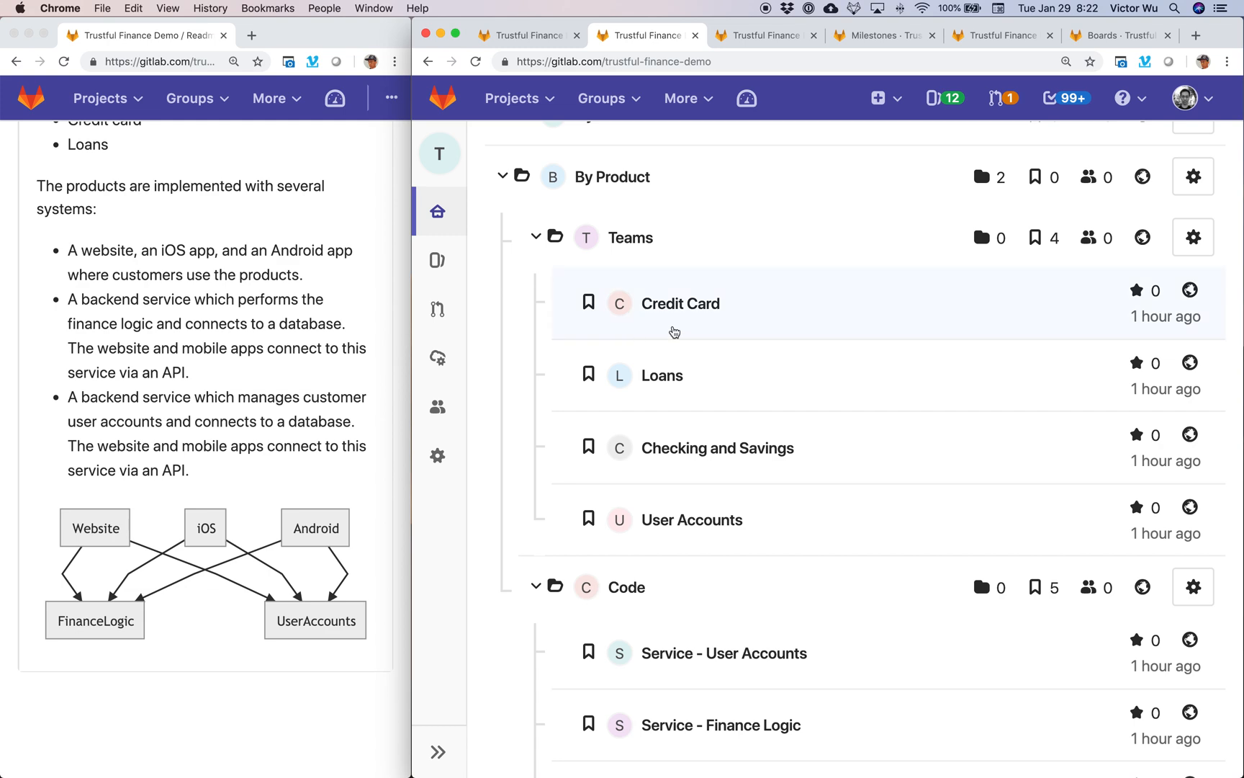
pyautogui.moveTo(715, 448)
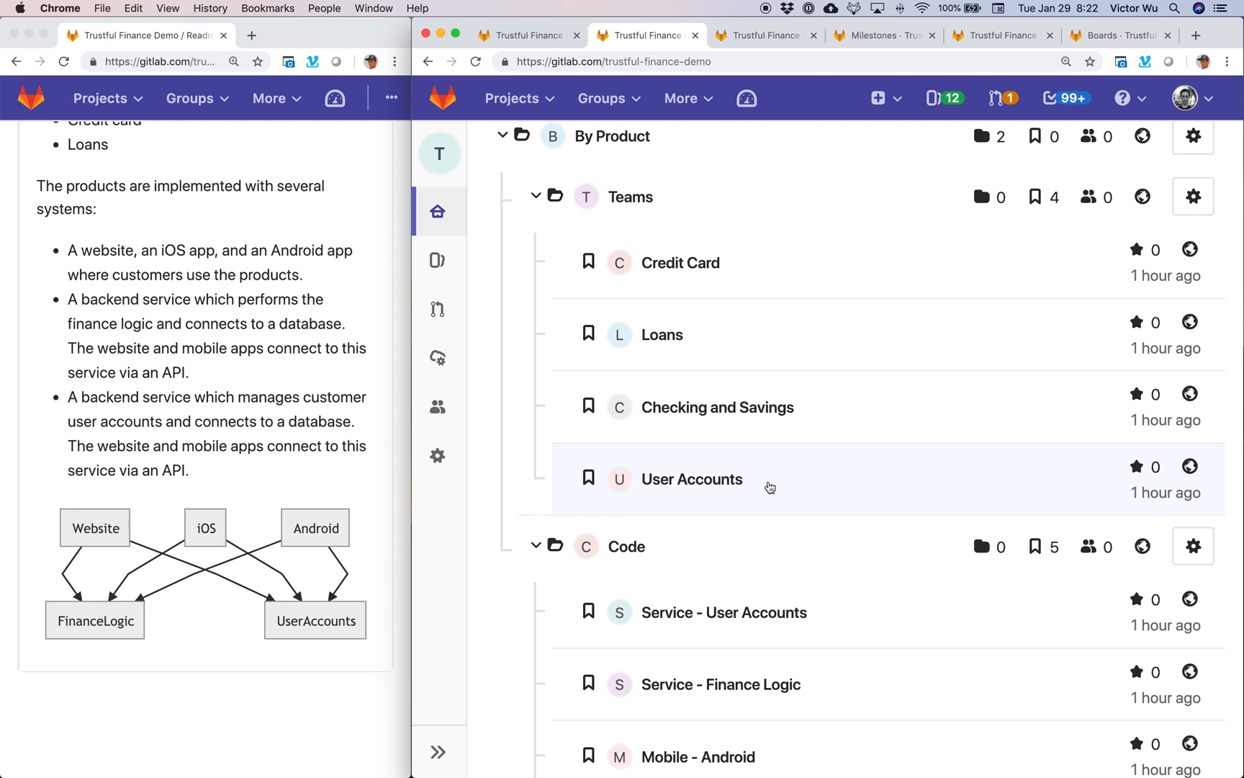
pyautogui.scroll(-3)
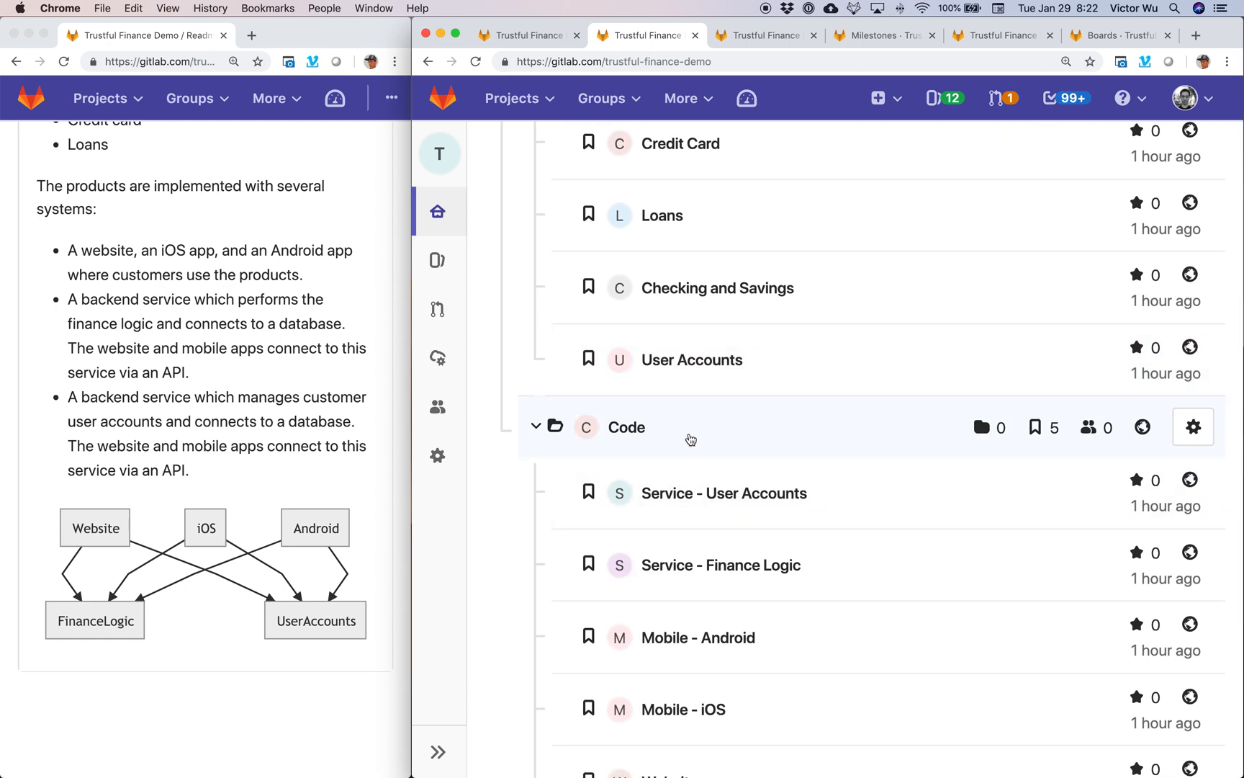
pyautogui.scroll(-3)
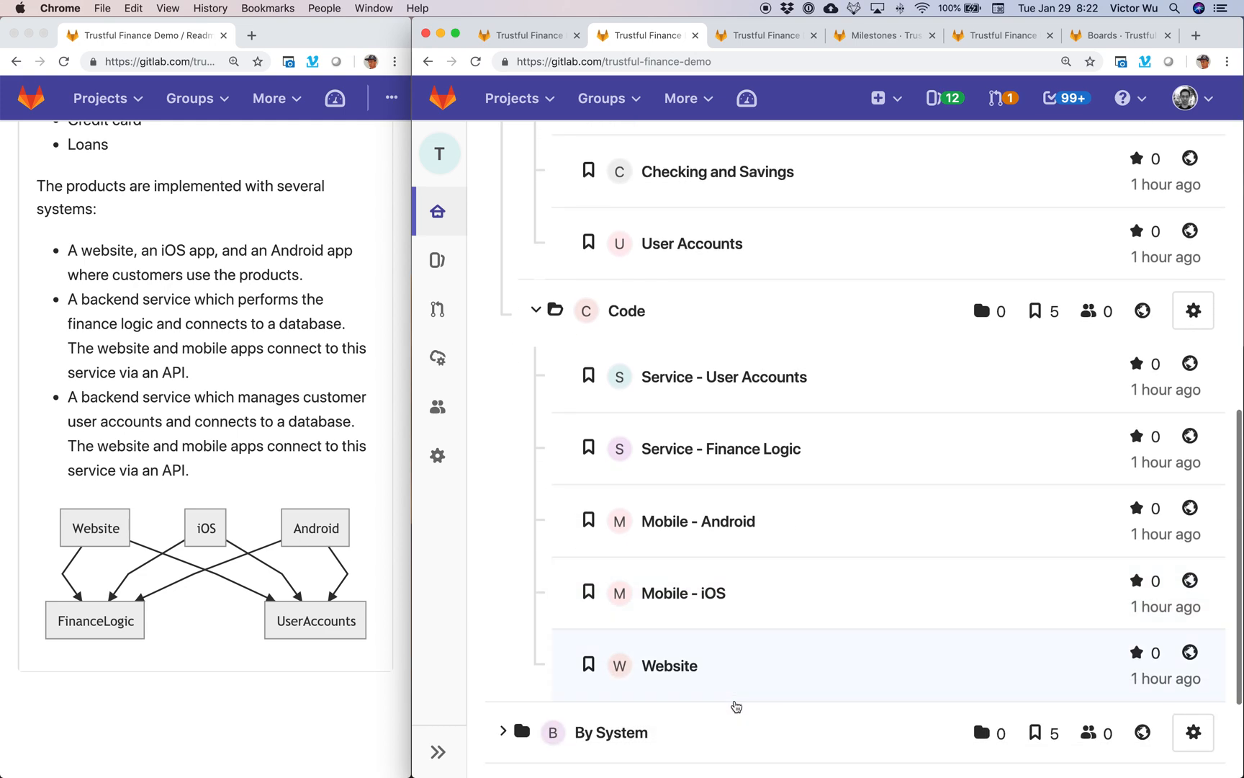
pyautogui.moveTo(812, 505)
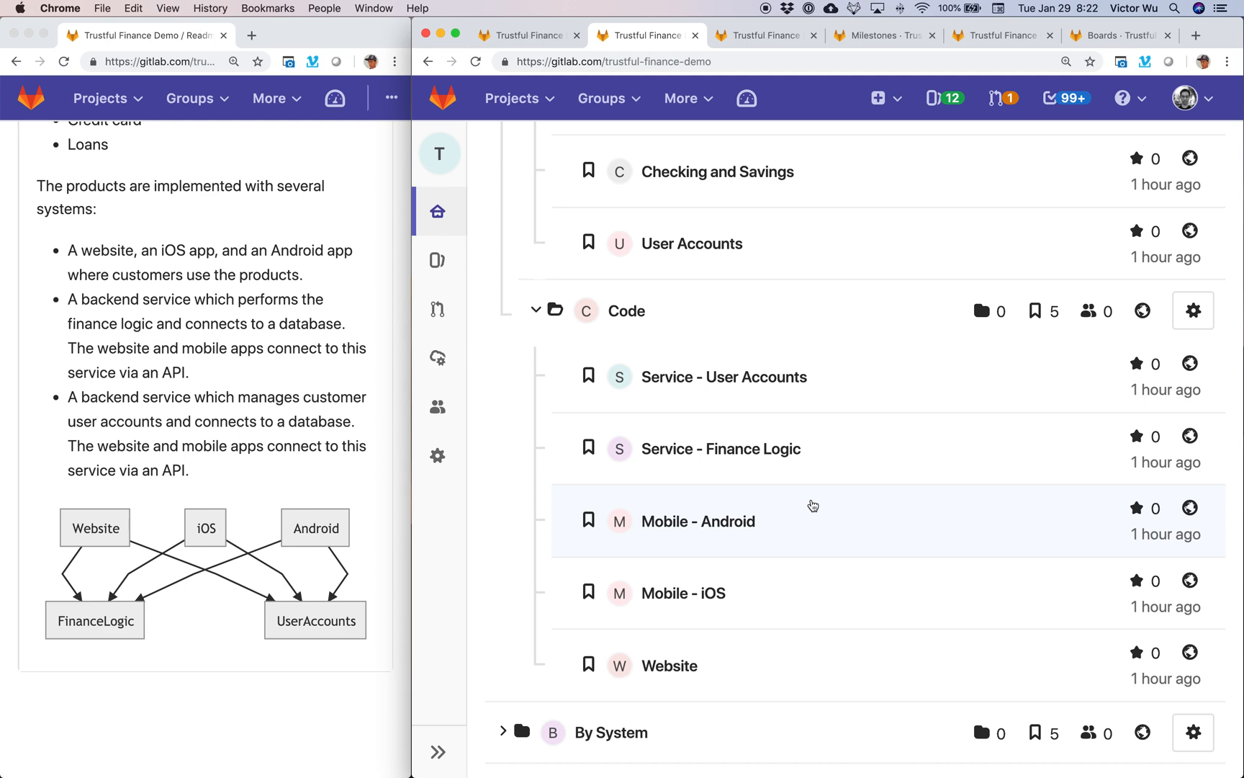
pyautogui.moveTo(792, 419)
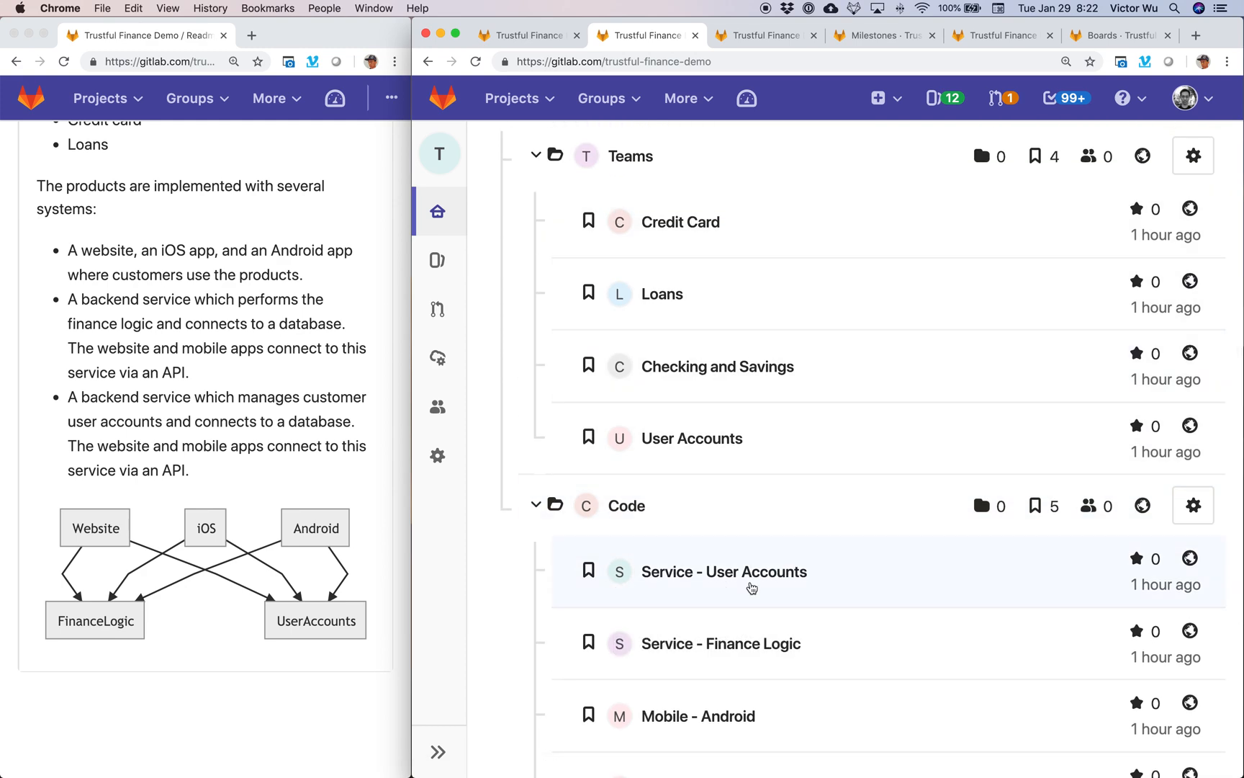
pyautogui.moveTo(827, 652)
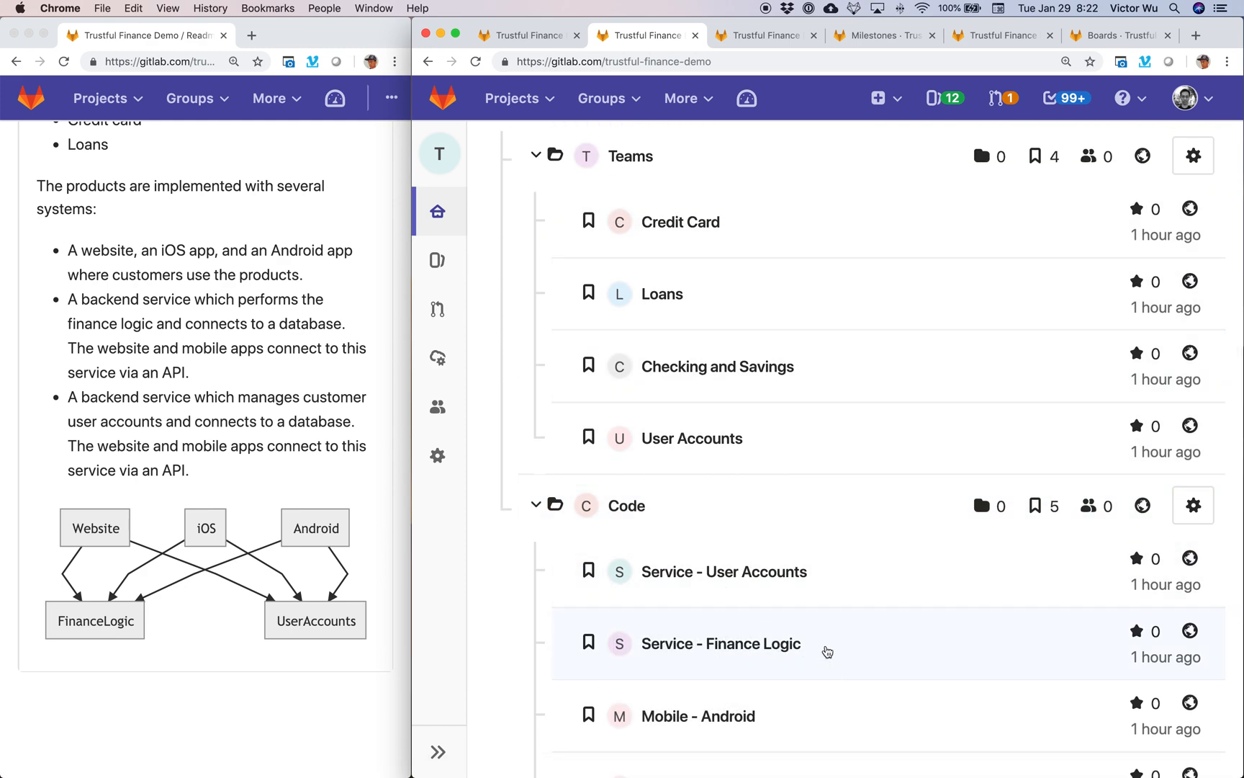
pyautogui.scroll(-3)
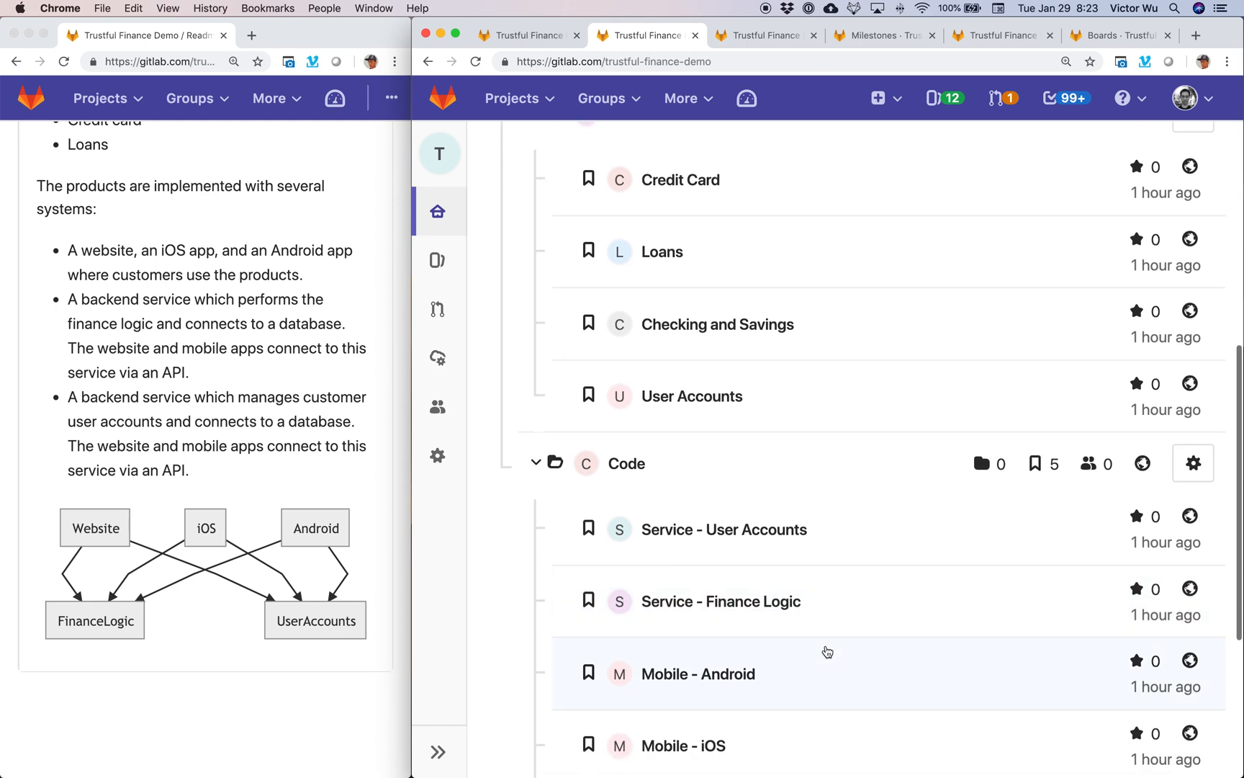
pyautogui.moveTo(840, 601)
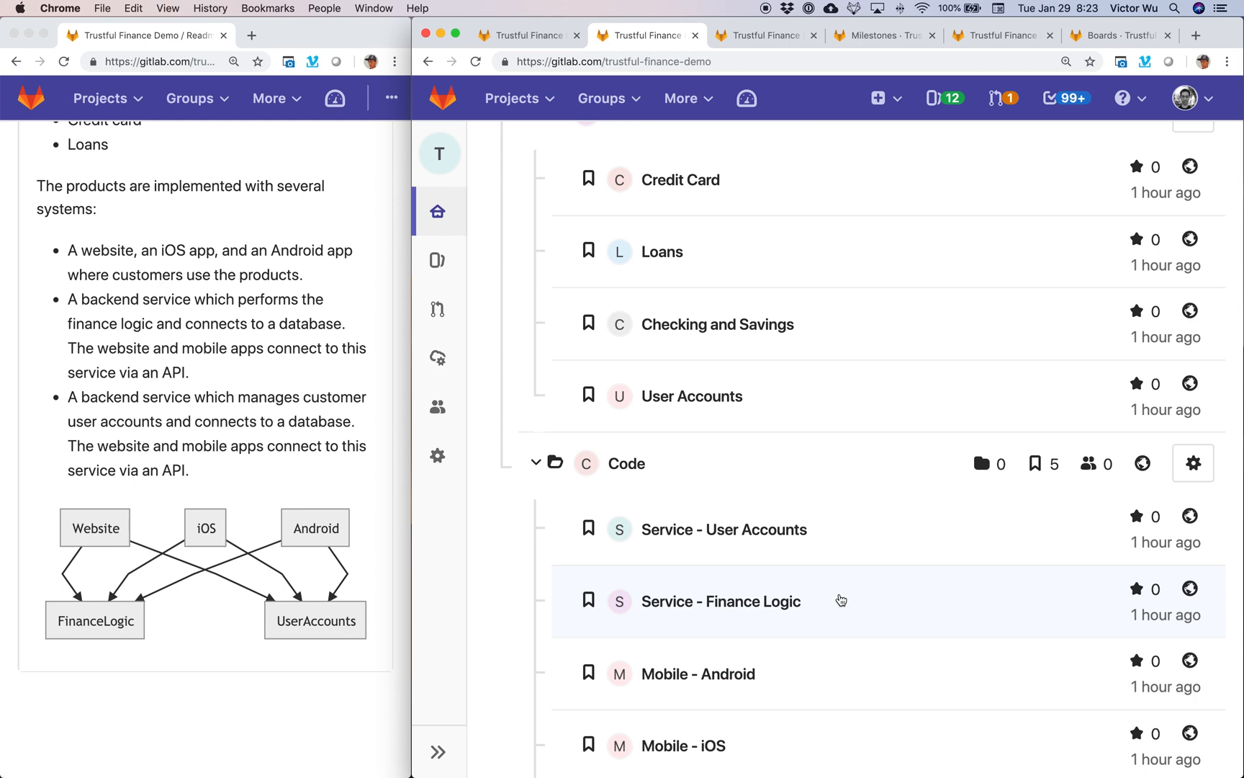
pyautogui.scroll(-3)
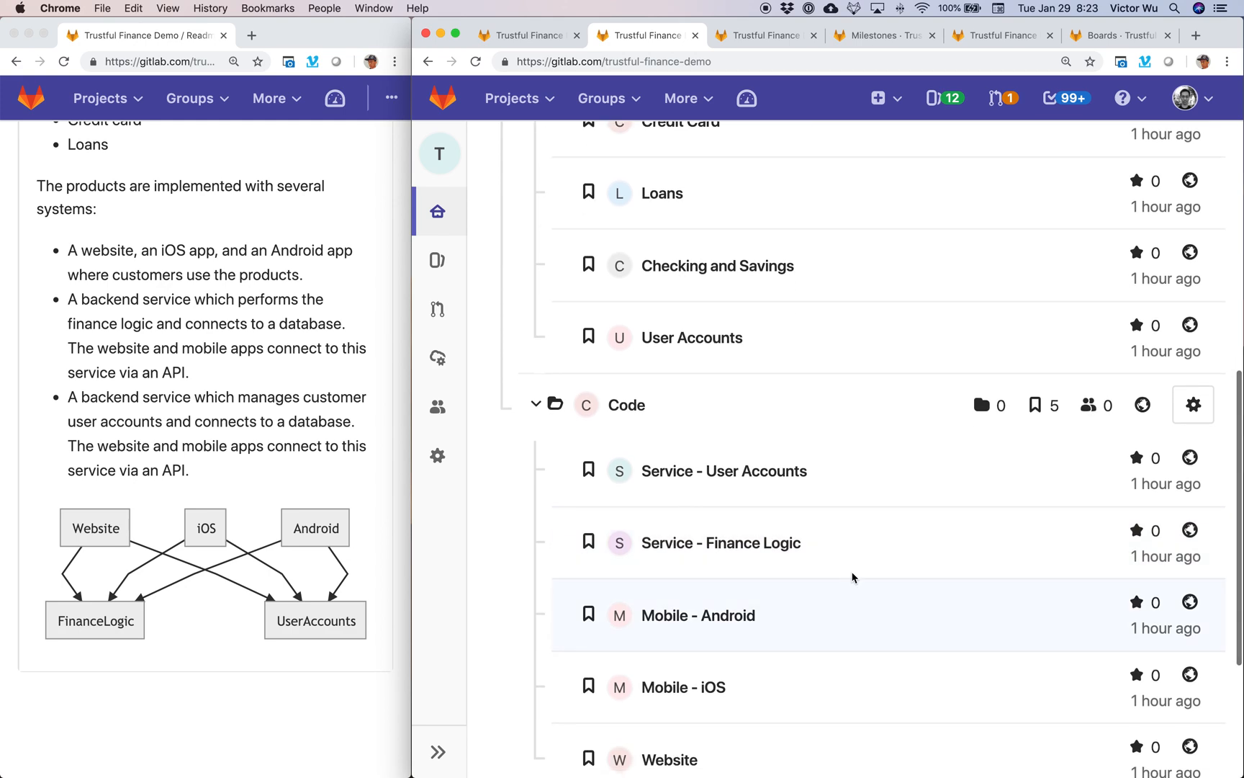
pyautogui.scroll(-3)
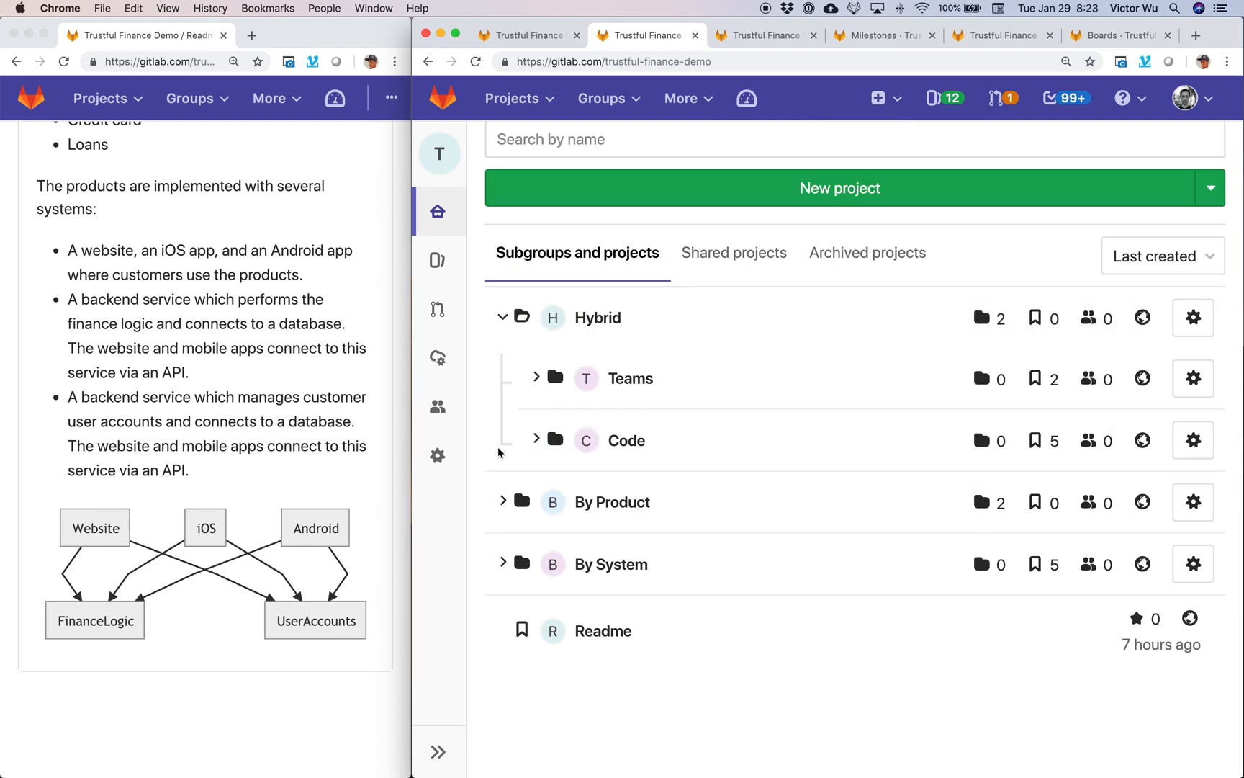
# Expand Hybrid's Code and Teams subgroups to list Mobile, Website and Services, and Code projects
pyautogui.click(536, 441)
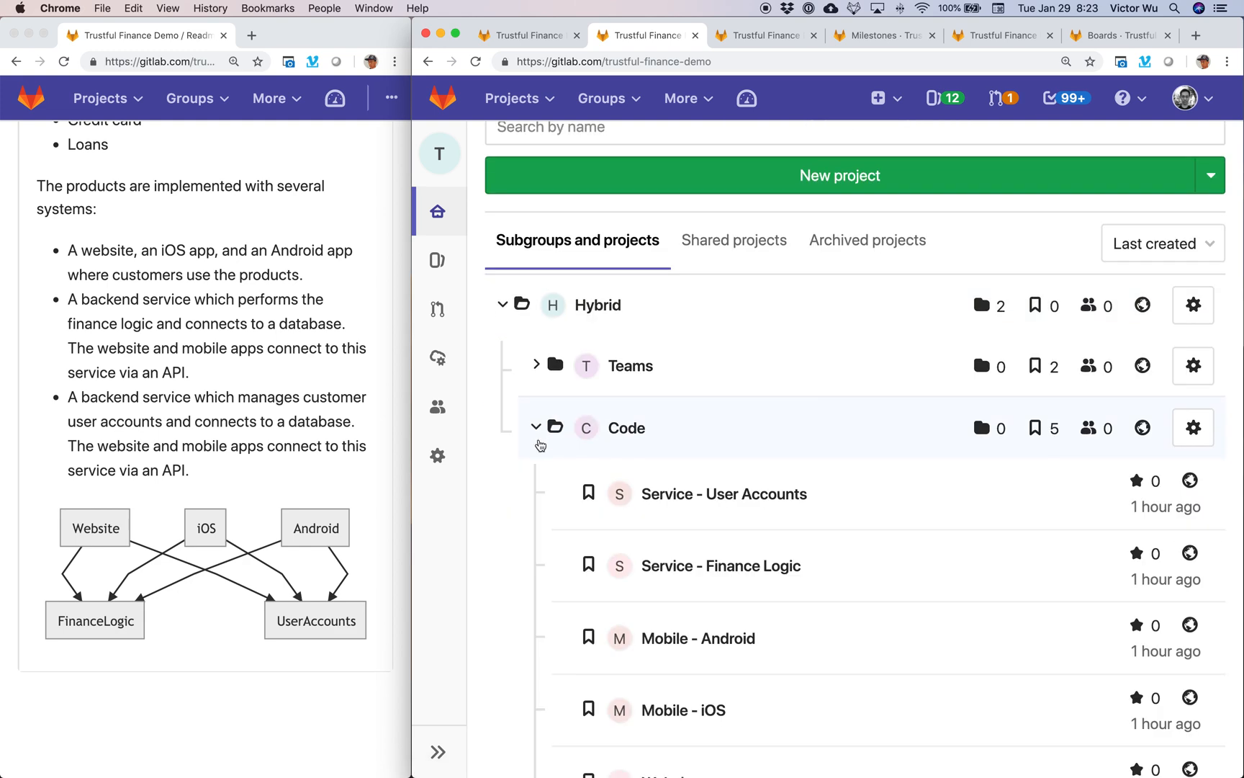
pyautogui.scroll(-3)
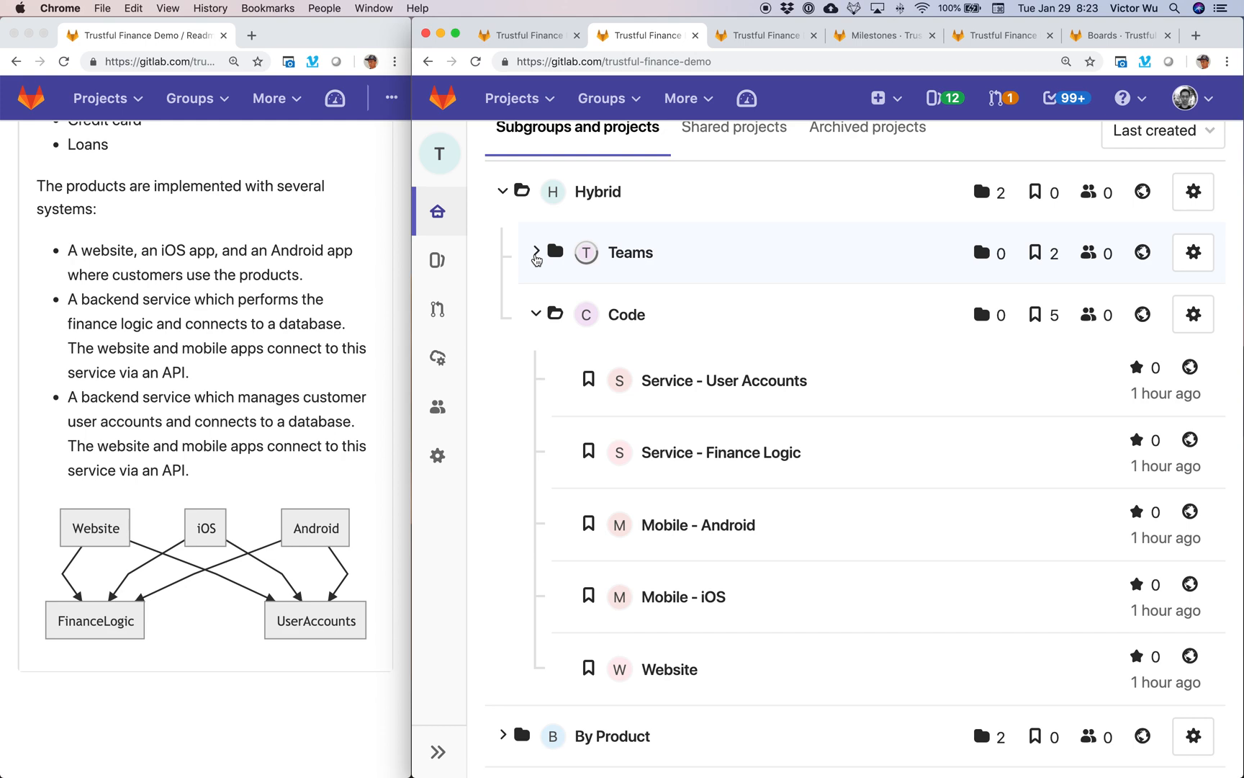
pyautogui.click(536, 252)
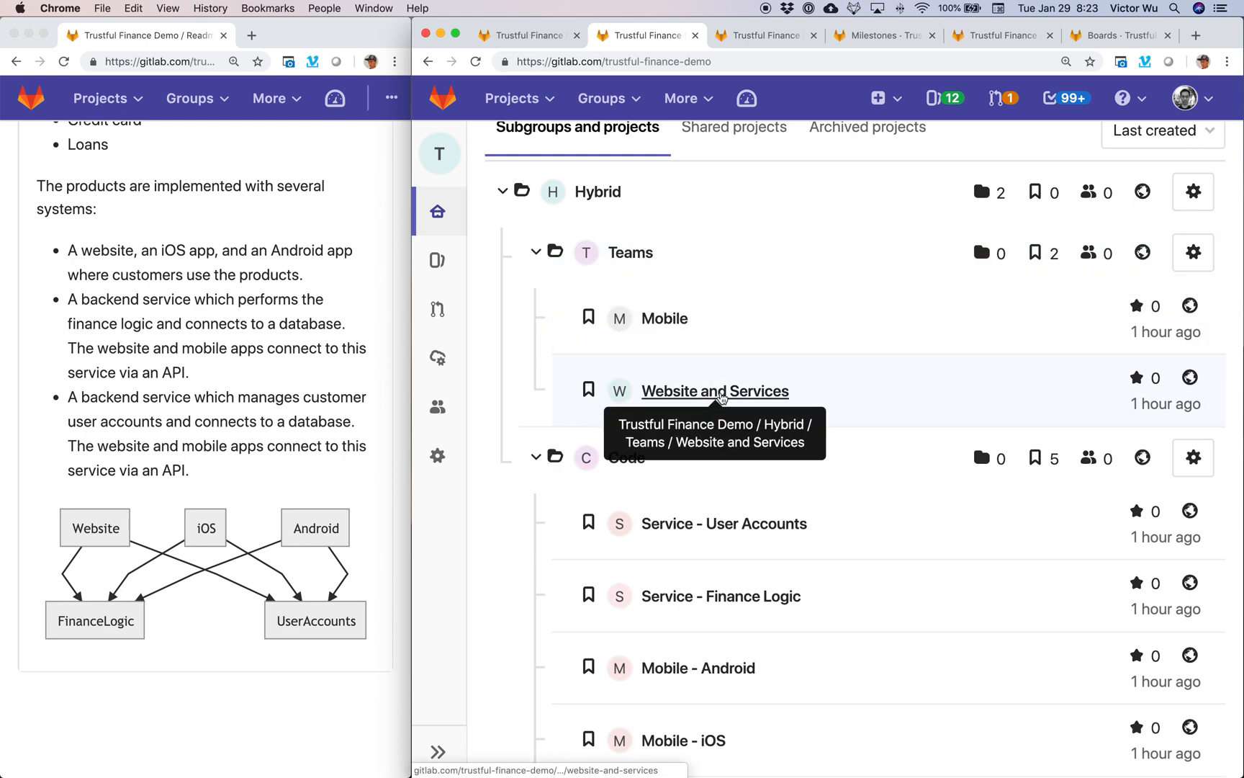
pyautogui.moveTo(664, 318)
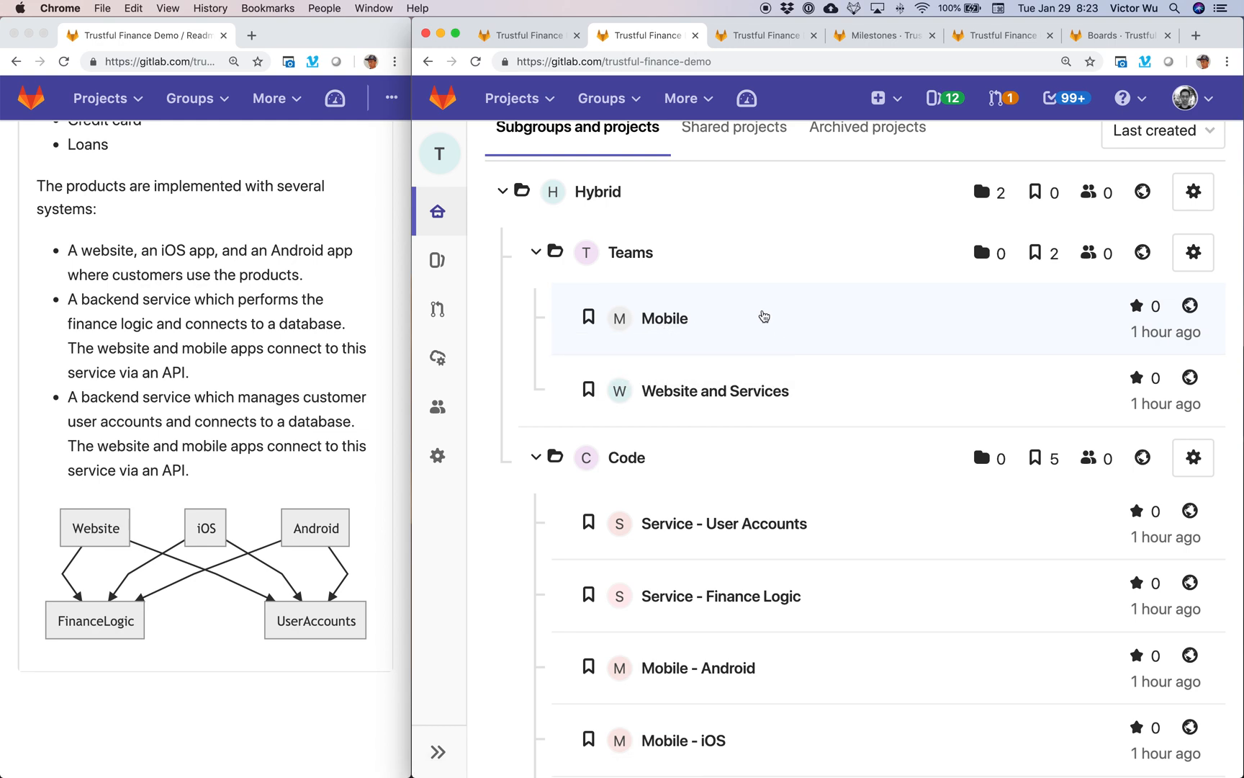
pyautogui.scroll(-3)
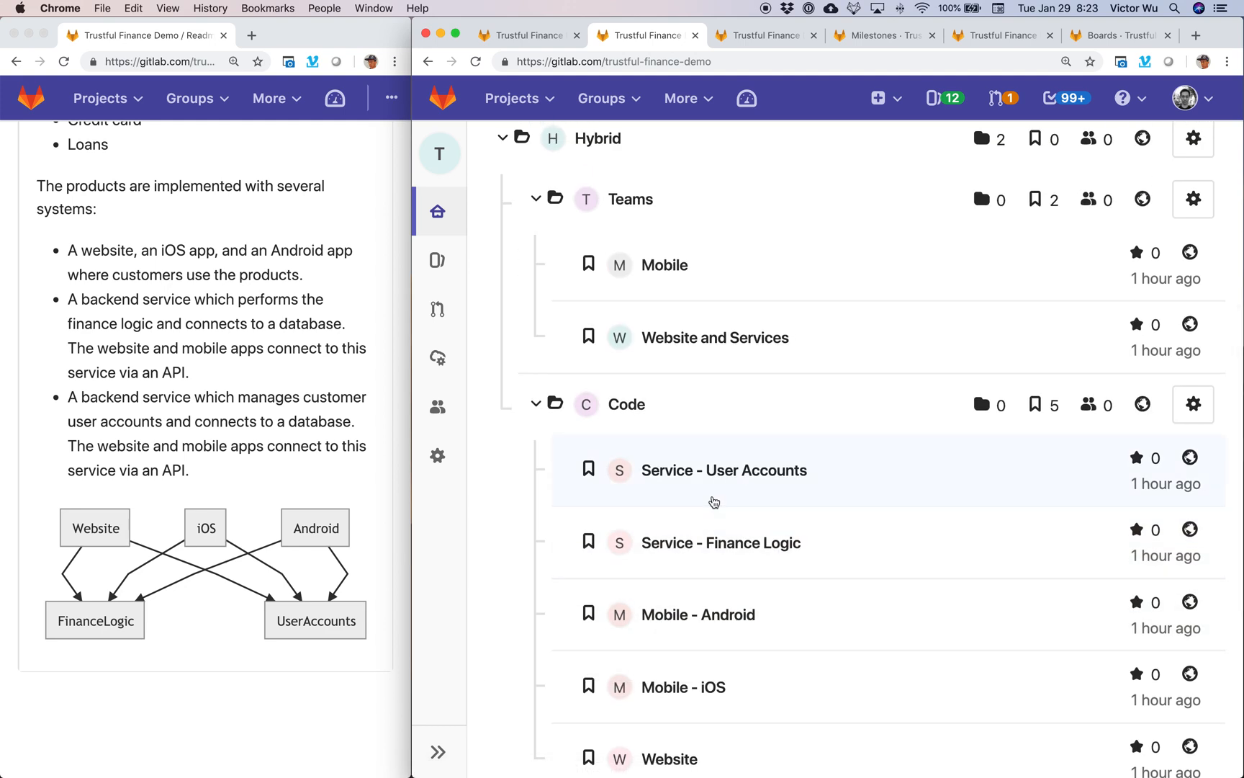
pyautogui.scroll(-3)
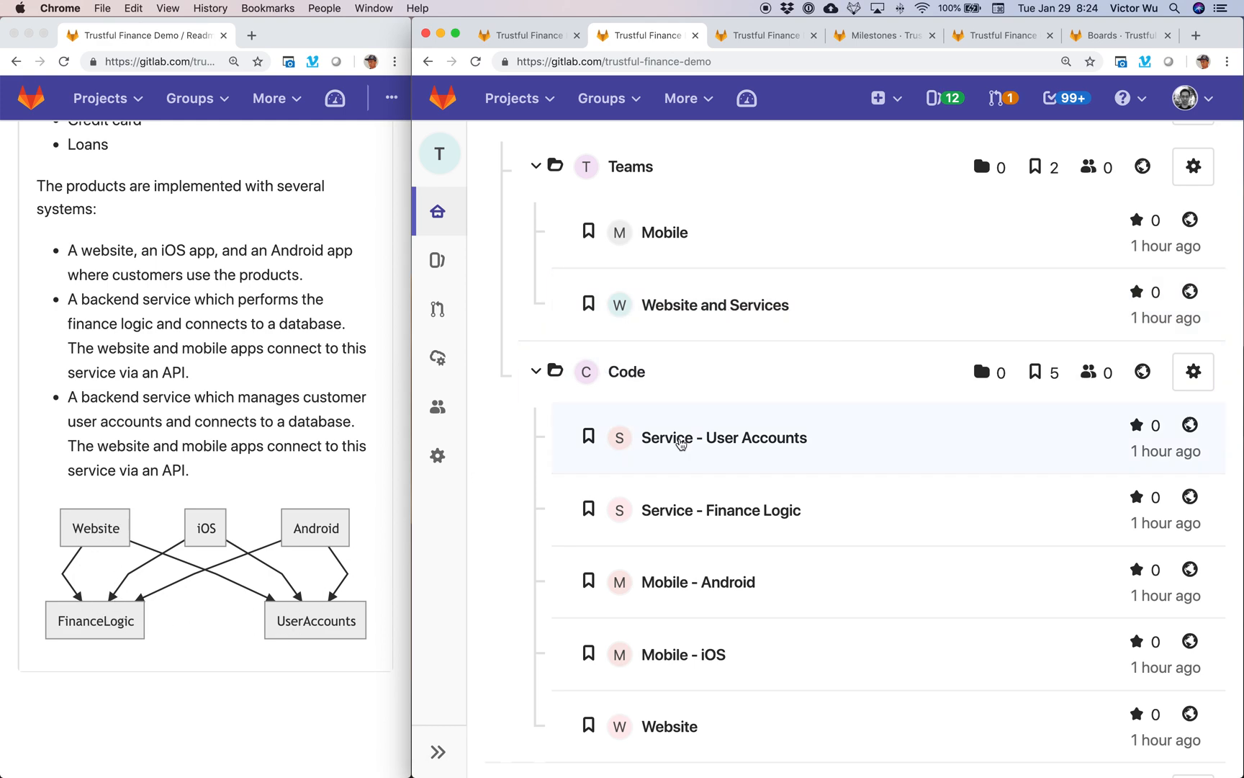
pyautogui.moveTo(721, 510)
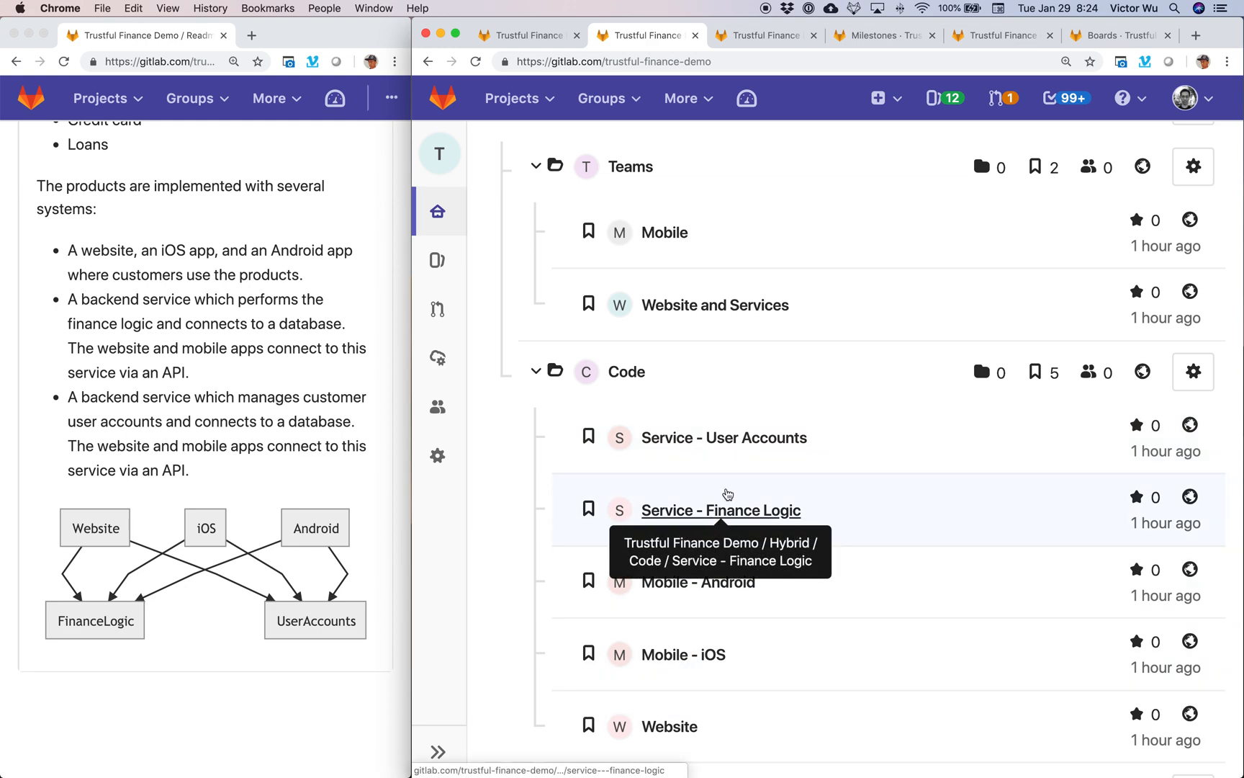
pyautogui.moveTo(711, 565)
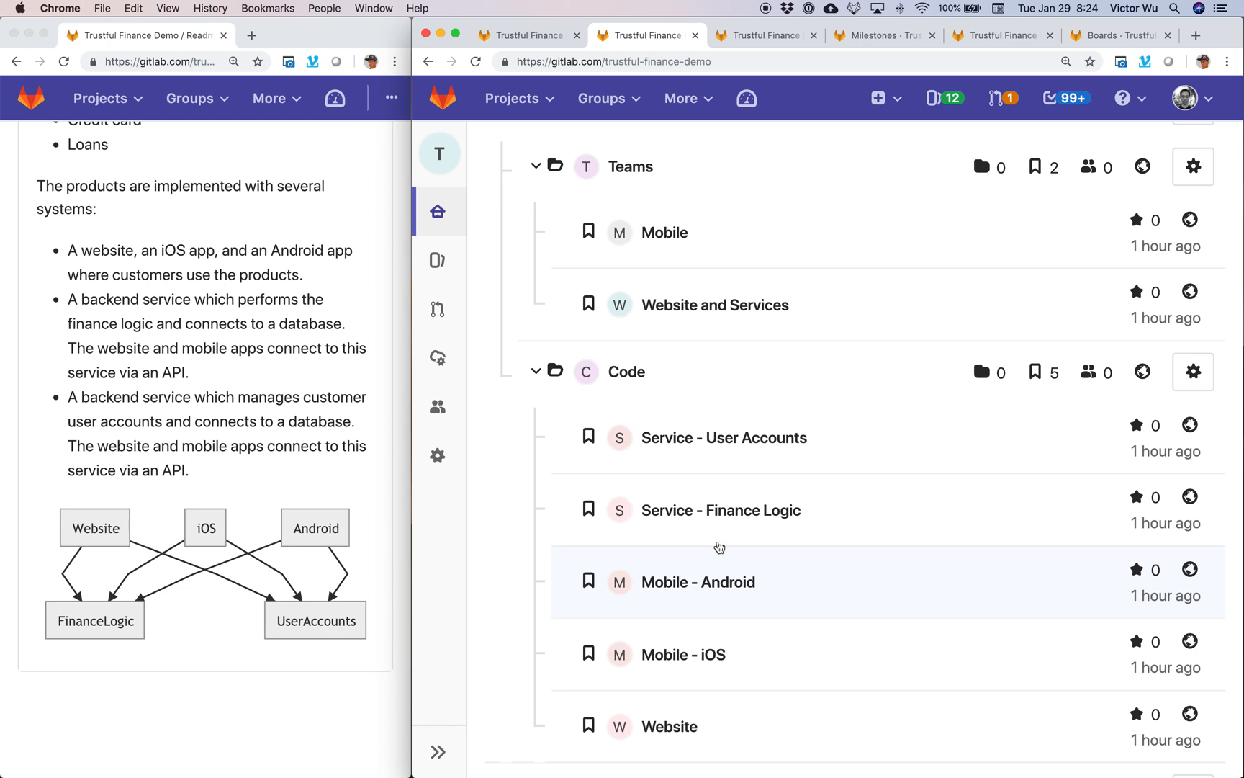
pyautogui.moveTo(781, 564)
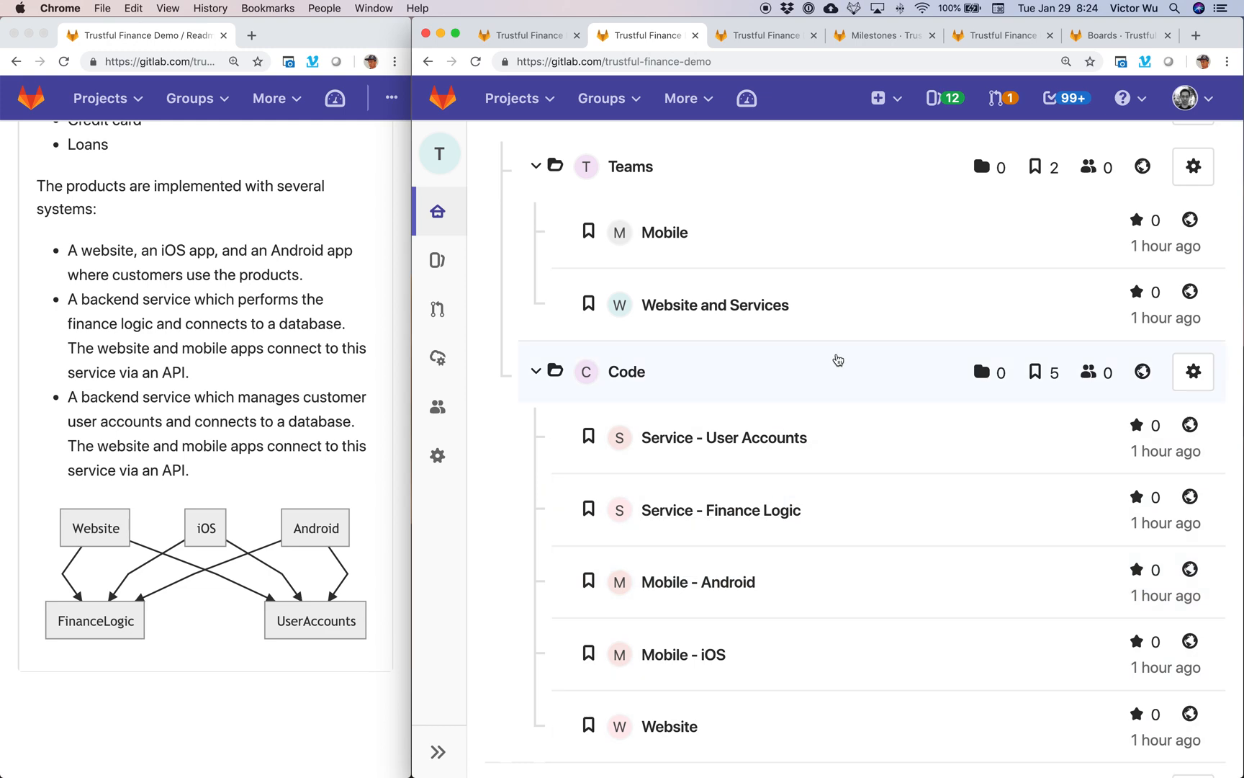
pyautogui.moveTo(662, 321)
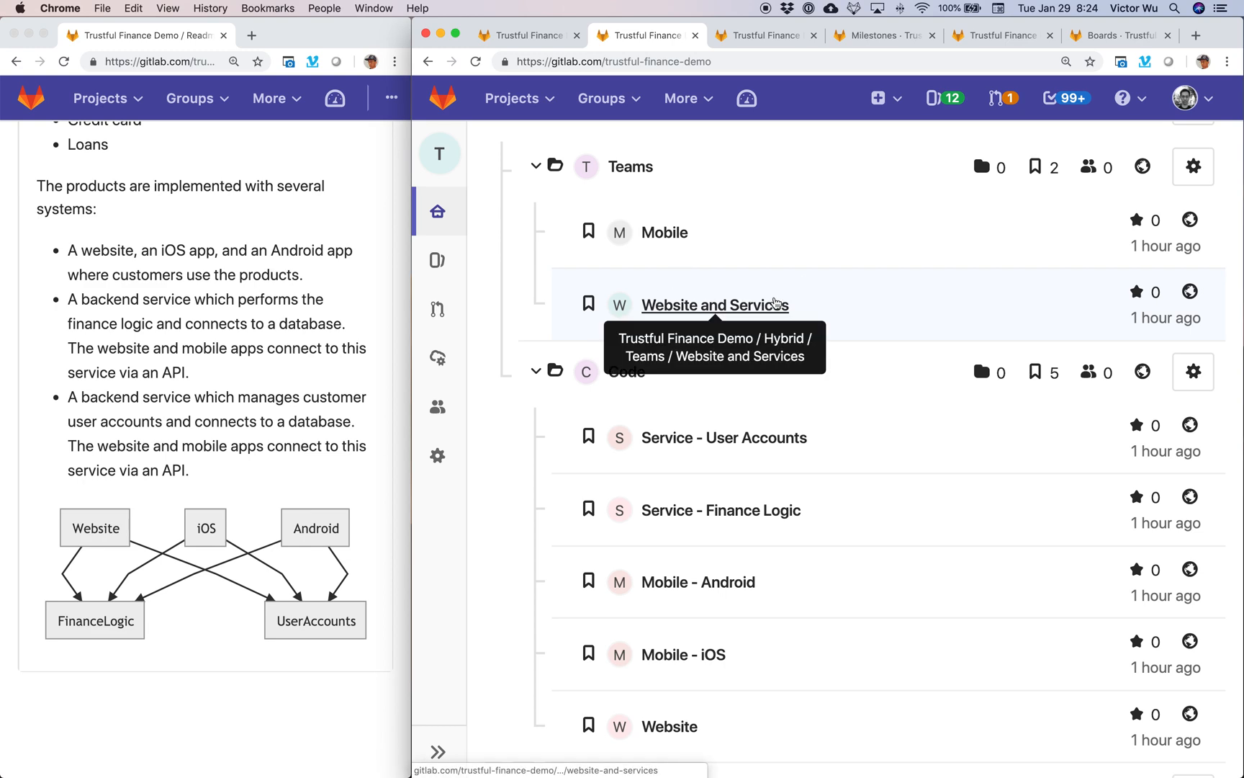
pyautogui.scroll(3)
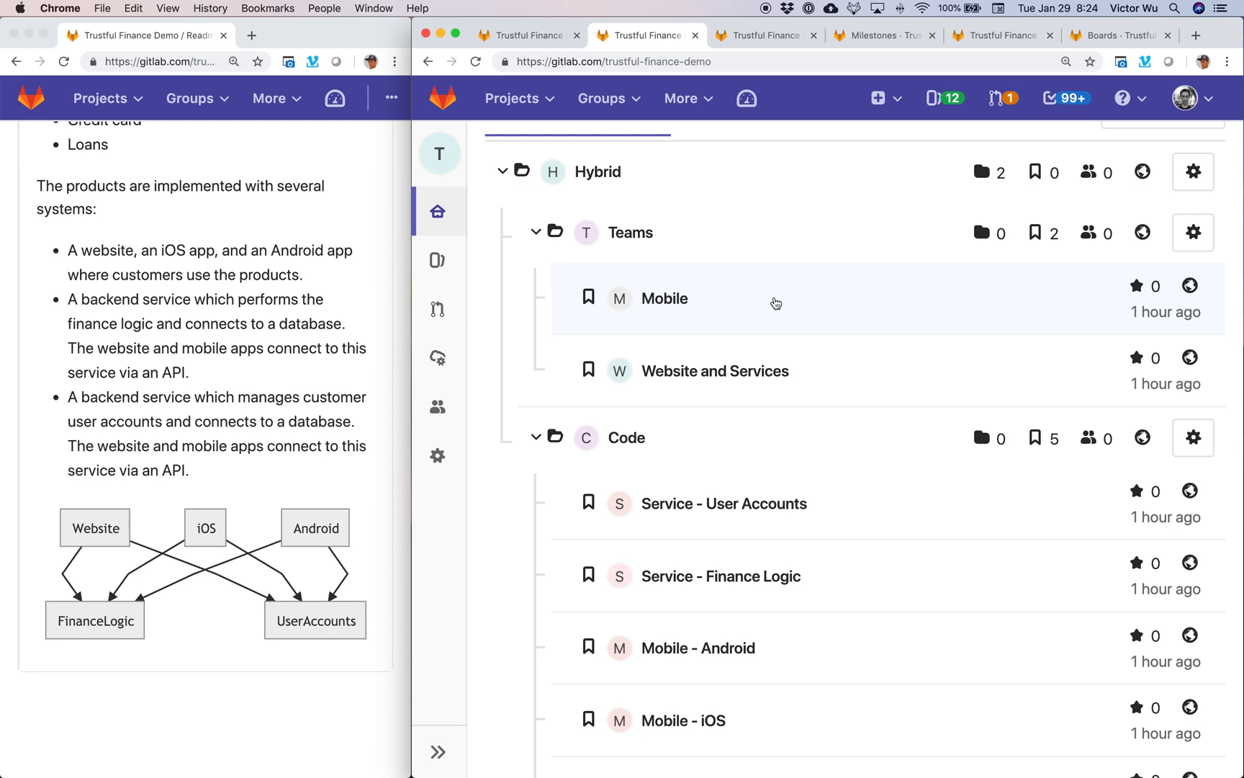
pyautogui.moveTo(801, 275)
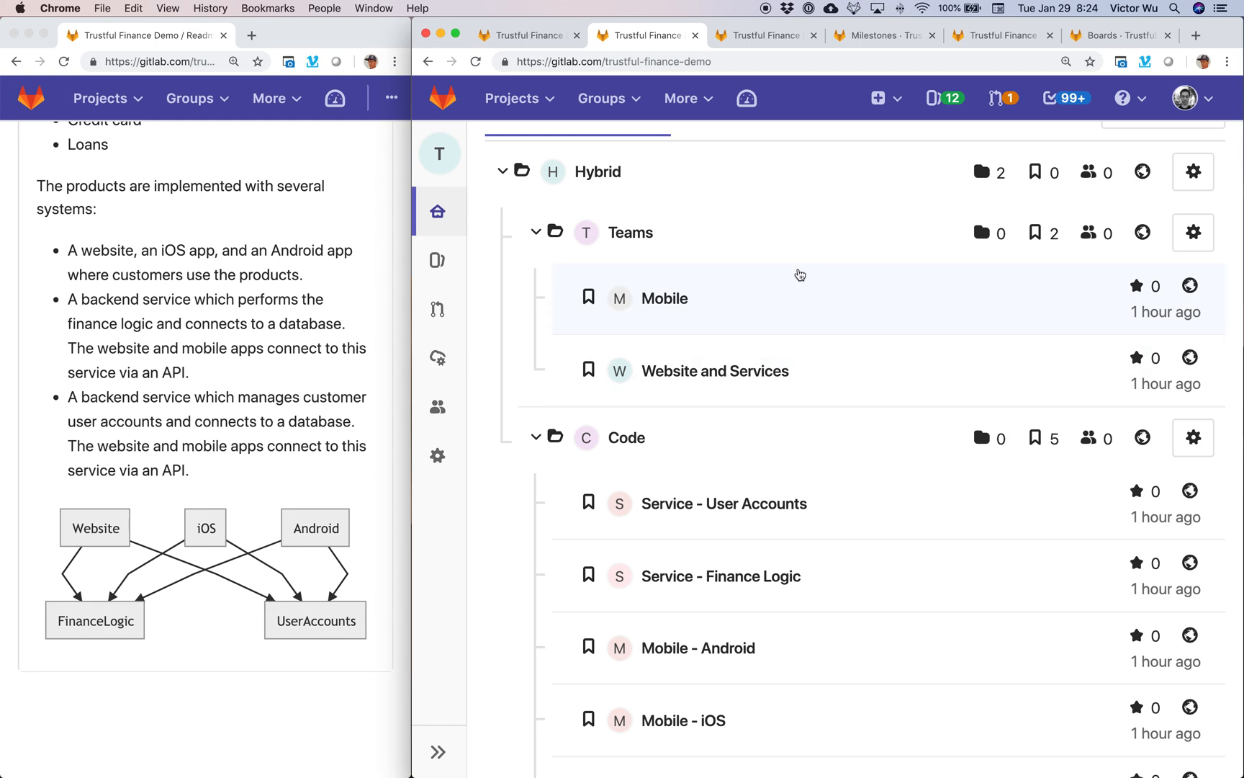
pyautogui.moveTo(848, 335)
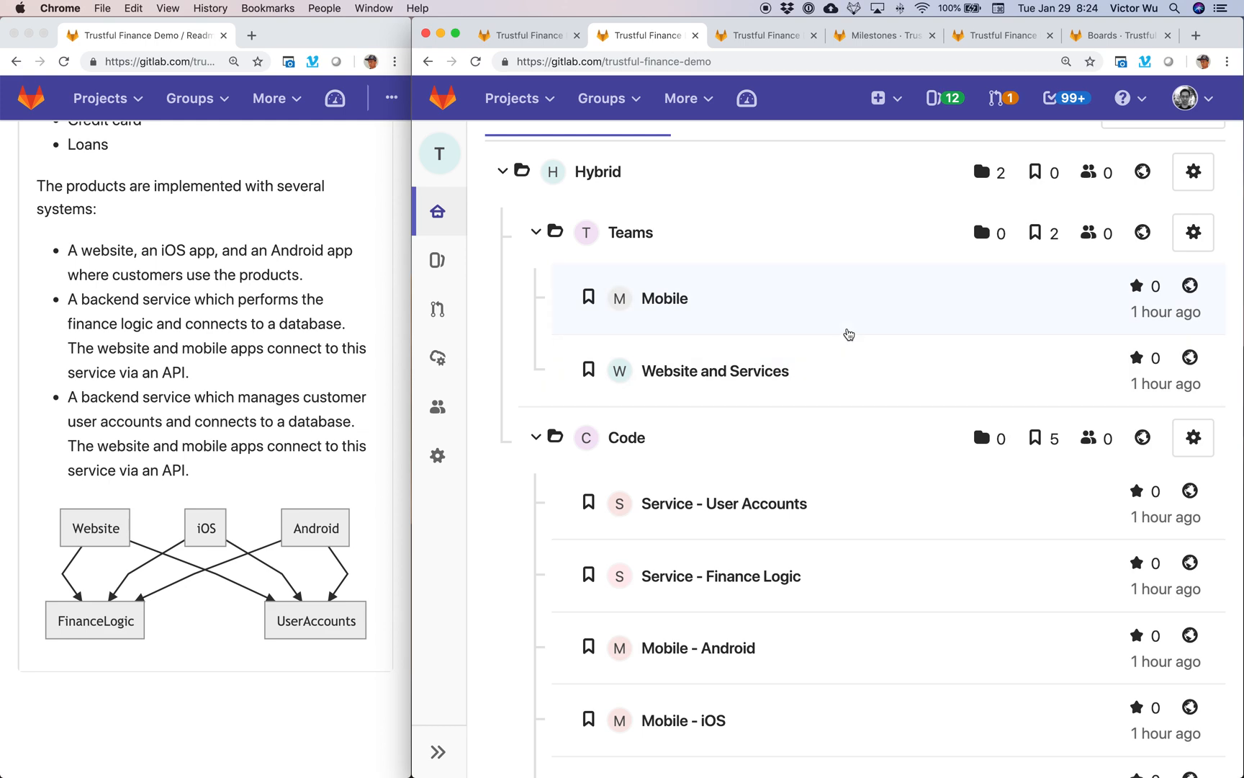
pyautogui.moveTo(713, 371)
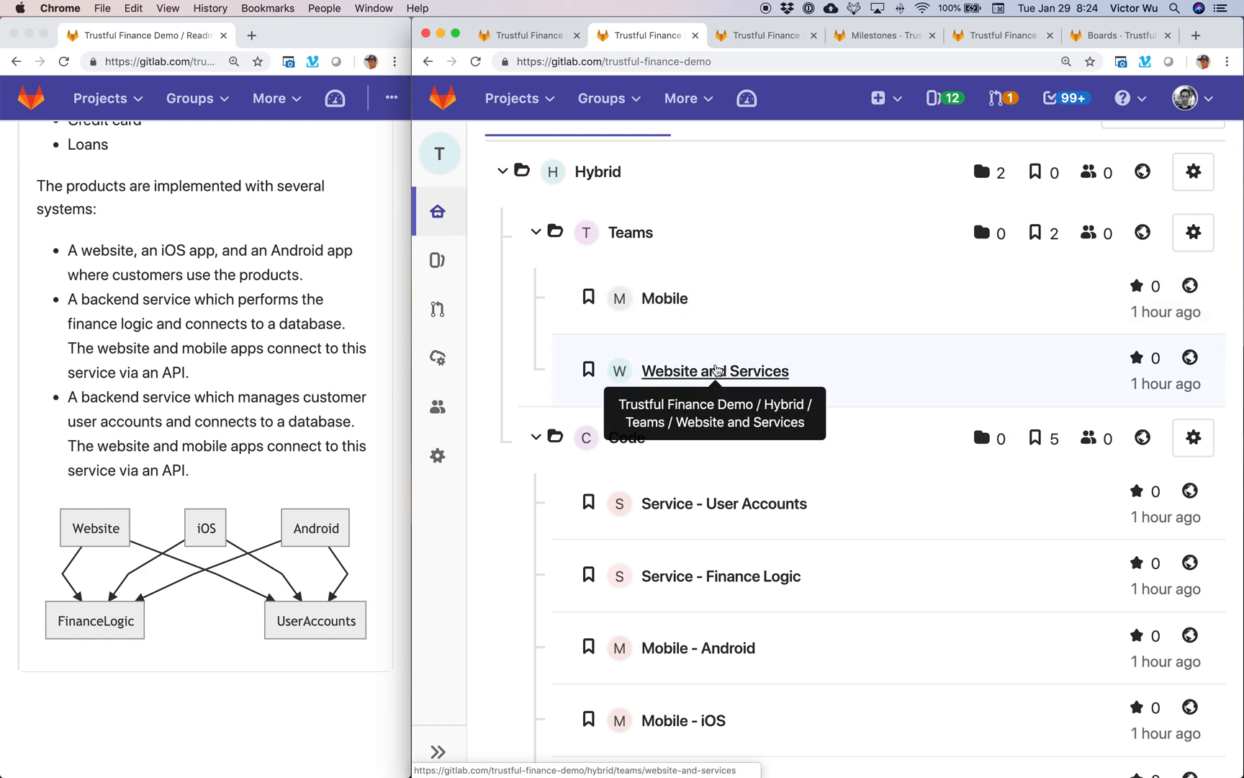
pyautogui.moveTo(85, 532)
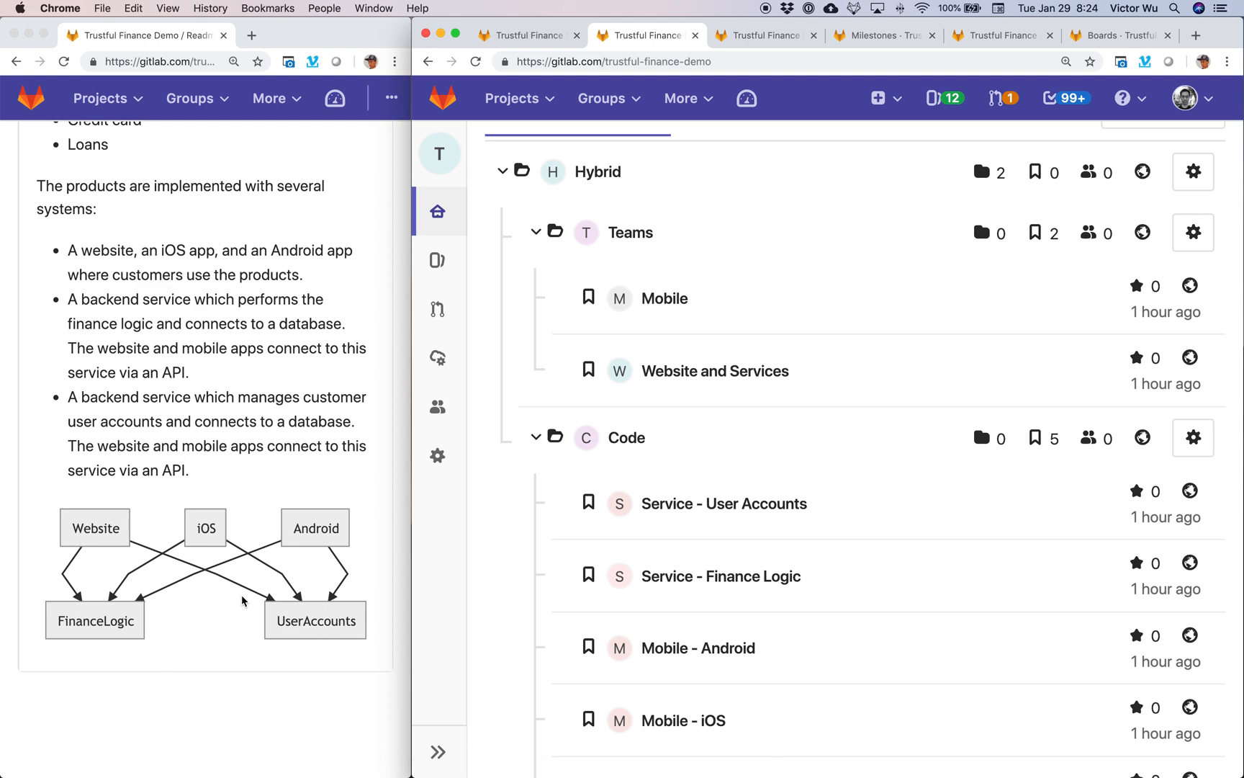
pyautogui.moveTo(192, 538)
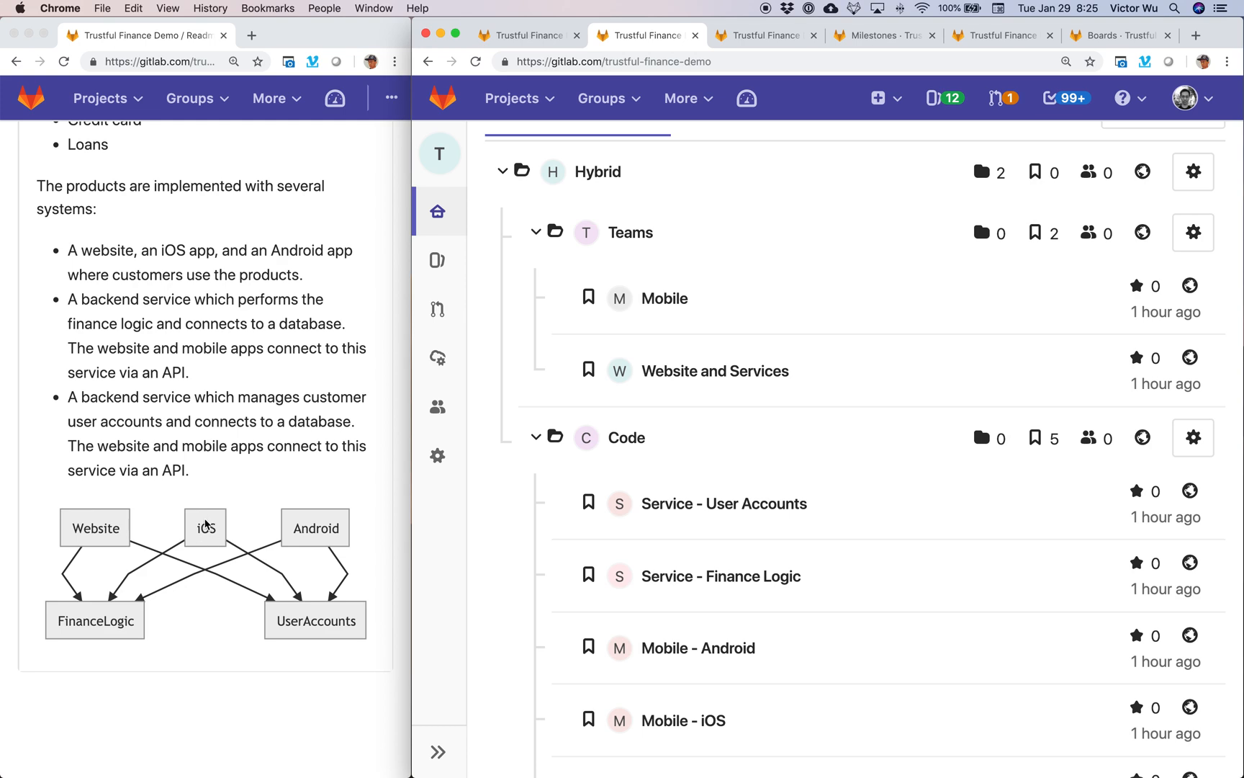
pyautogui.moveTo(102, 631)
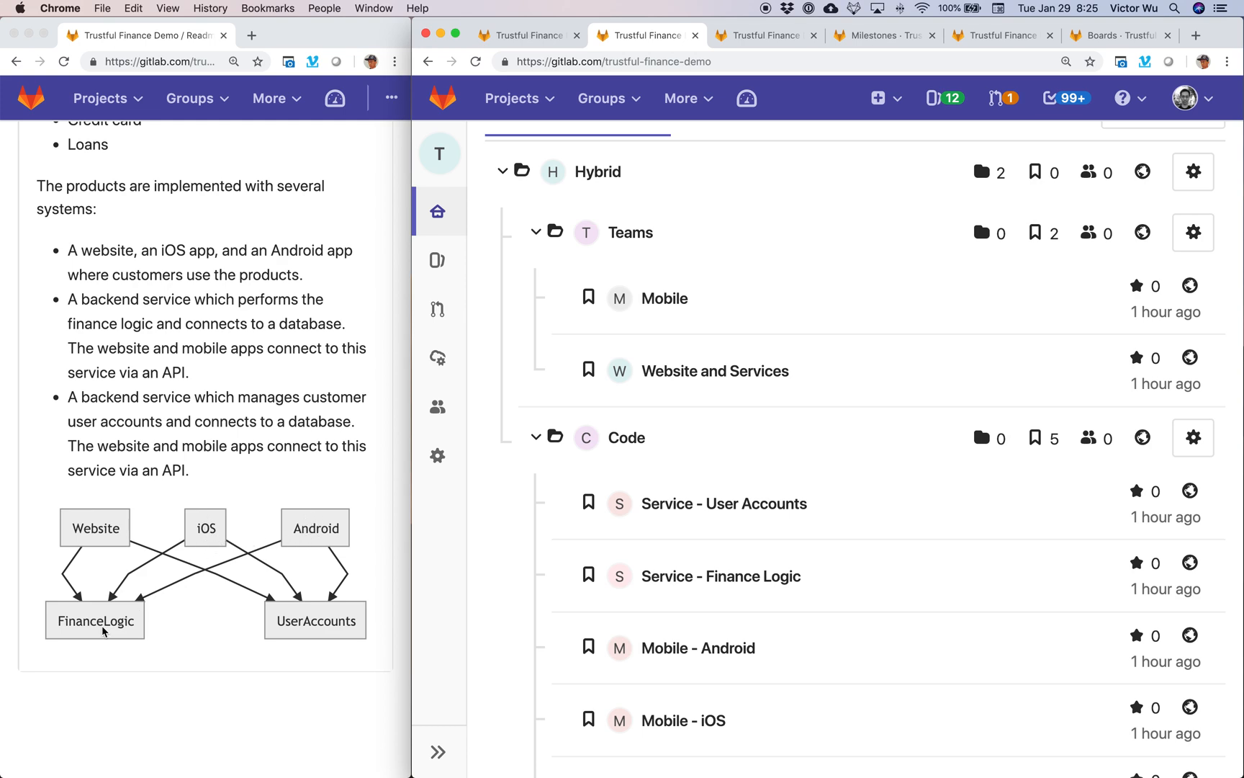
pyautogui.moveTo(193, 541)
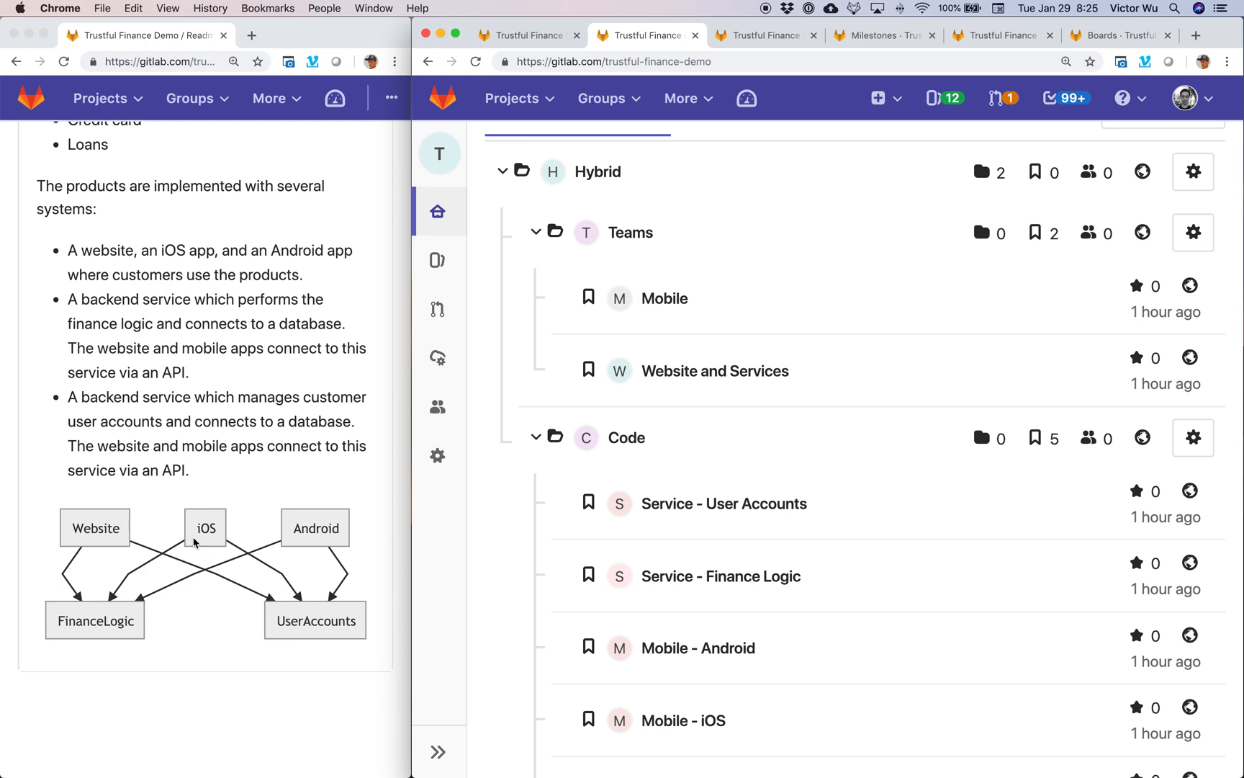
pyautogui.moveTo(573, 418)
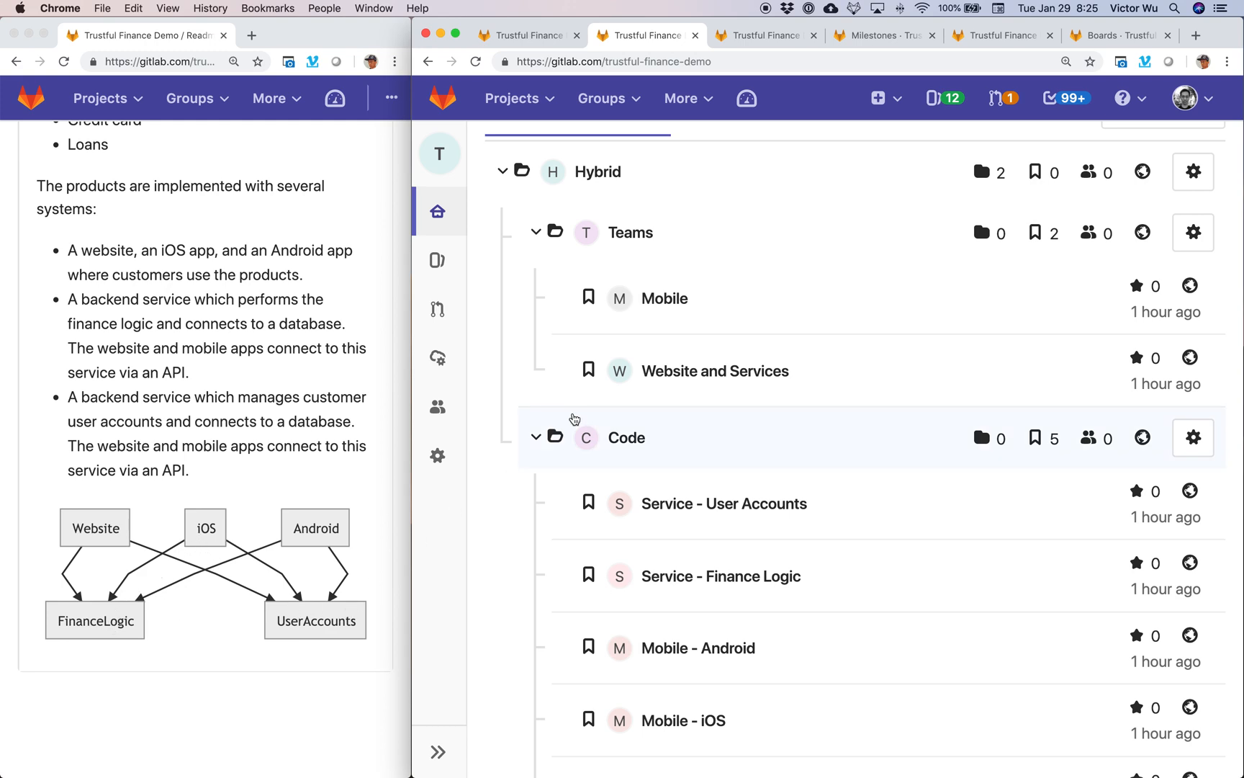
pyautogui.scroll(-3)
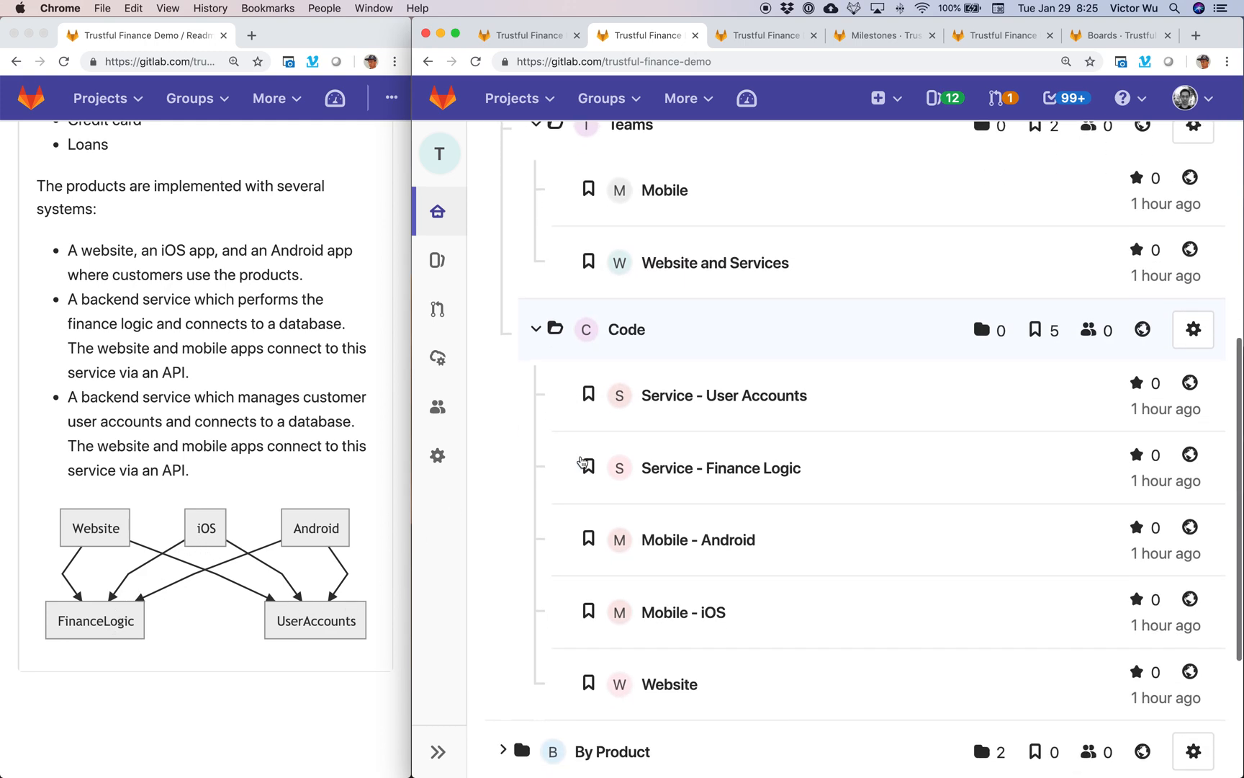
pyautogui.moveTo(676, 523)
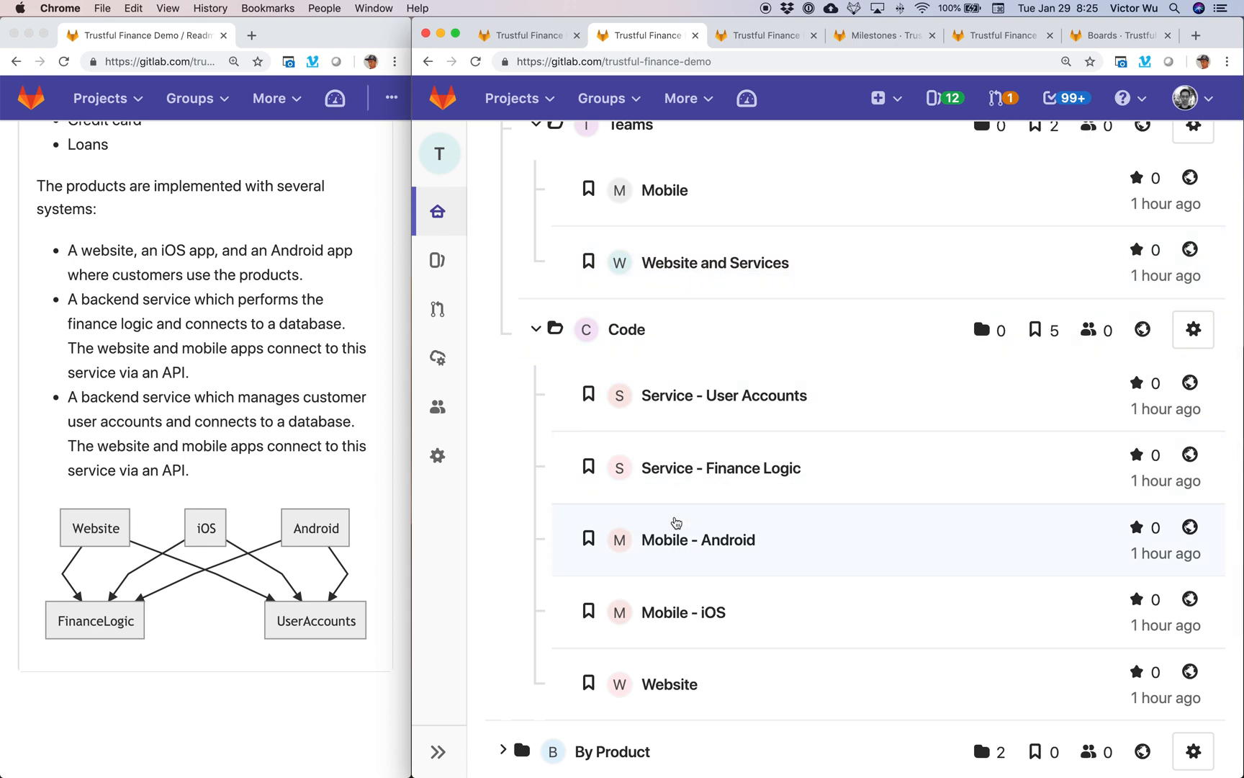
pyautogui.moveTo(794, 692)
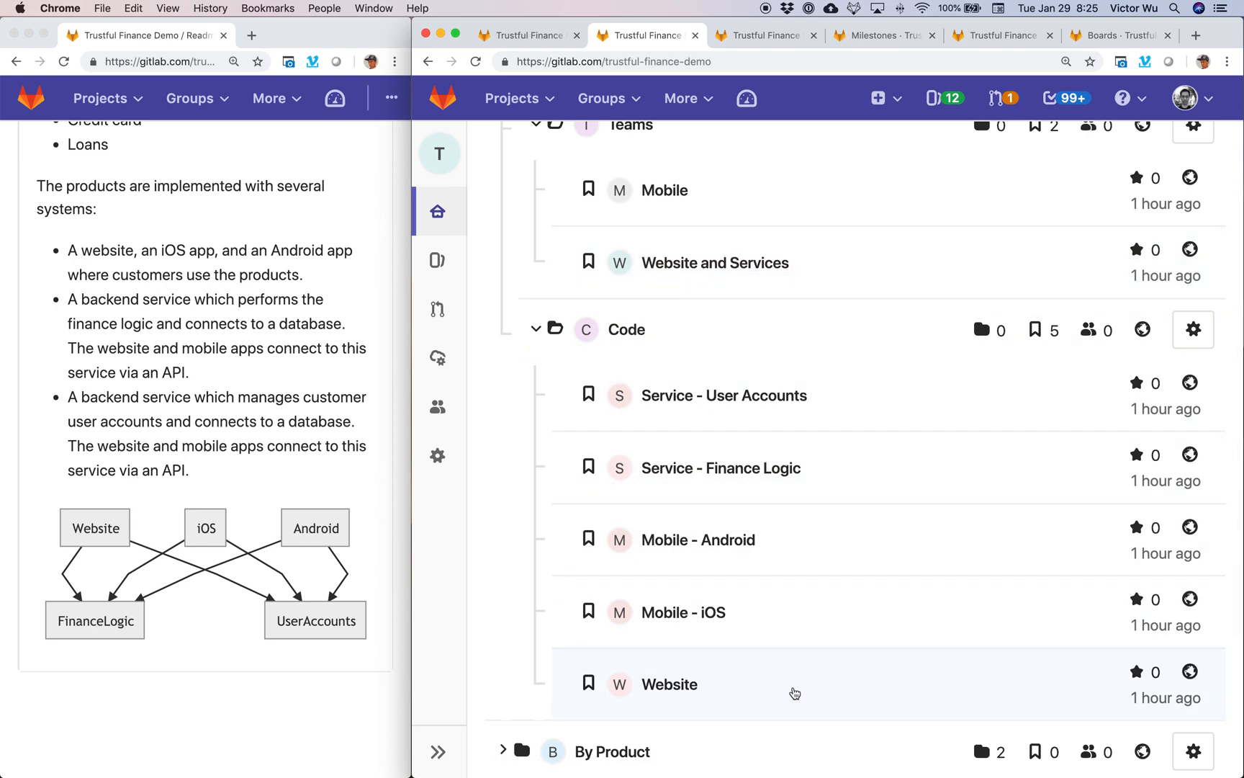
pyautogui.moveTo(862, 538)
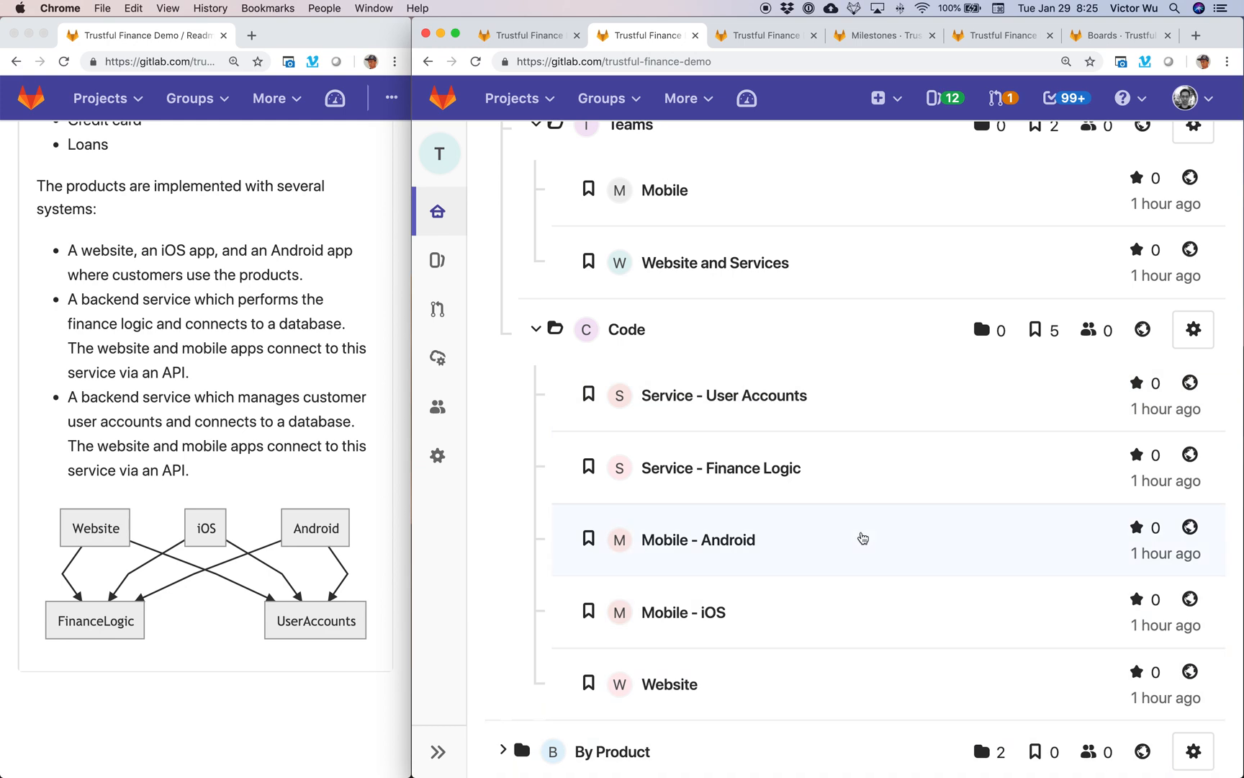
pyautogui.scroll(-3)
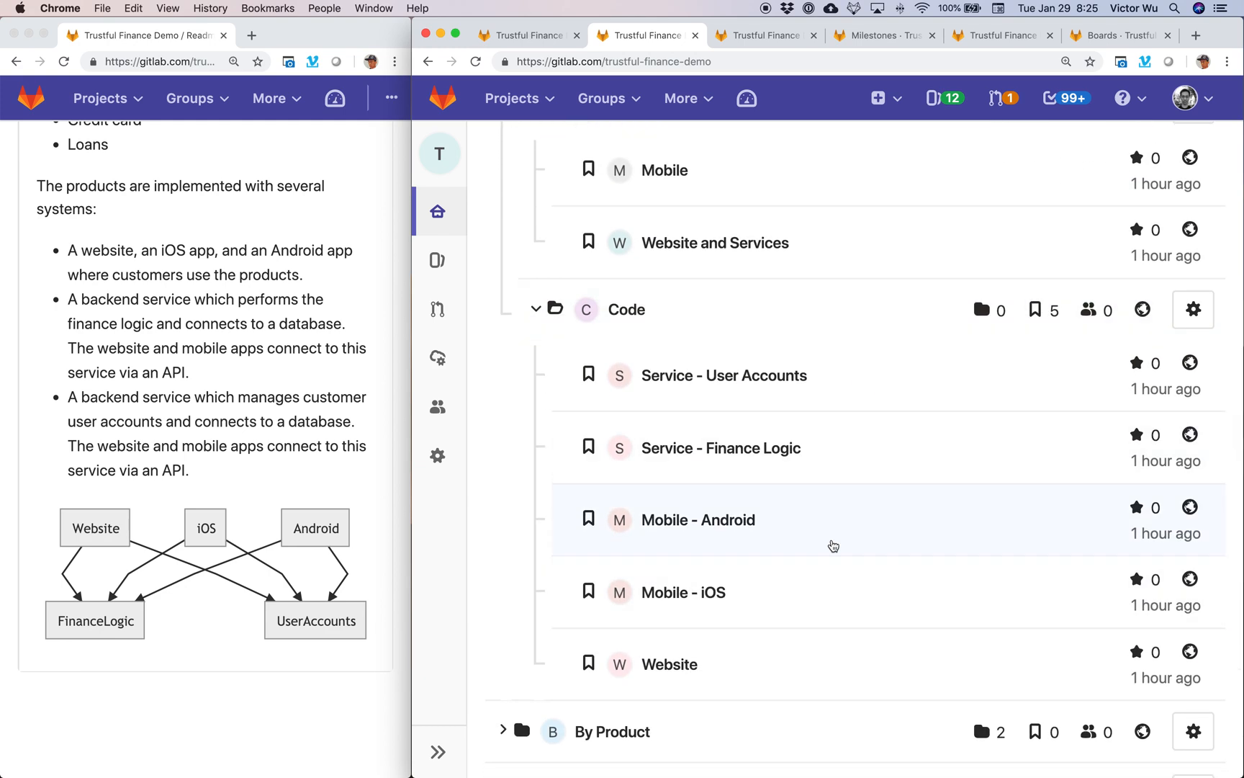
pyautogui.moveTo(855, 528)
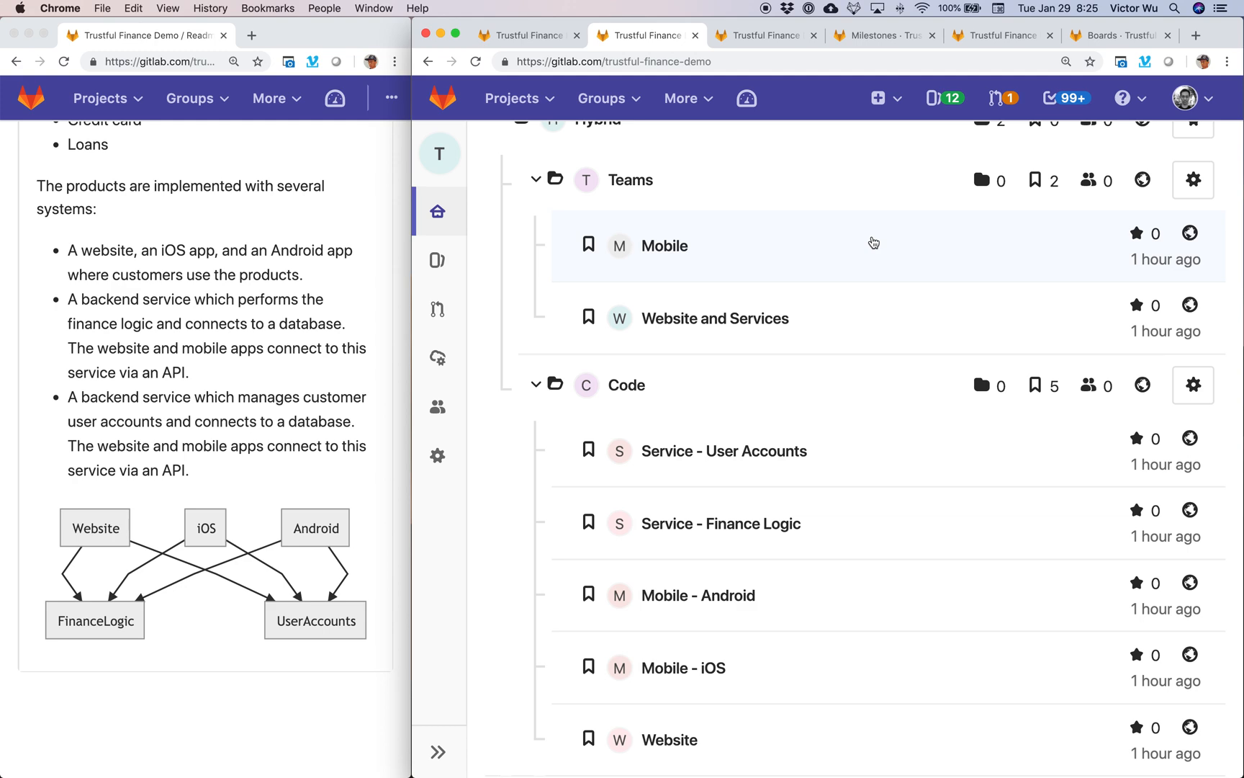
pyautogui.scroll(-3)
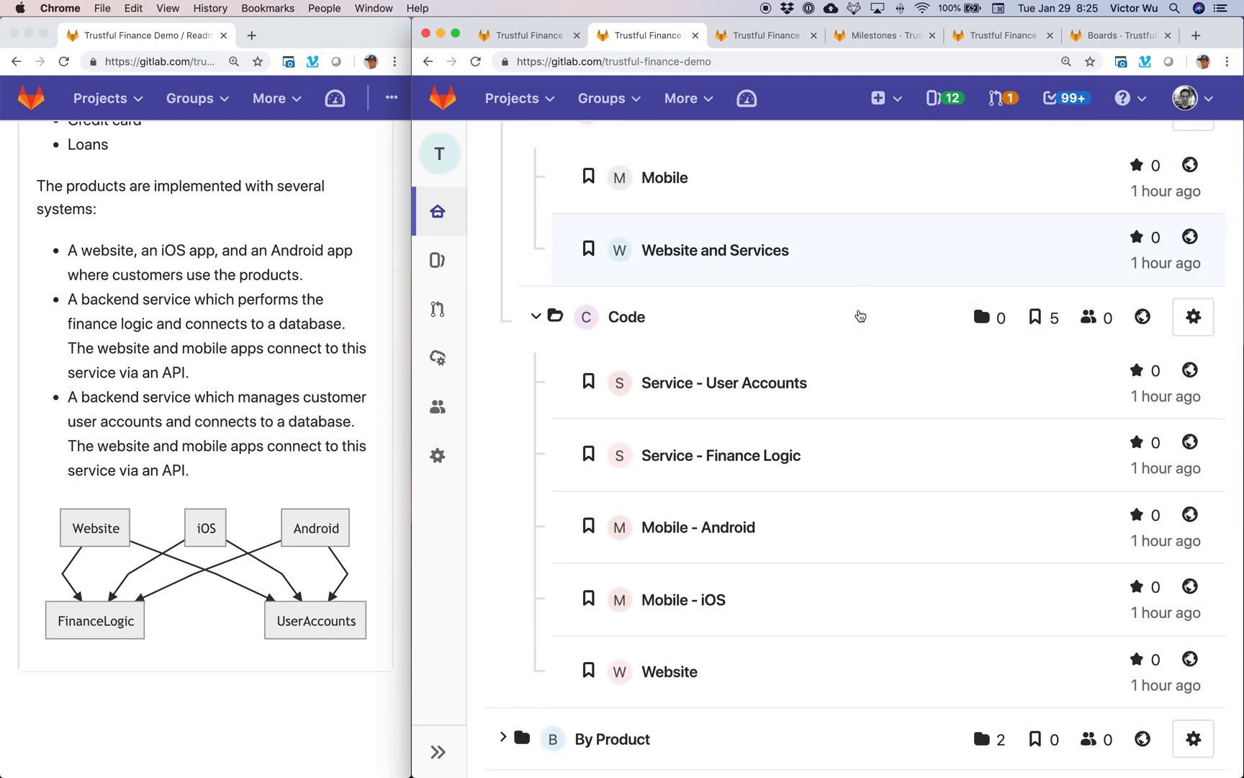
pyautogui.scroll(-3)
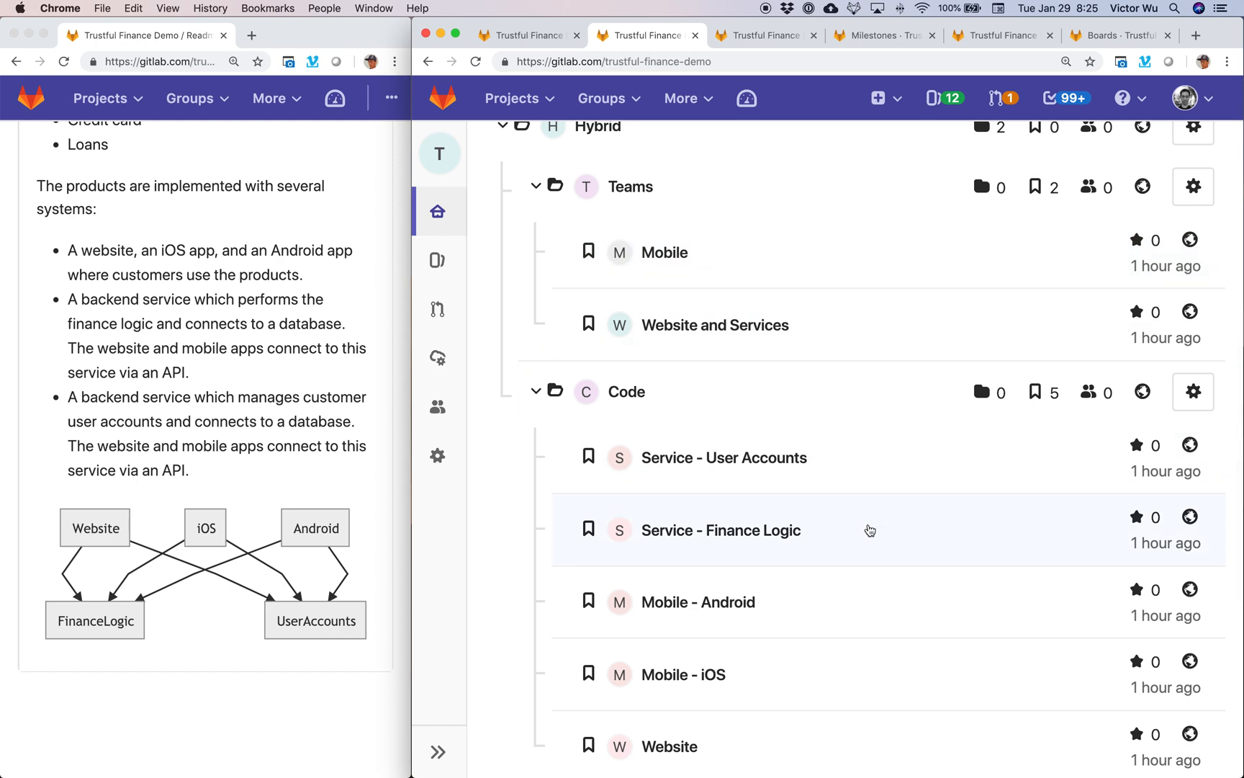
pyautogui.moveTo(915, 404)
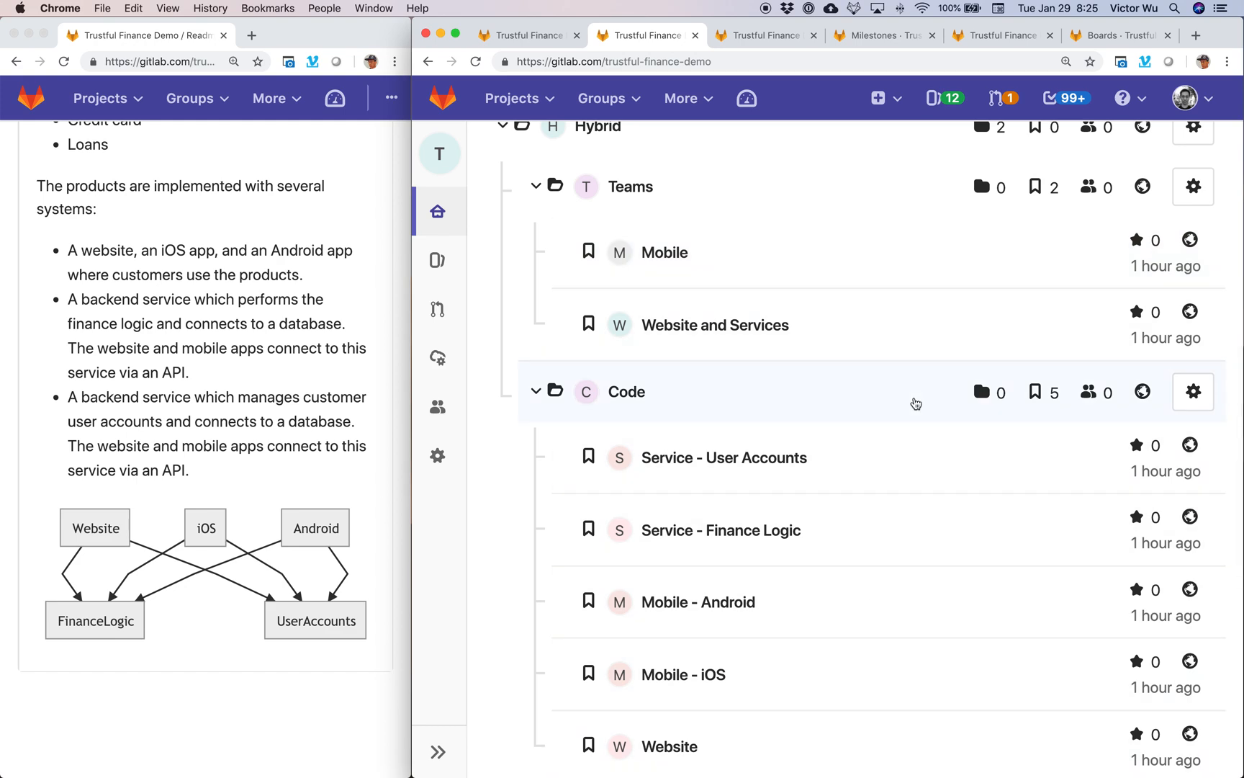
pyautogui.moveTo(886, 468)
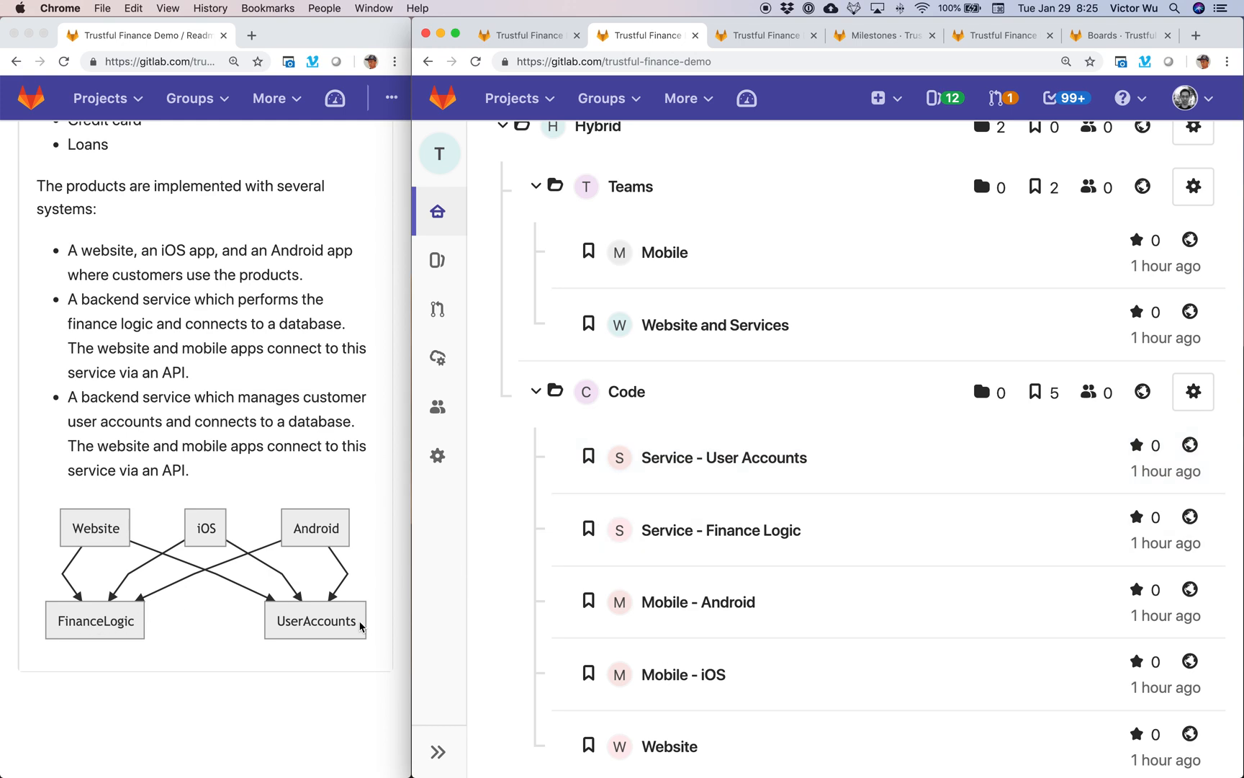
pyautogui.moveTo(833, 268)
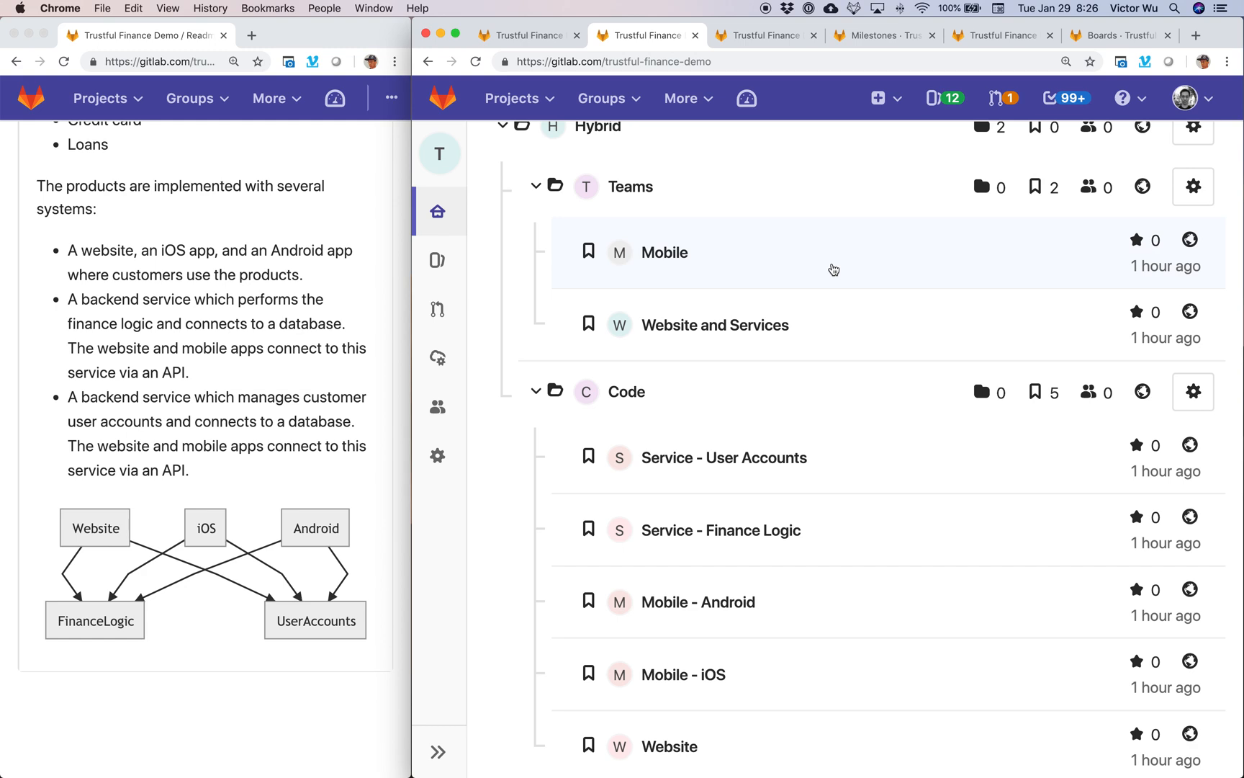
pyautogui.moveTo(739, 250)
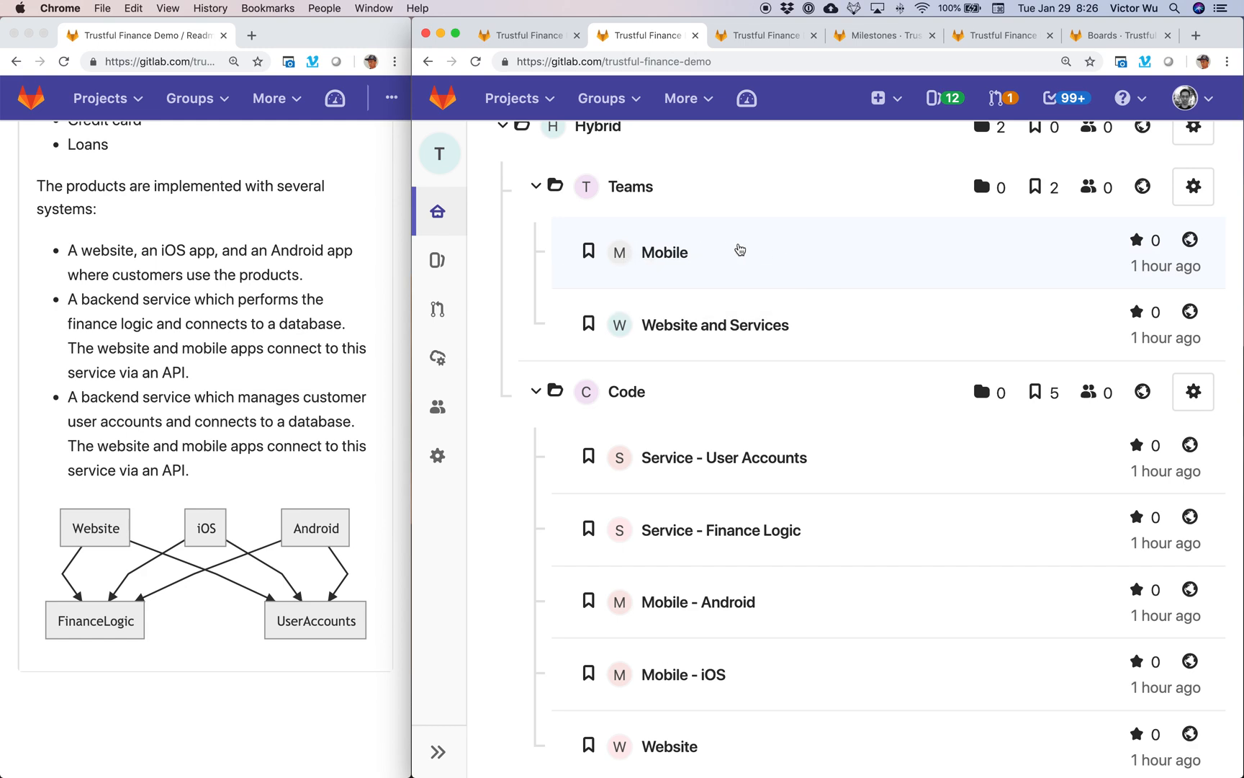
pyautogui.moveTo(738, 275)
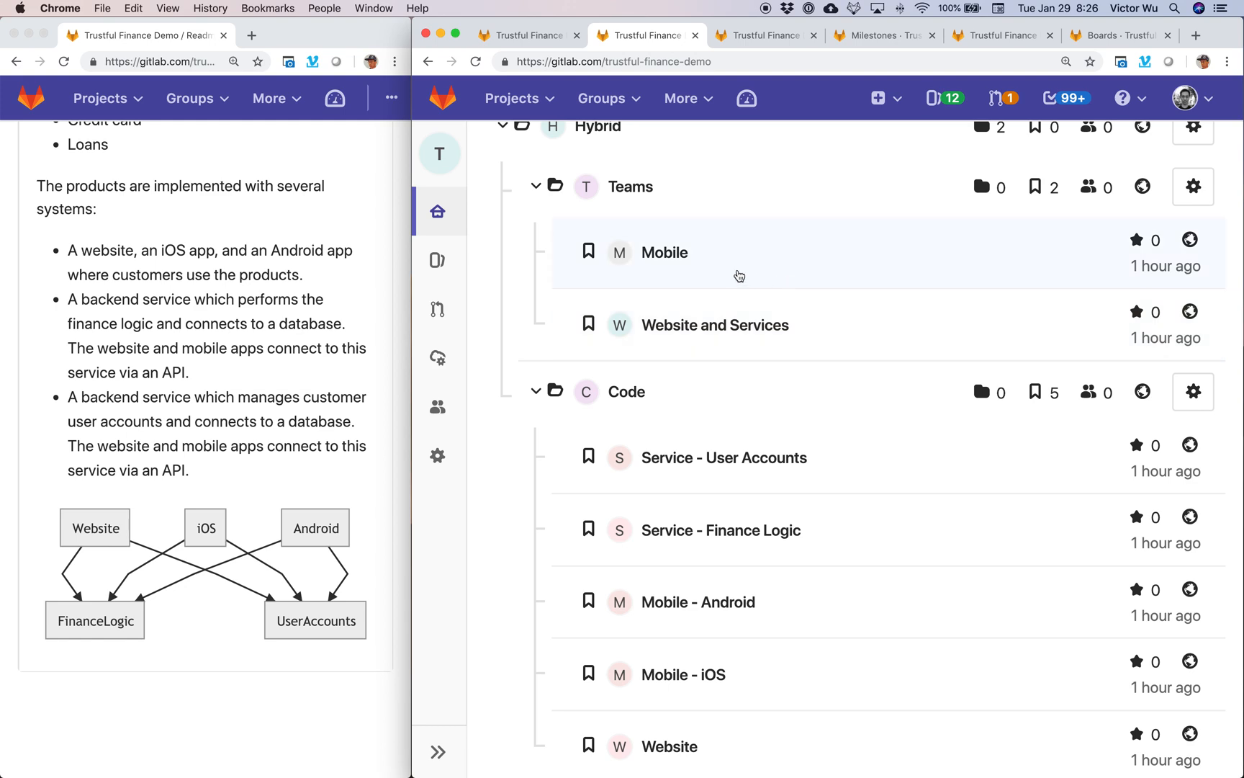
pyautogui.moveTo(807, 329)
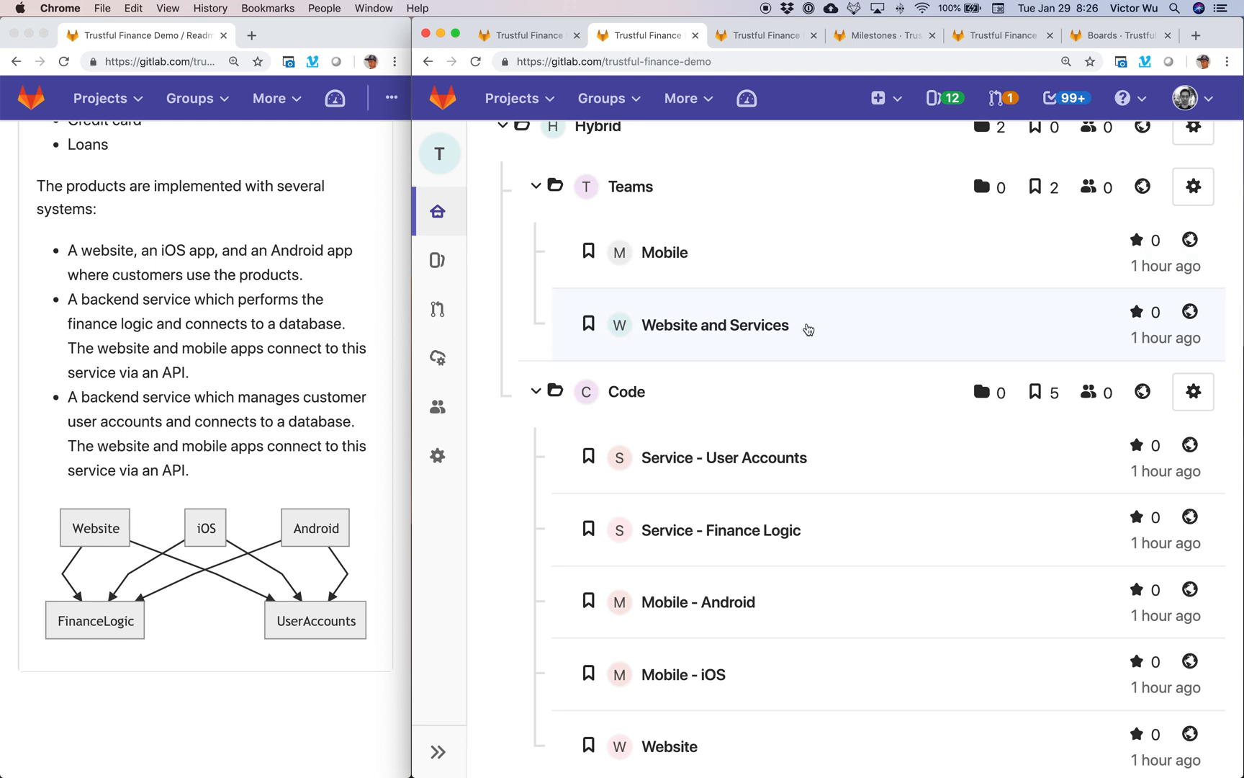
pyautogui.moveTo(803, 326)
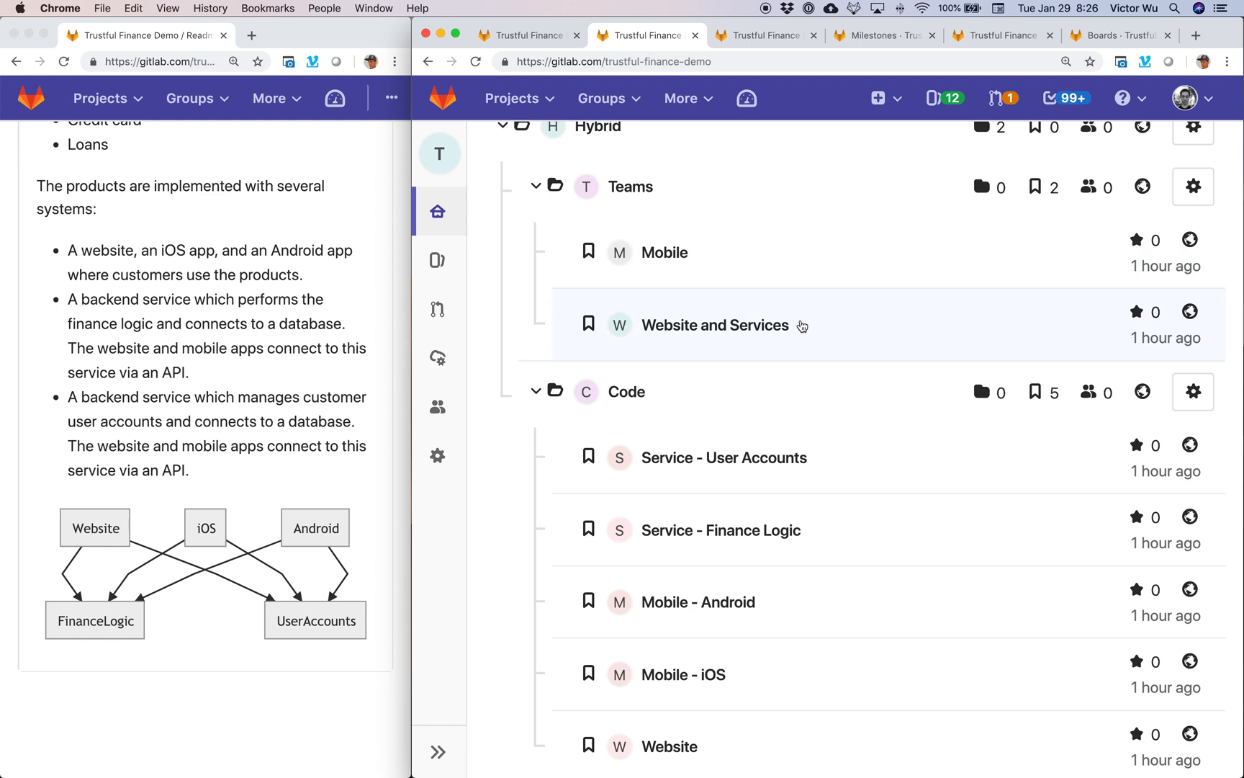